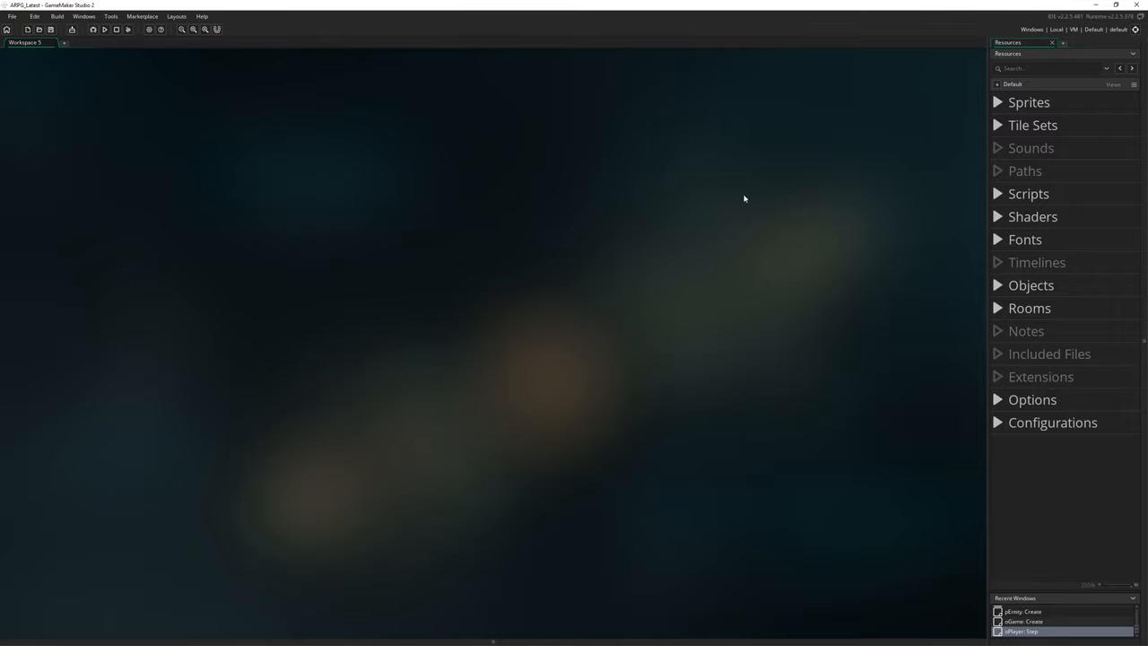
mouse_move(164, 273)
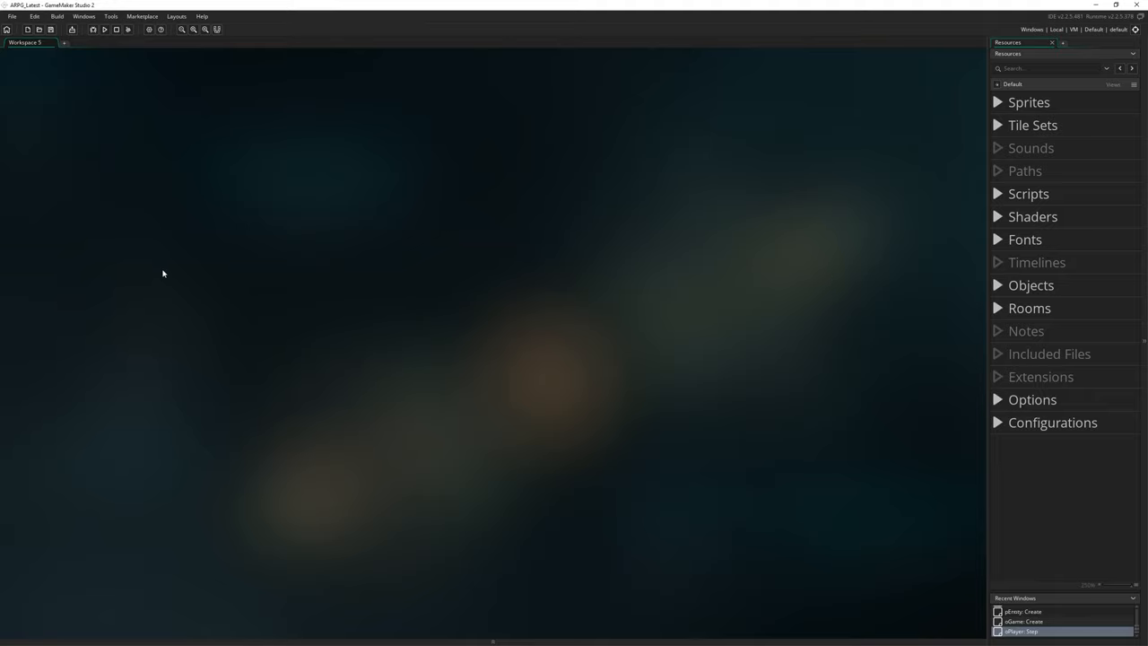
mouse_move(489, 247)
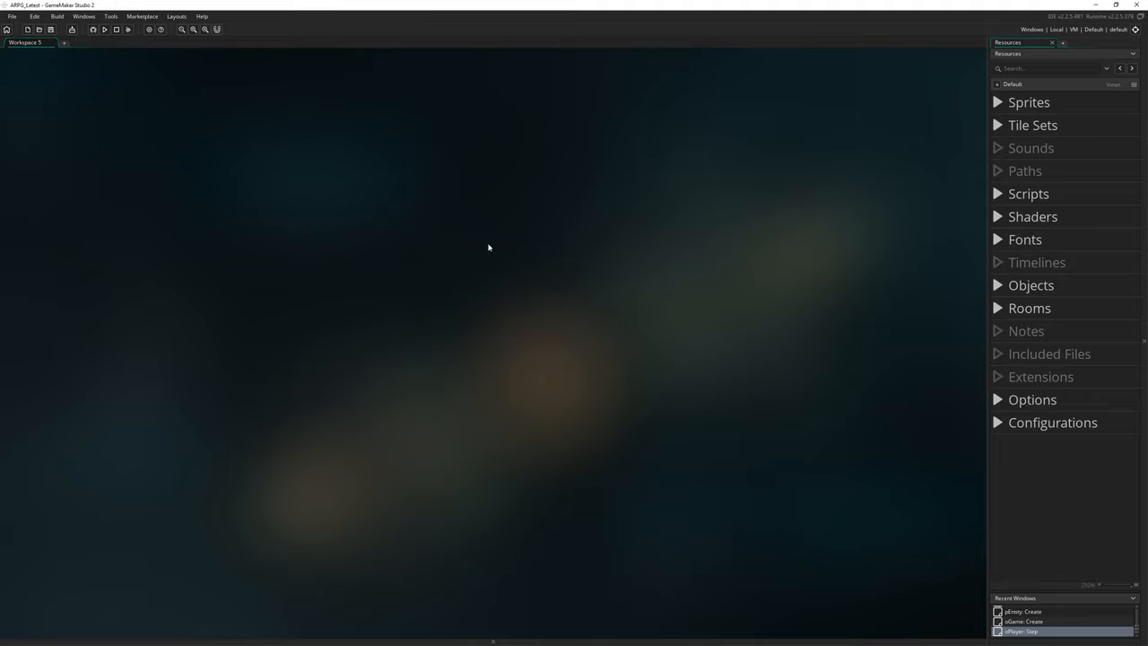
mouse_move(698, 380)
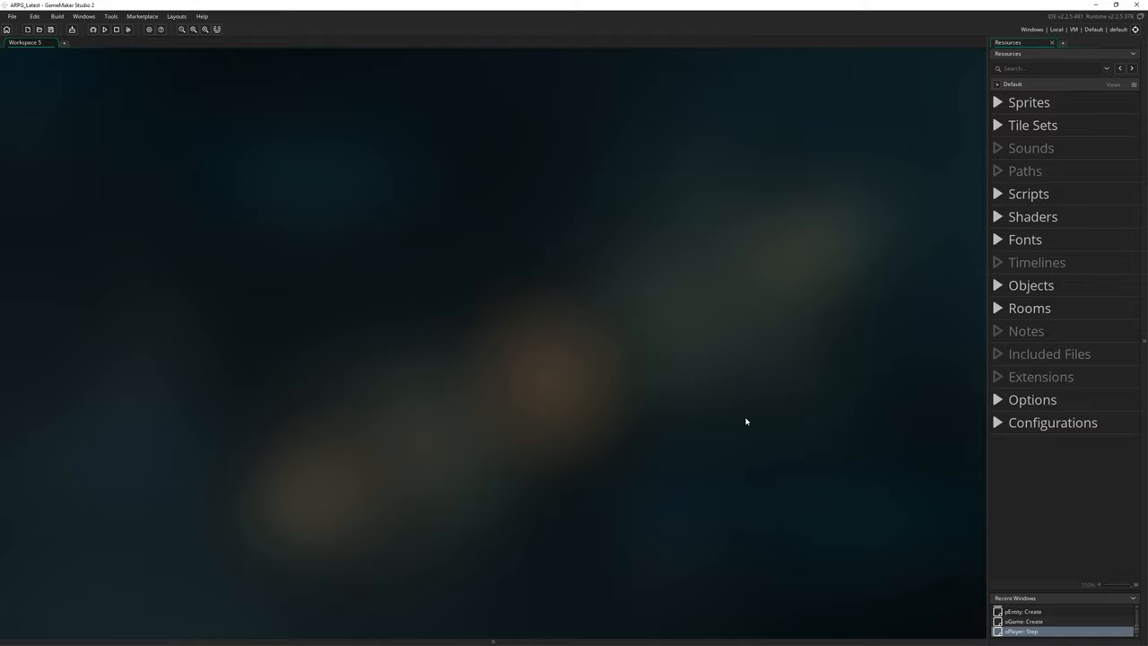
mouse_move(560, 294)
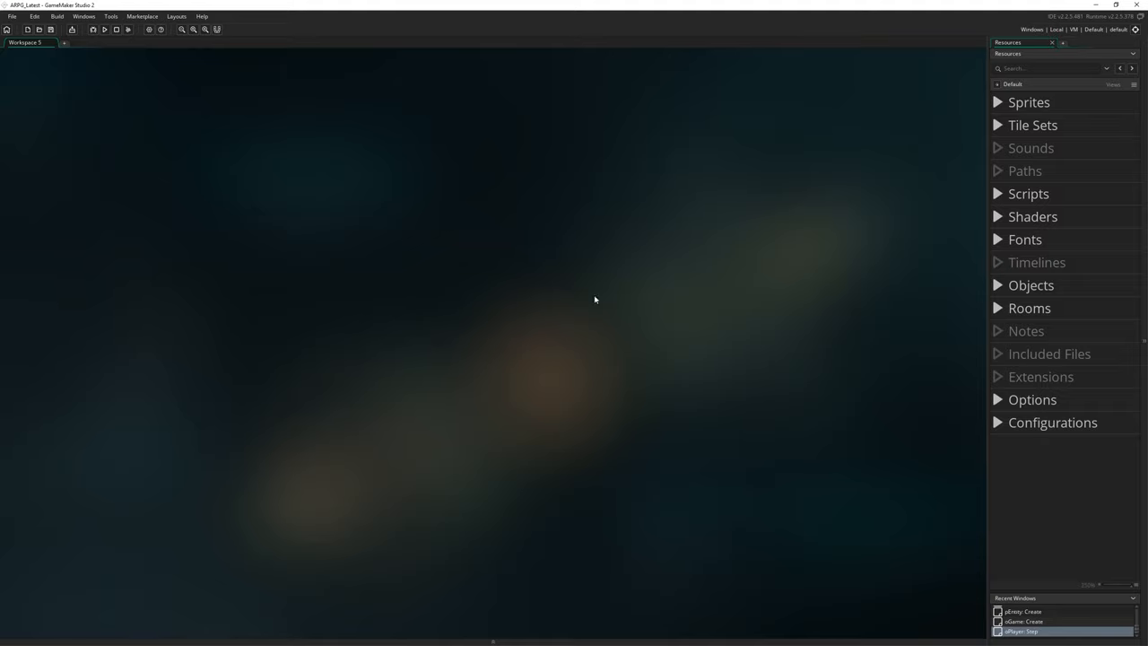
mouse_move(115, 378)
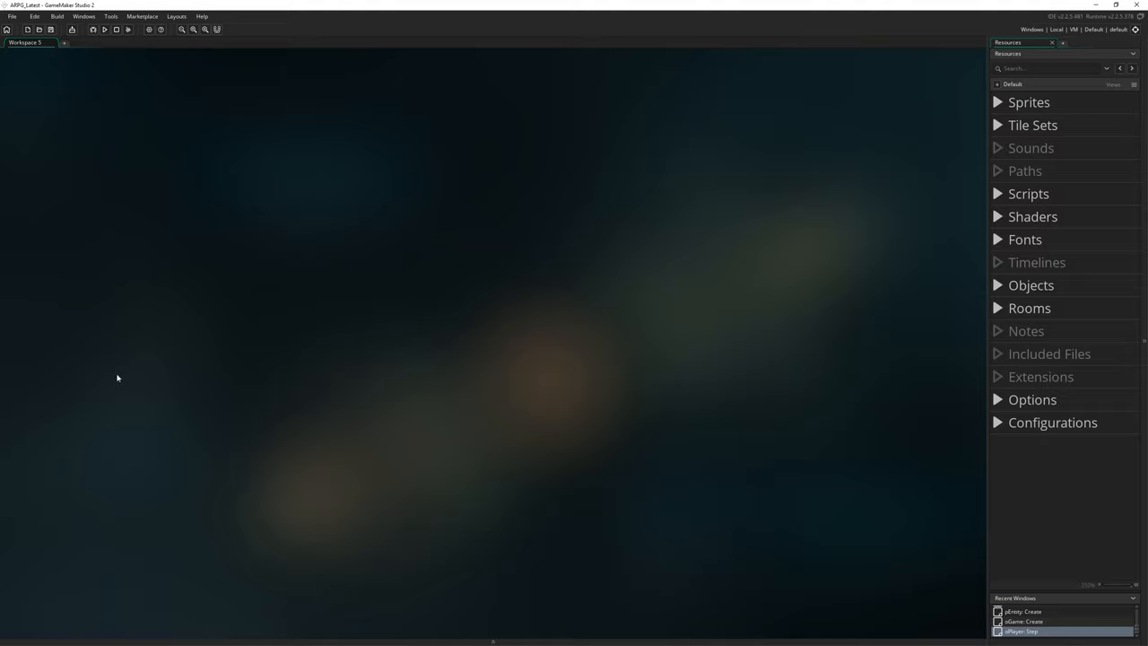
mouse_move(434, 276)
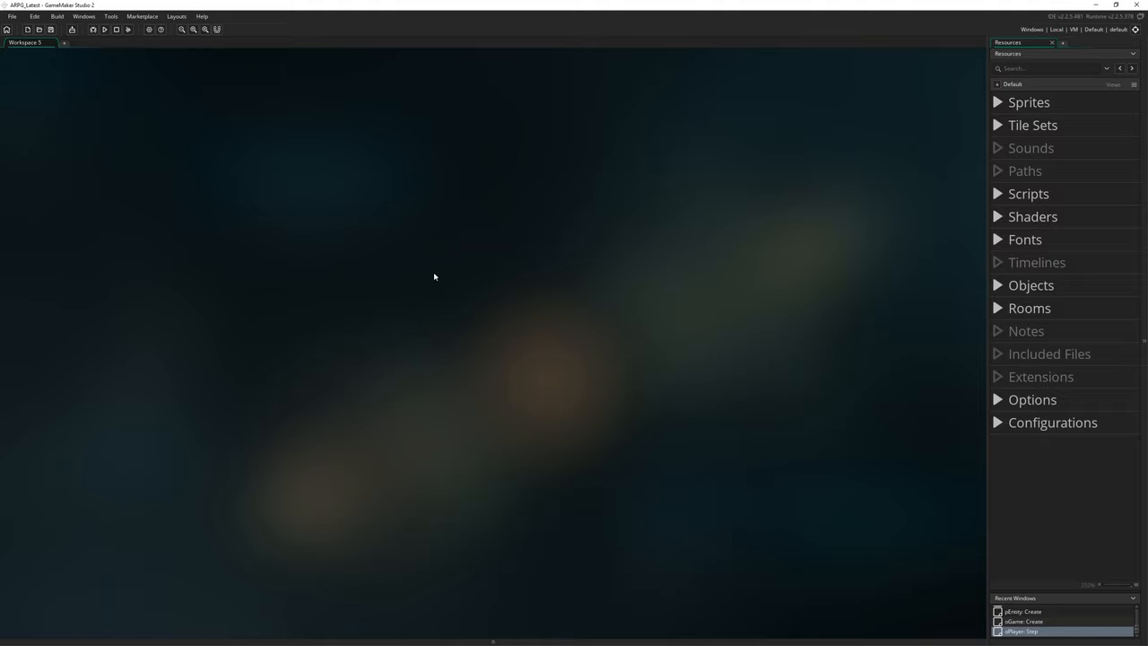
mouse_move(783, 389)
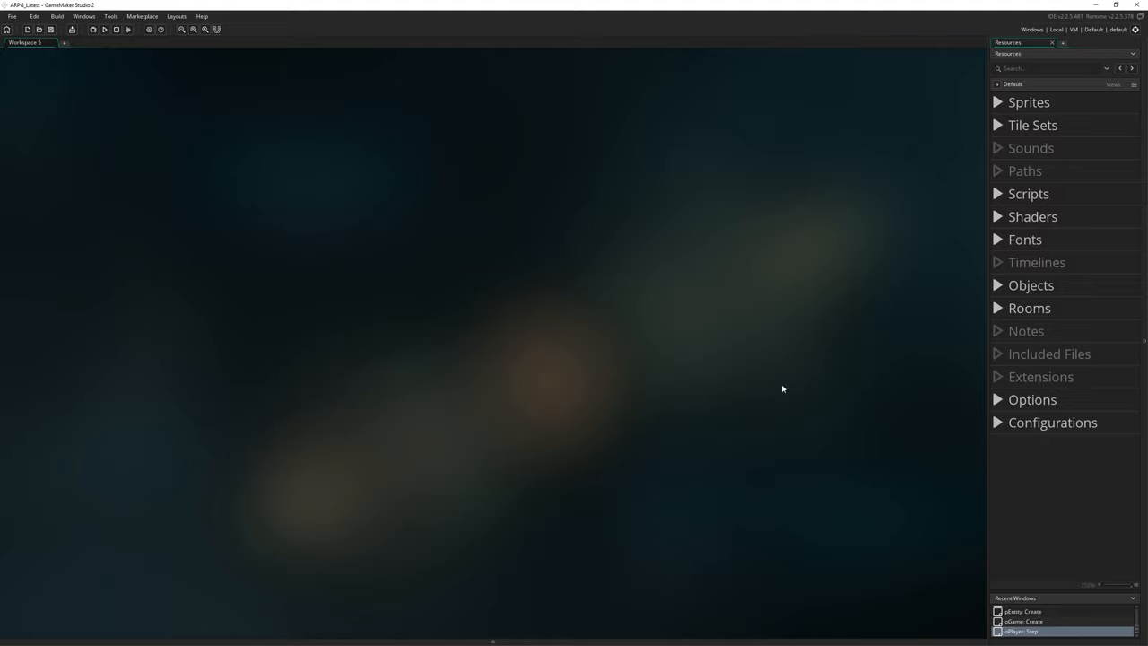
mouse_move(547, 436)
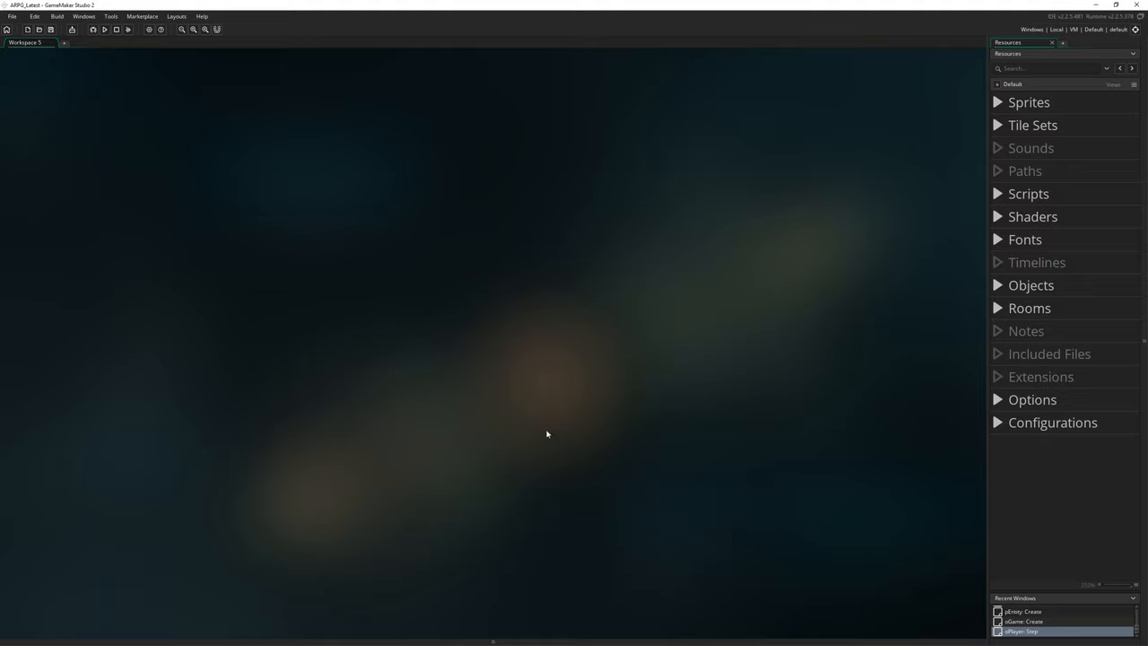
mouse_move(365, 490)
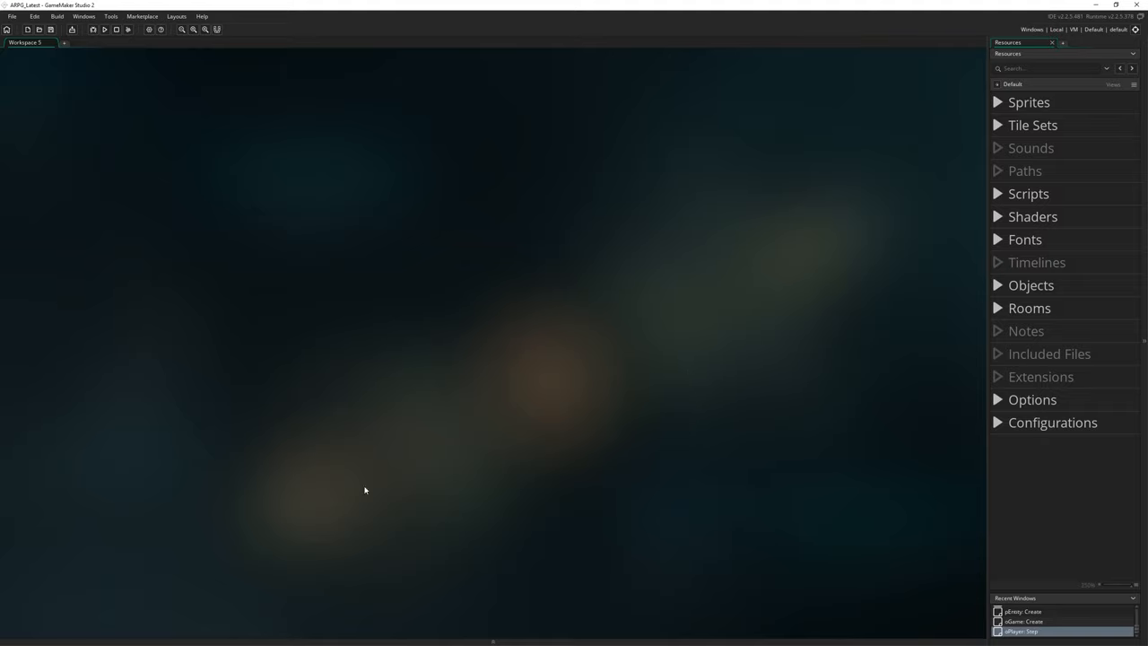
mouse_move(235, 450)
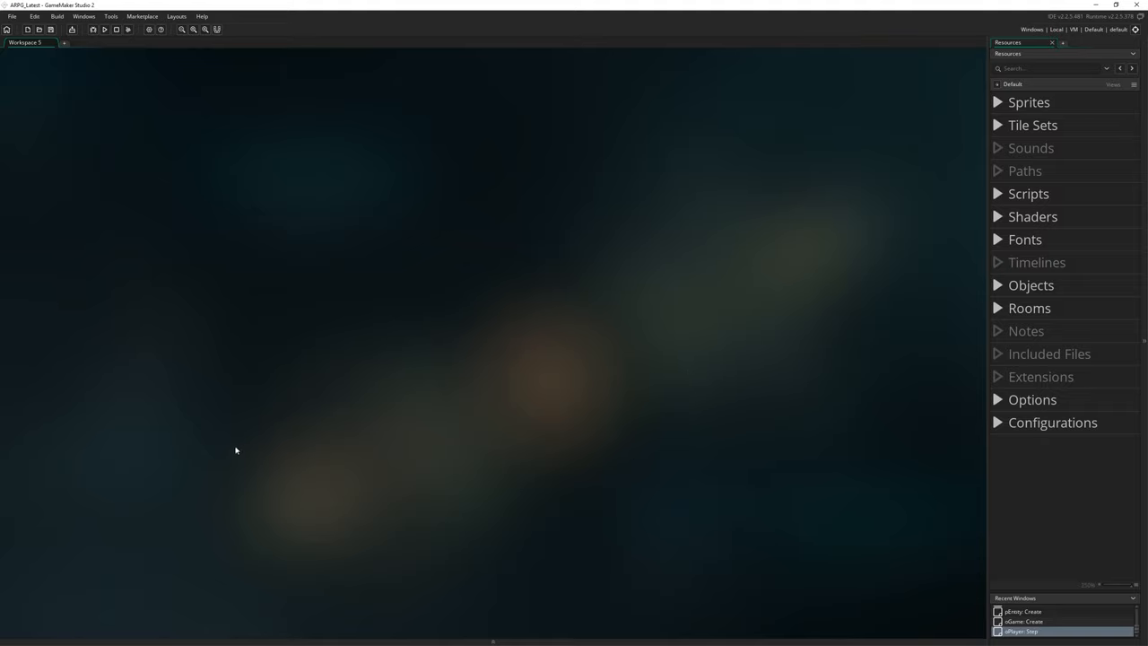
mouse_move(753, 458)
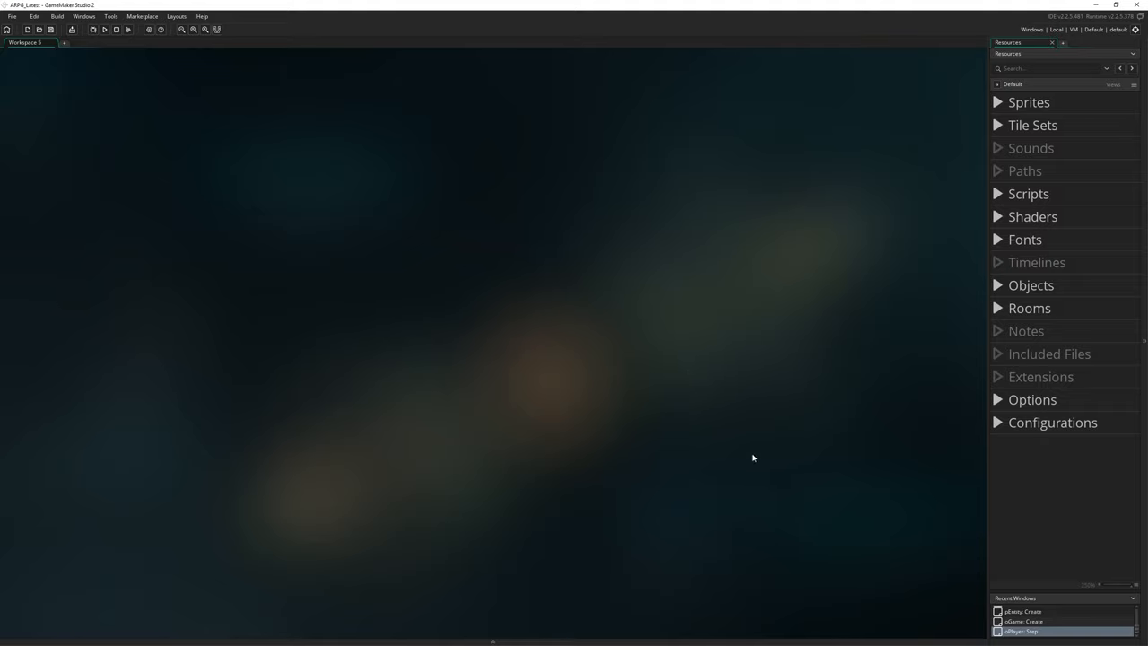
mouse_move(656, 337)
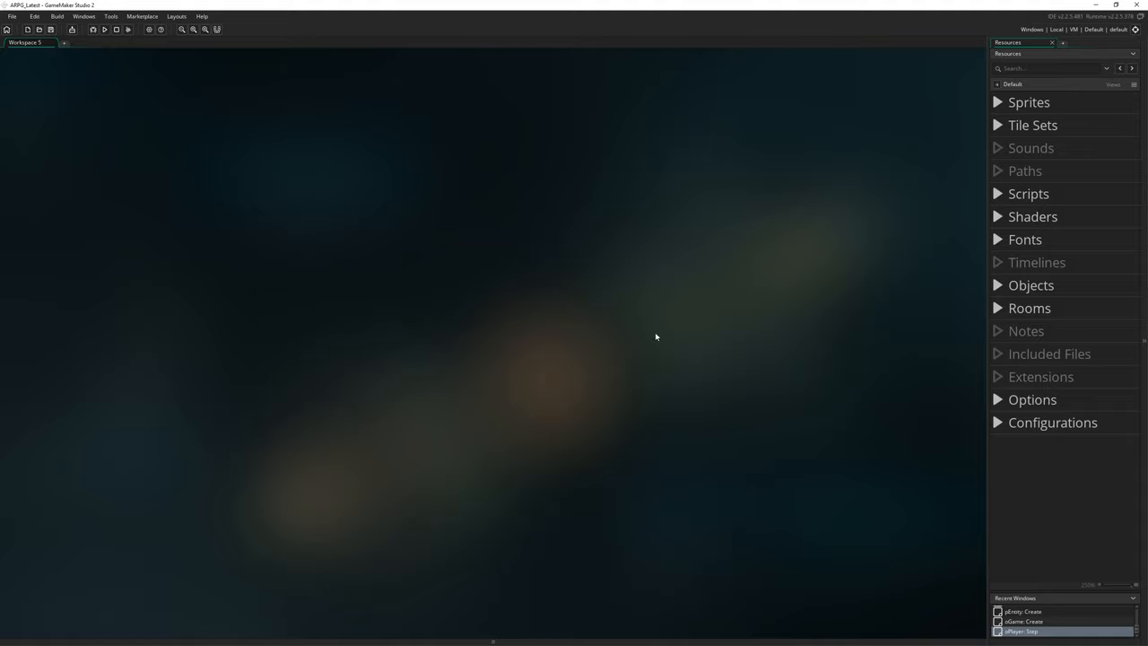
mouse_move(745, 352)
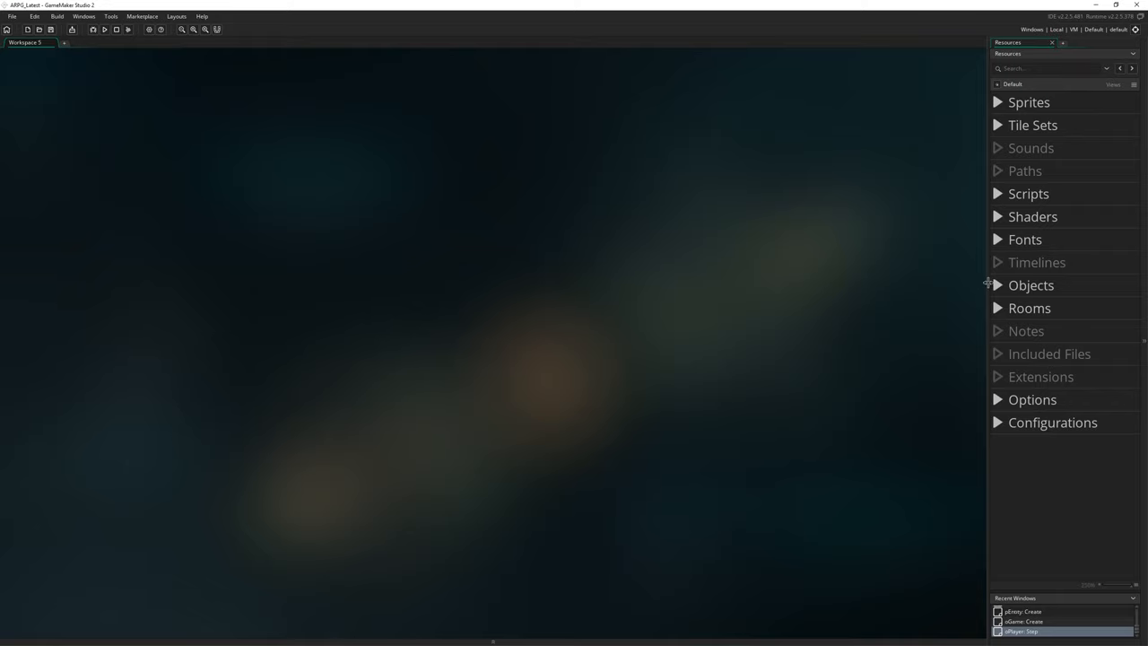
- Open the pEntity object from Objects and add a new variable definition
click(996, 285)
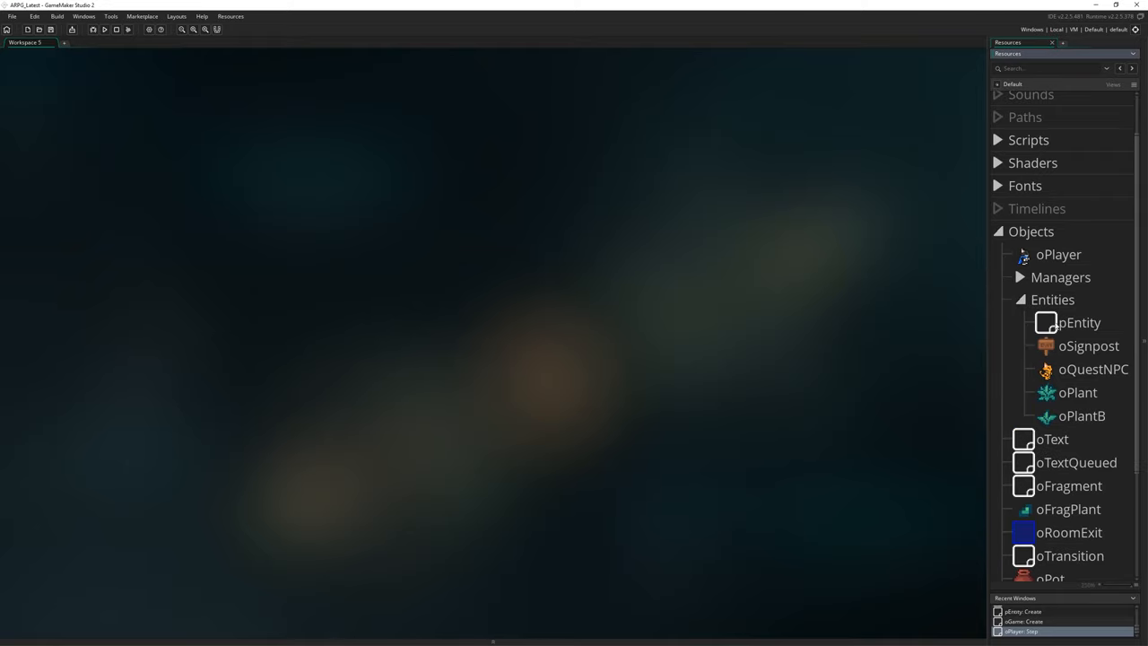
double_click(1079, 322)
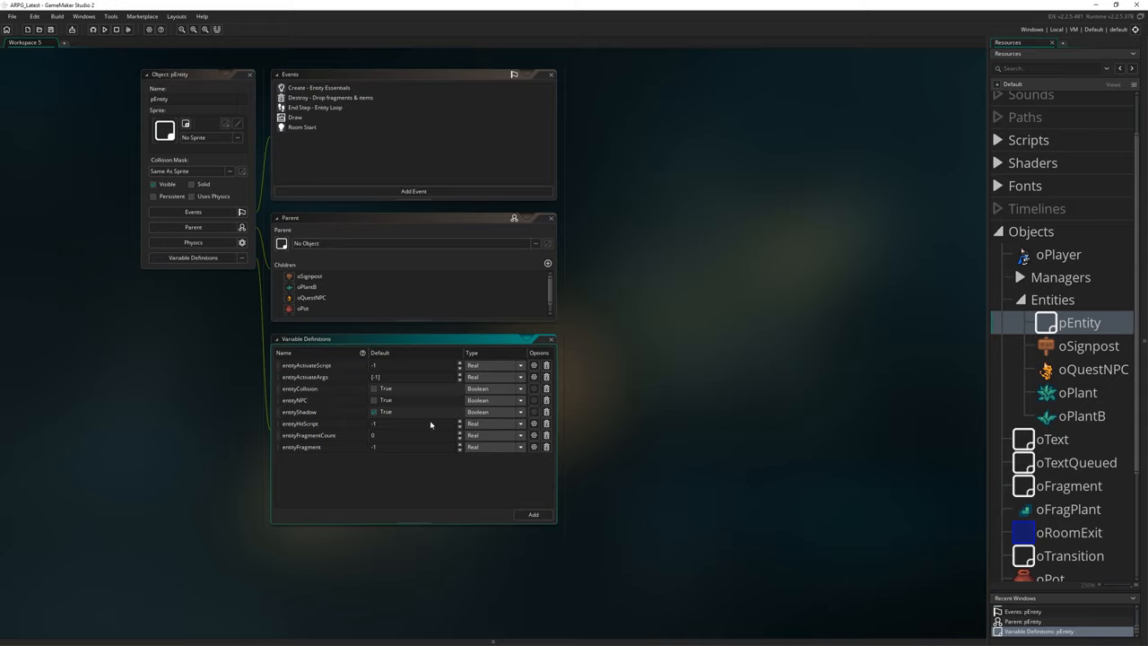
mouse_move(296, 487)
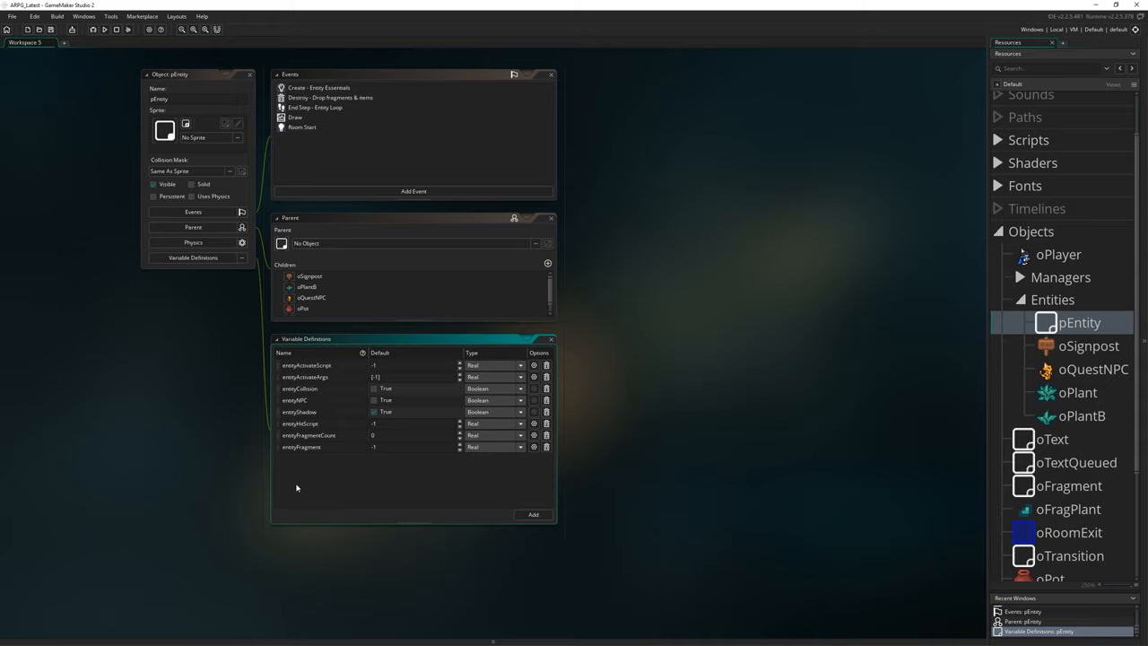
click(532, 514)
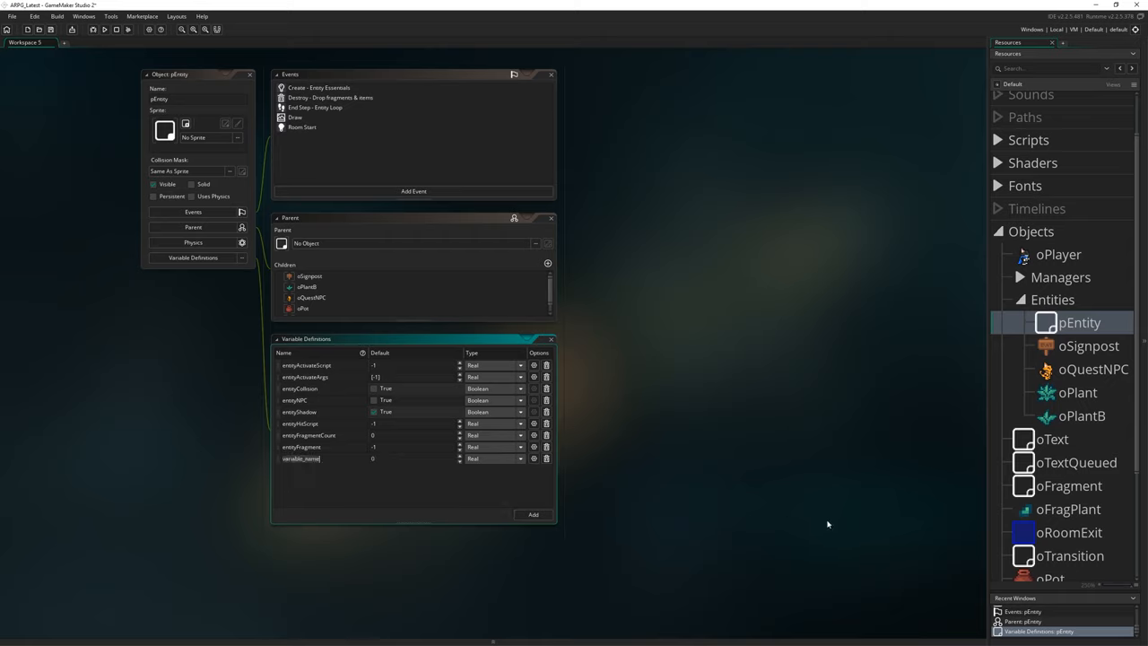
mouse_move(441, 474)
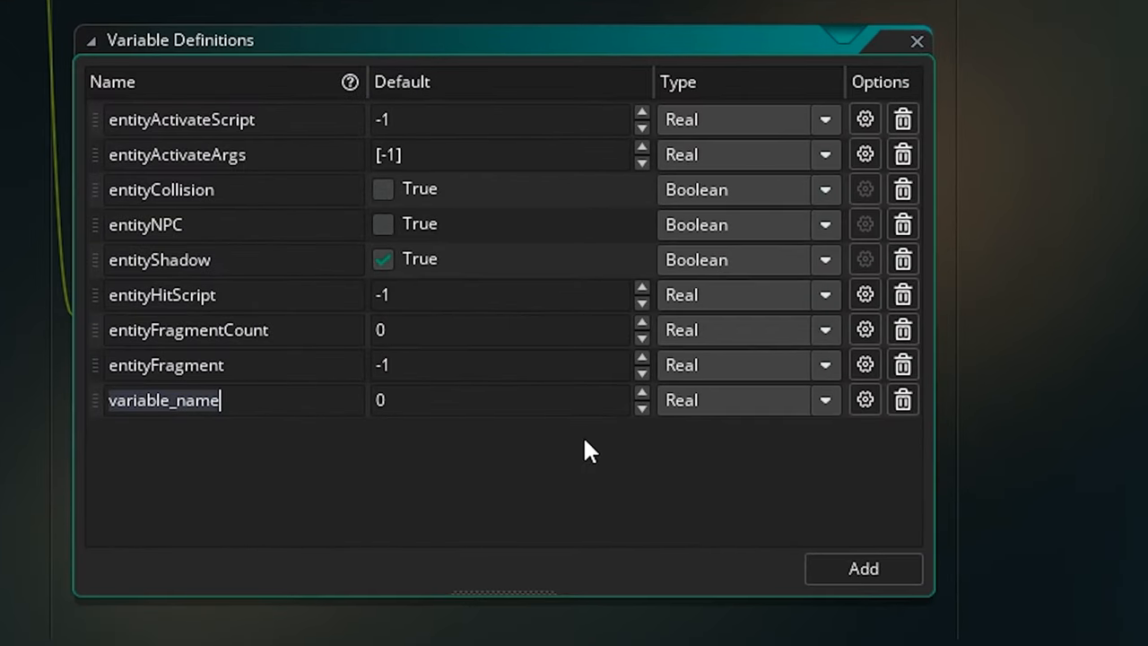
- Define Boolean entityThrowBreak and Real entityThrowDistance with default 52 on pEntity
text(entityThrowBreak)
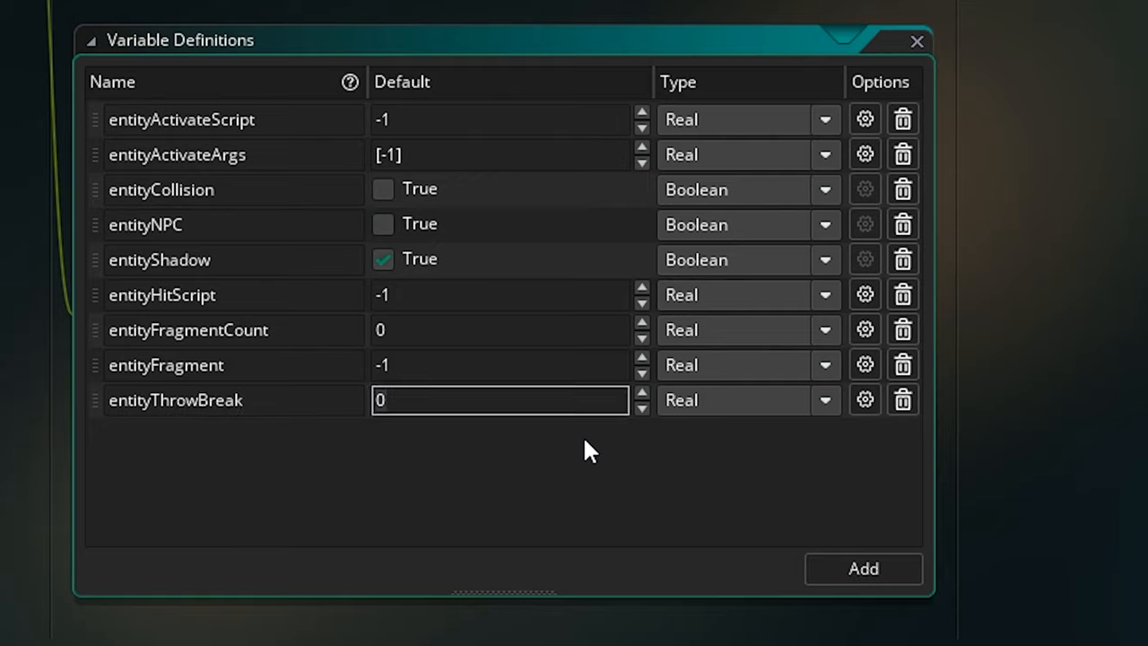
click(823, 400)
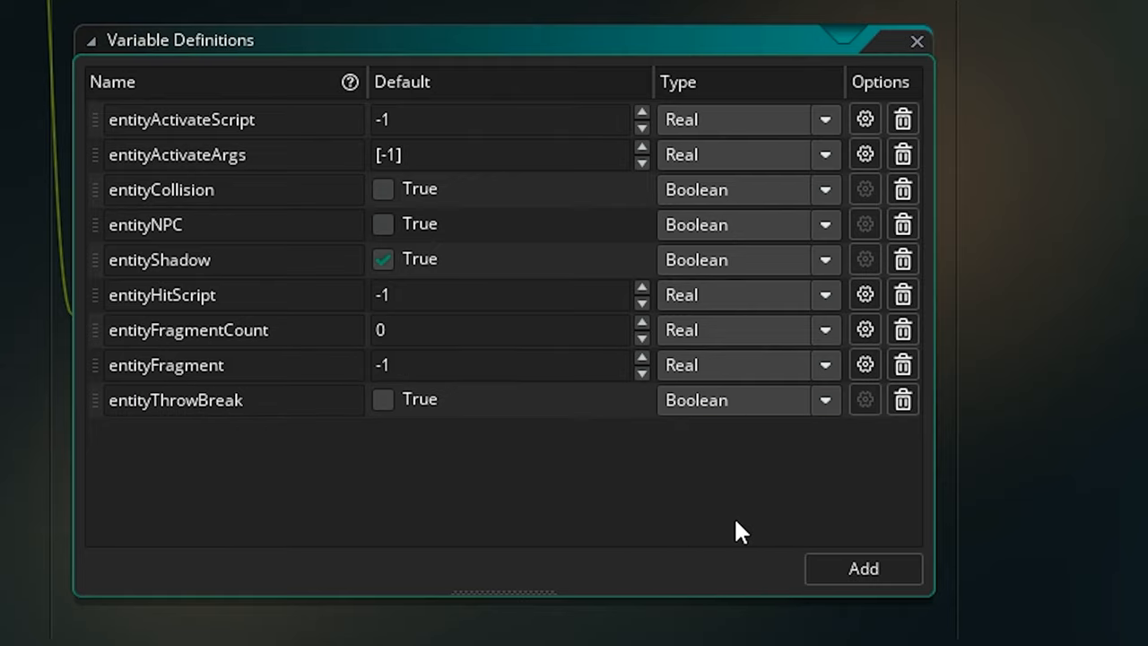
mouse_move(409, 438)
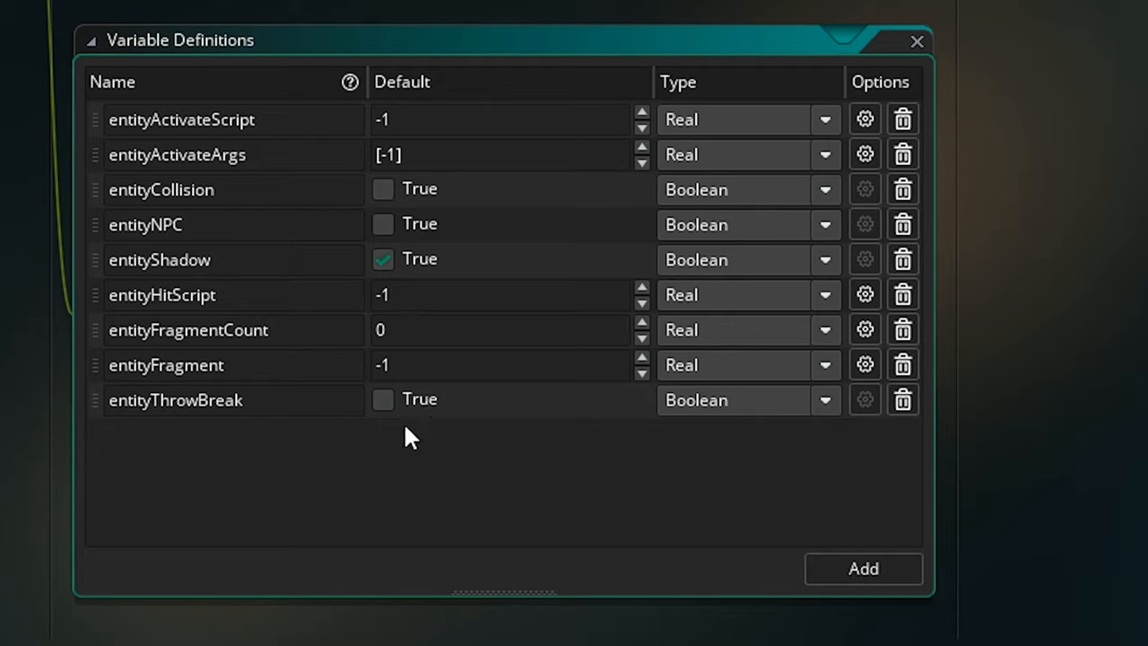
mouse_move(460, 463)
text(entityThrowDistance)
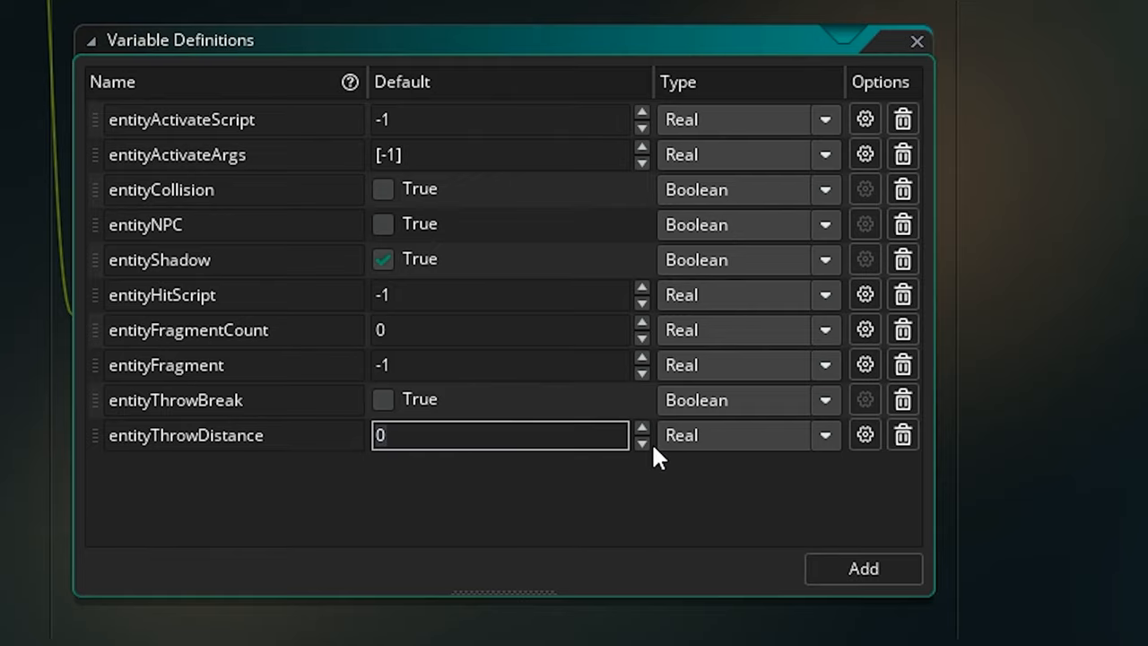
mouse_move(538, 593)
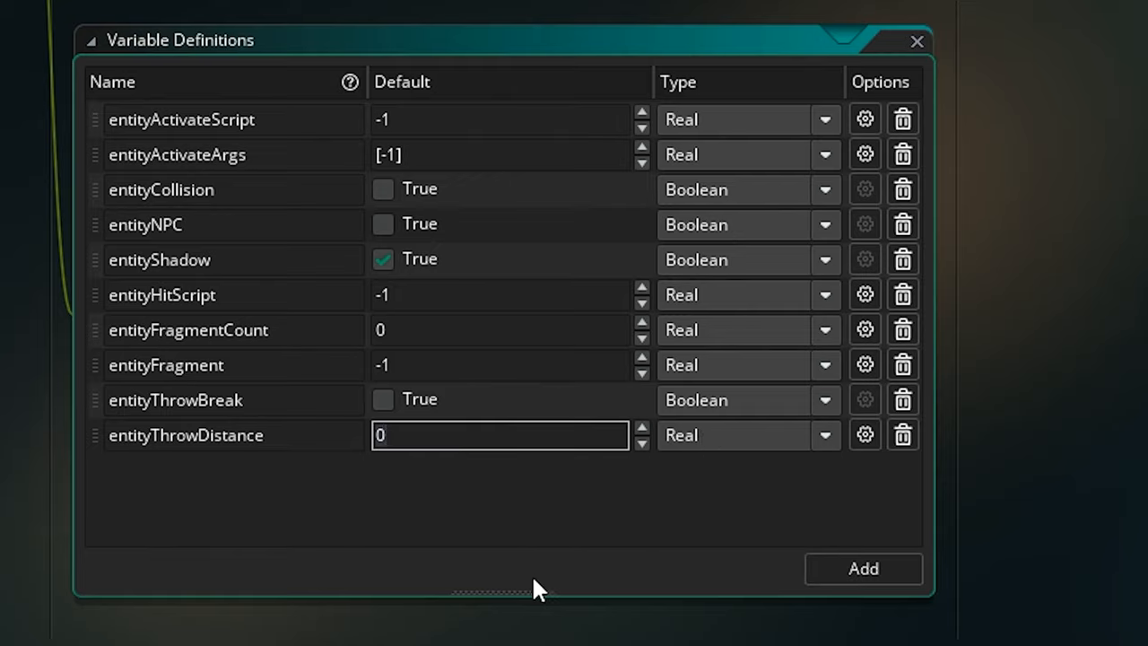
text(52)
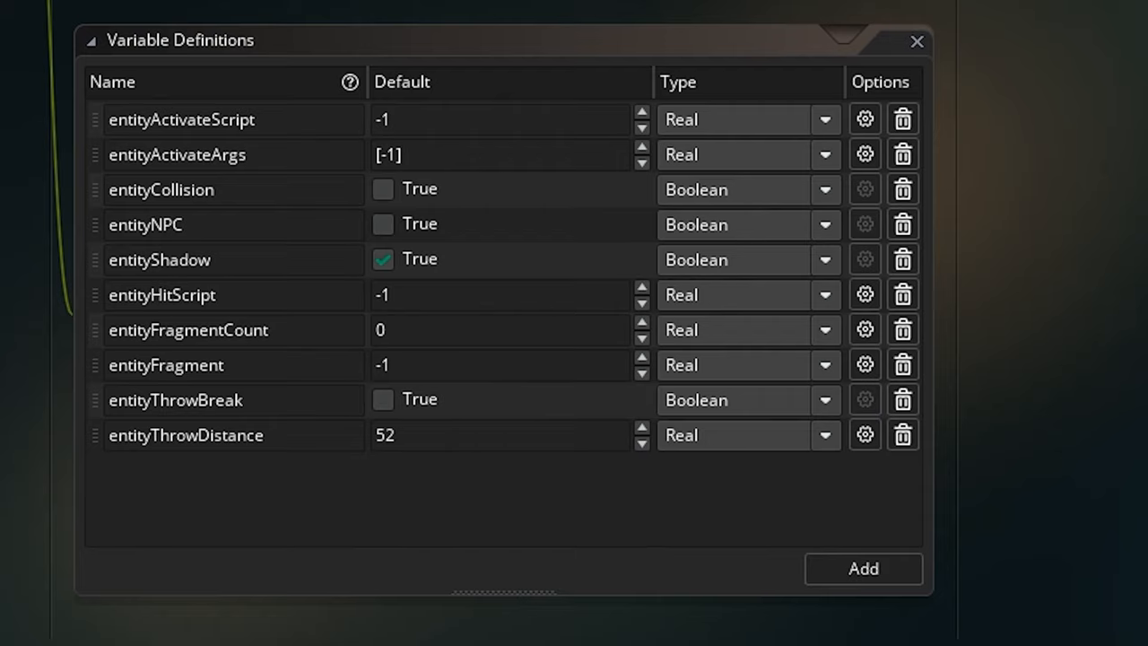
mouse_move(924, 224)
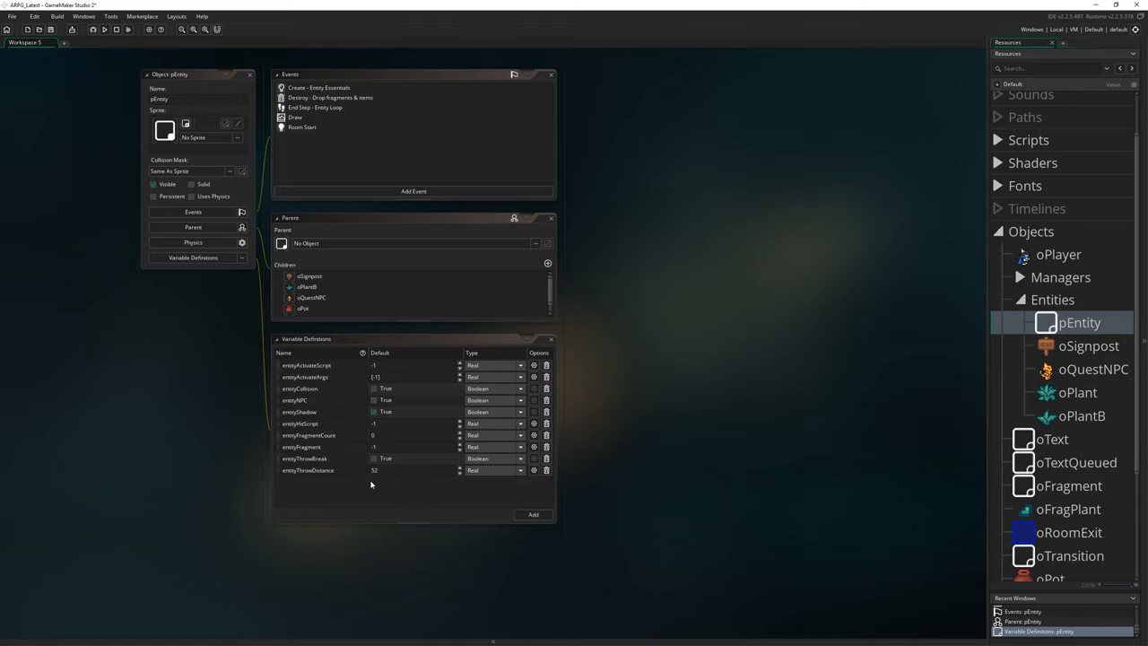
mouse_move(862, 401)
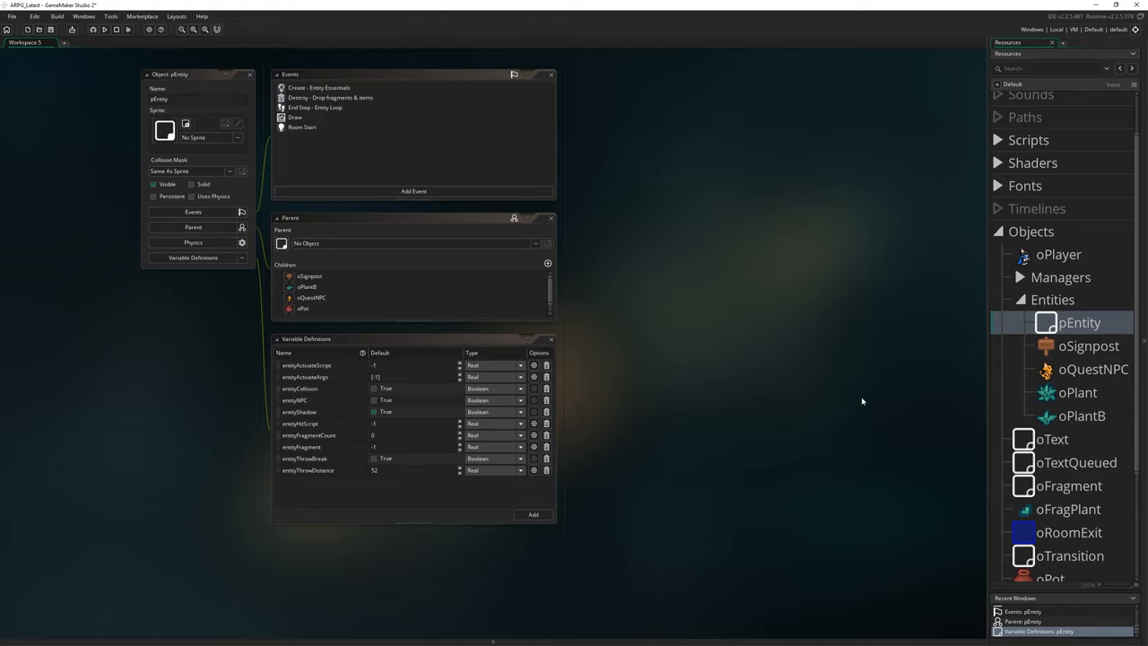
mouse_move(615, 390)
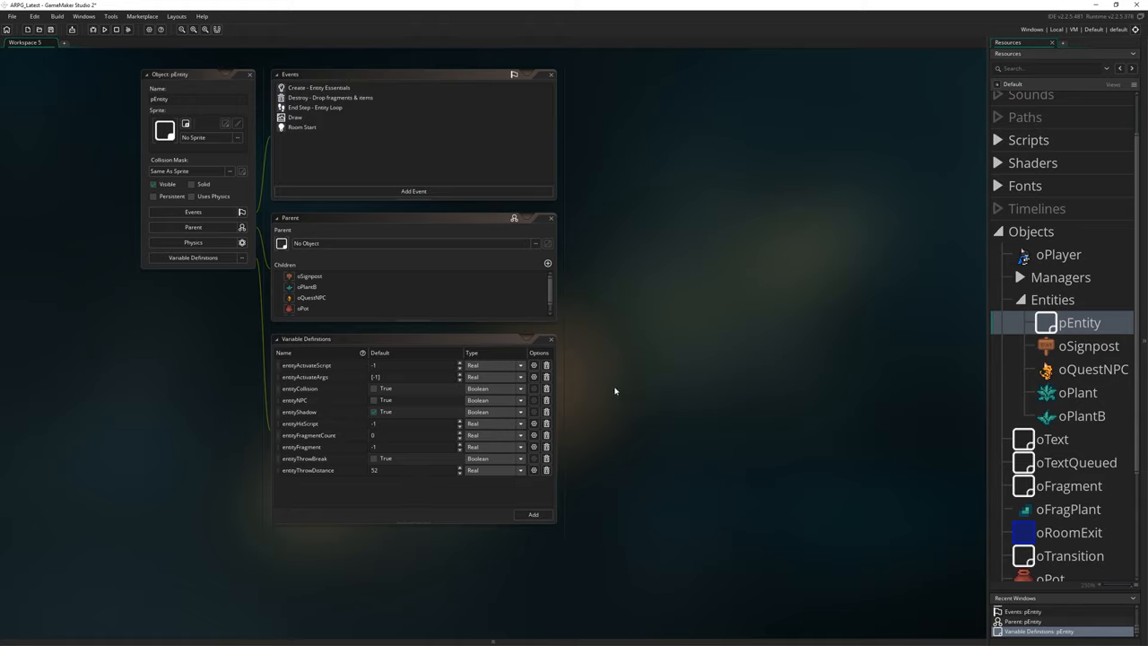
- Scroll the pEntity editor to view its events, children and variable definitions
scroll(down, 3)
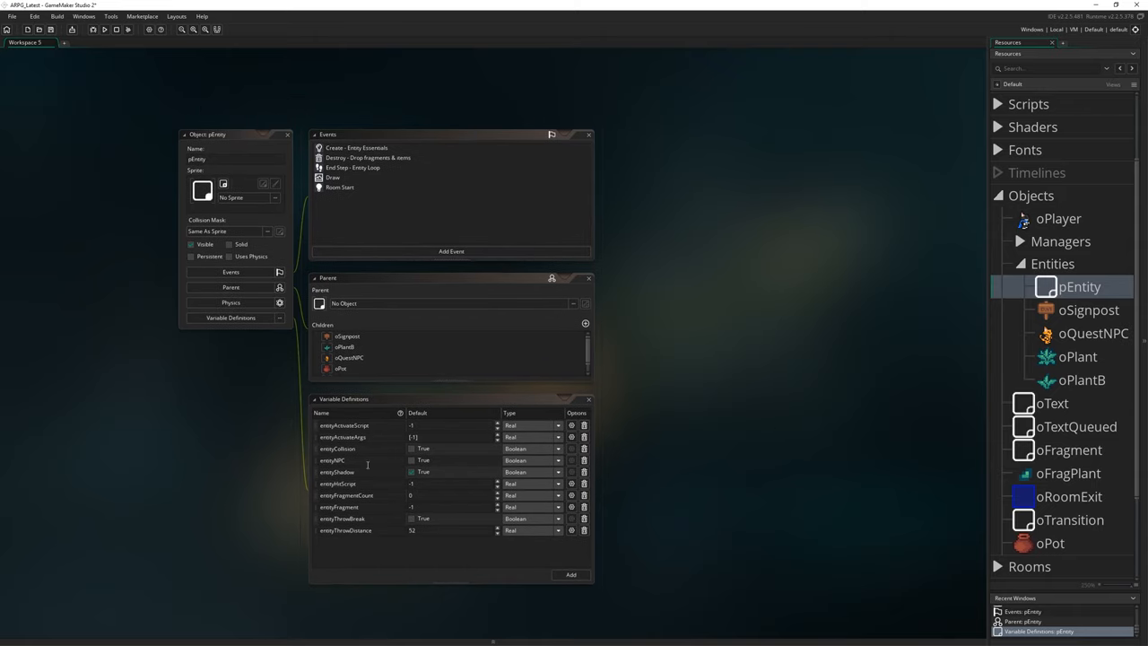
mouse_move(1068, 473)
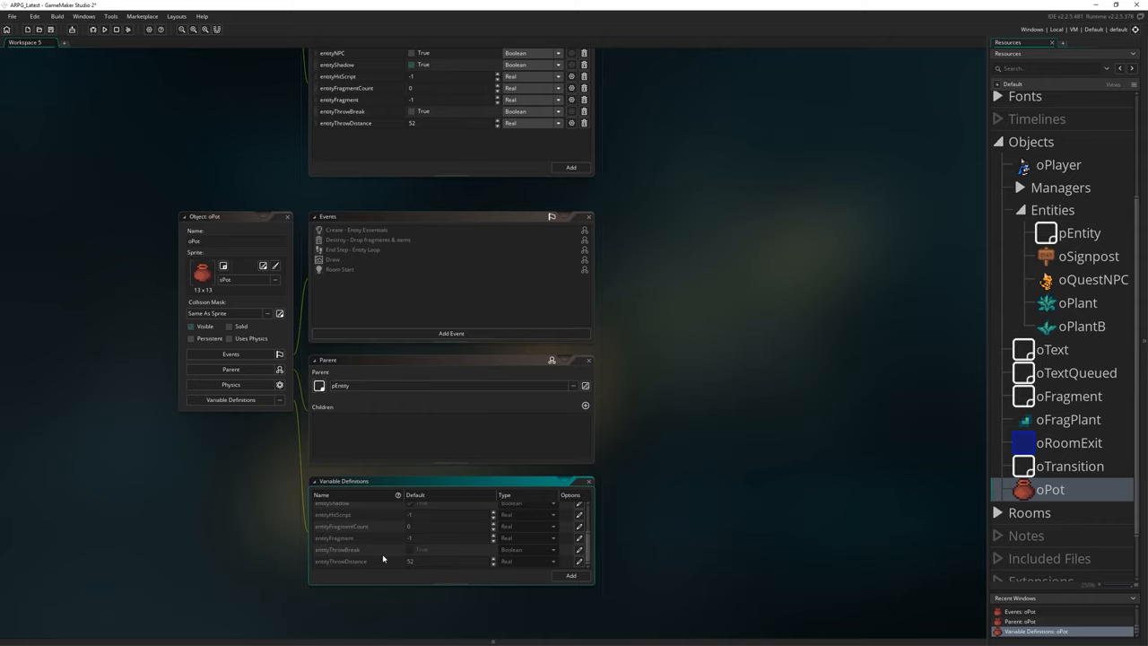
mouse_move(354, 565)
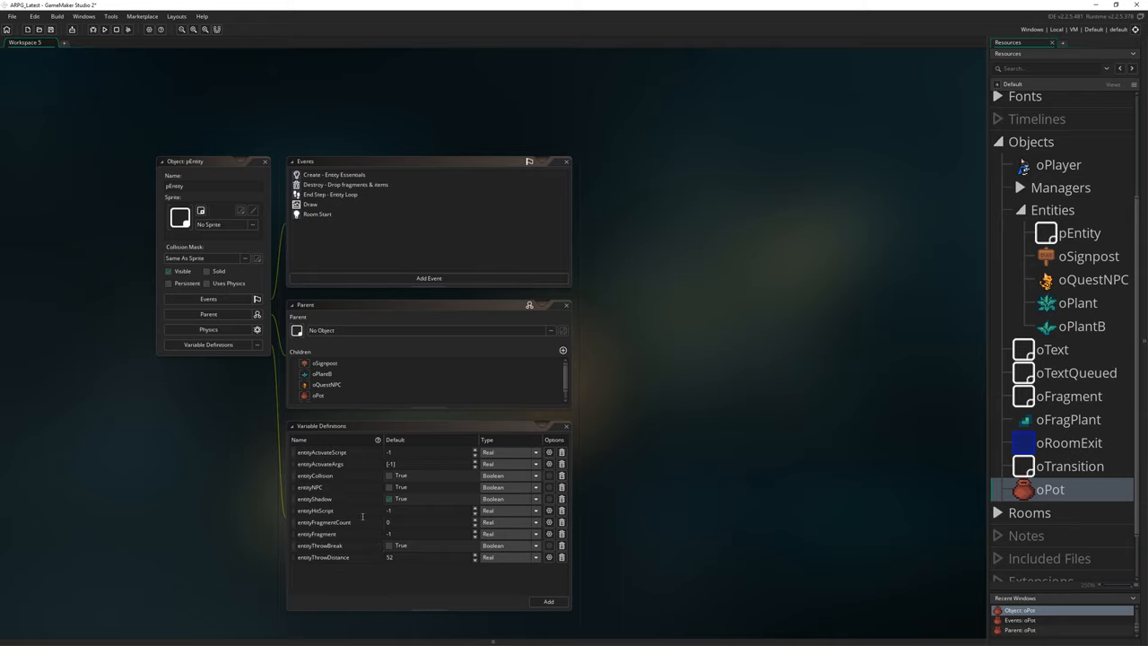
mouse_move(660, 493)
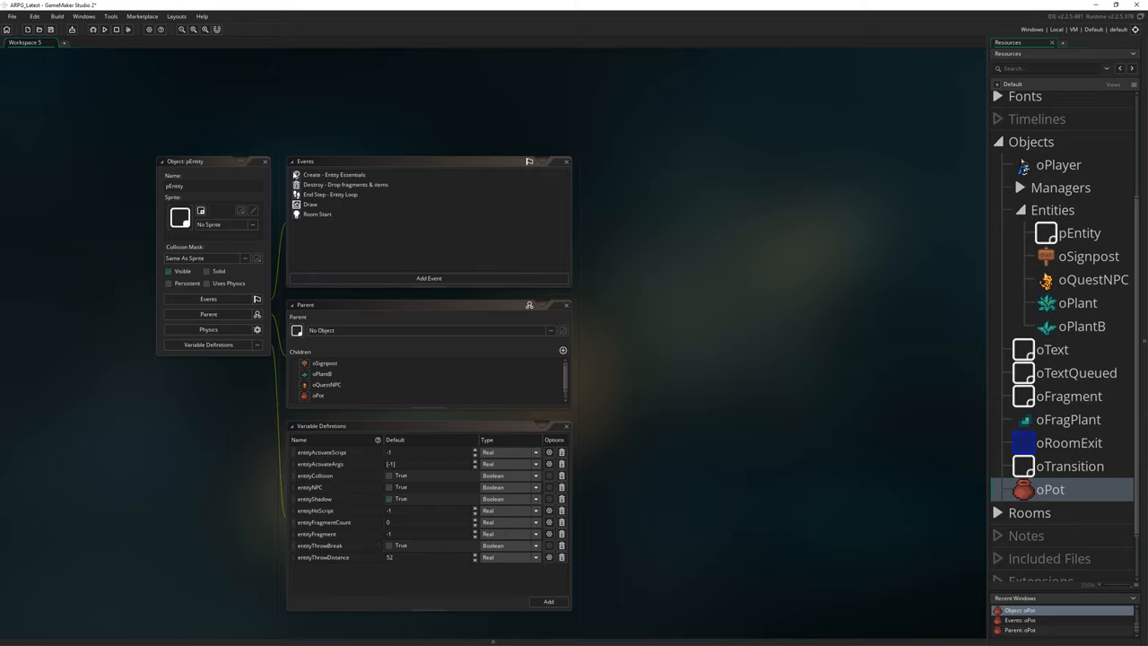
- In pEntity's Create event, add thrown = false; on a new line after lifted = 0;
double_click(334, 174)
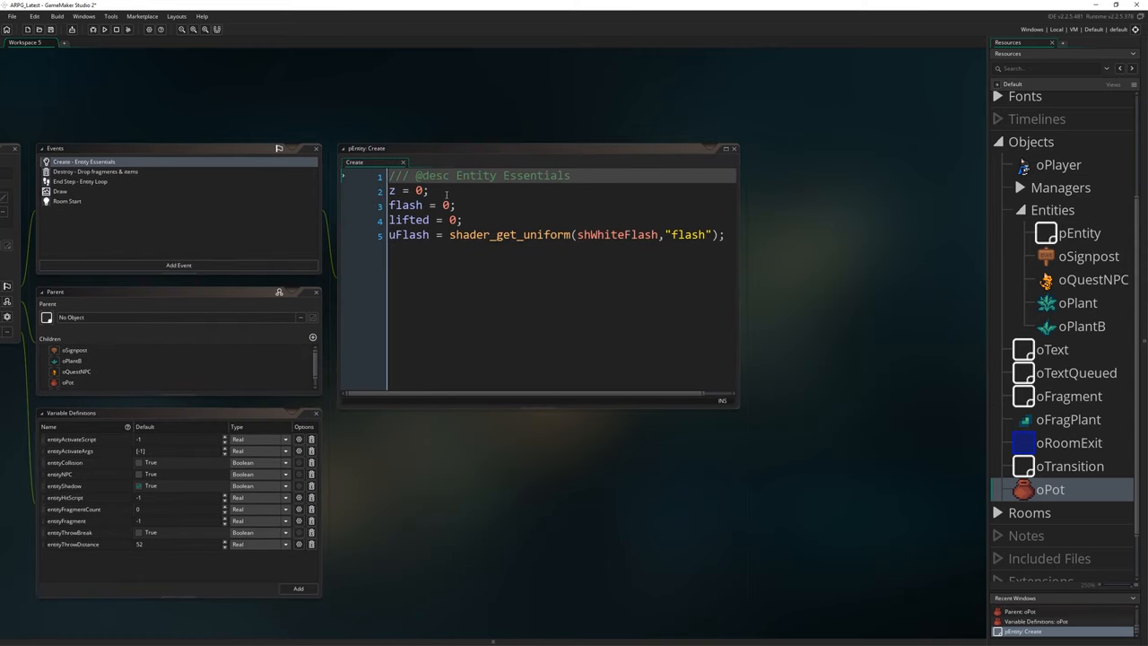
click(444, 205)
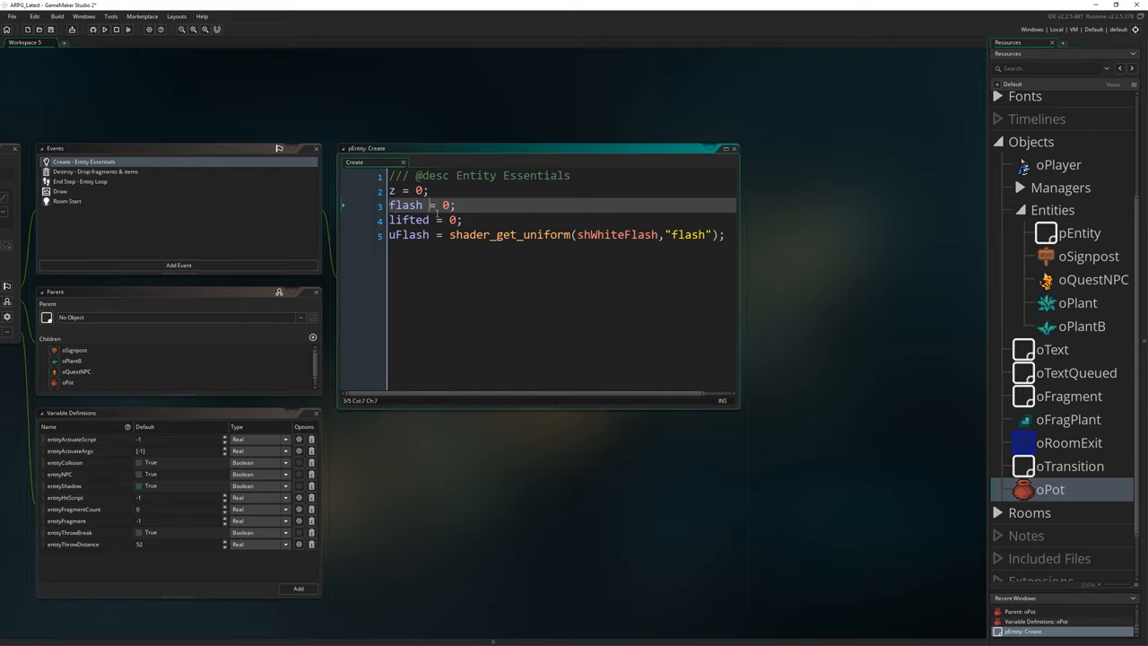
key(Enter)
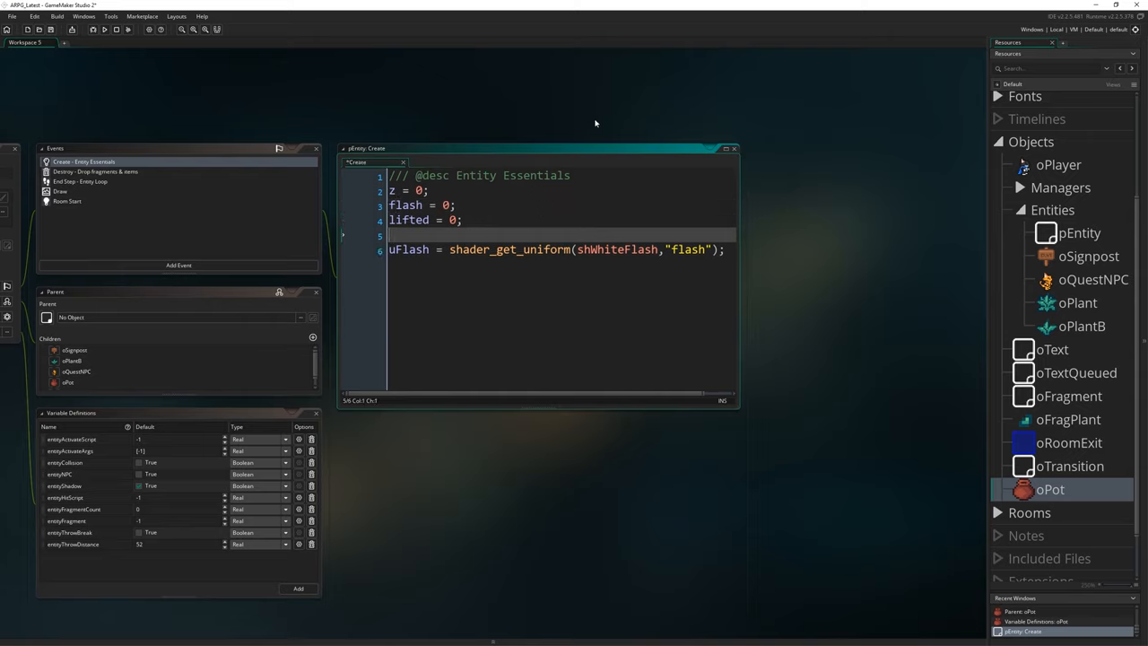
text(thr)
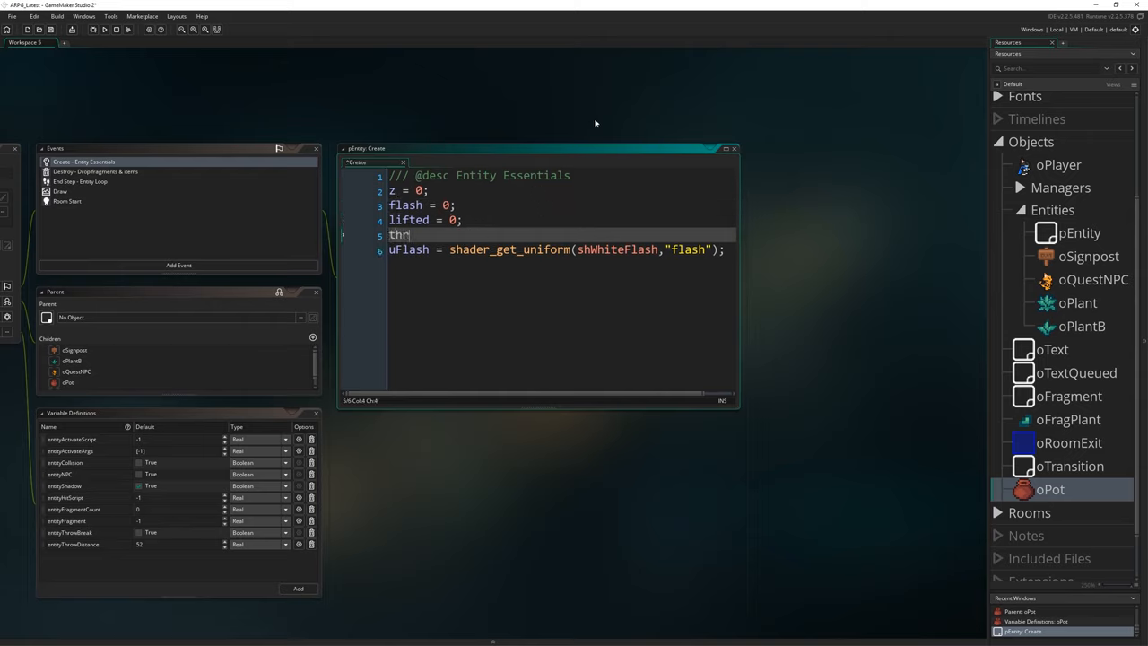
text(own = 0;)
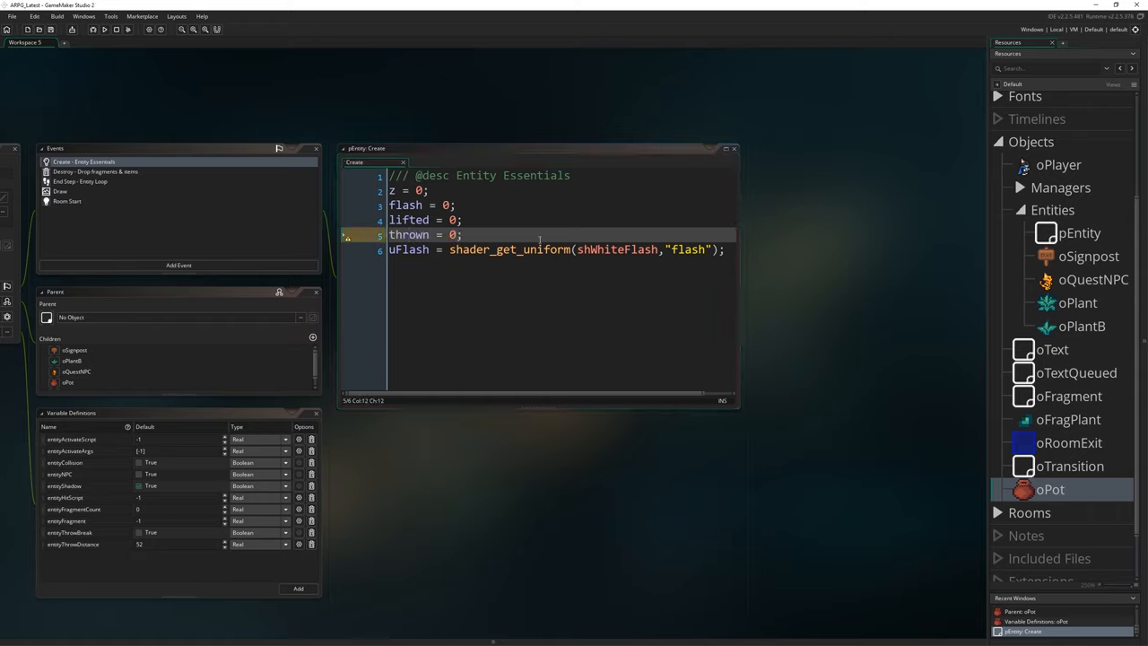
text(false)
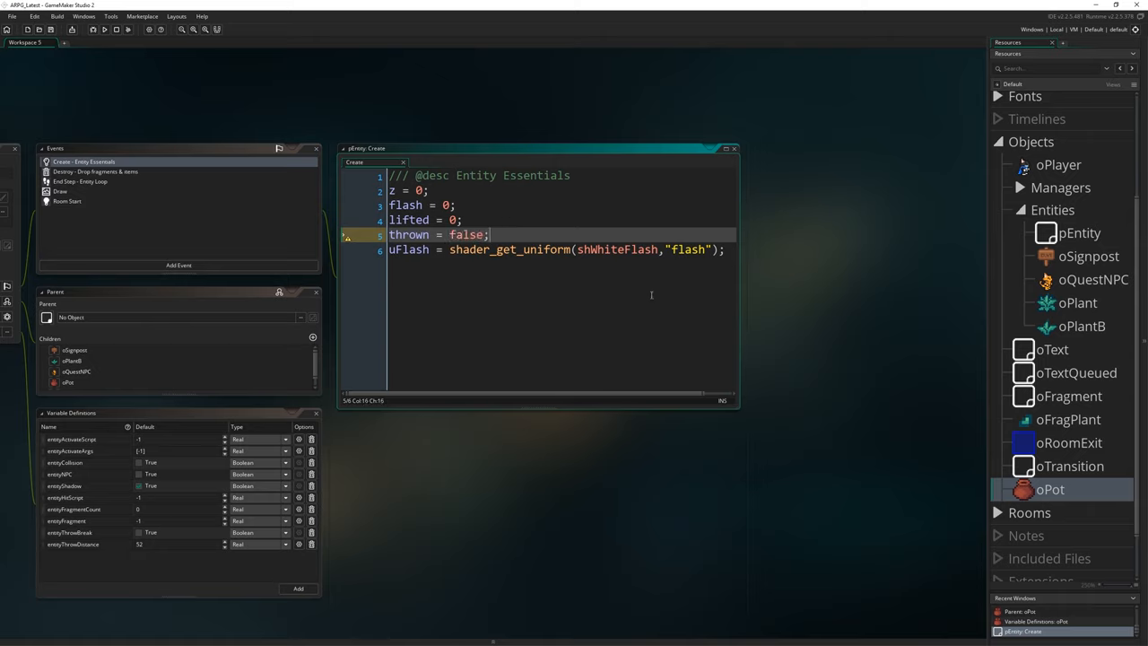
mouse_move(807, 362)
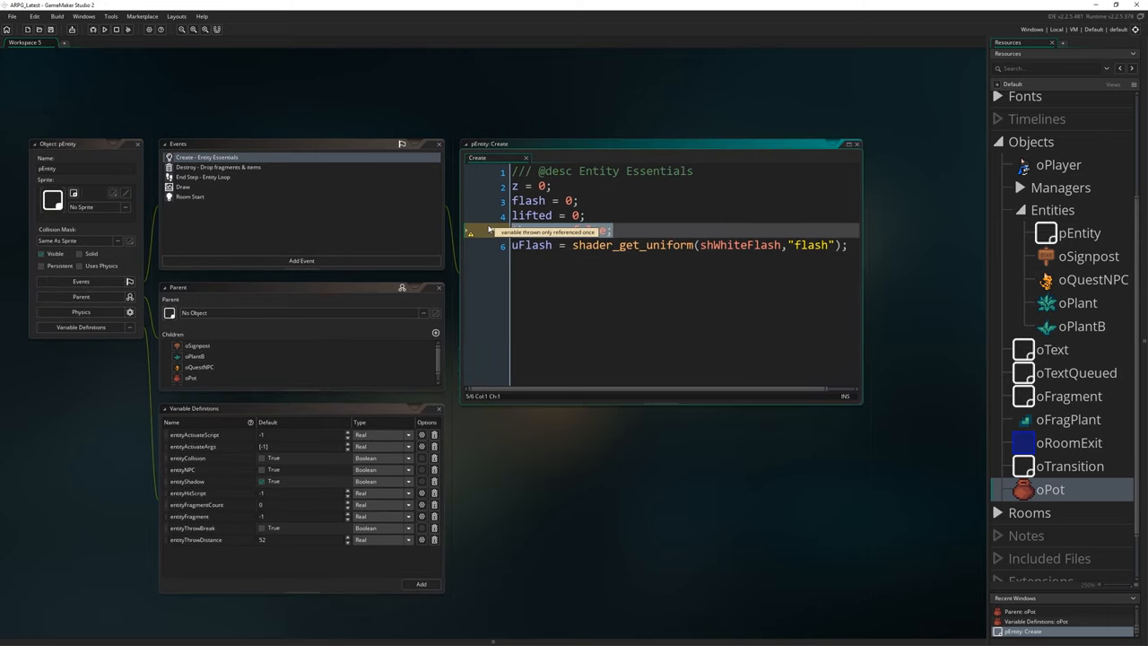
text(thrown = false;)
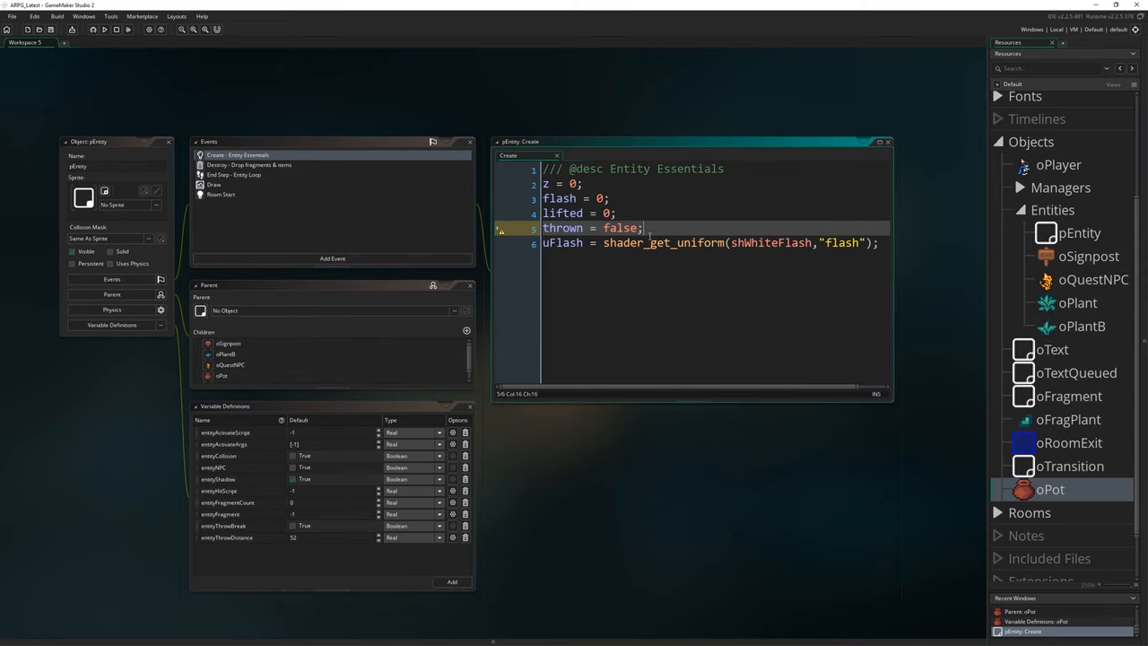
double_click(618, 228)
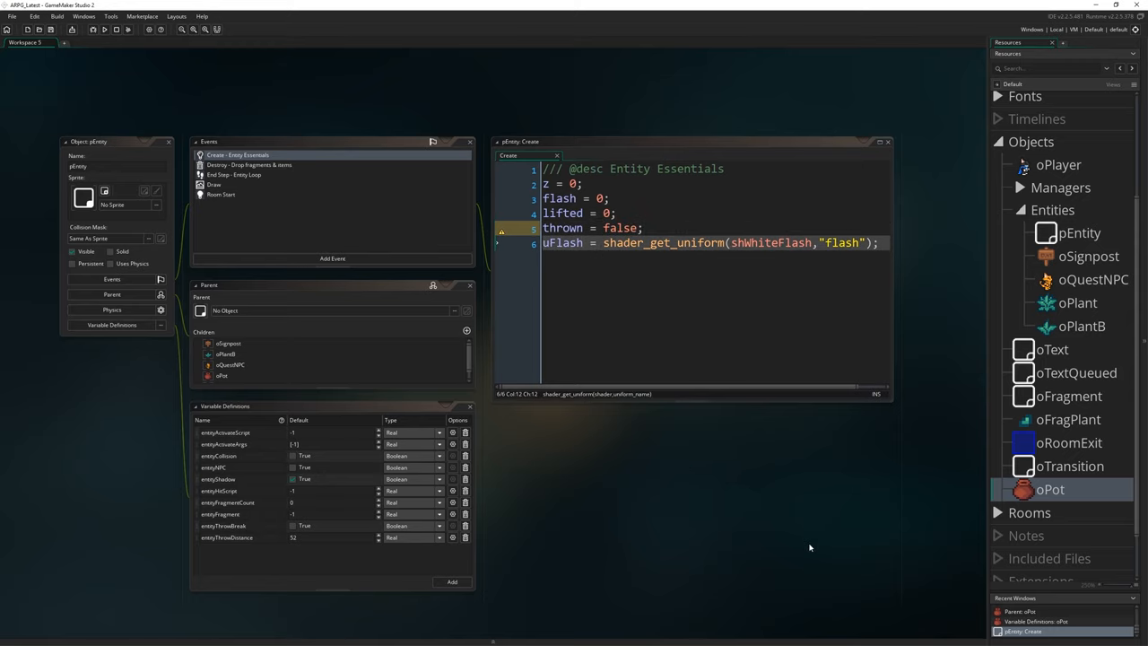
mouse_move(757, 458)
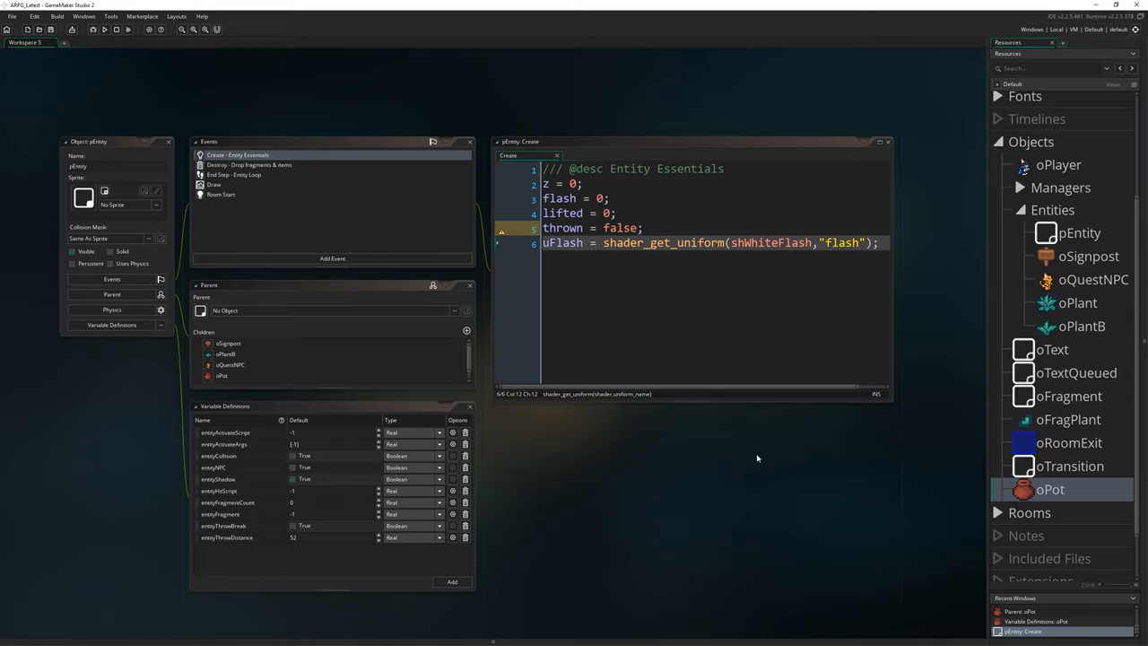
mouse_move(519, 402)
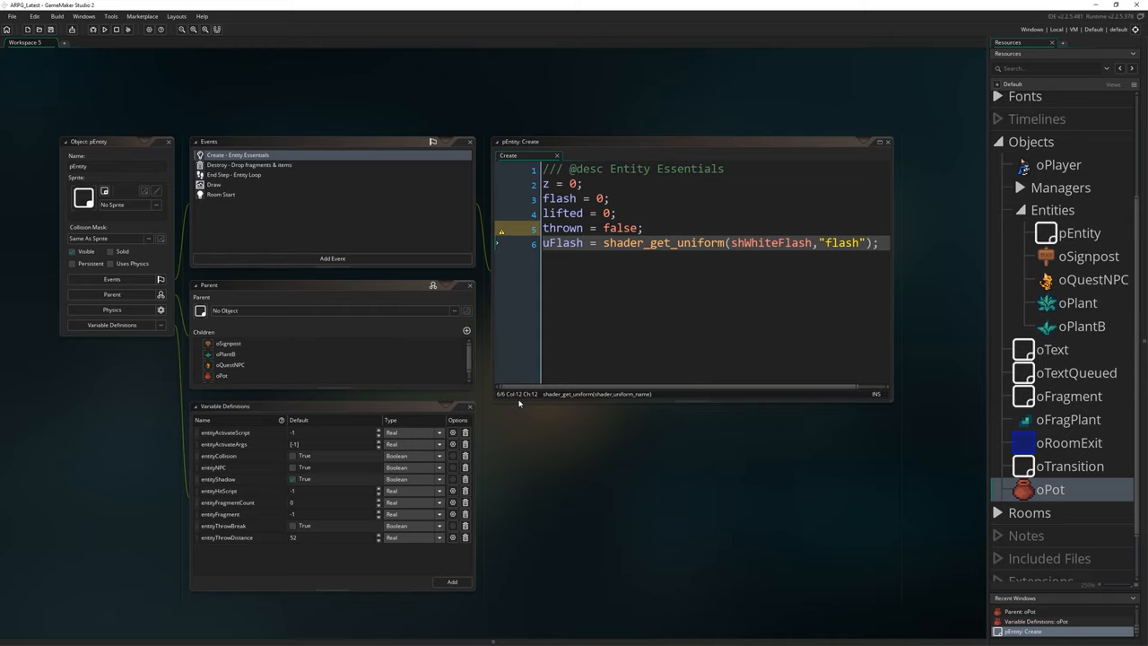
mouse_move(816, 455)
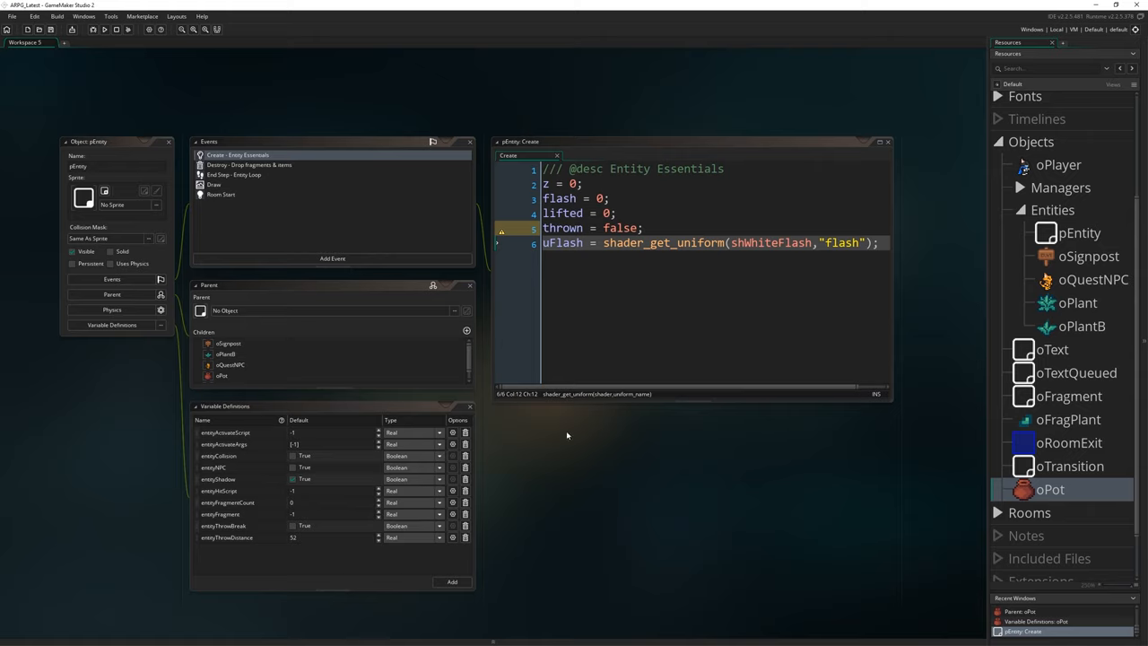
mouse_move(567, 467)
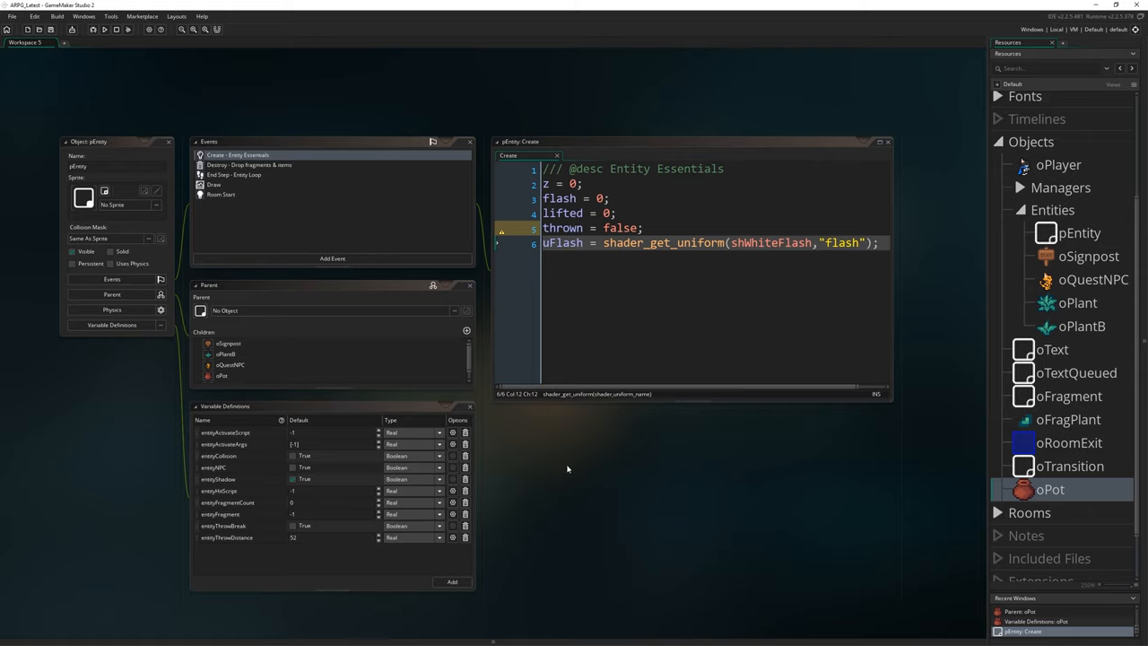
mouse_move(532, 549)
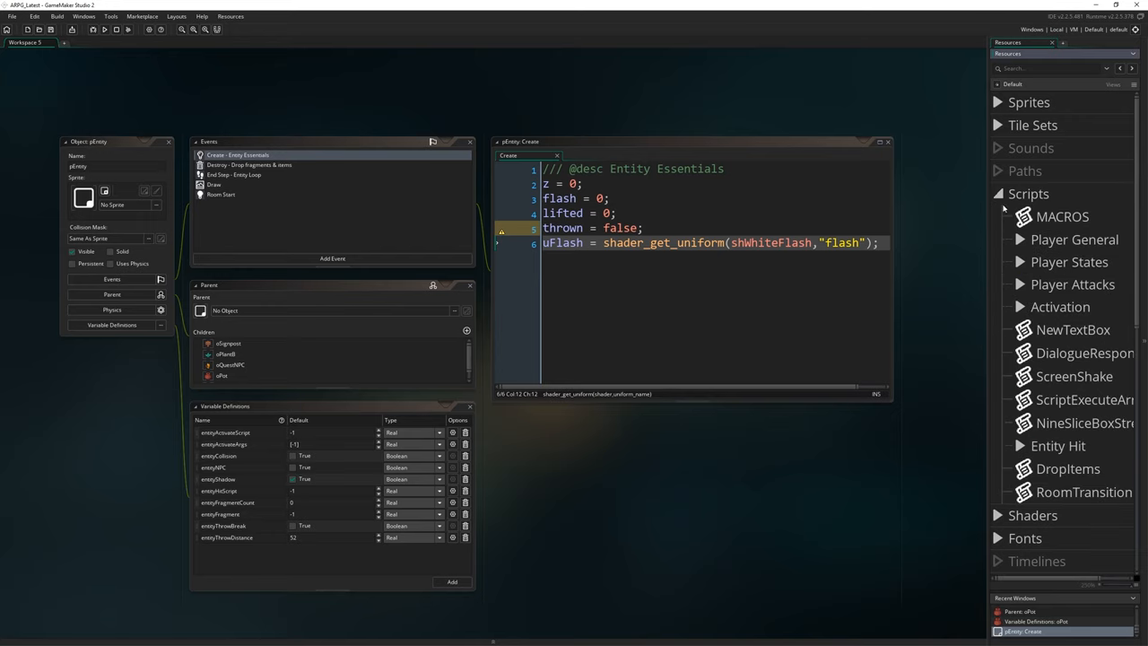
- Open PlayerStateFree under Player States and scroll to the //Activate key logic comment
click(1020, 262)
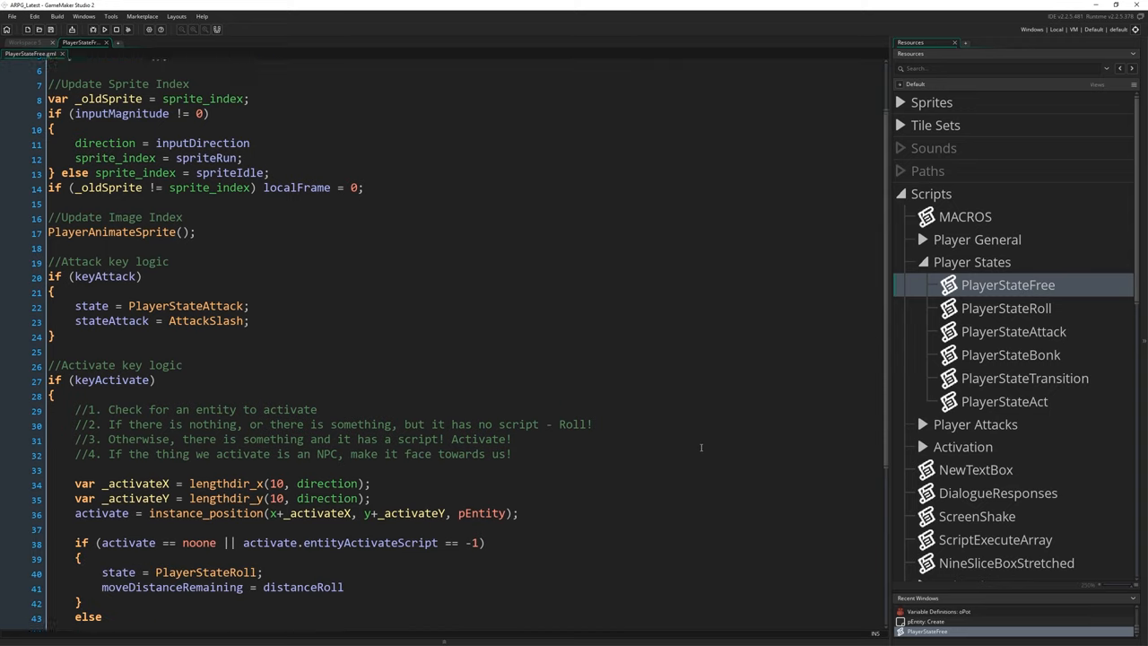
scroll(down, 3)
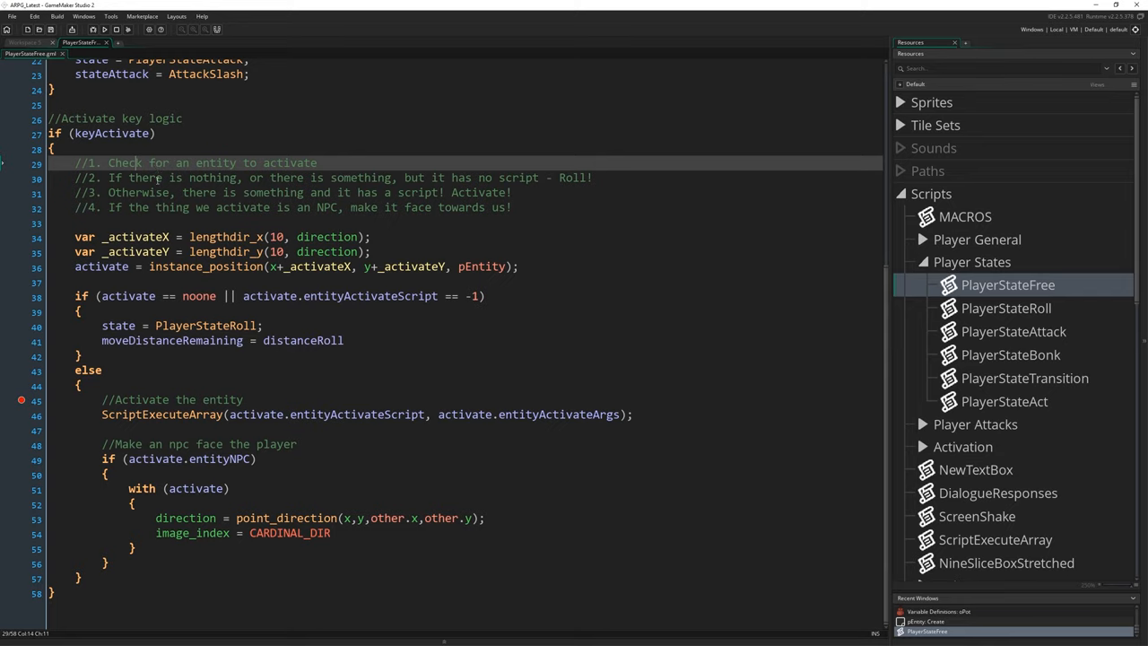
click(474, 178)
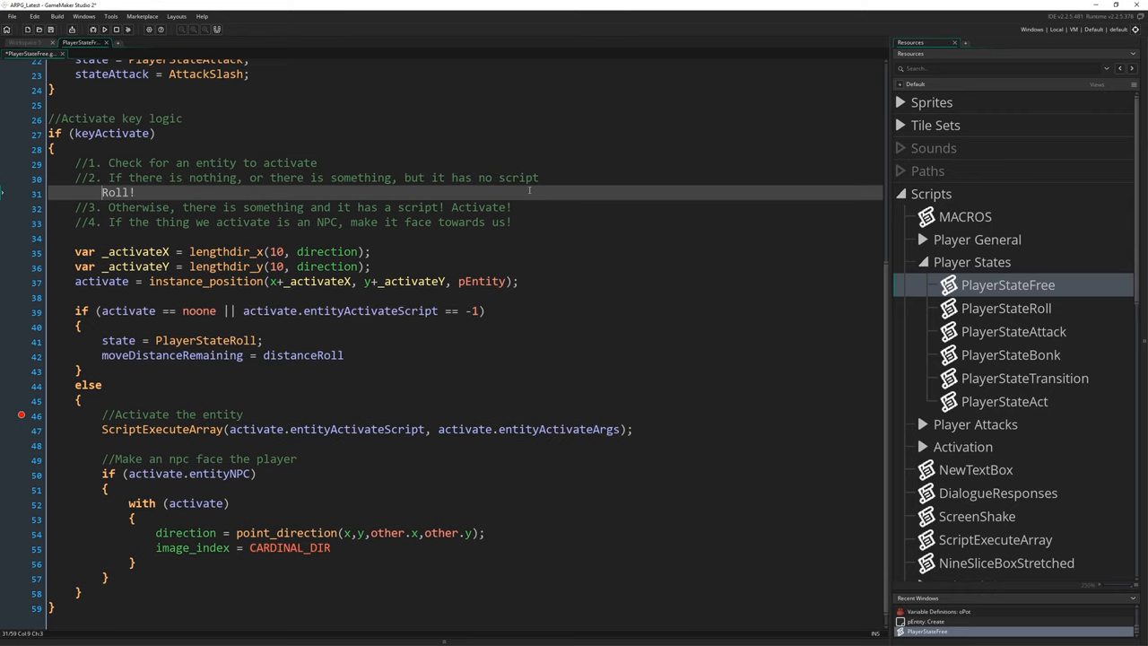
- Rewrite comment step 2 as //2a throw a carried item and //2b otherwise roll
text(//2b. Otherwise, r)
text(//2a. If we are carrying something, throw it!)
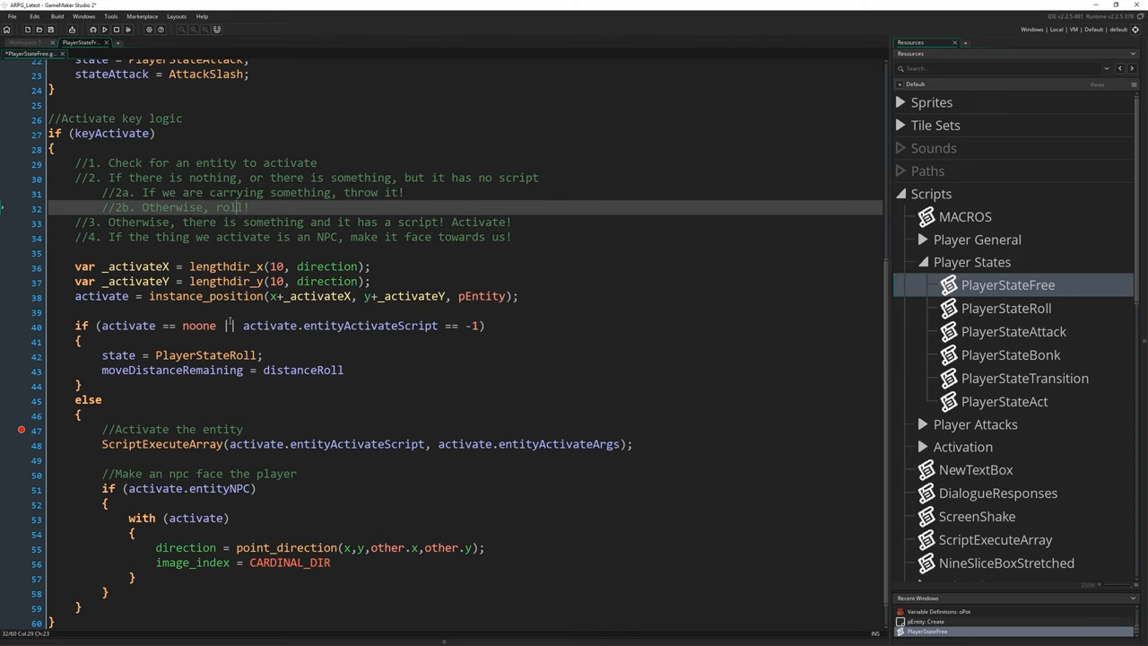
text(|)
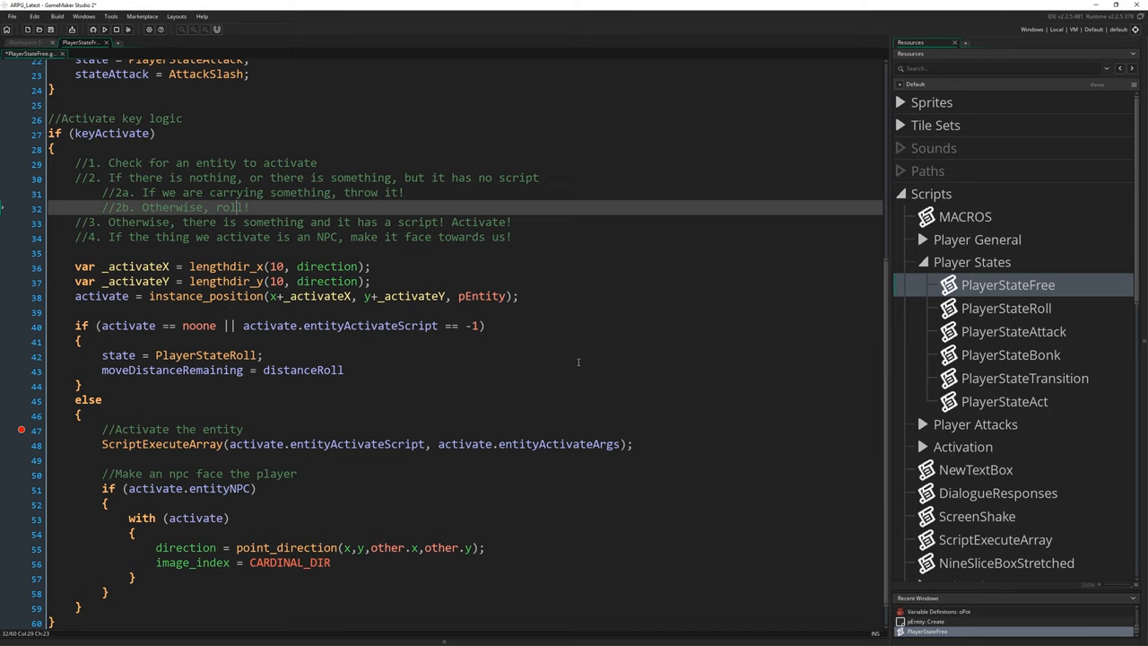
mouse_move(818, 278)
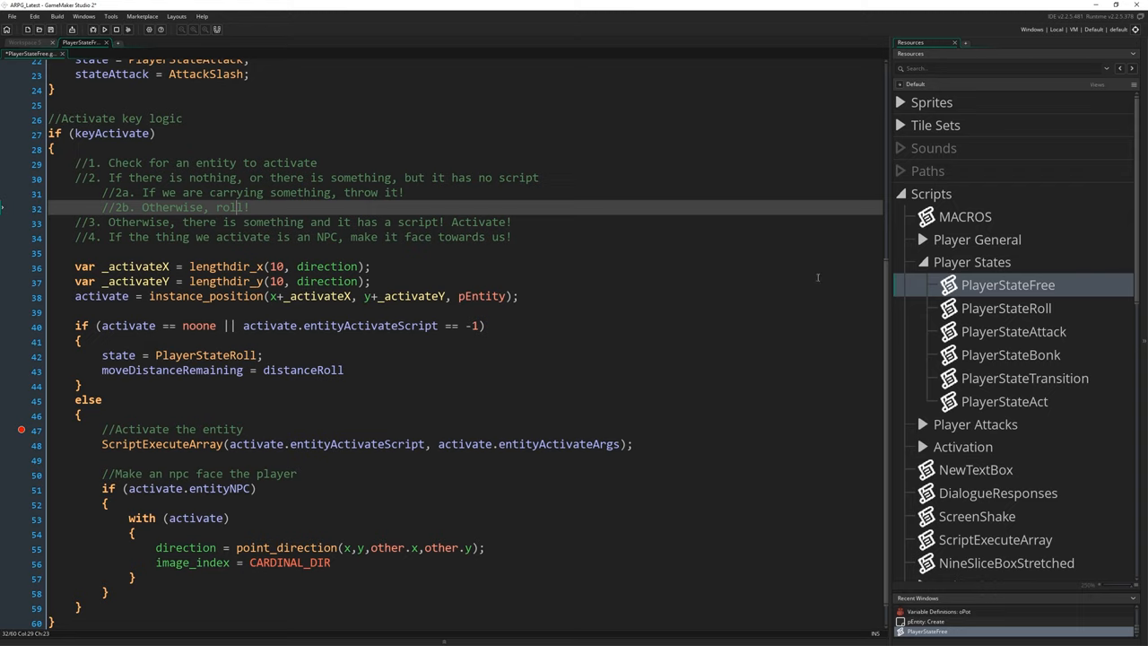
mouse_move(525, 381)
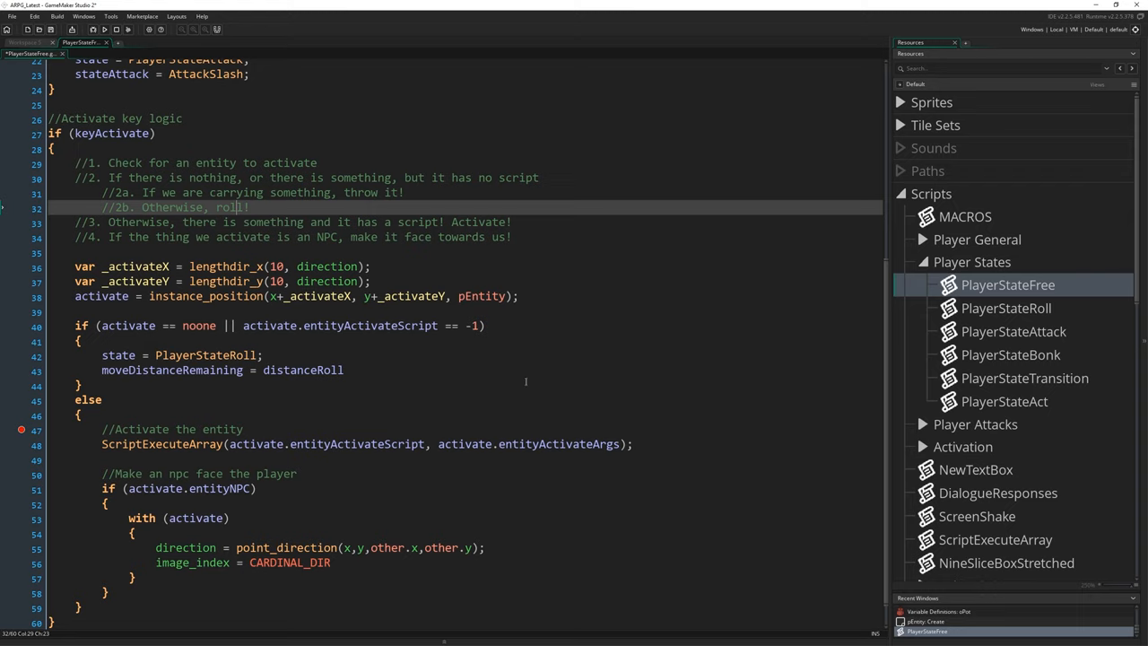
mouse_move(461, 378)
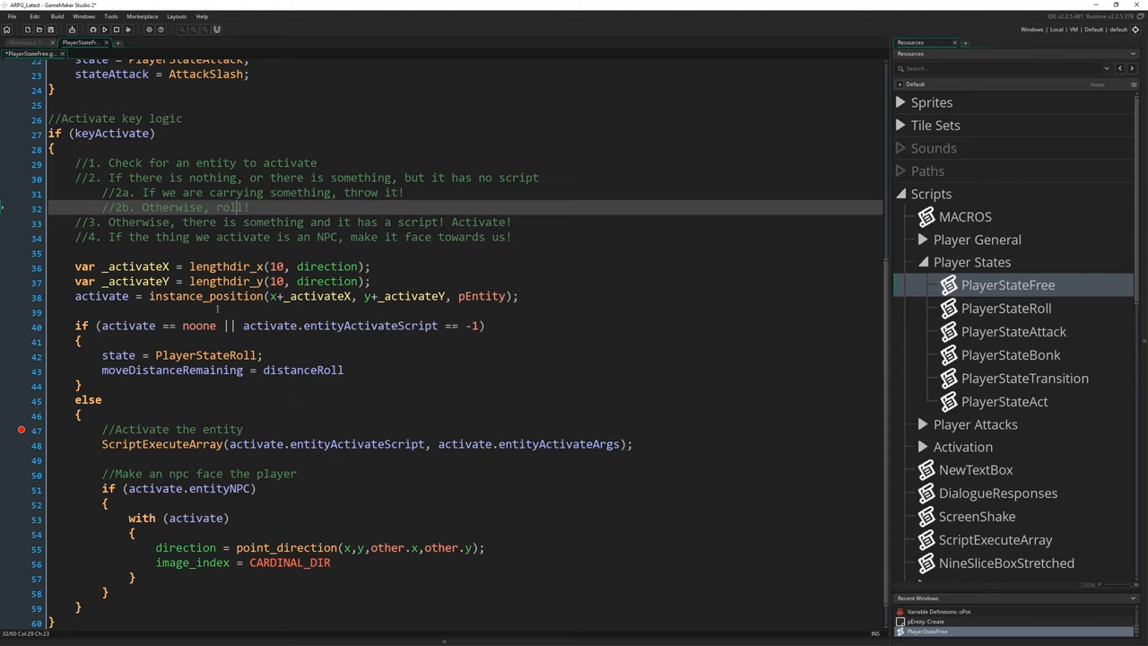
mouse_move(430, 150)
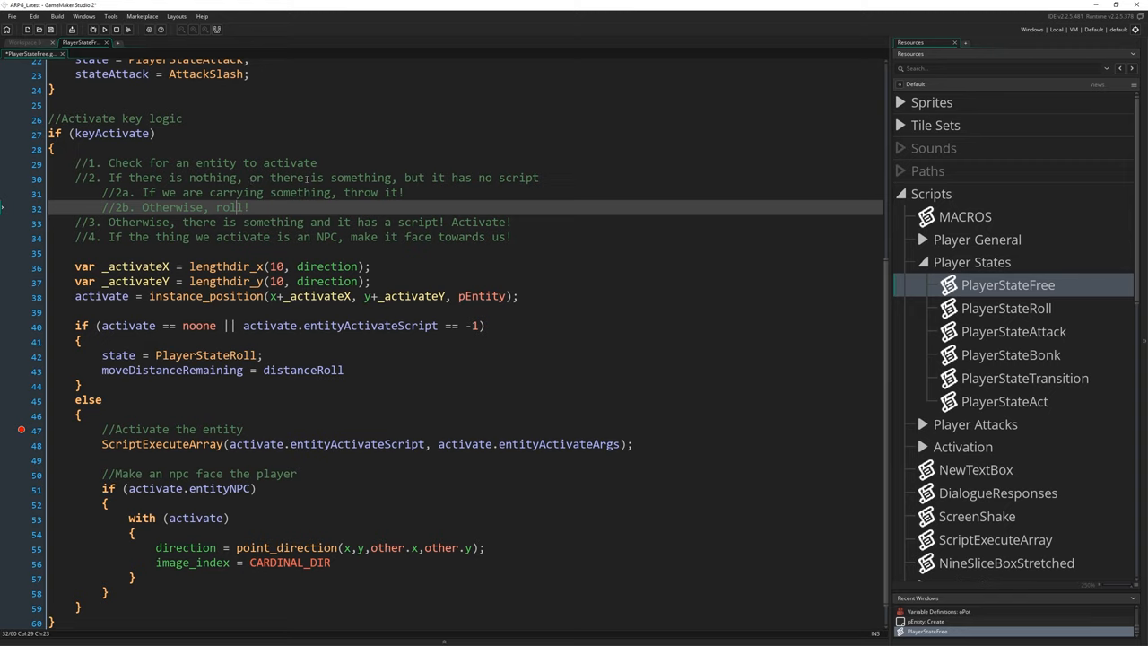
mouse_move(429, 395)
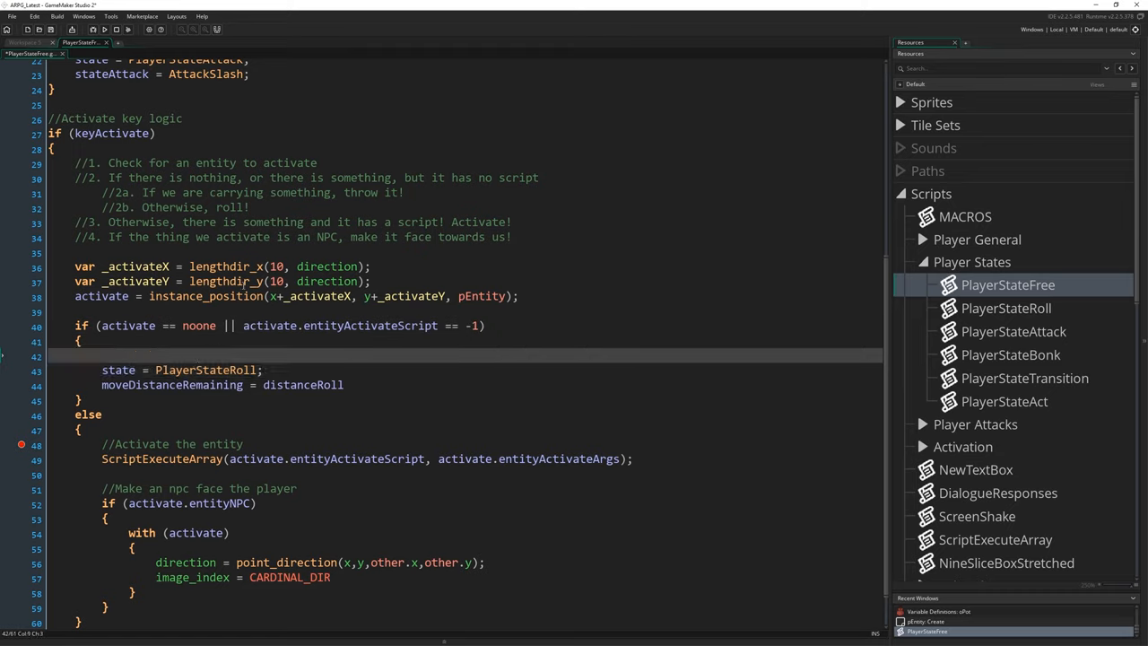
- Add a throw-or-roll comment and if (global.iLifted != noone) calling PlayerThrow();
text(//Throw something if h)
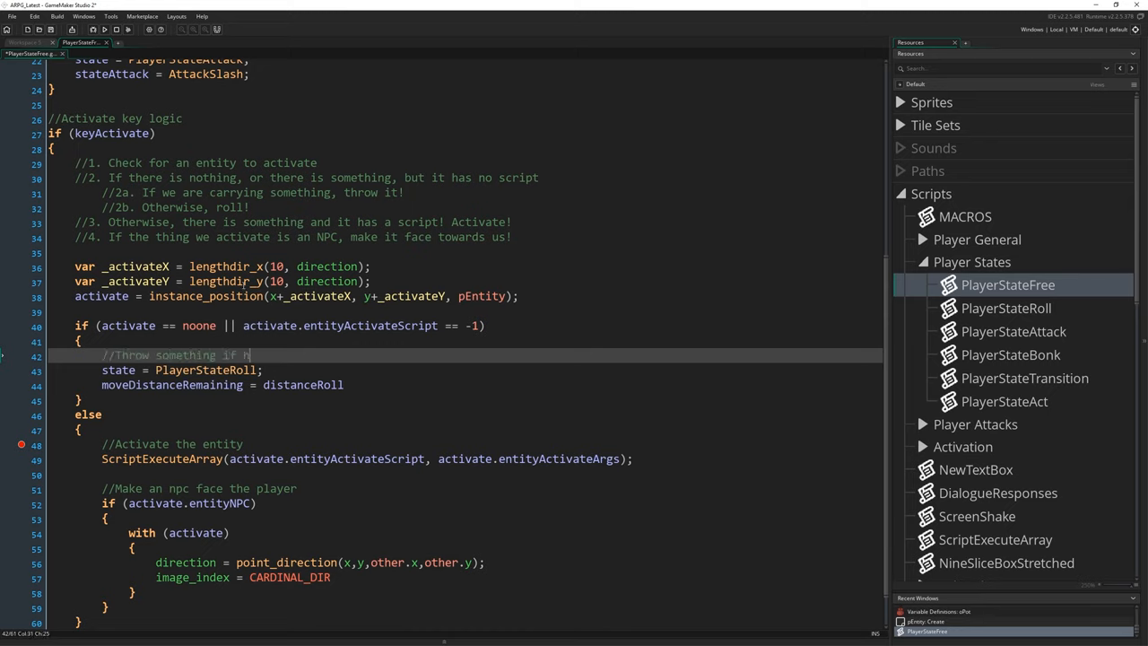
text(eld, otherwise rol)
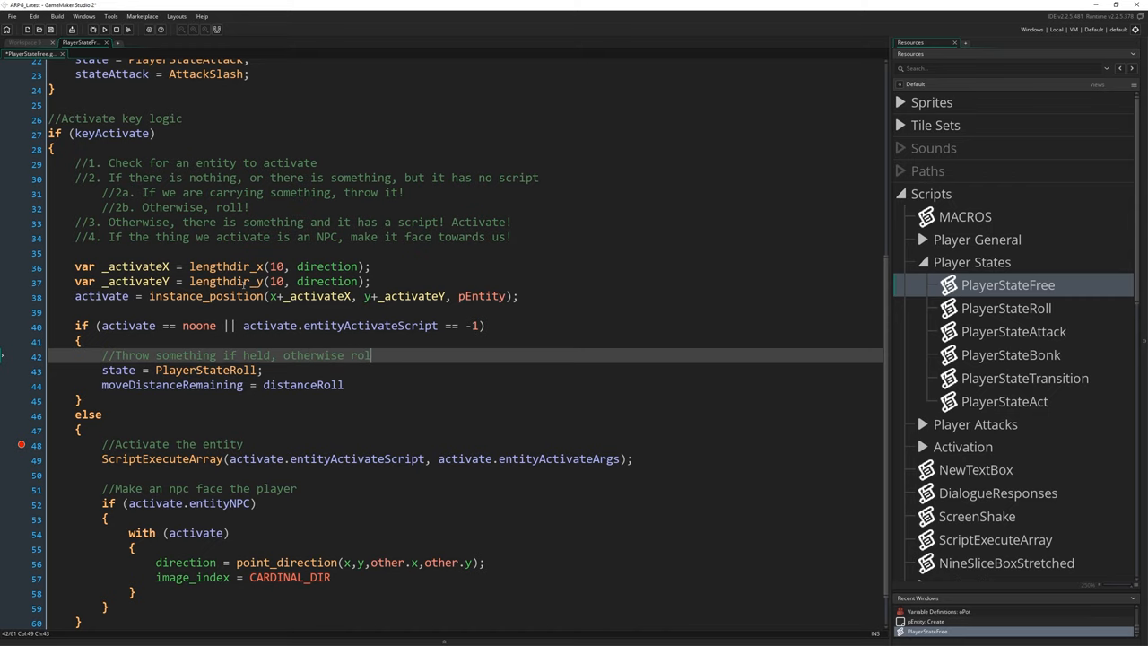
text(if (gl)
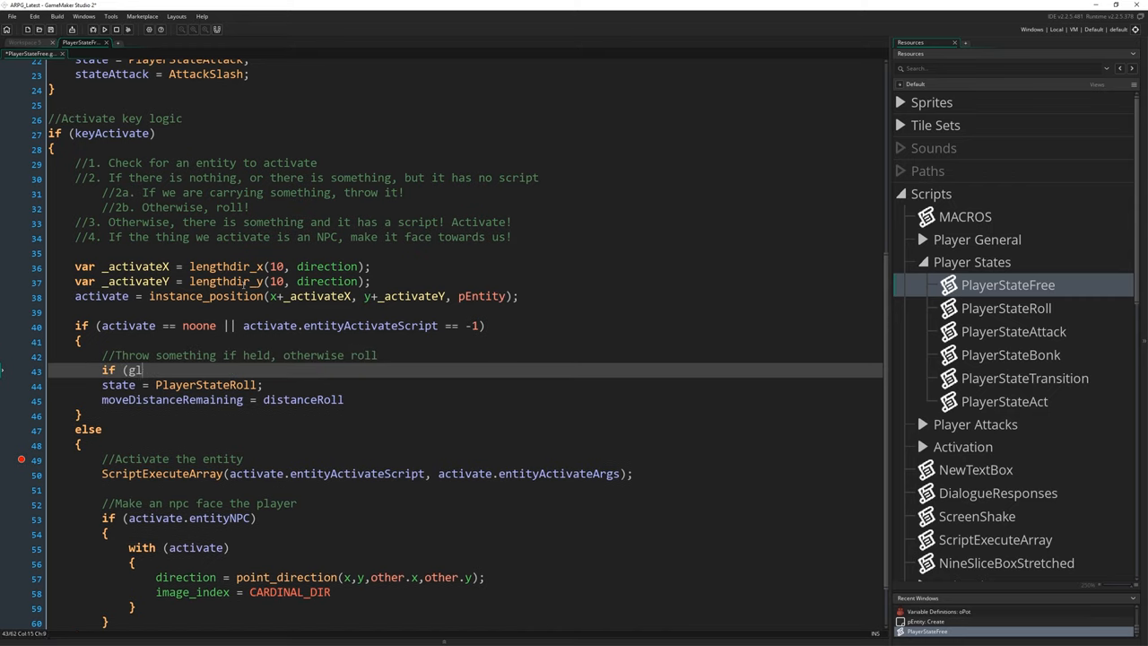
text(obal.lifted)
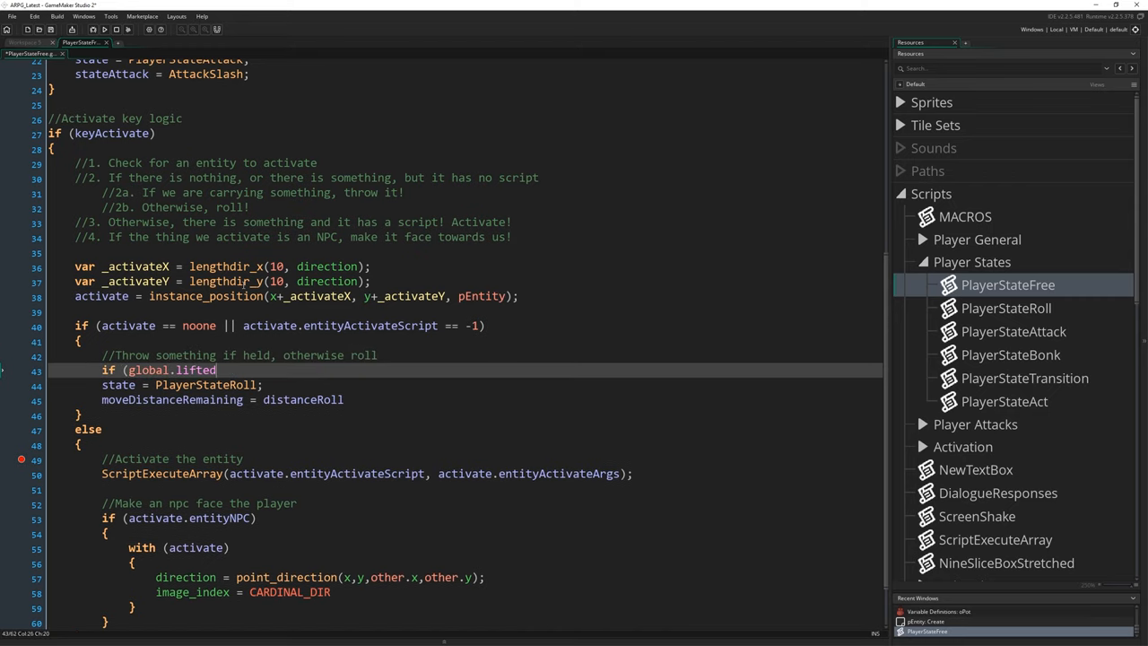
text(iLift)
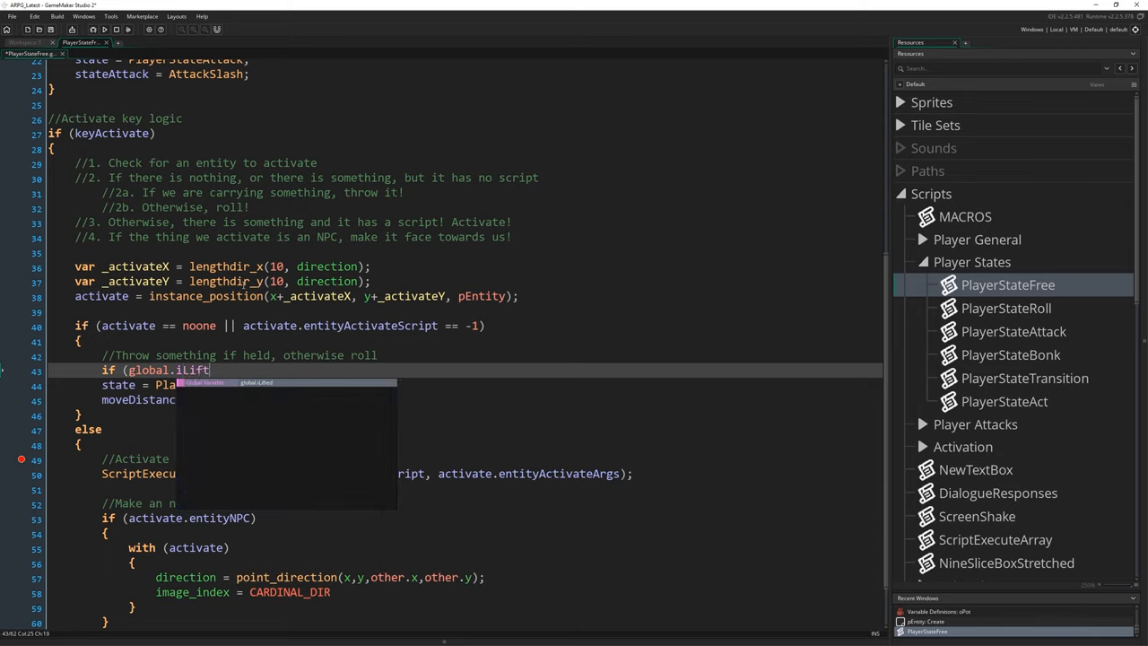
text(ed)
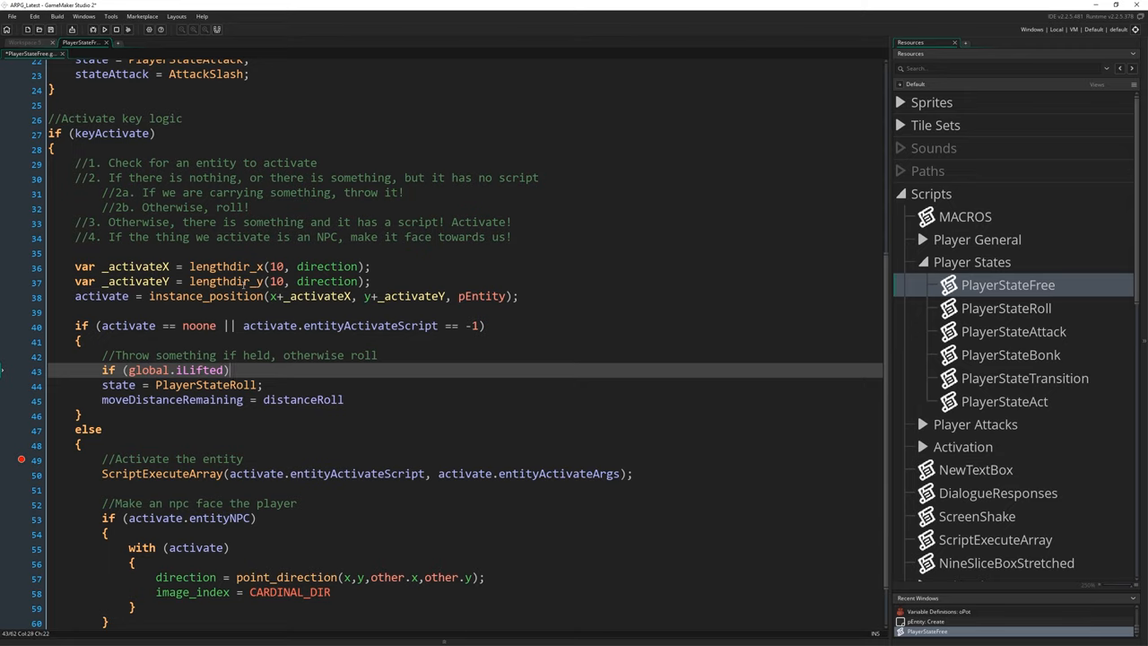
text(!= n)
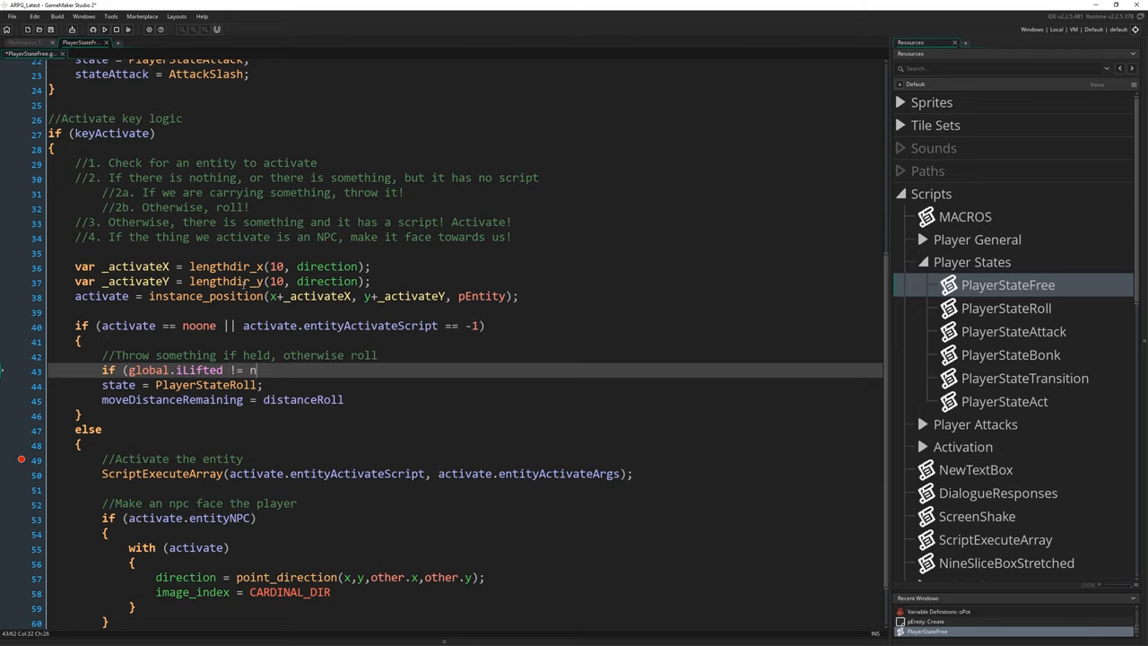
text(noone))
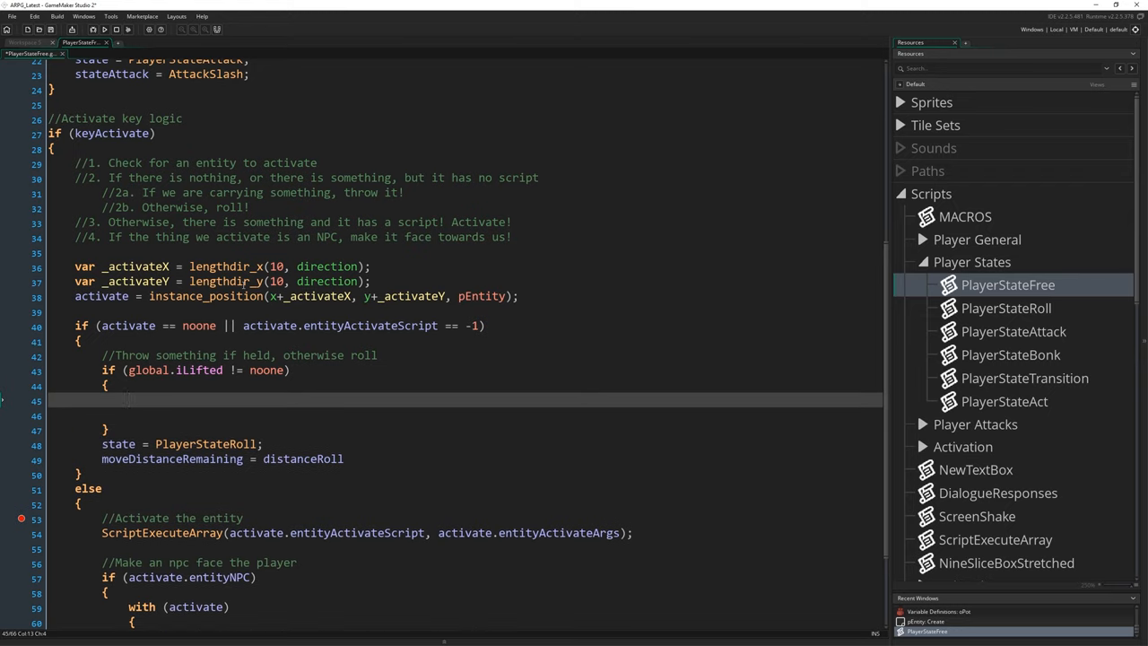
text(PlayerThro)
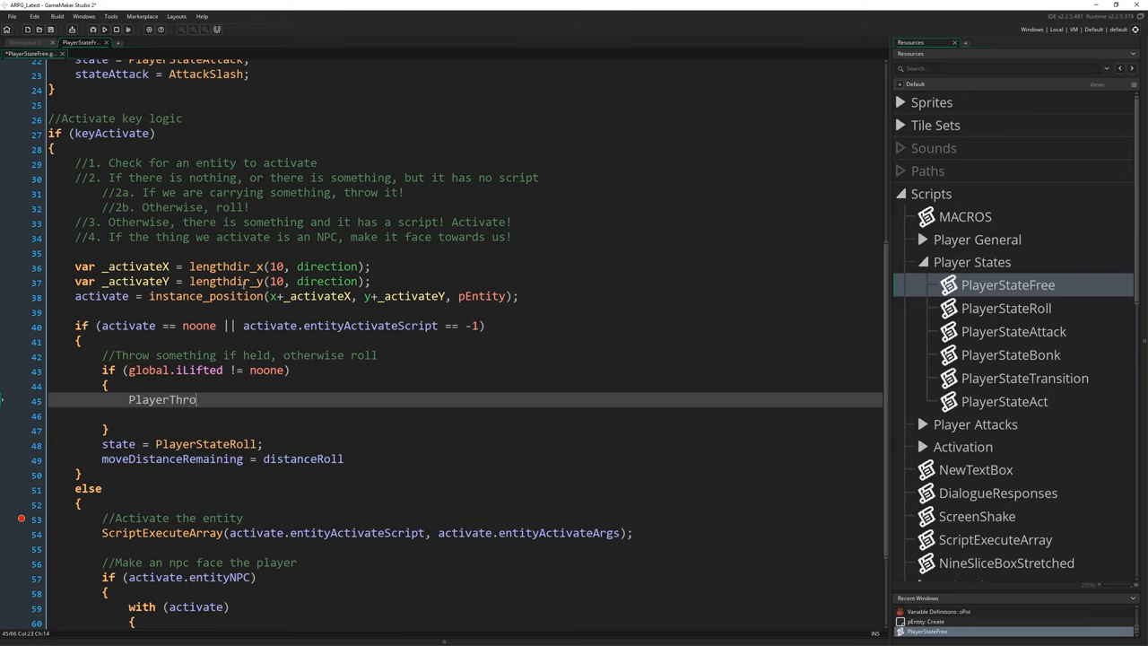
text(w();)
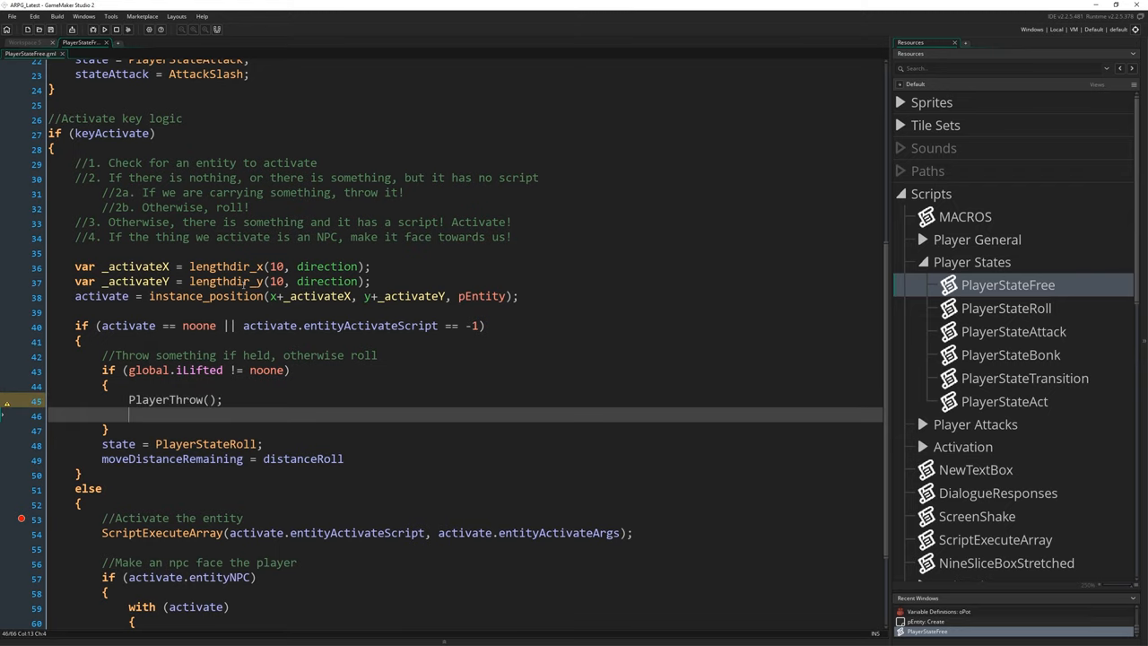
mouse_move(9, 398)
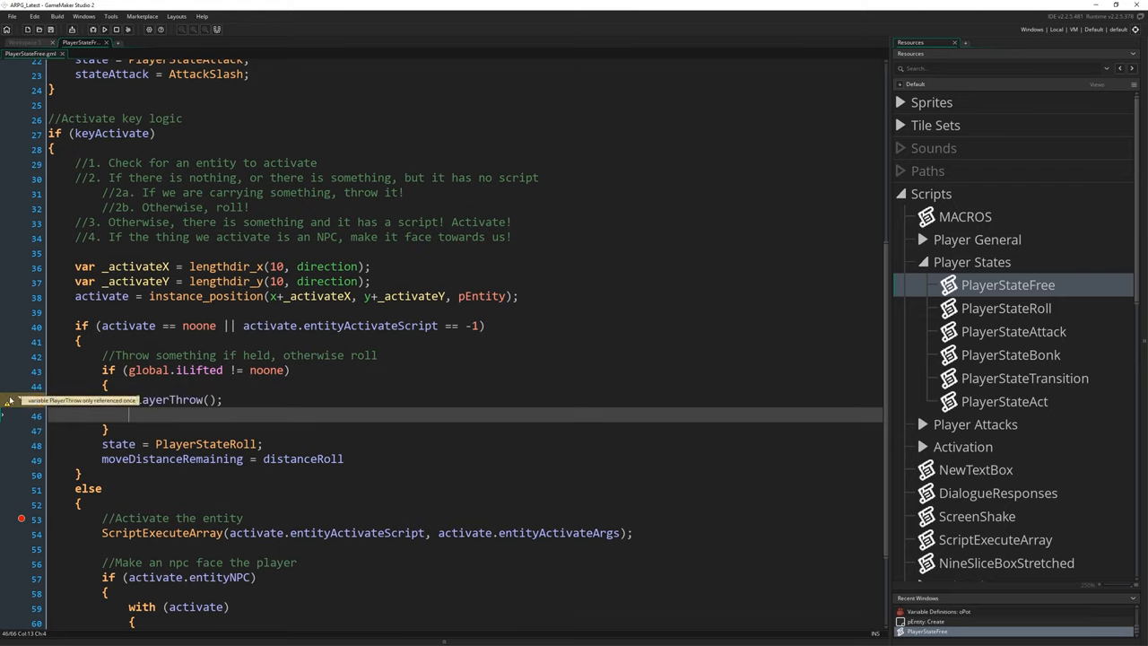
mouse_move(457, 447)
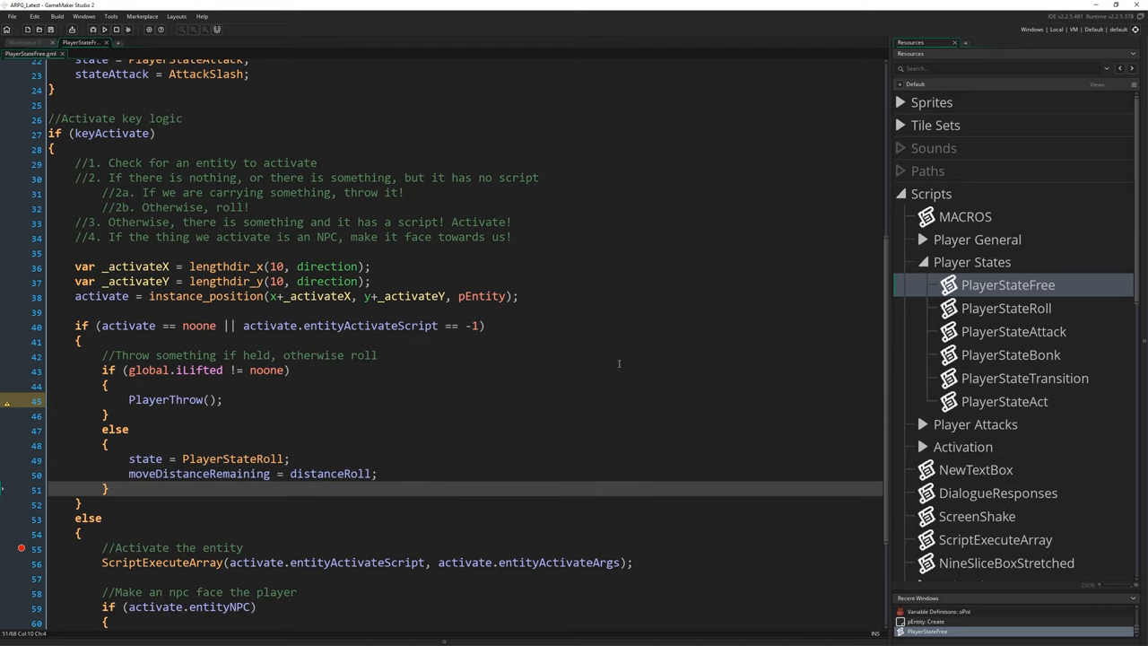
mouse_move(958, 244)
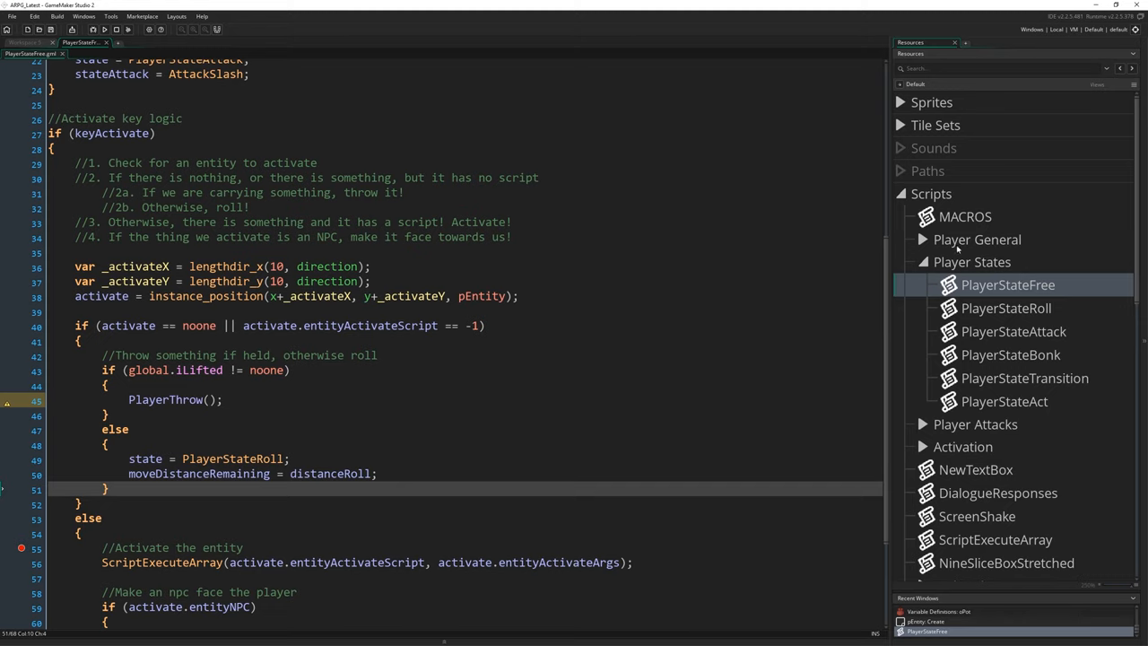
- Create a new script named PlayerThrow inside the Player General group
click(922, 240)
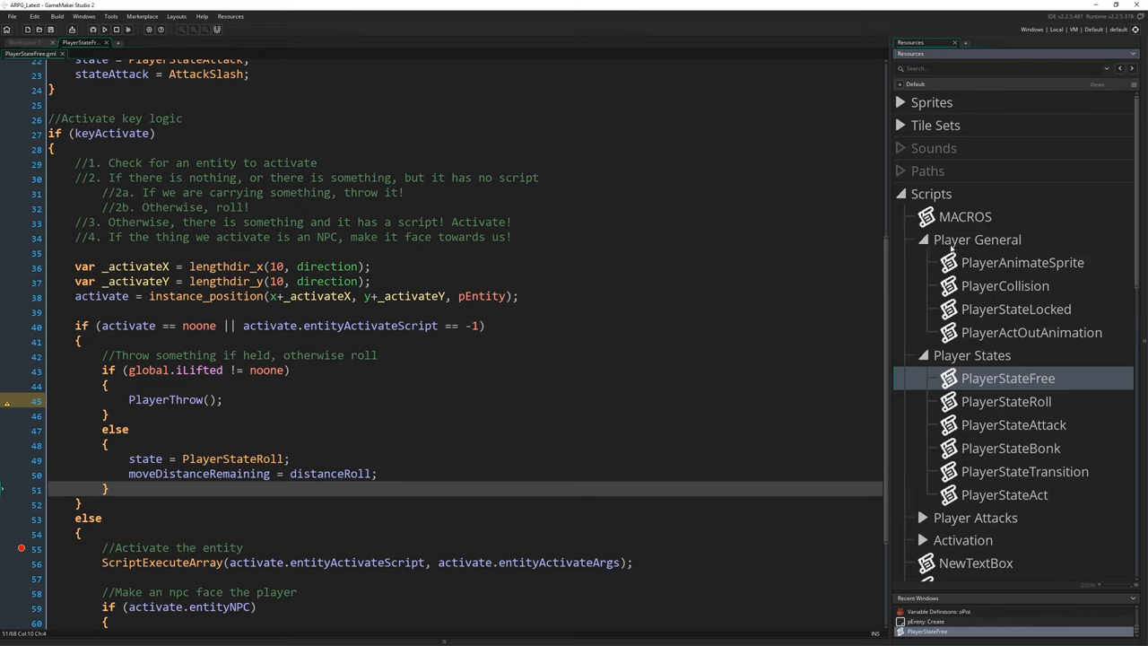
right_click(975, 240)
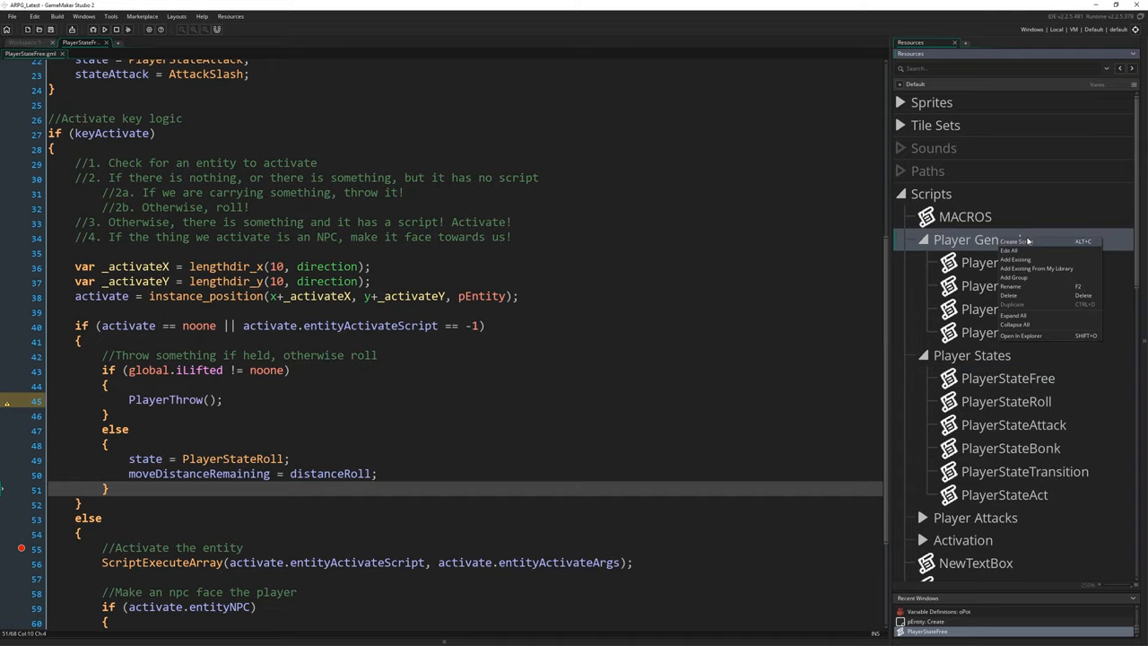
click(1018, 239)
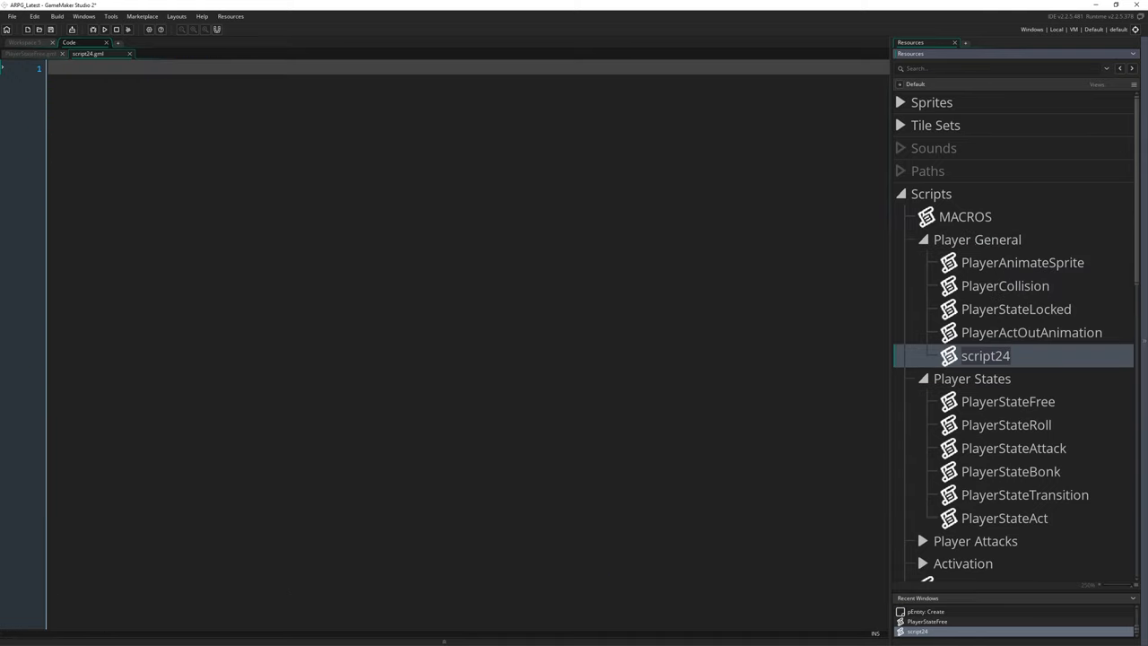
text(PlayerTrhwo)
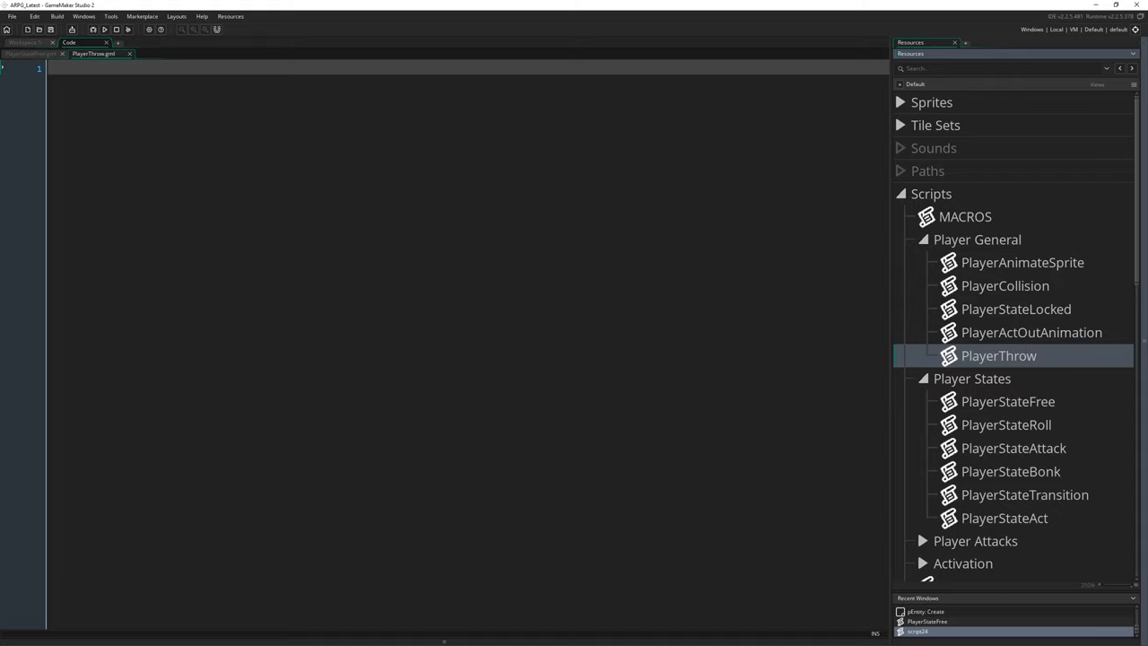
mouse_move(721, 383)
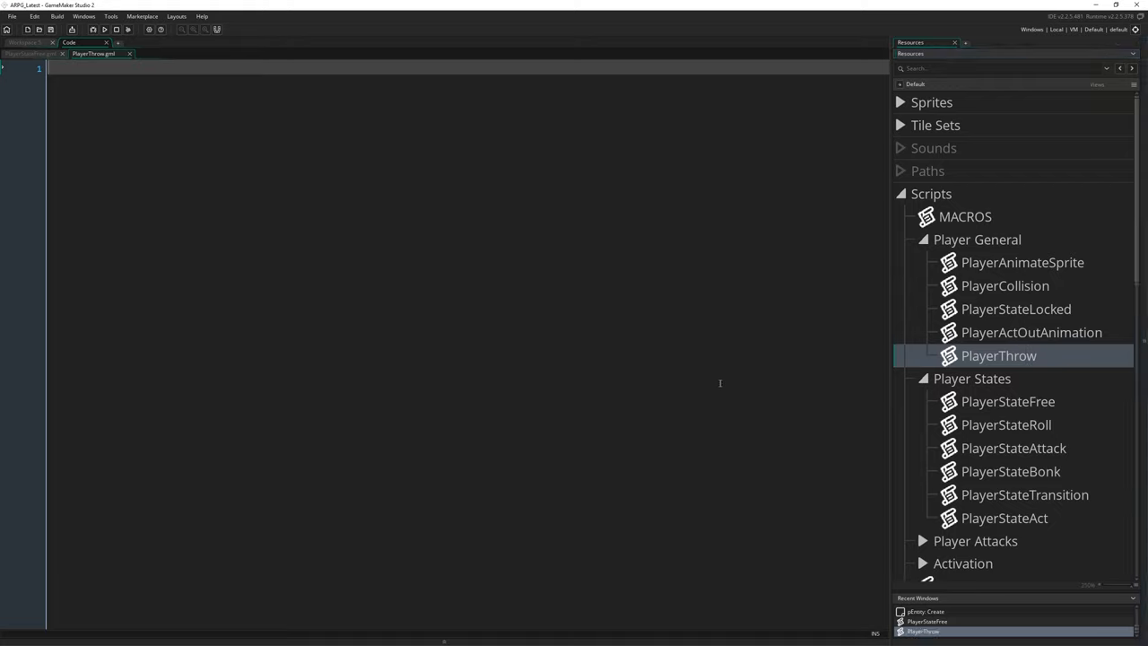
- Write a with (global.iLifted) block setting lifted and persistent false, thrown true
text(W)
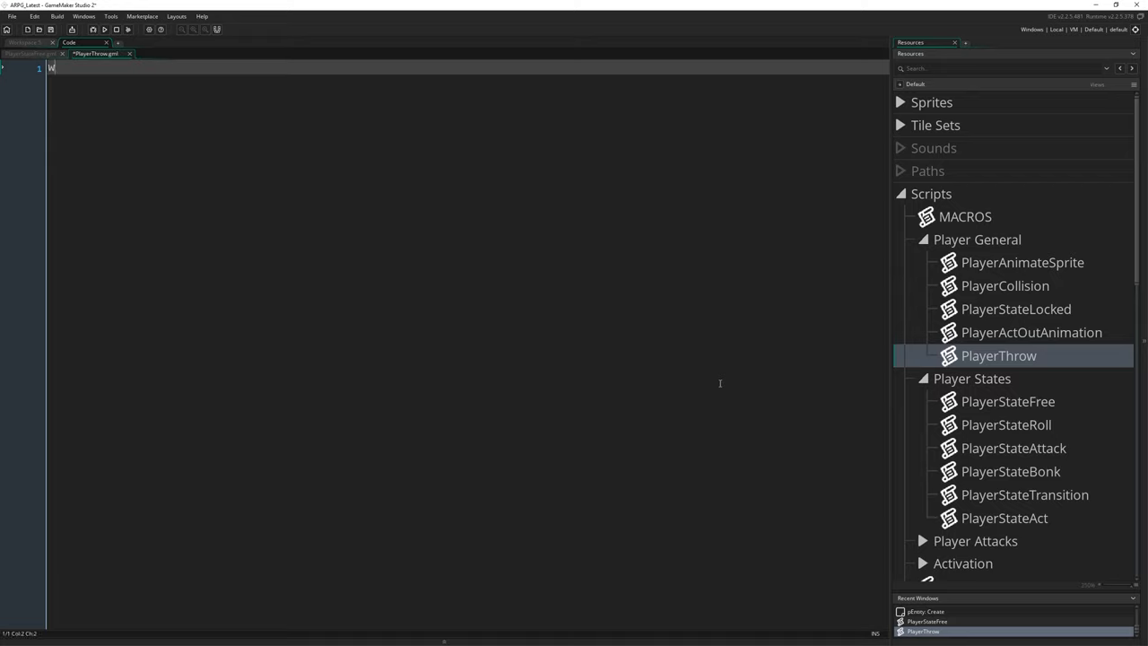
text(with (globa)
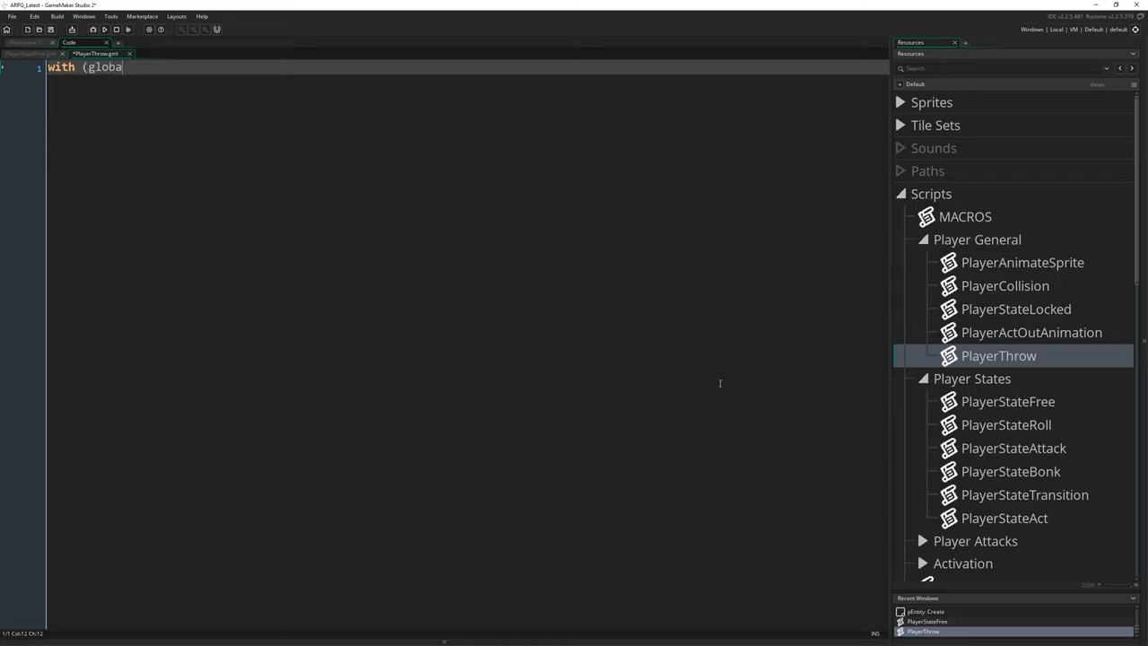
text(l.iLifted)
text({)
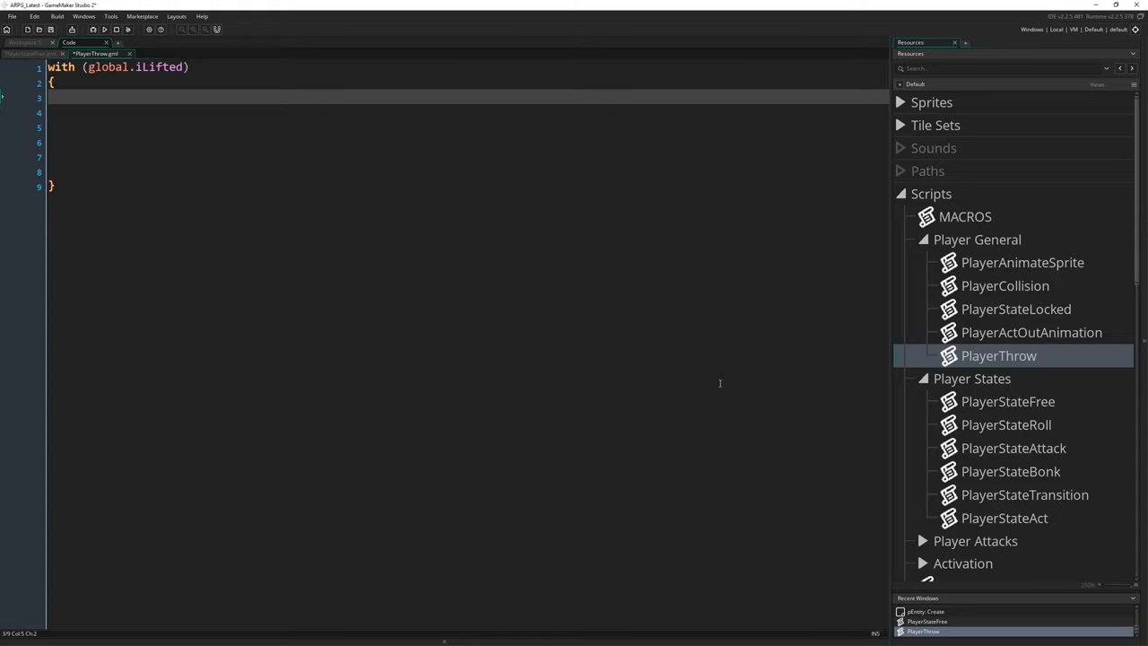
text(lifted =)
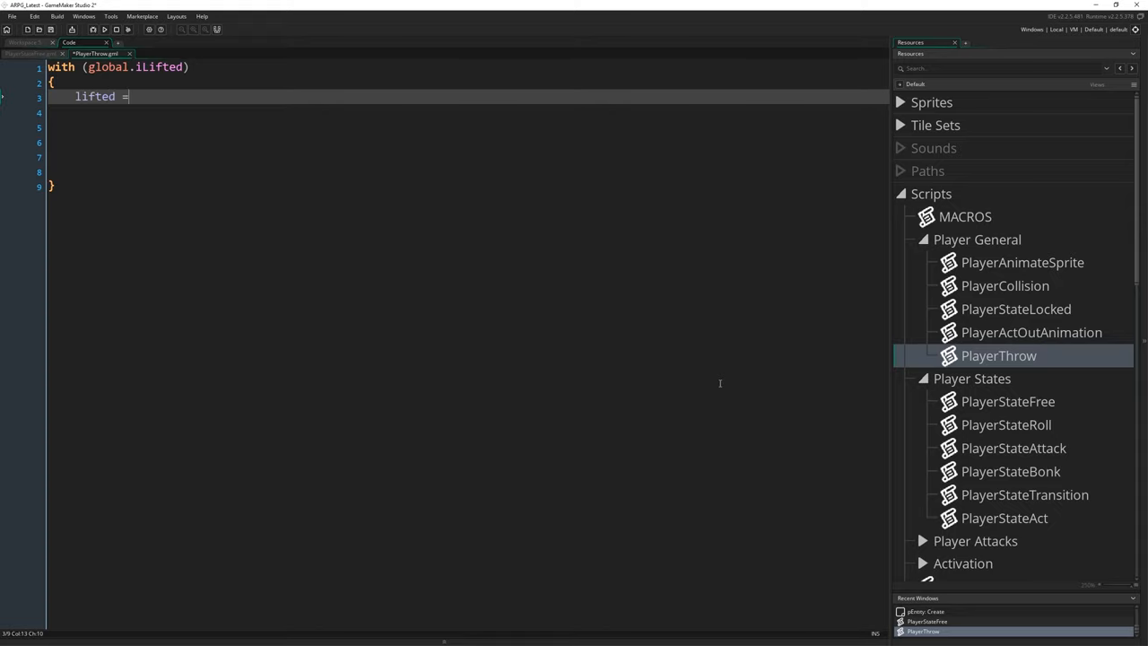
text(false;)
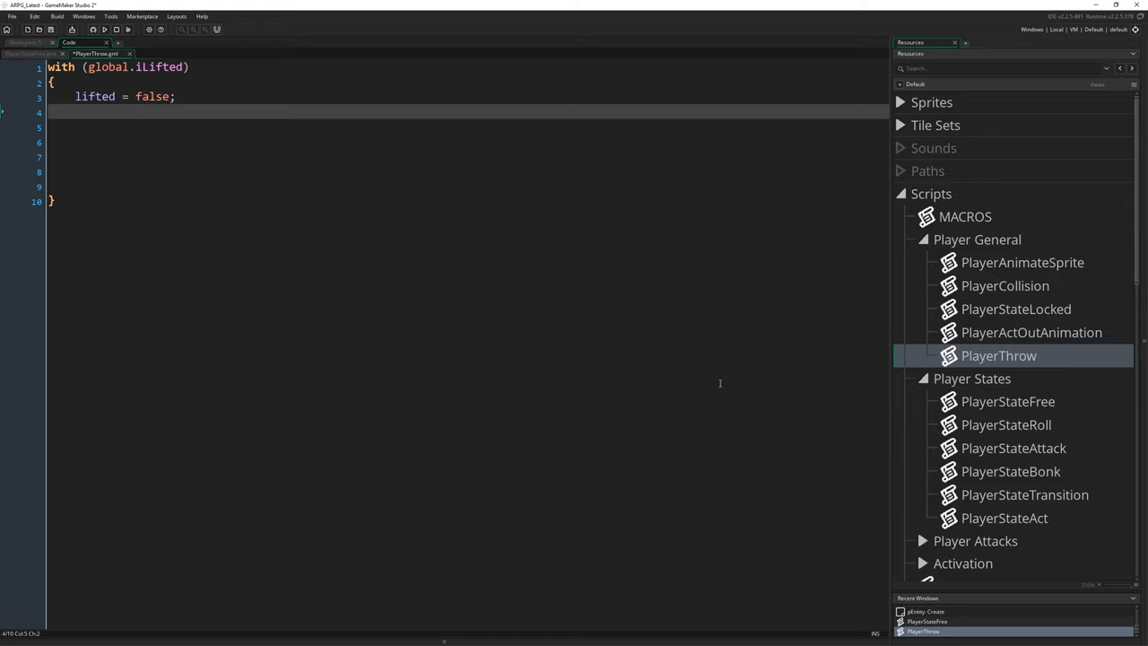
text(persi)
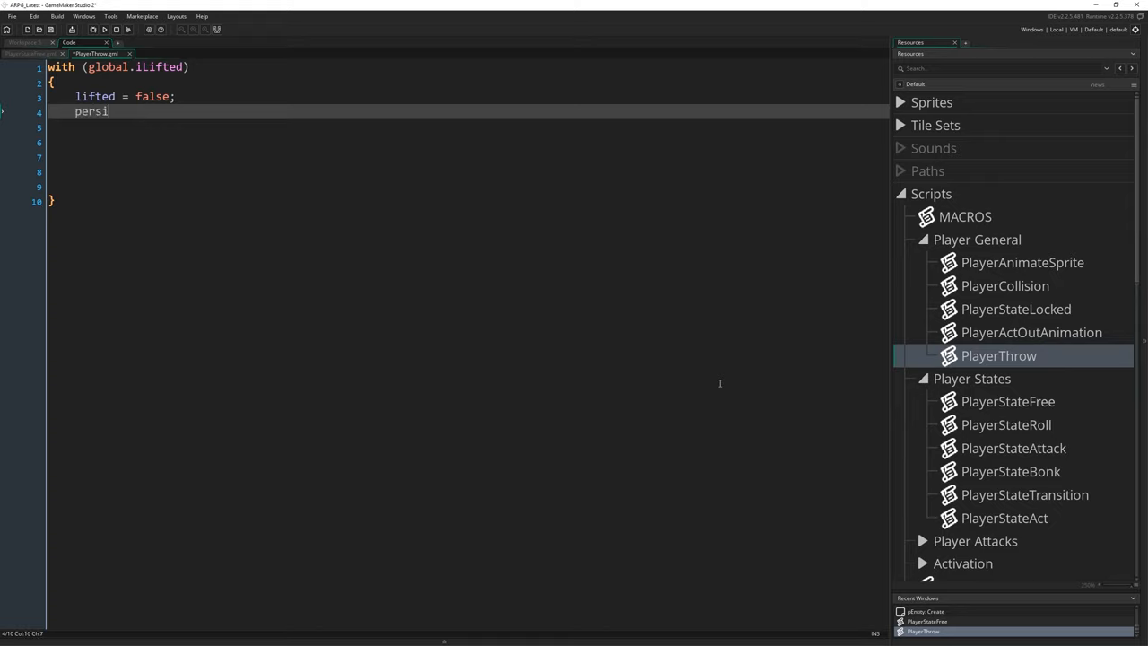
text(stent =)
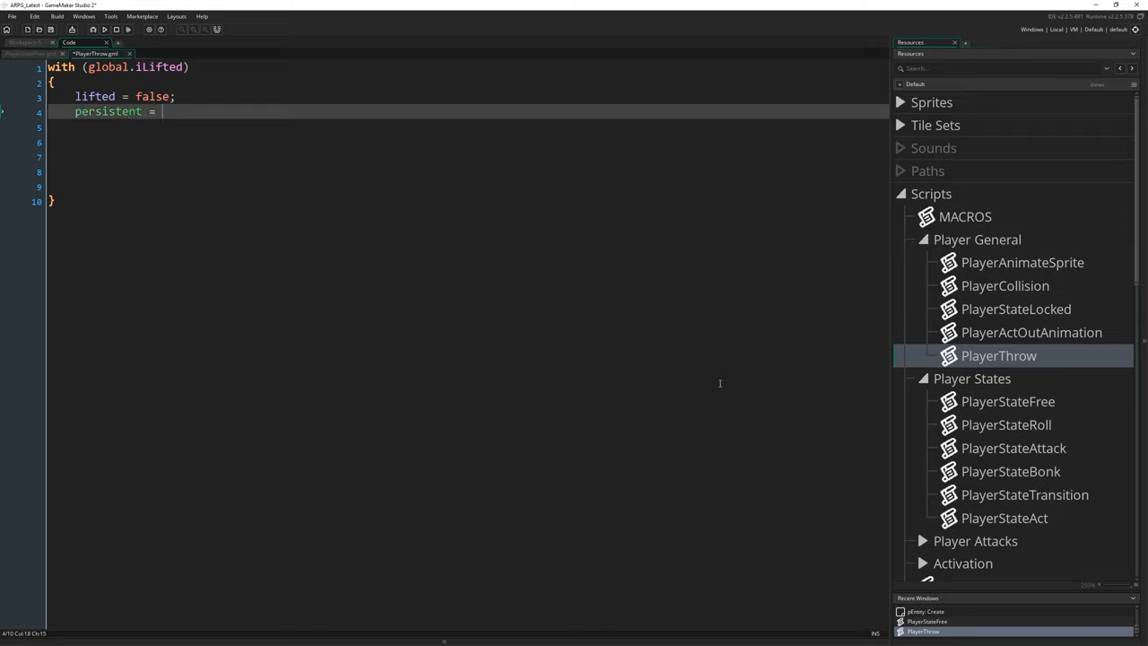
text(false;)
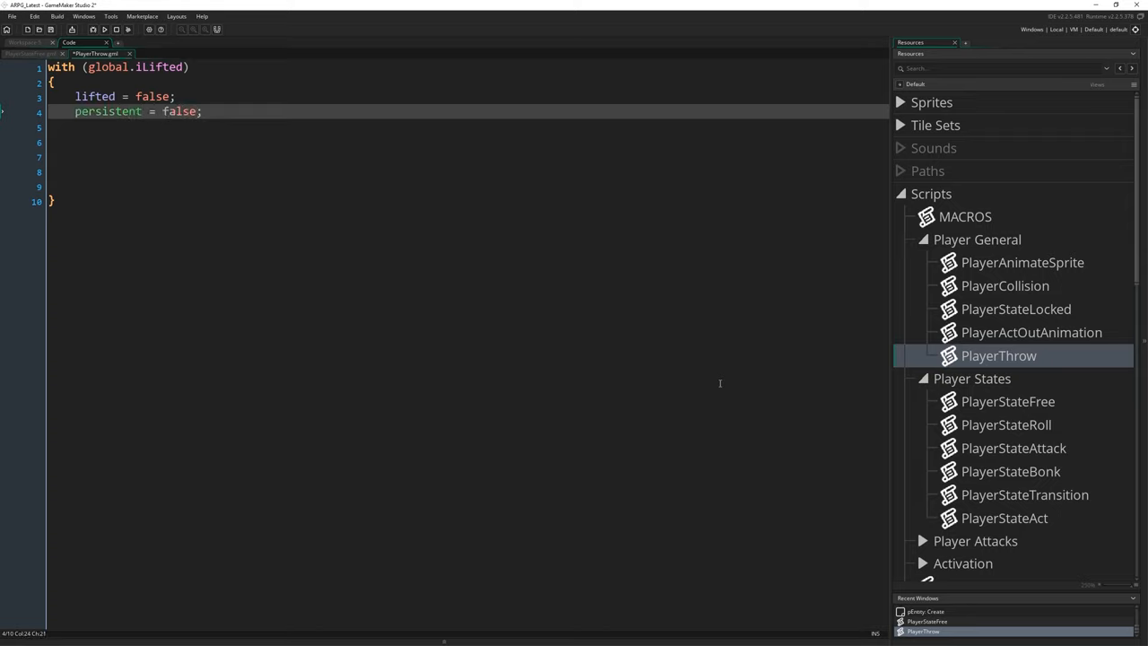
text(thrown = tr)
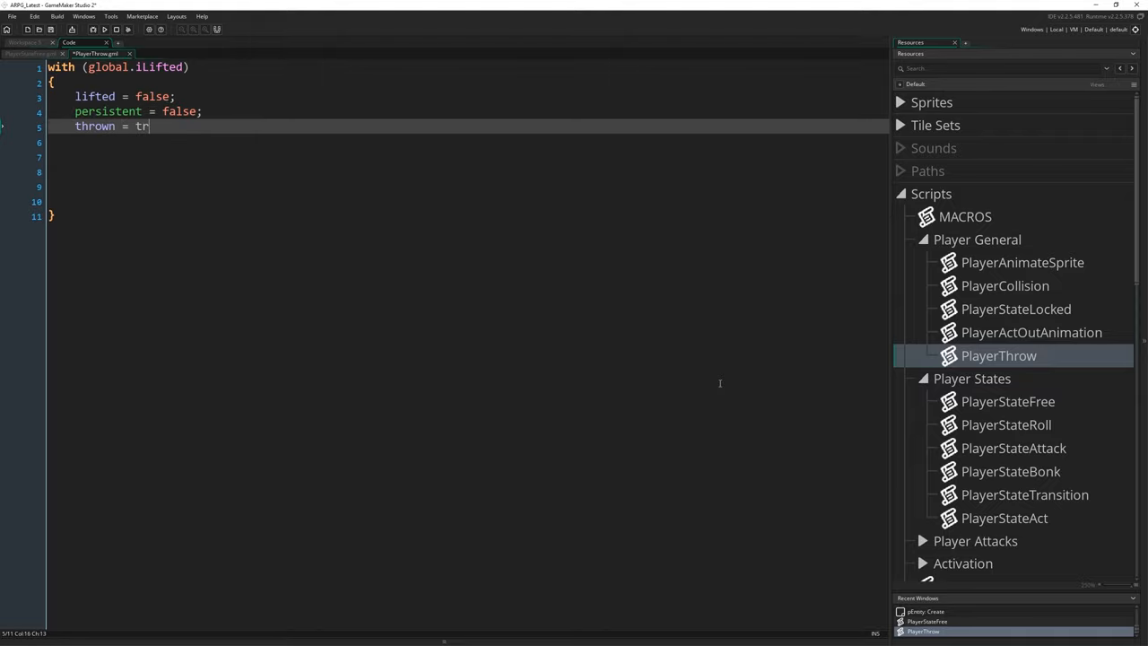
text(ue;)
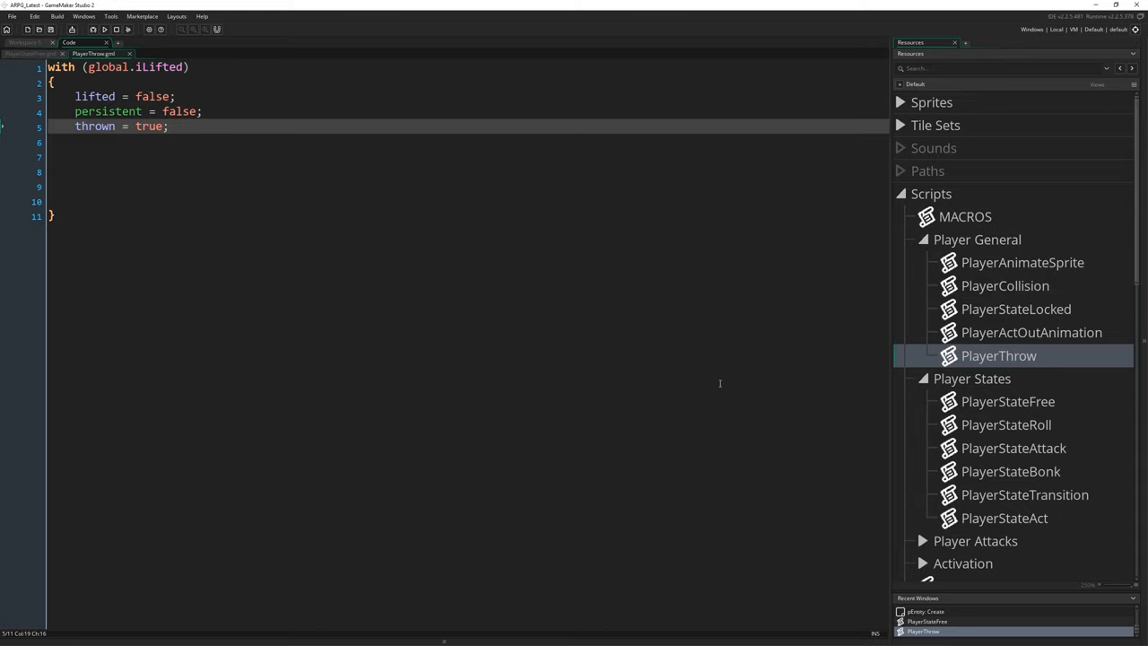
mouse_move(192, 422)
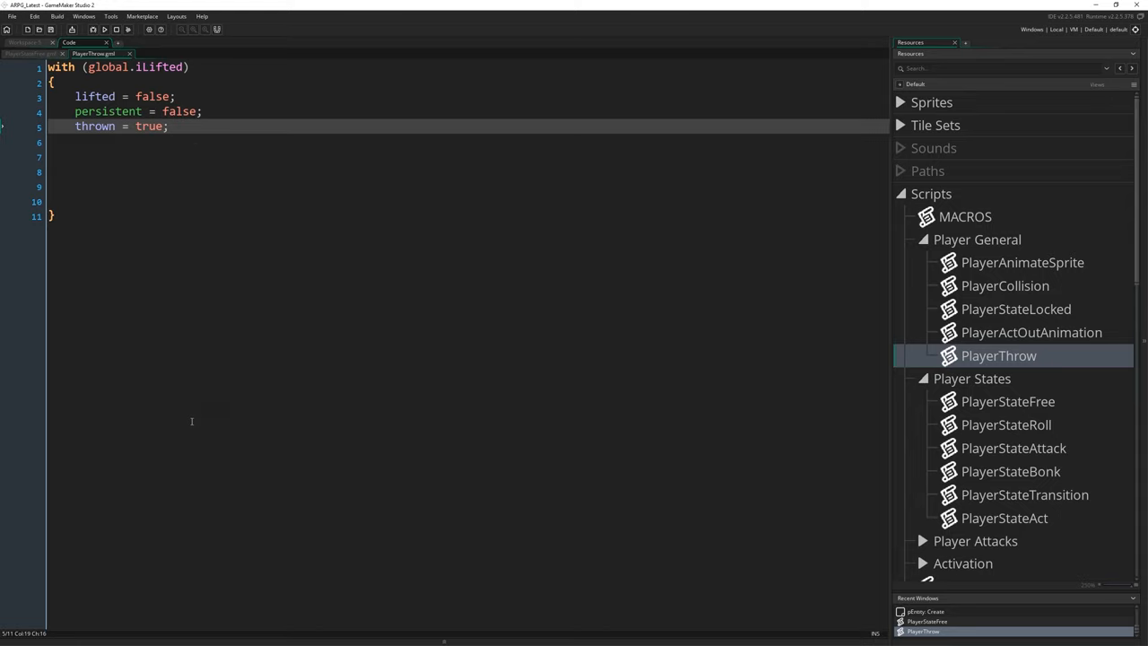
mouse_move(595, 407)
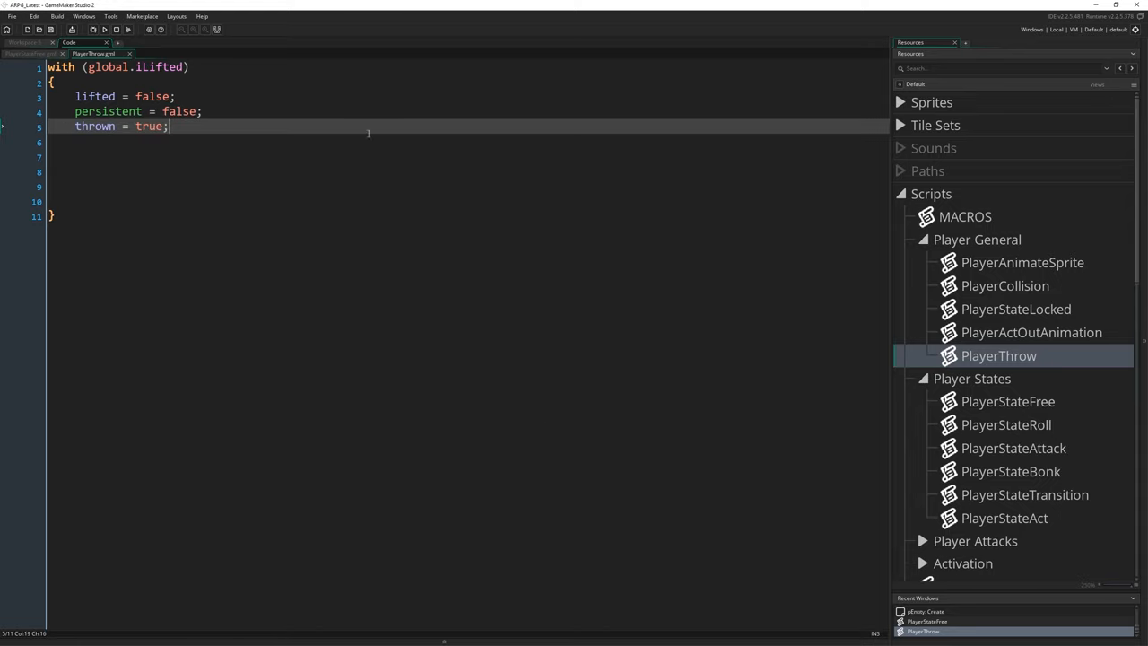
mouse_move(604, 526)
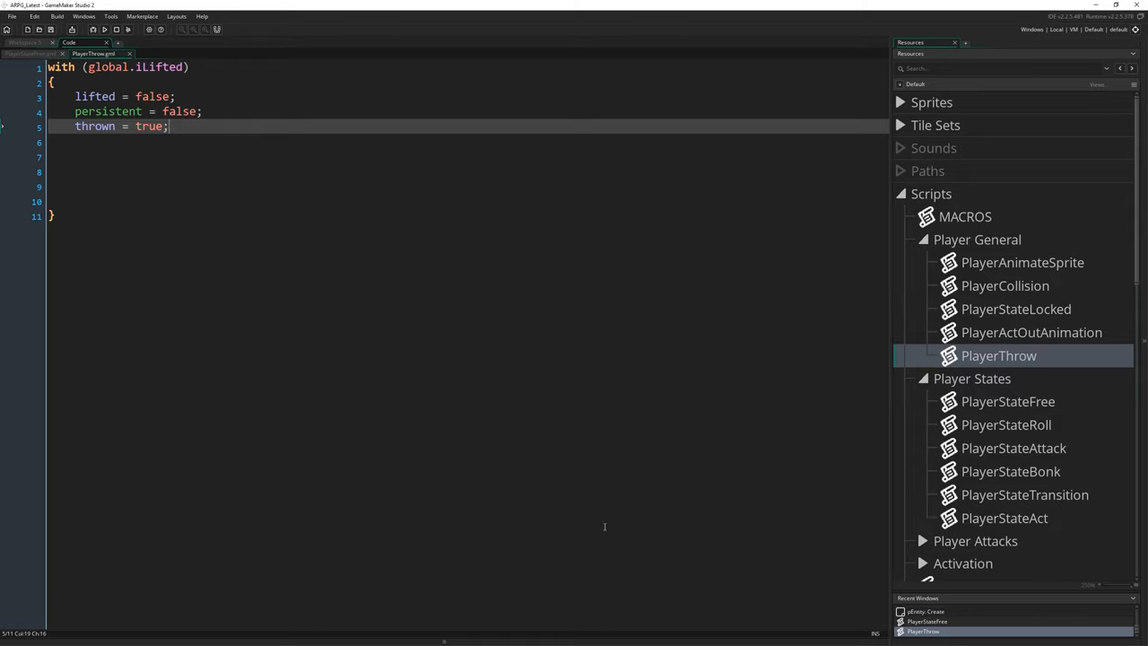
mouse_move(630, 412)
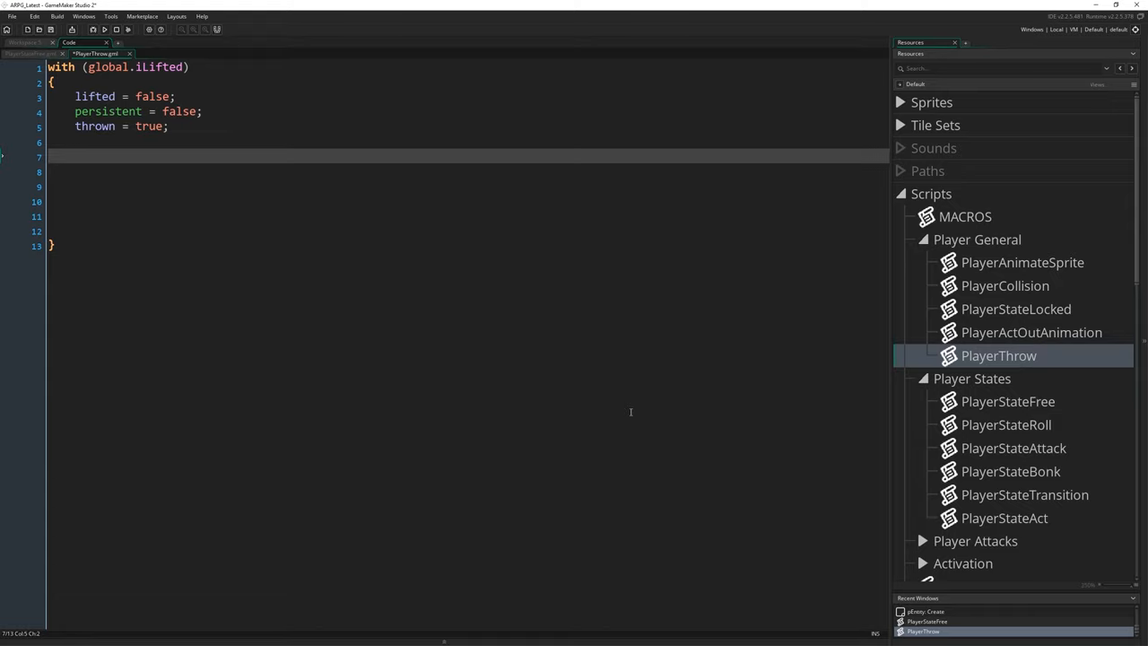
- Add z = 13; to the block and remove the CARRY_HEIGHT note
key(Backspace)
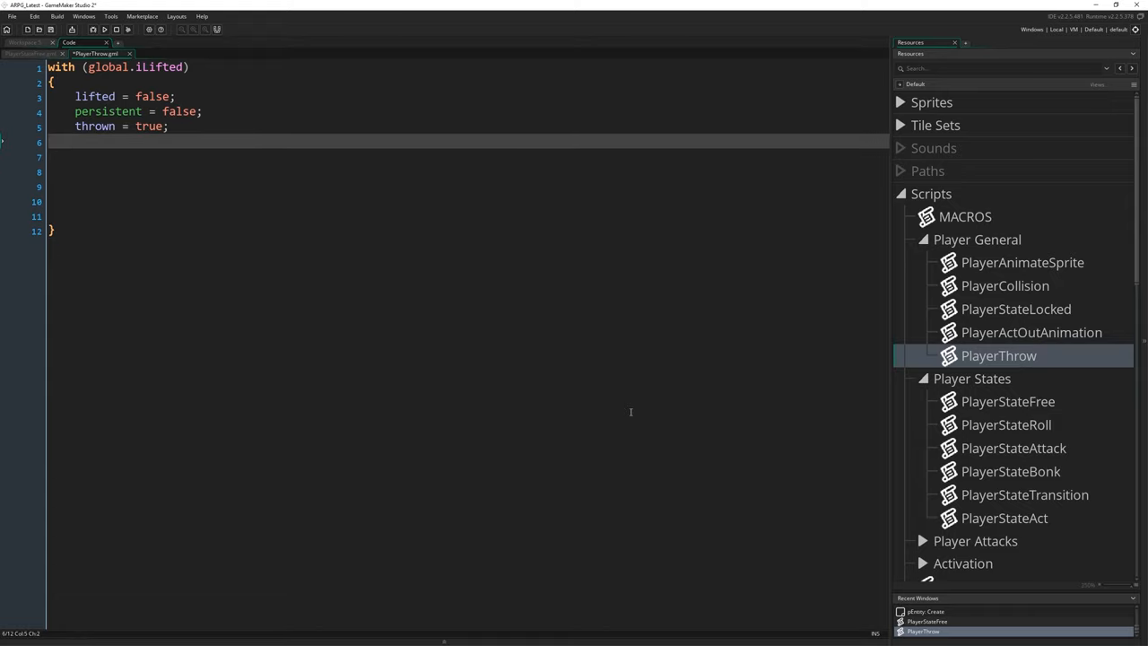
text(z)
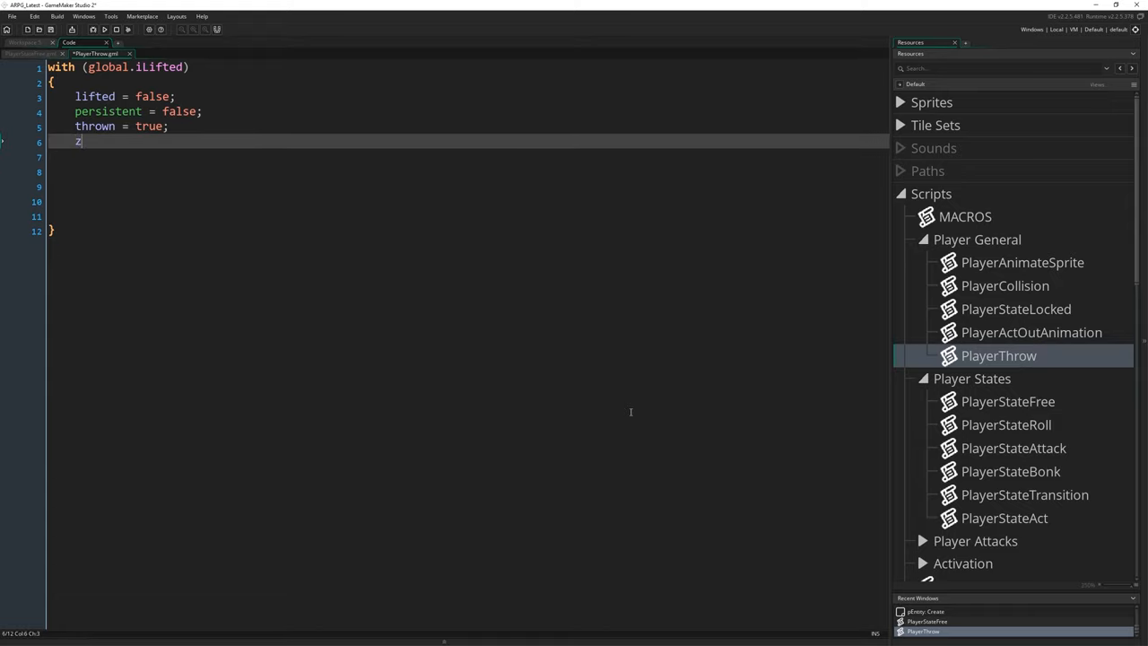
text(= 13)
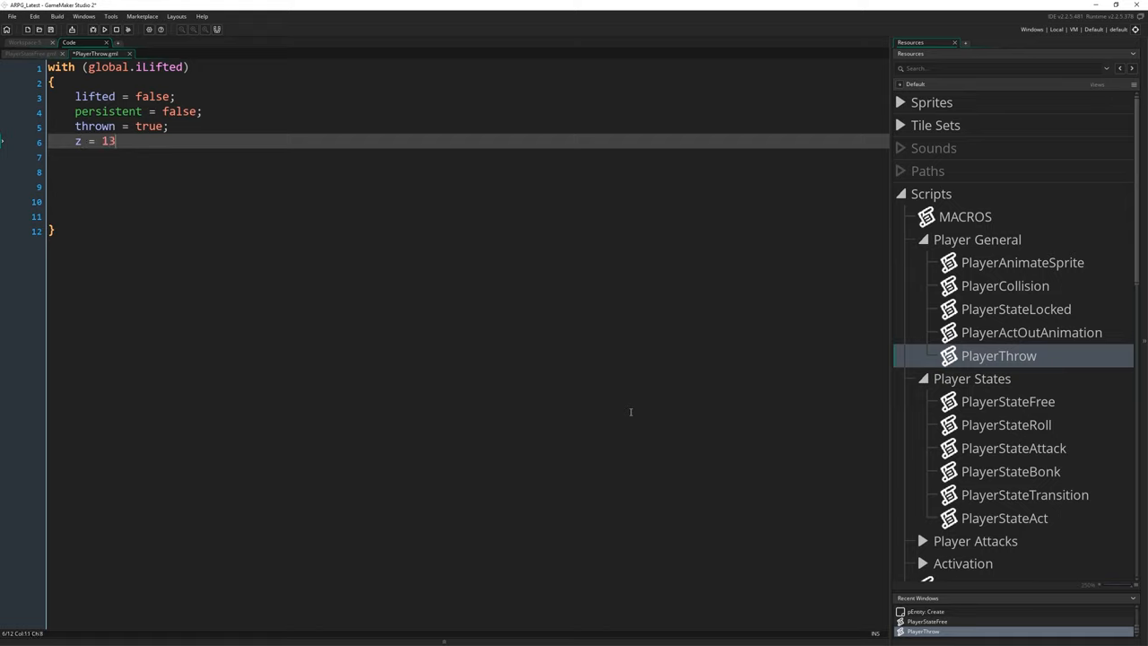
text(;)
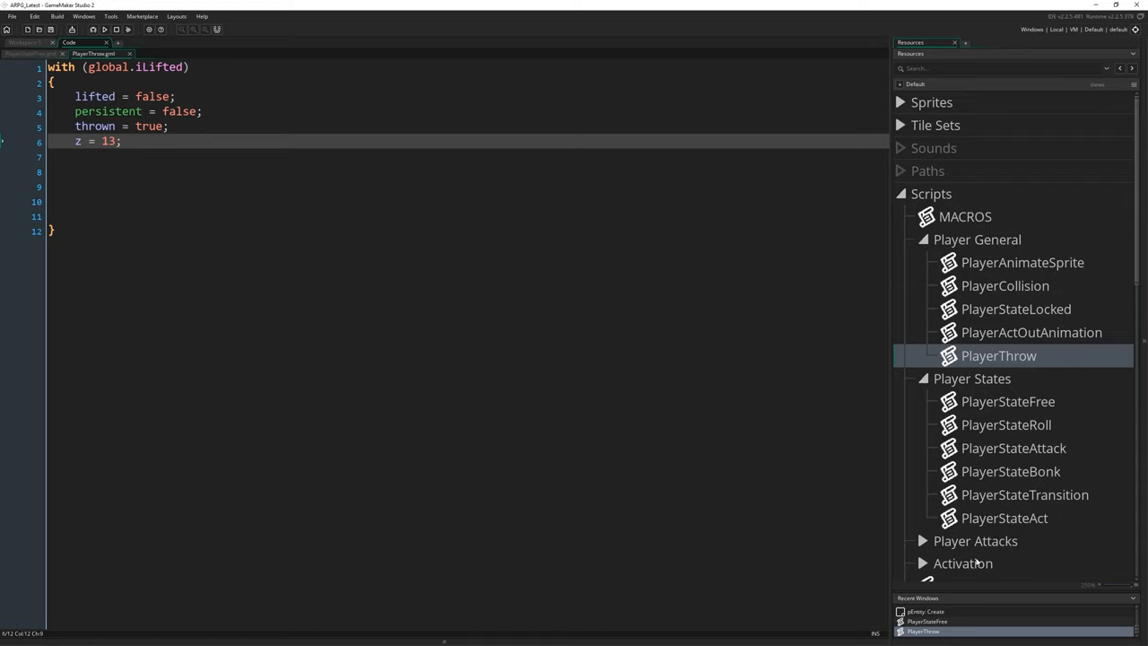
mouse_move(470, 293)
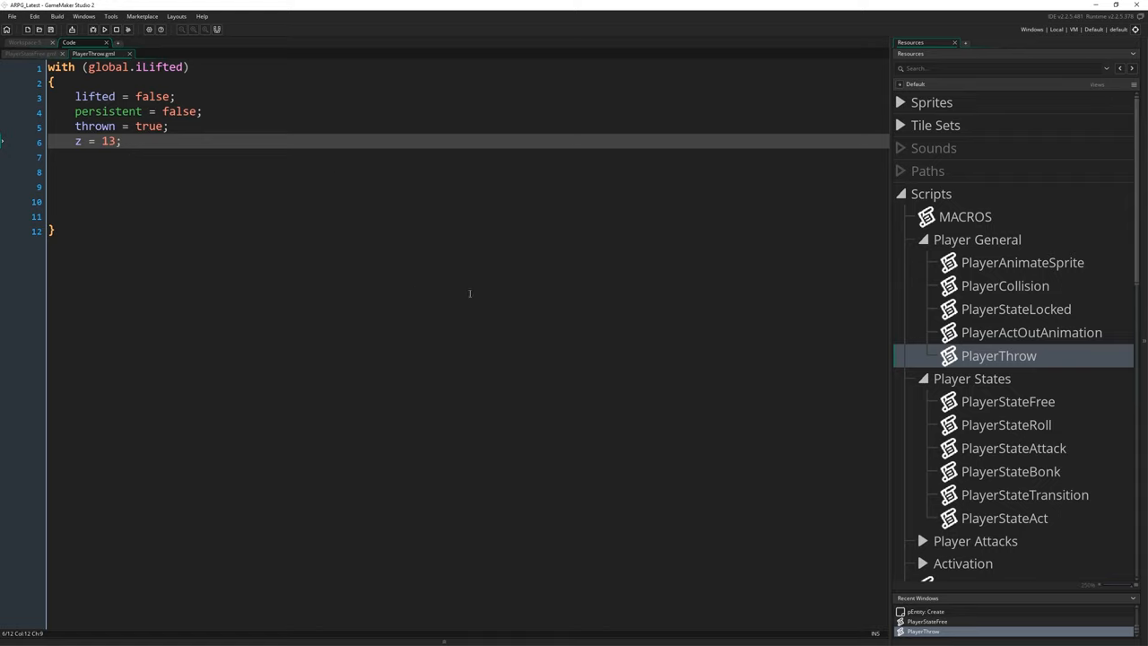
mouse_move(193, 237)
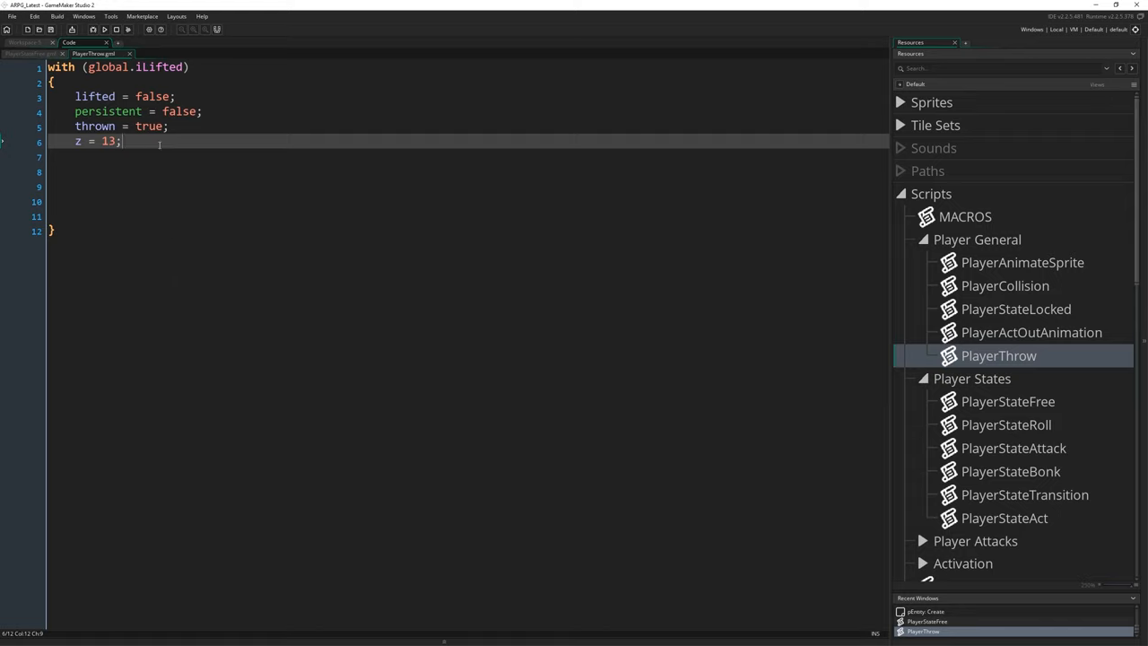
text(CARRY_HEIGHT)
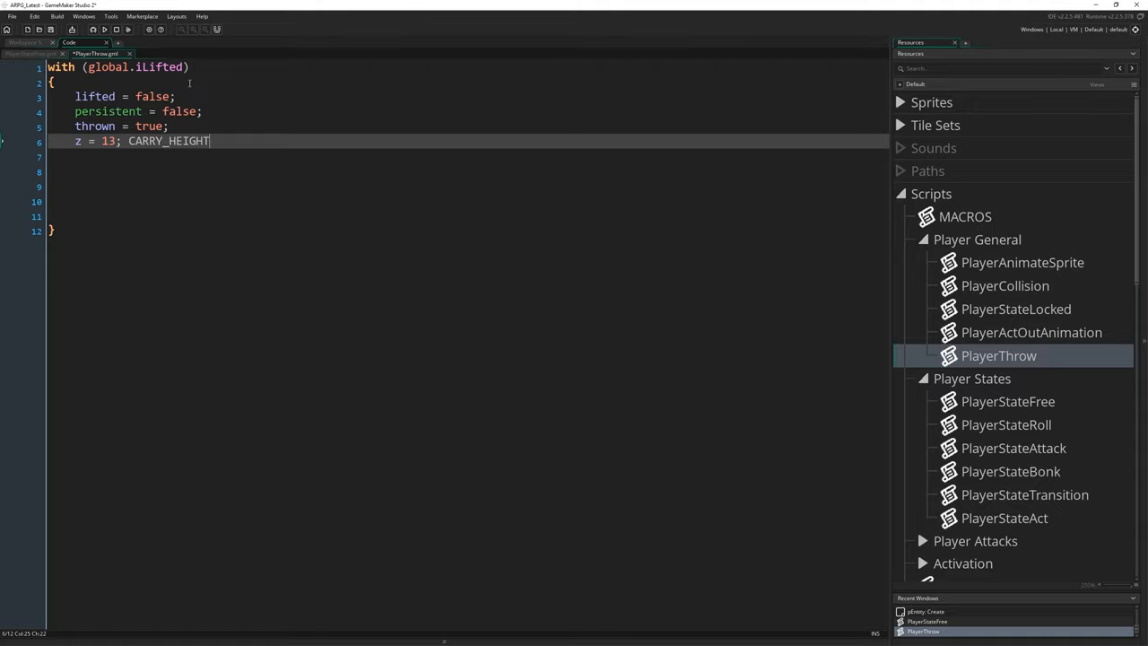
key(Enter)
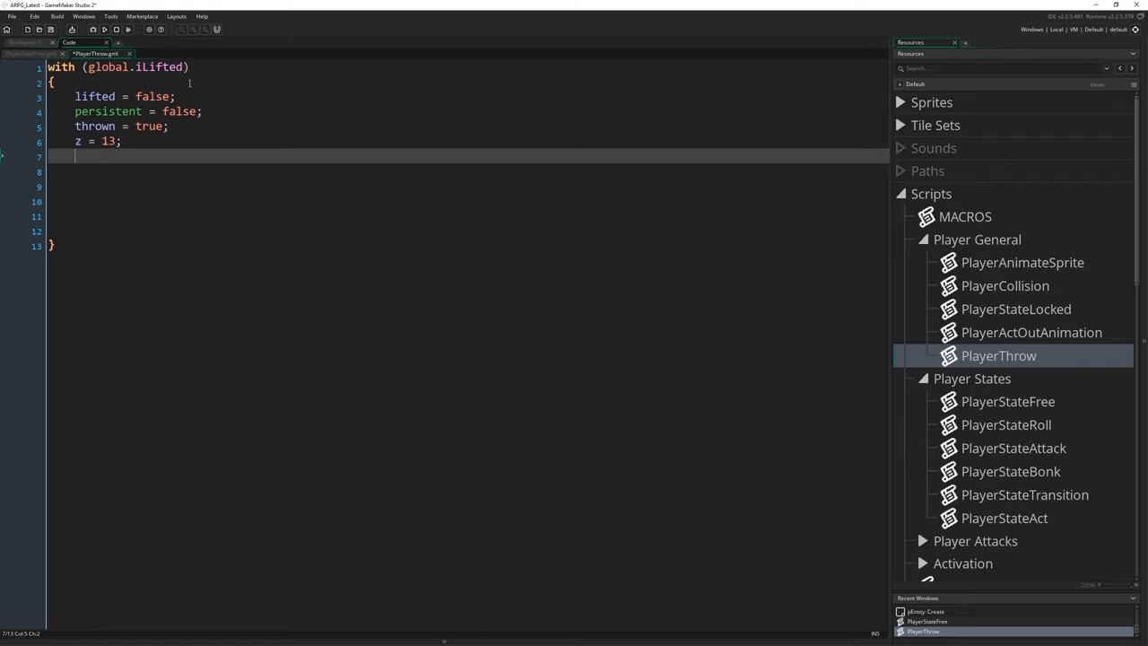
- Set throwPeakHeight = z + 10; and throwDistance from entityThrowDistance
text(t)
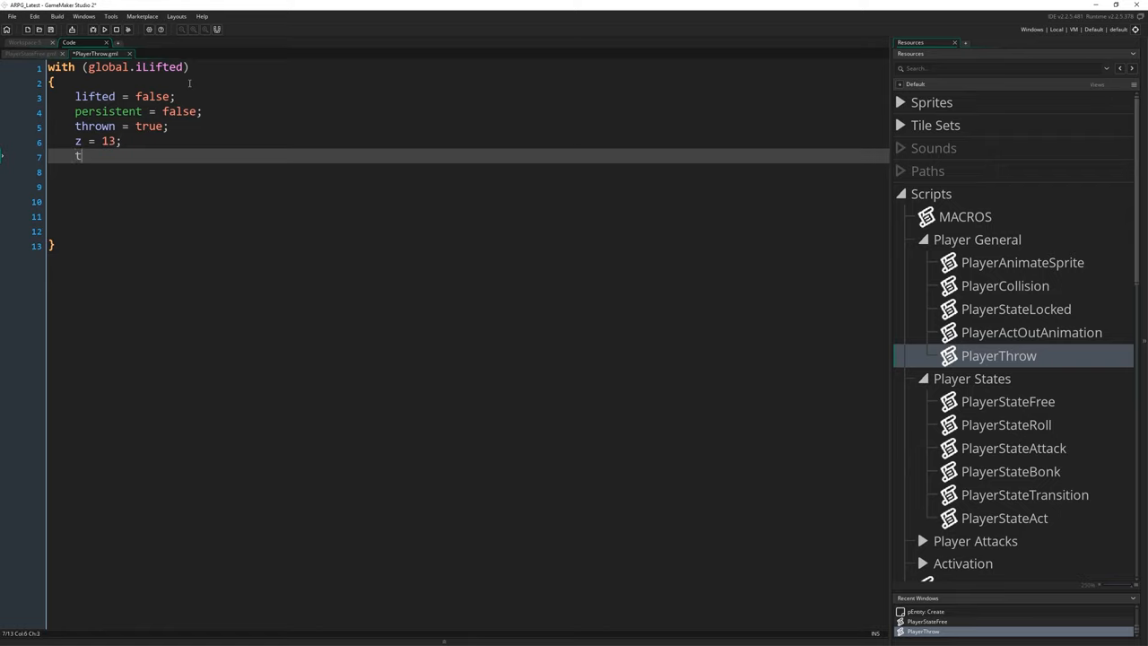
text(hrowPeakHeig)
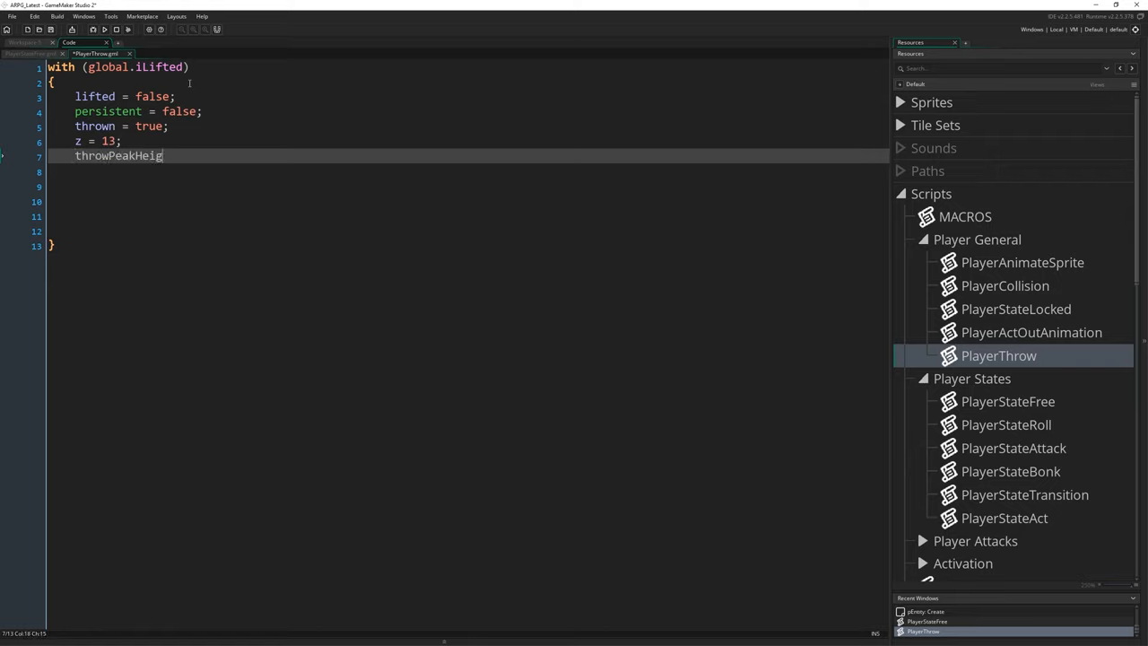
text(ht)
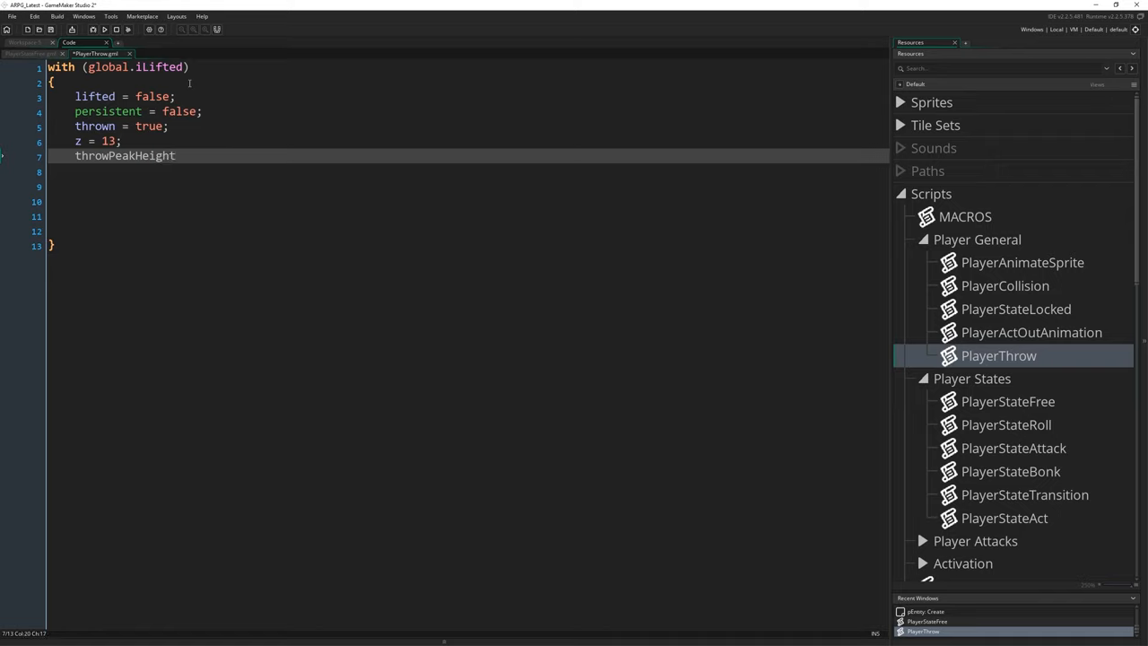
text(= z)
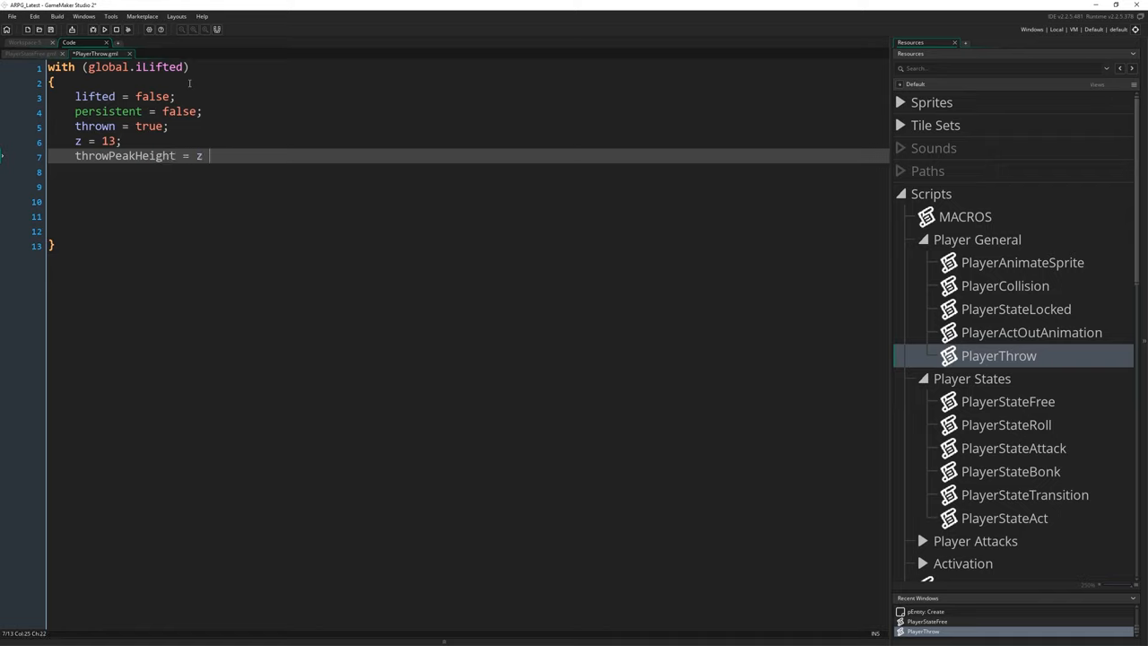
text(+ 10;)
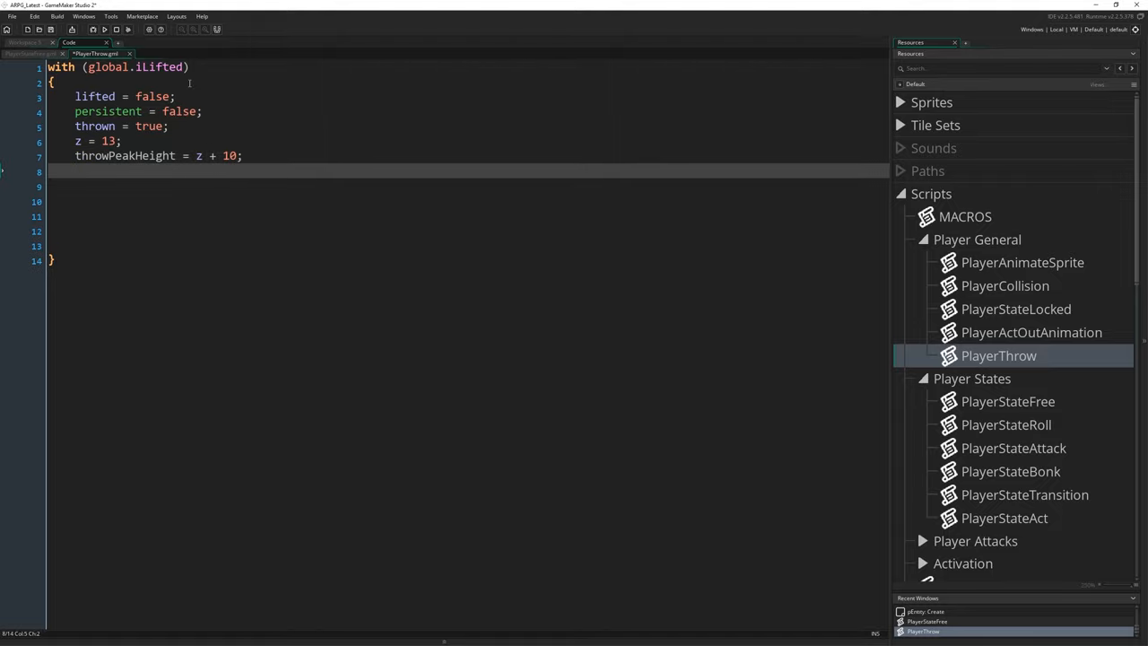
text(throwDistance = entityThr)
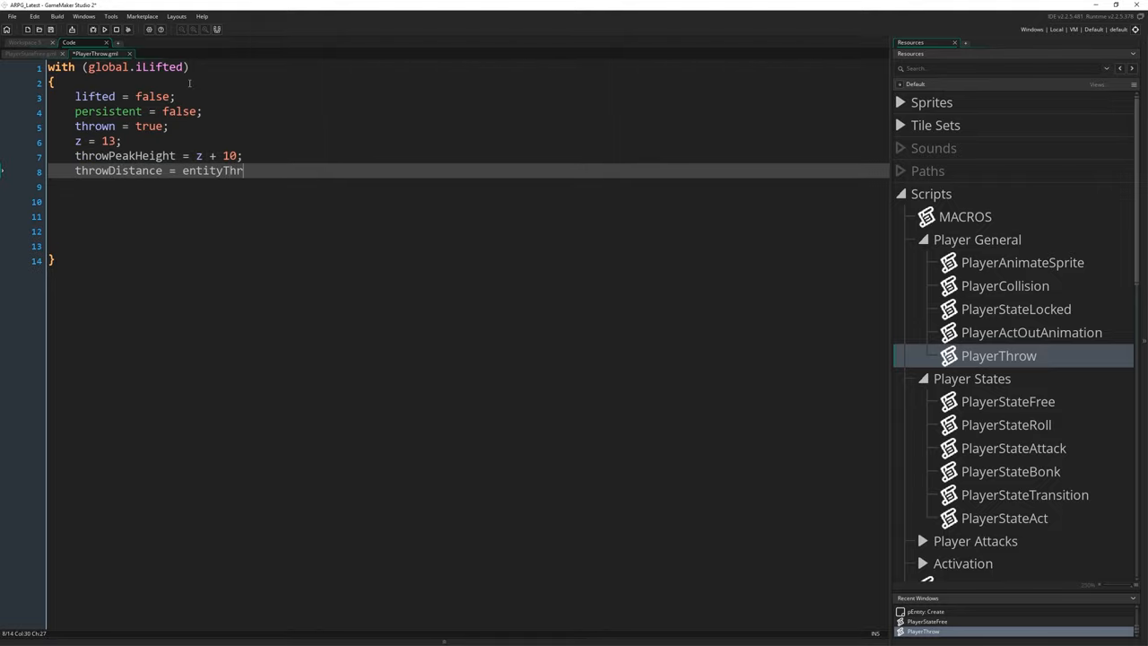
text(owDistance;)
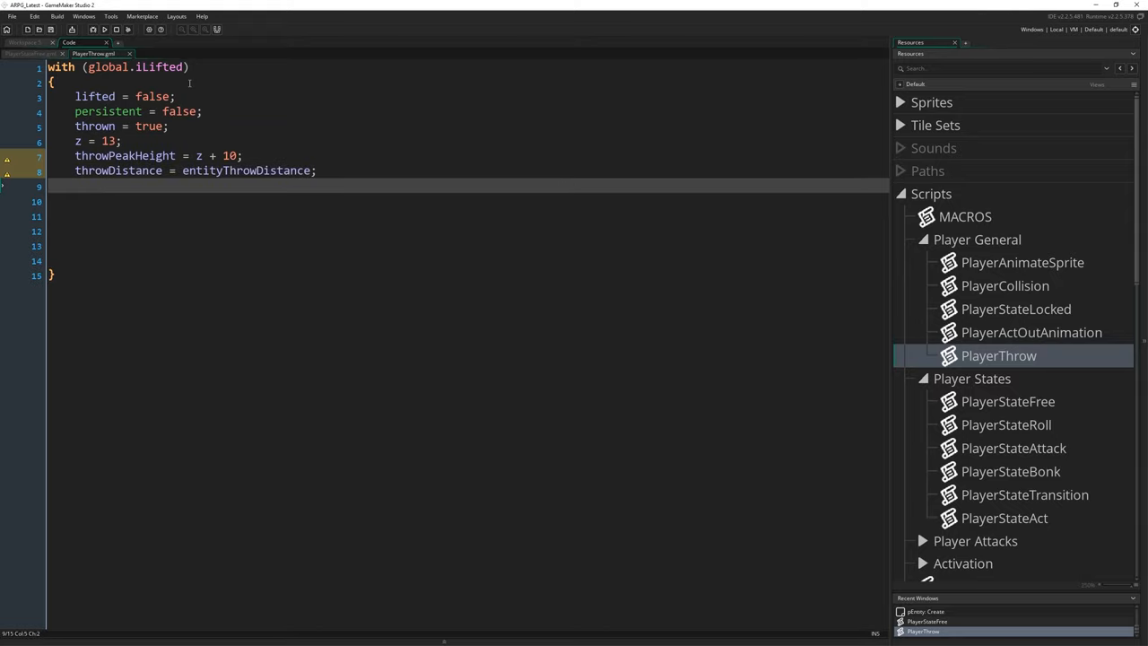
- Set throwDistanceTravelled to 0 and throwStartPercent = (13/throwPeakHeight) * 0.5
text(throwD)
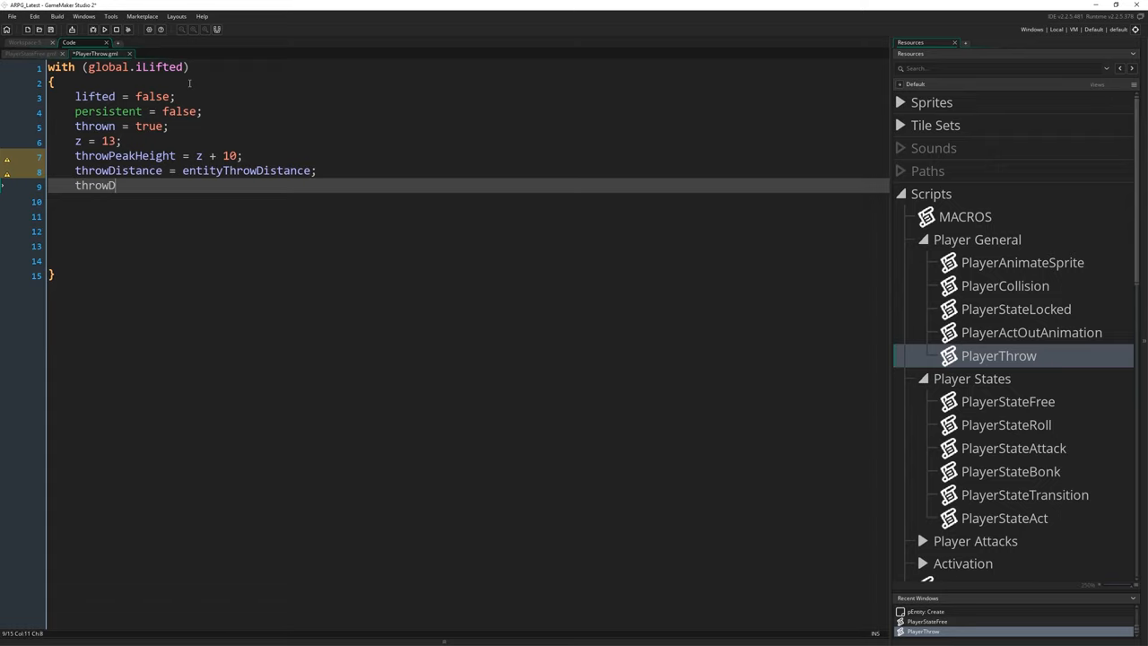
text(istanceTravelled = 0;)
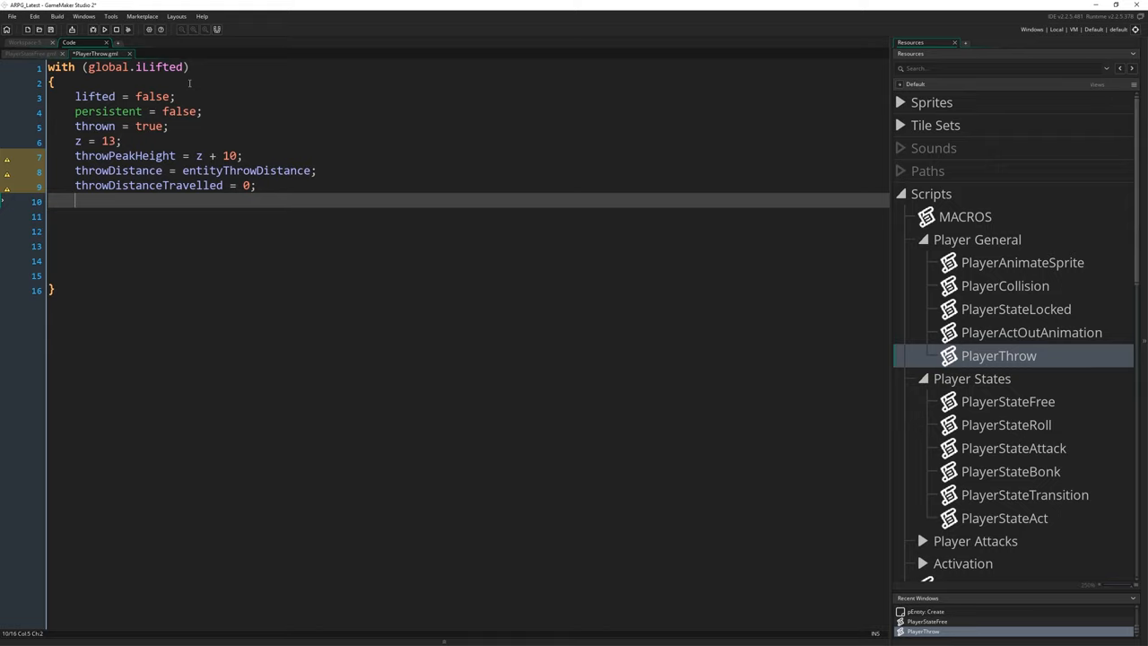
text(throwStart)
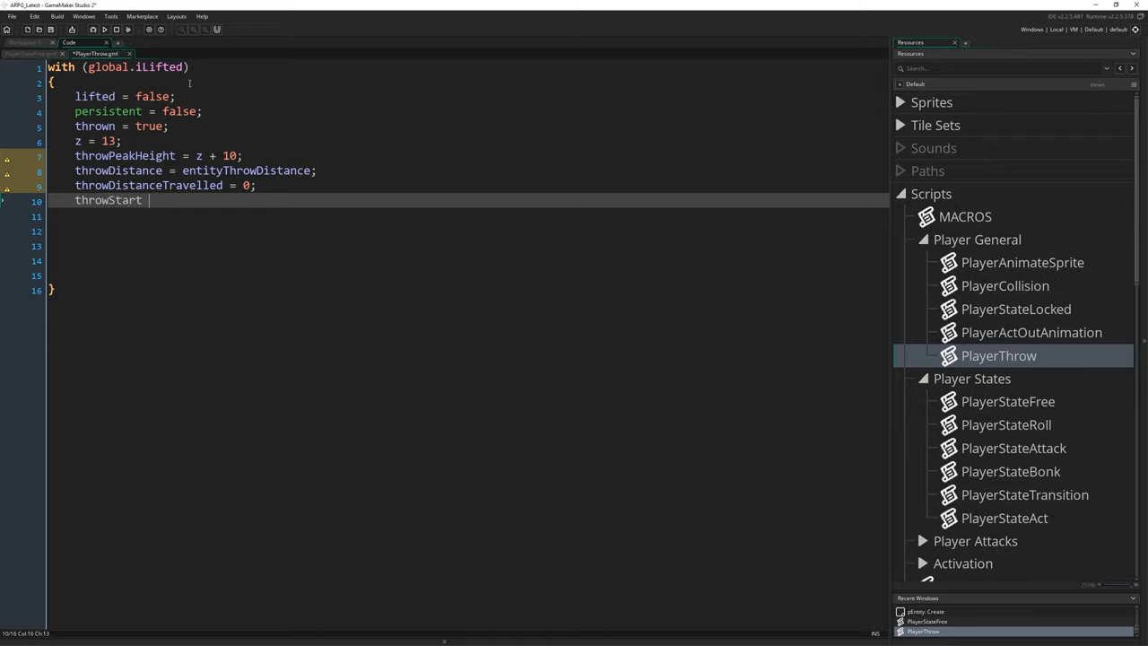
text(Percent =)
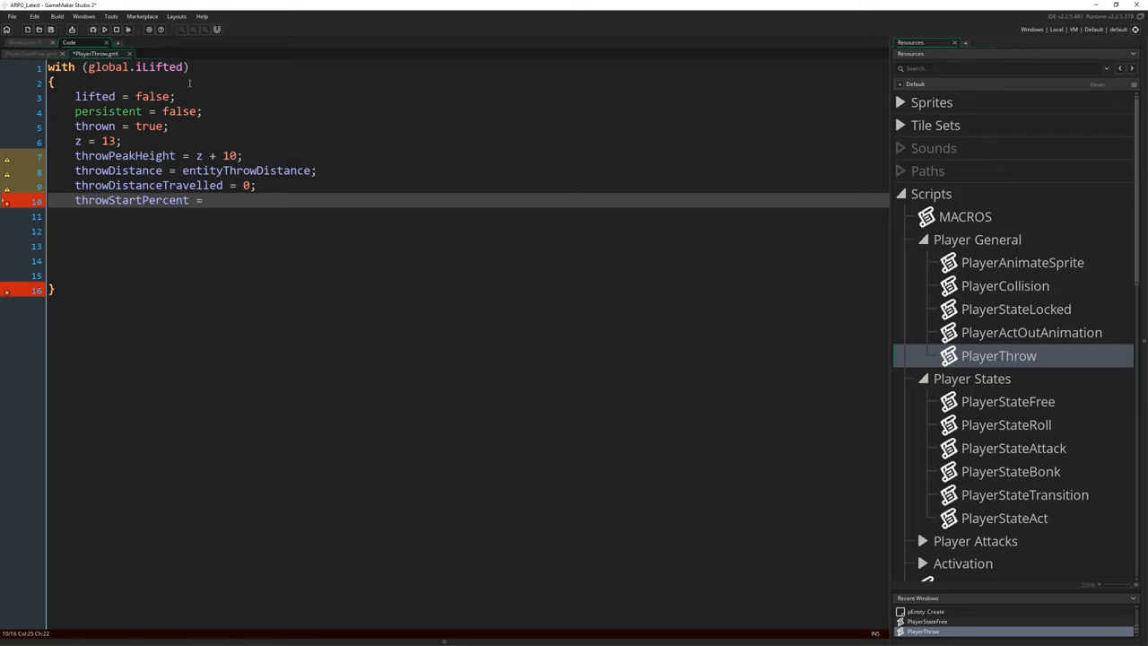
text((13/throwPeakHeight) * 0.5;)
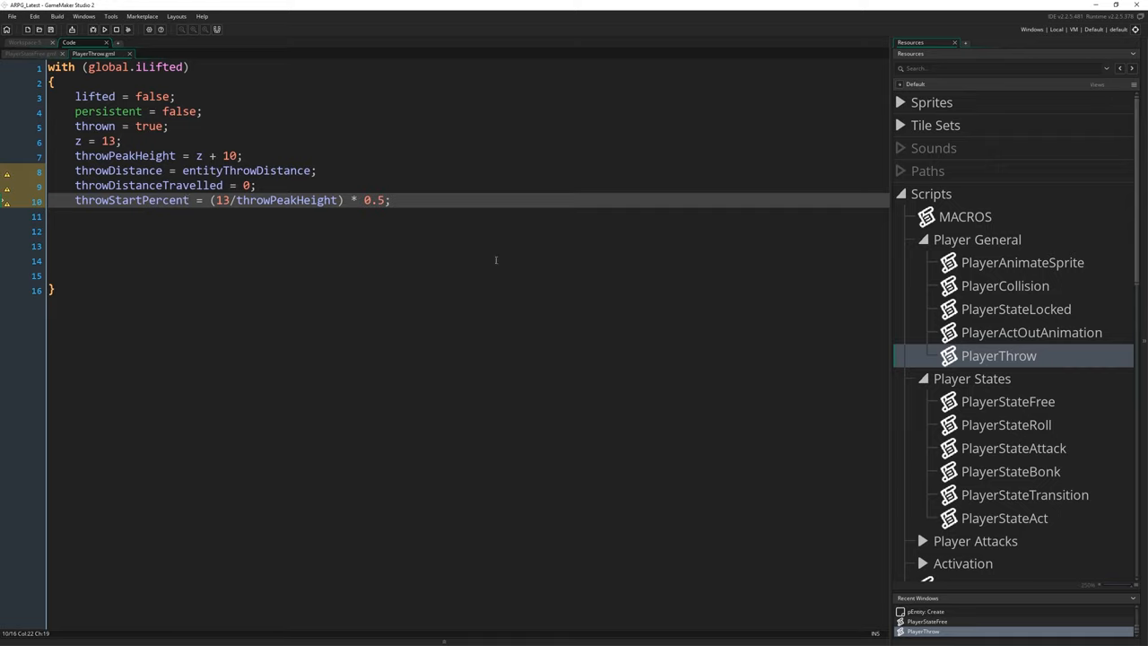
mouse_move(276, 248)
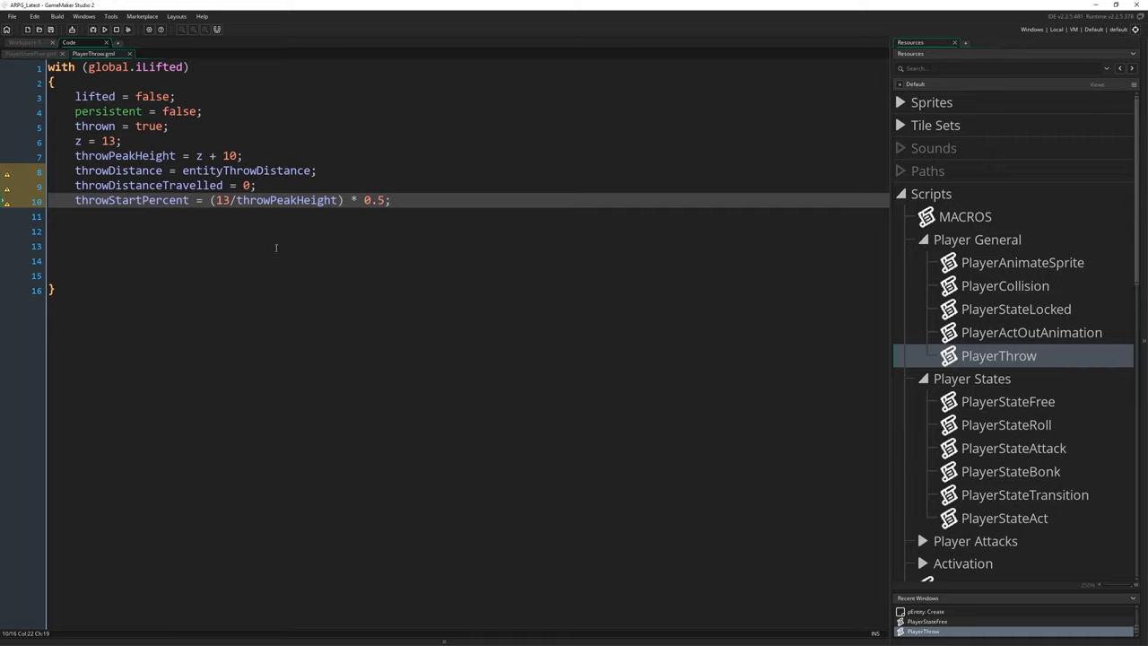
mouse_move(556, 371)
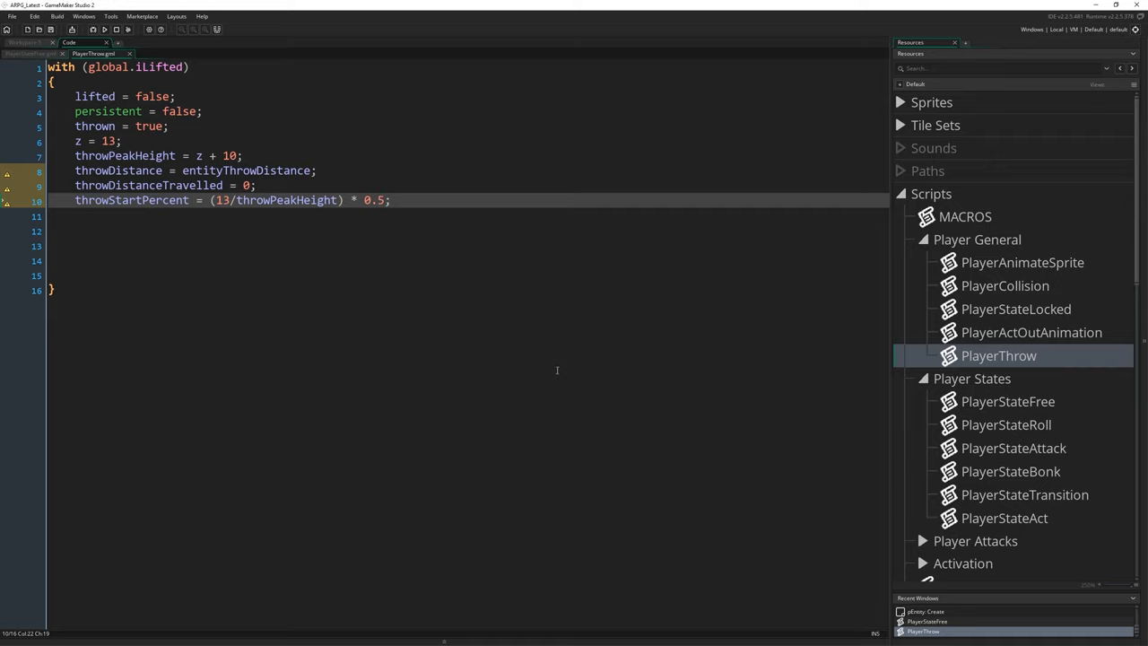
mouse_move(209, 411)
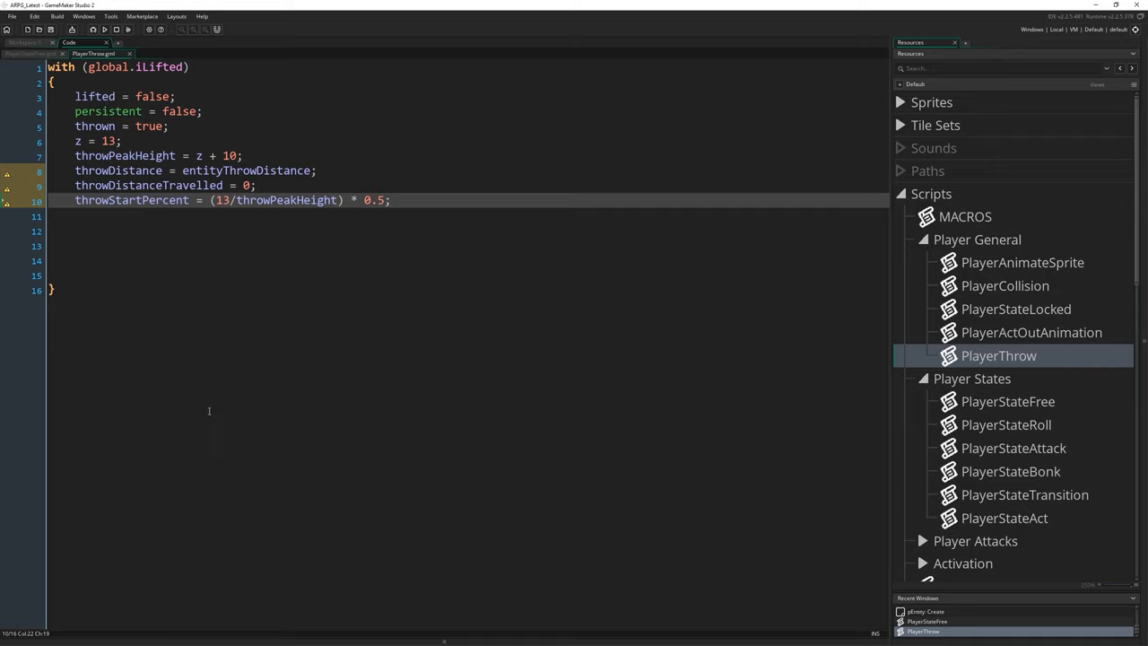
mouse_move(566, 292)
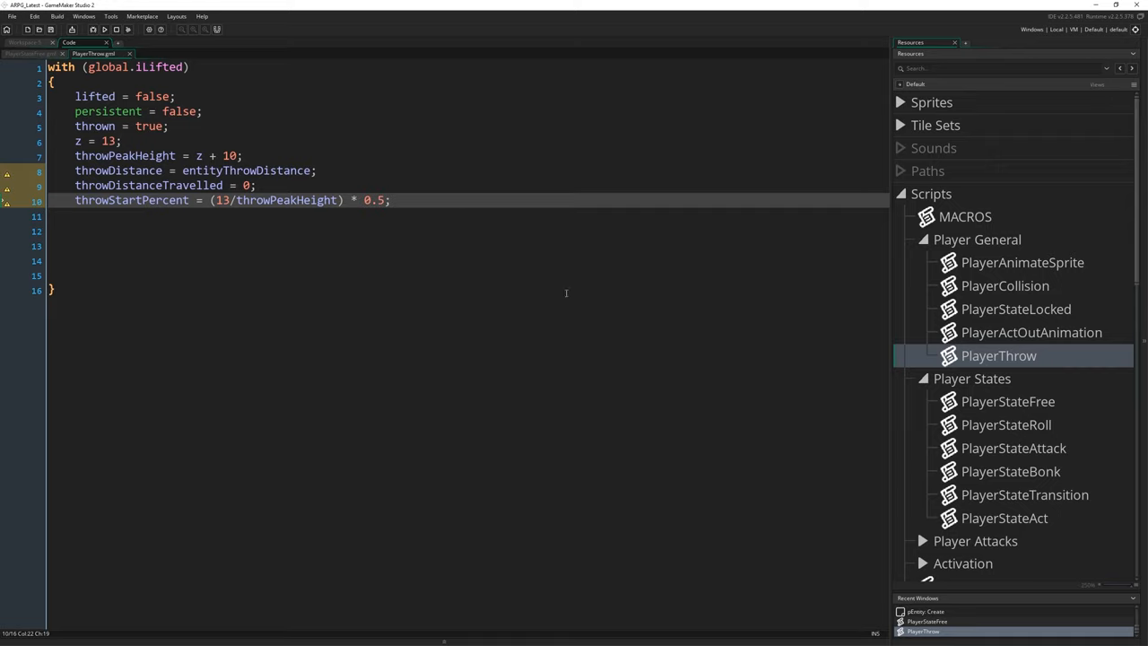
mouse_move(489, 270)
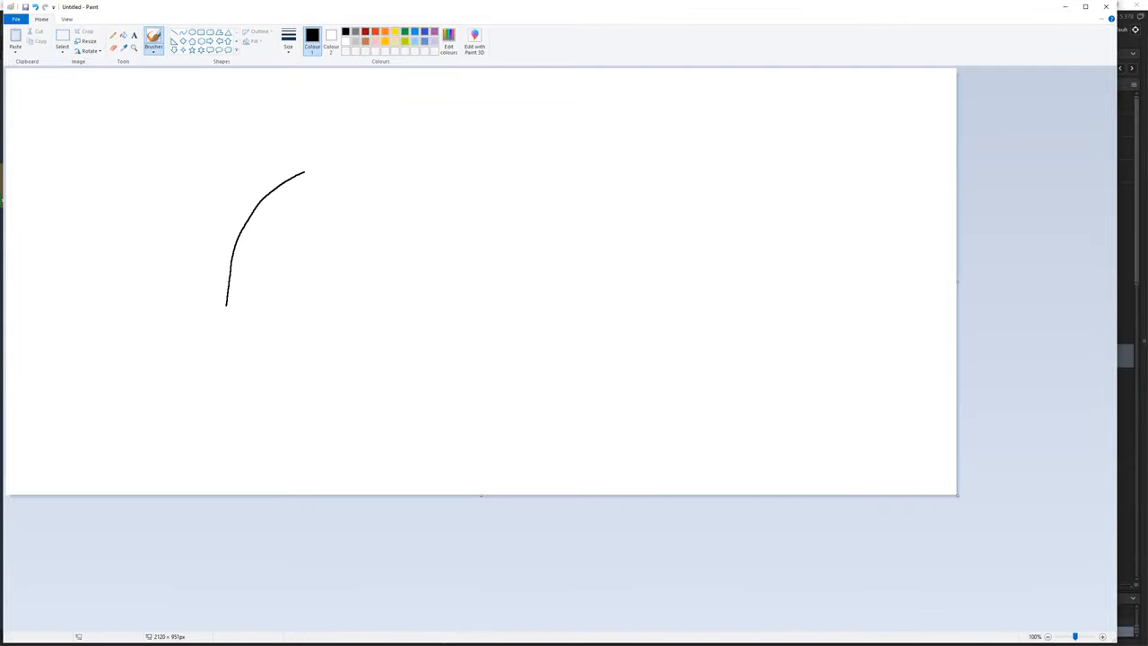
- Sketch a throw arc with two small ovals at its start, a higher arc and a horizontal line
drag(303, 172, 523, 305)
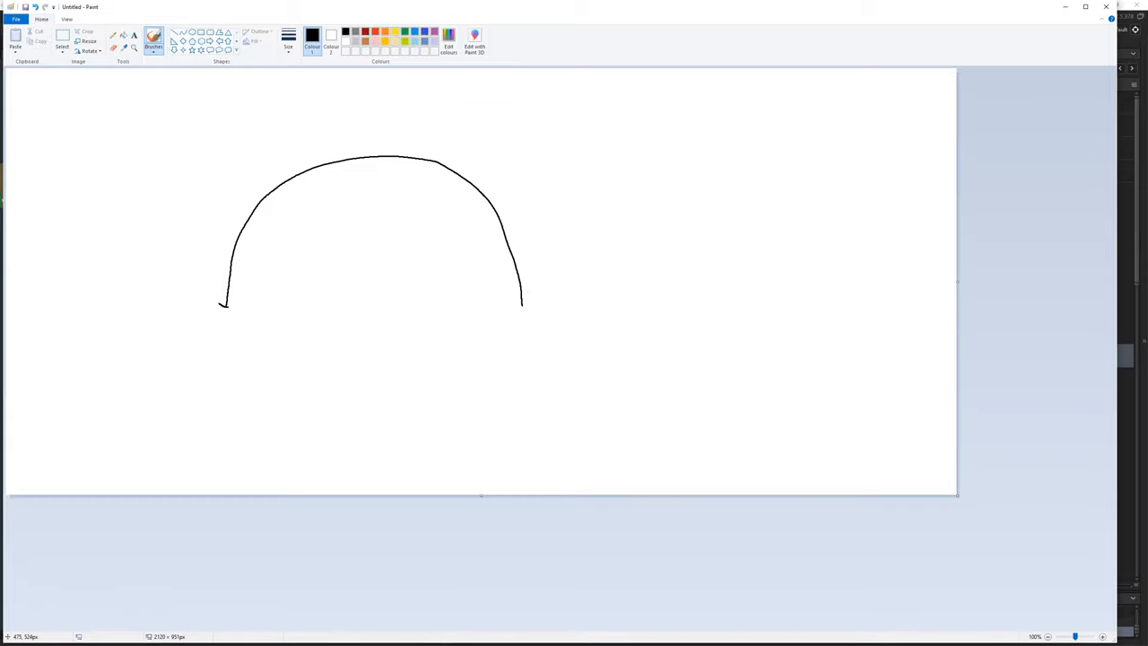
drag(229, 238, 229, 305)
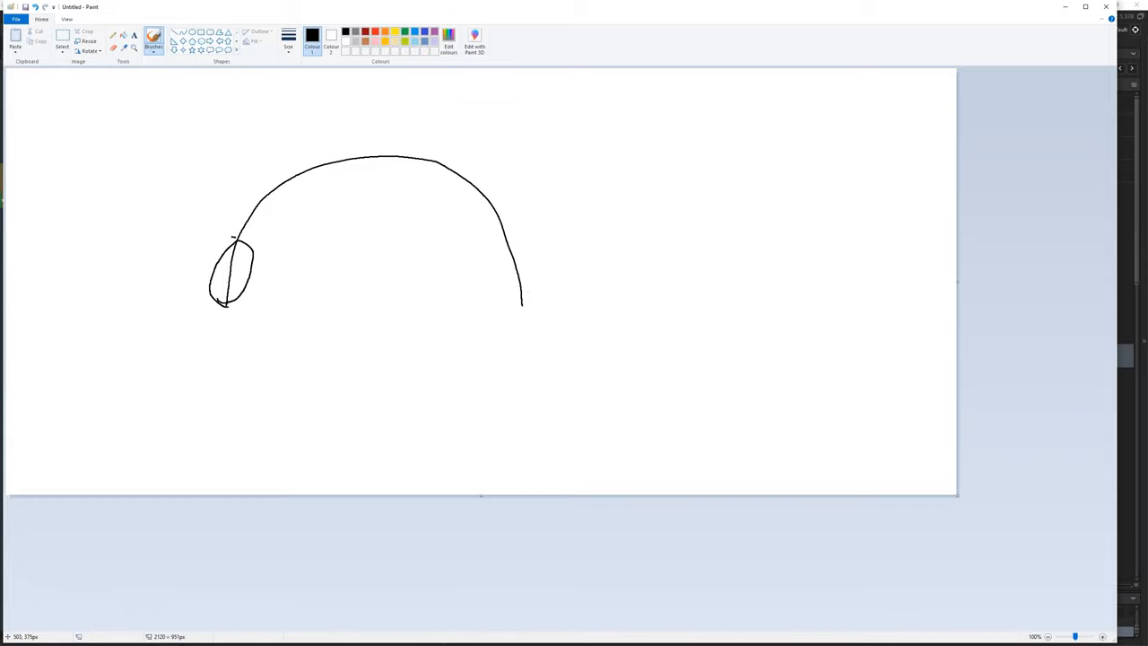
drag(233, 211, 246, 237)
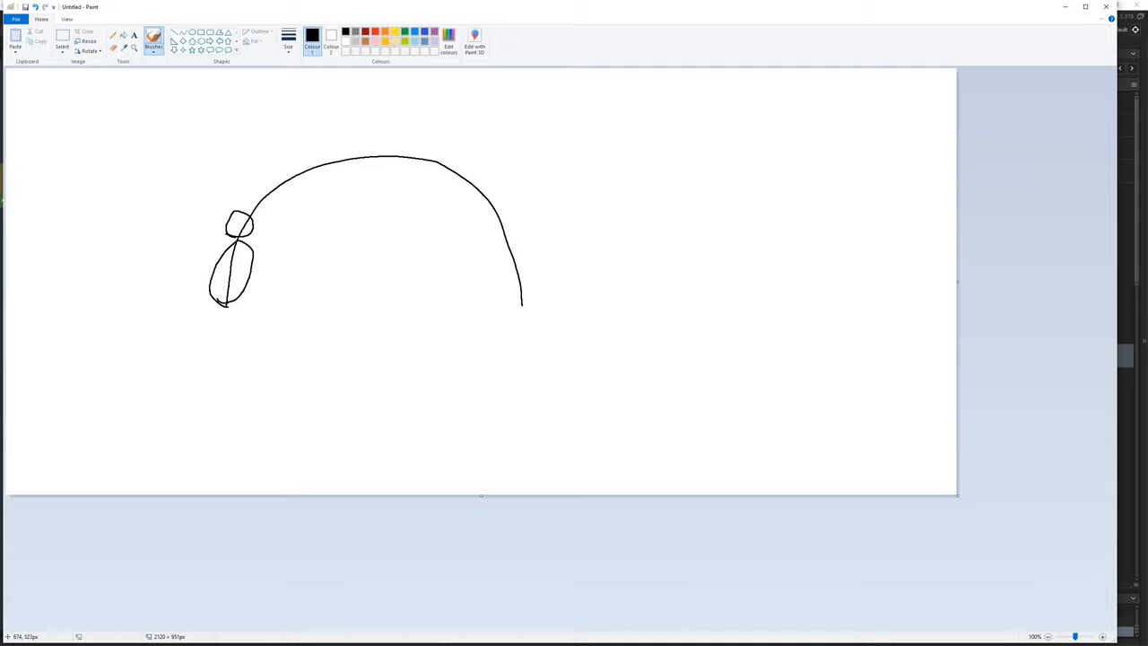
mouse_move(478, 337)
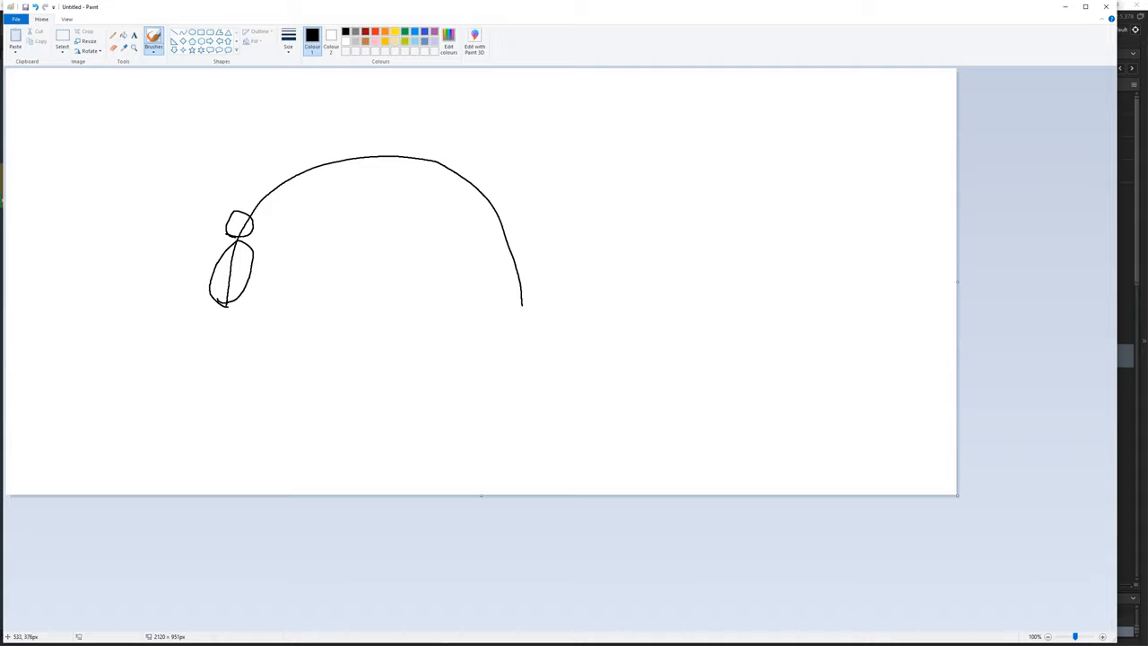
drag(251, 207, 291, 112)
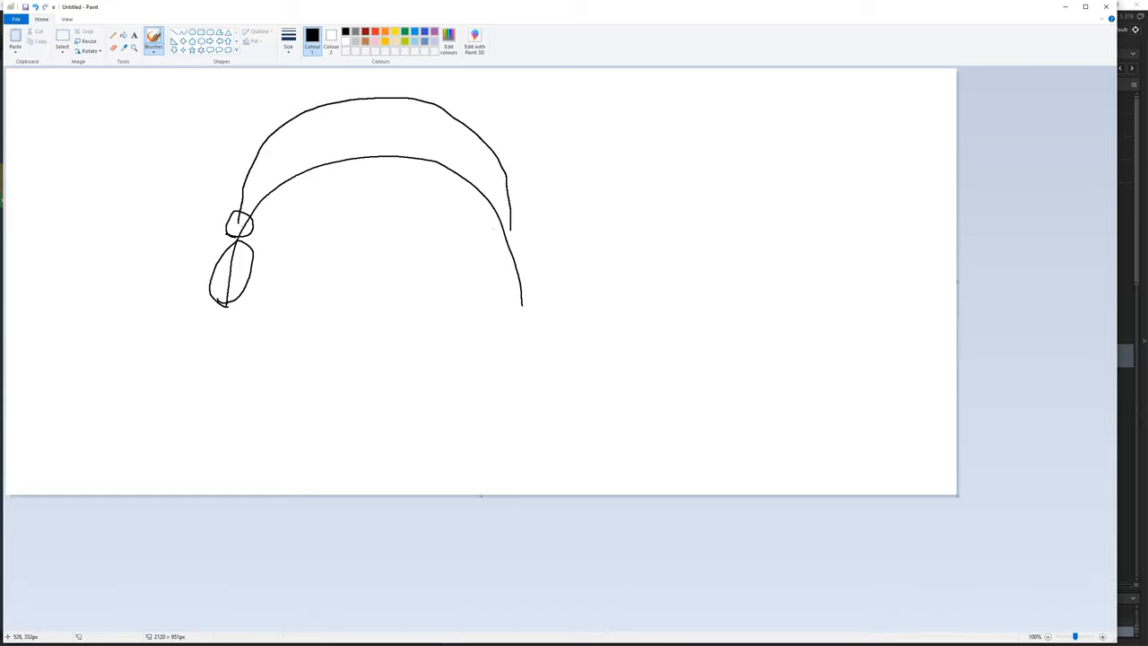
drag(251, 222, 508, 221)
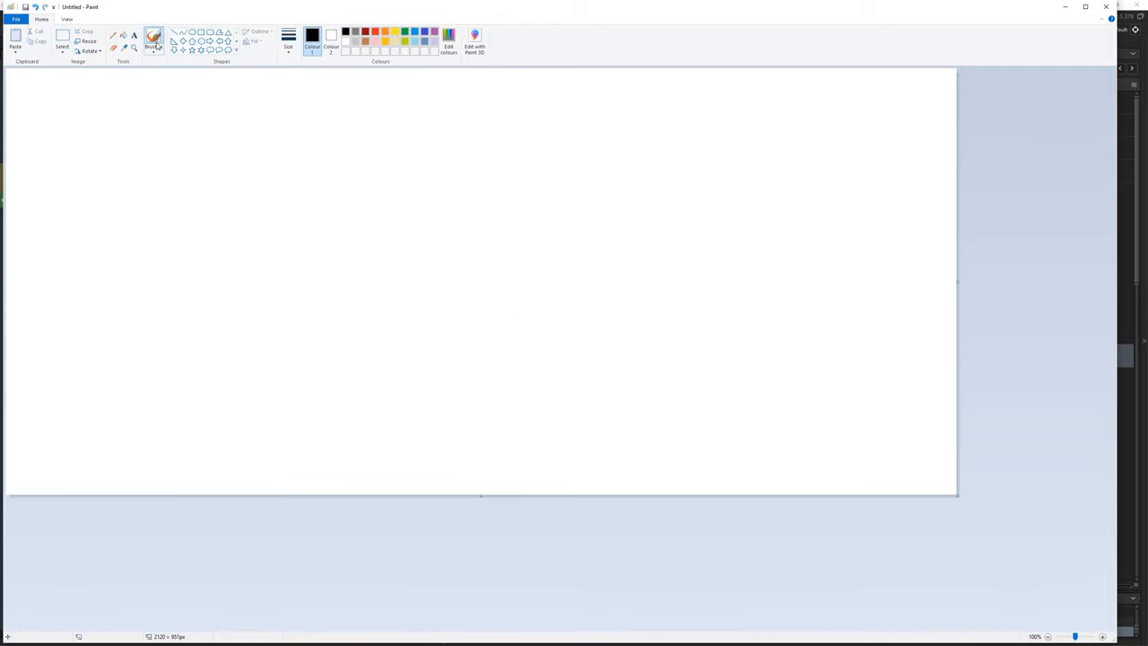
- Draw a fresh two-stroke arch, sketch a wavy line beside it, then undo the wavy line
drag(260, 310, 462, 184)
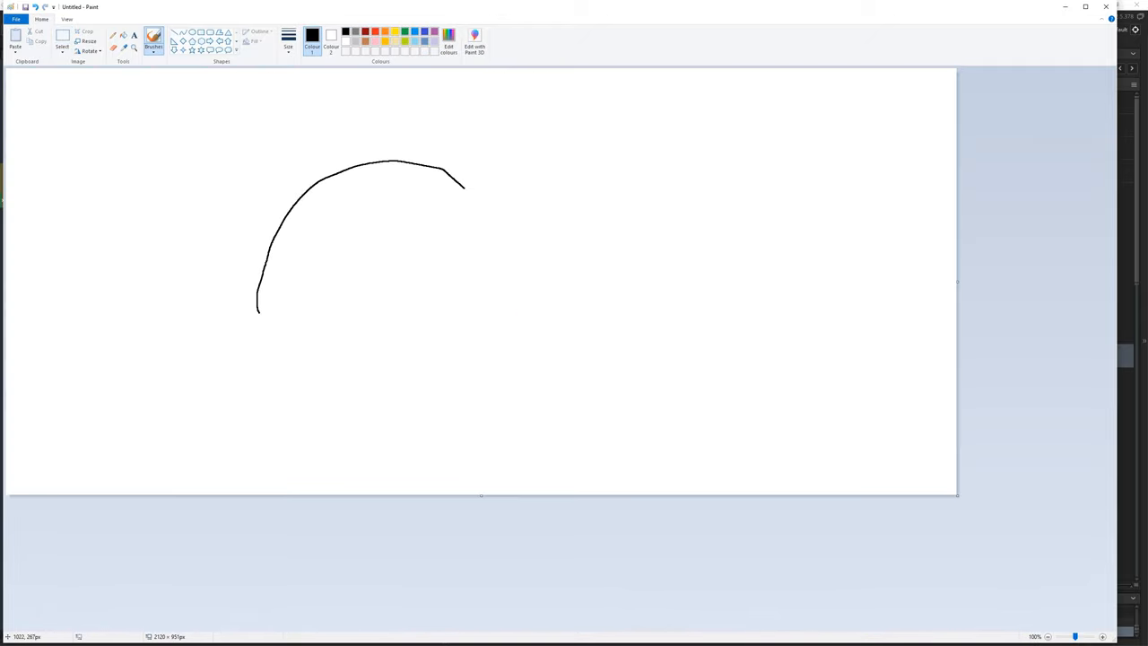
drag(462, 184, 500, 309)
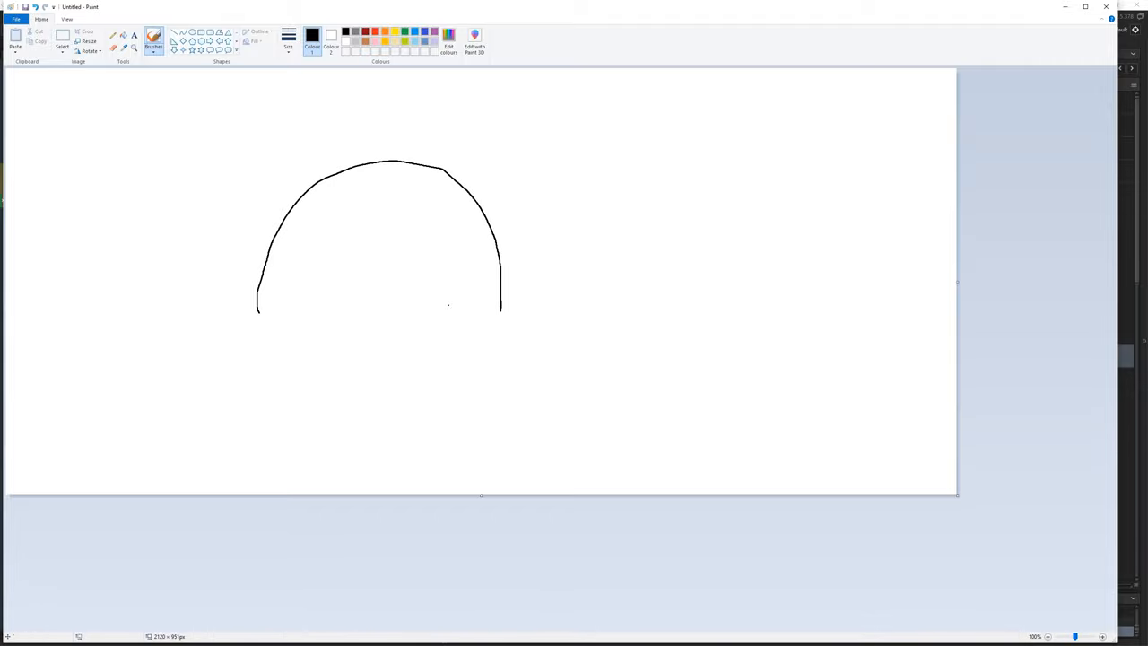
drag(599, 292, 599, 332)
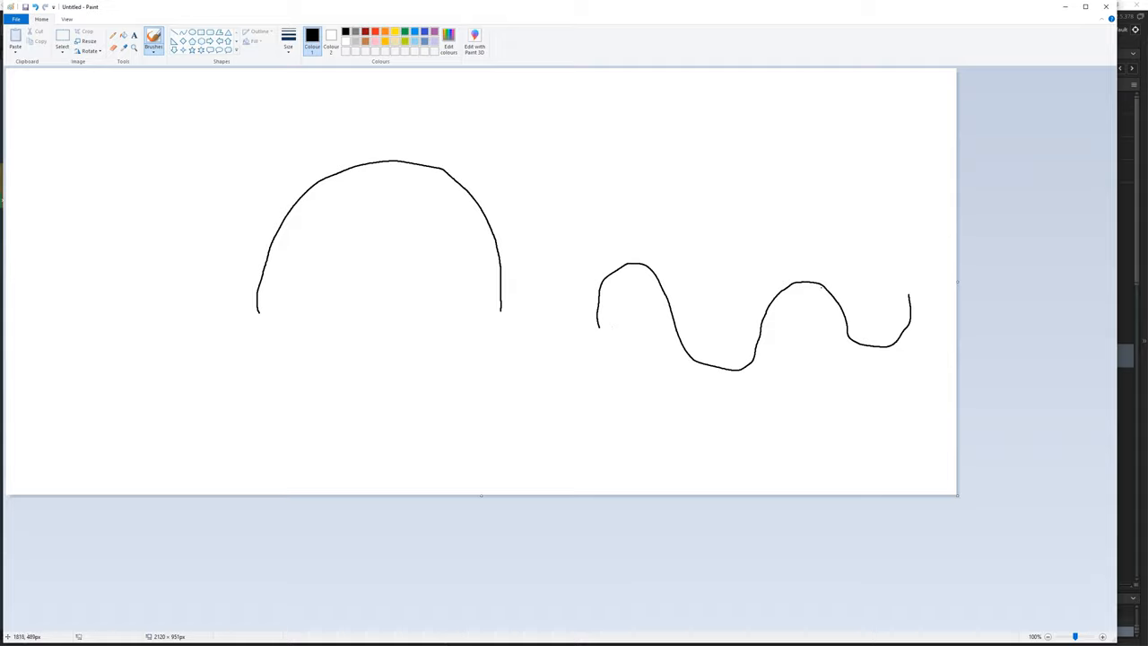
key(Ctrl+z)
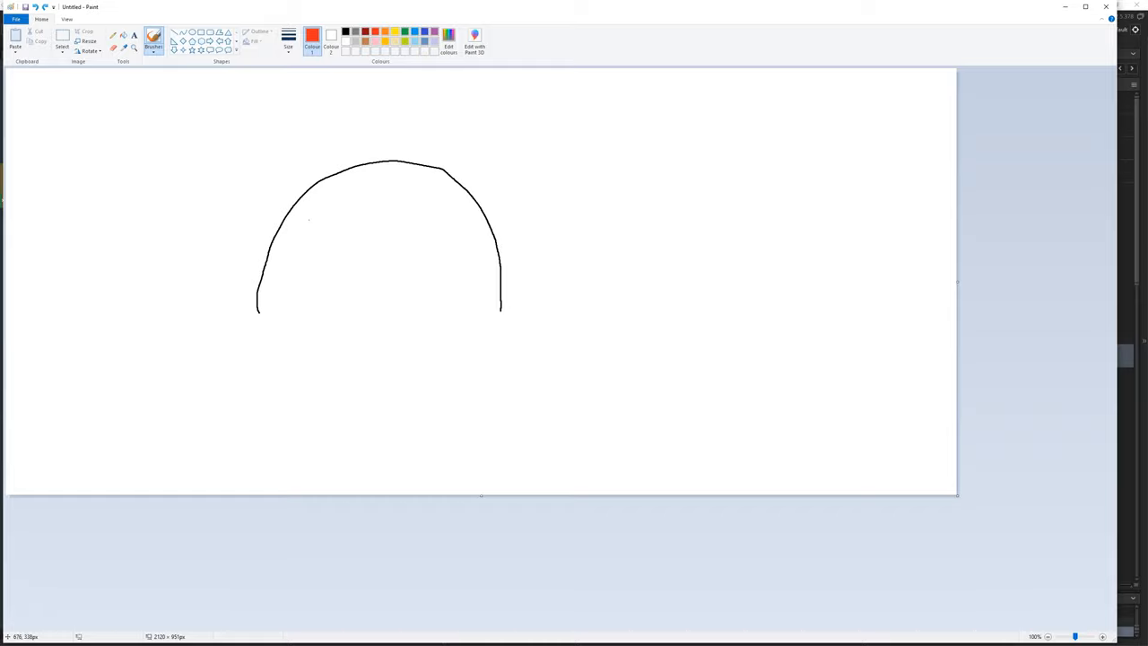
mouse_move(290, 231)
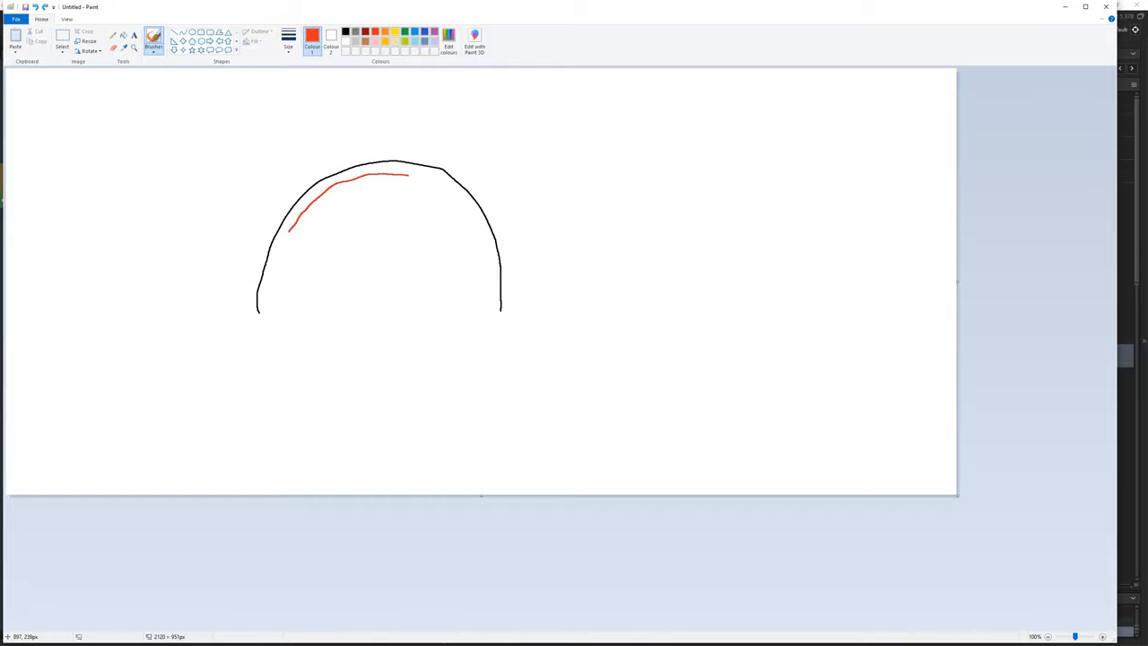
- Trace a red inner arc, mark the peak and start points, label 13 and 23, and draw a ground line
drag(403, 180, 484, 305)
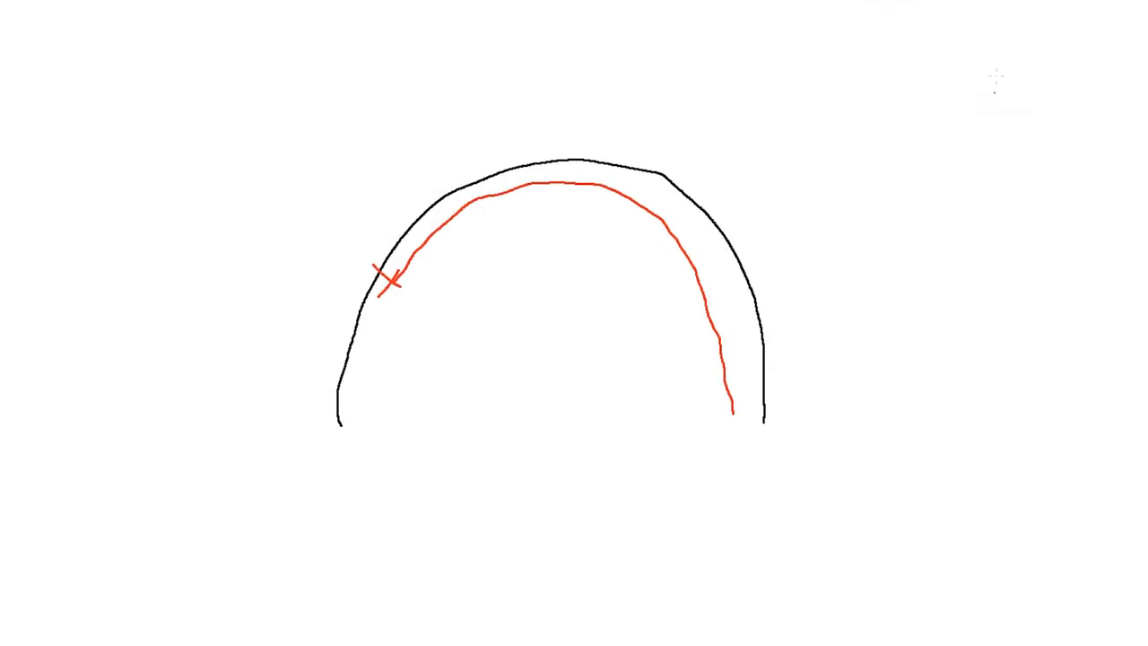
mouse_move(549, 134)
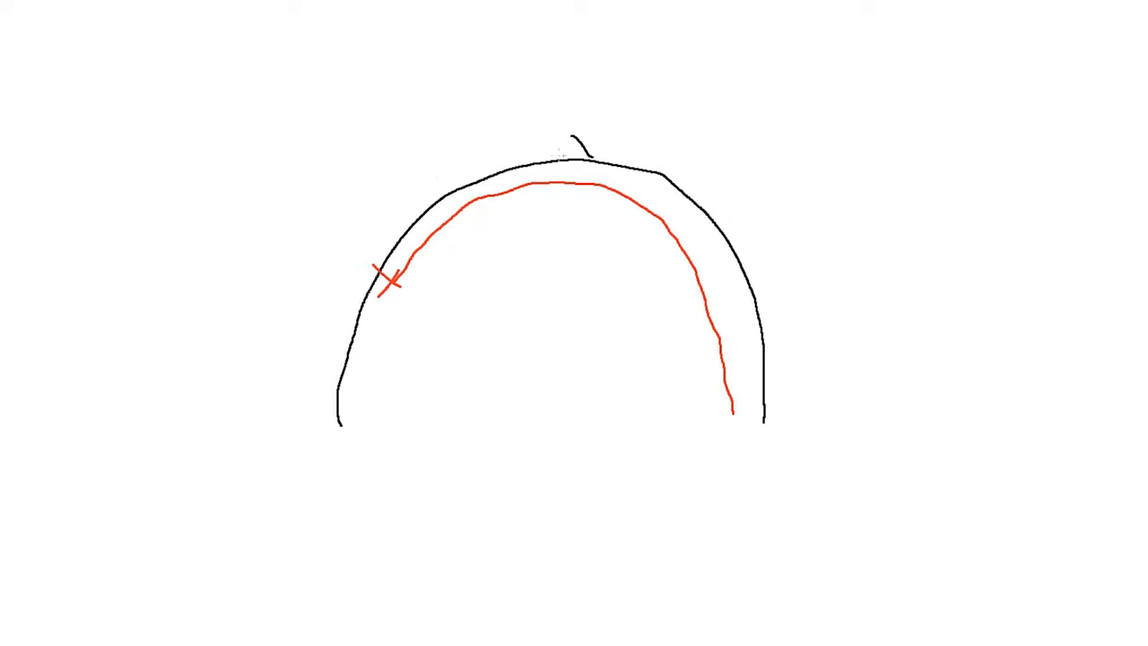
drag(569, 125, 614, 157)
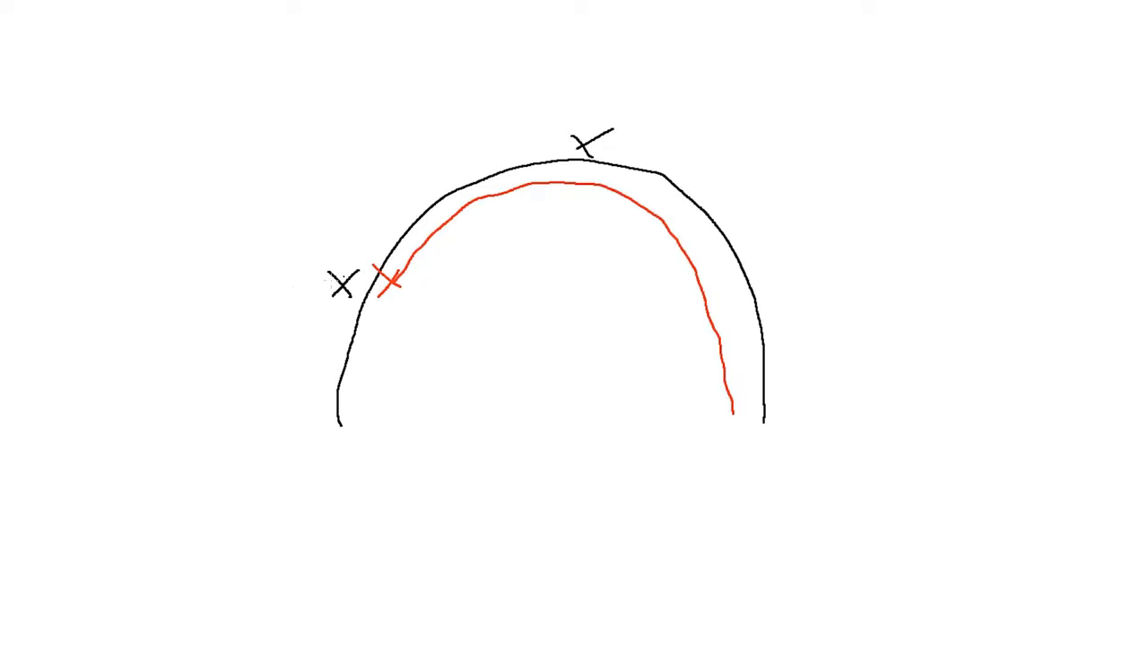
drag(251, 260, 305, 287)
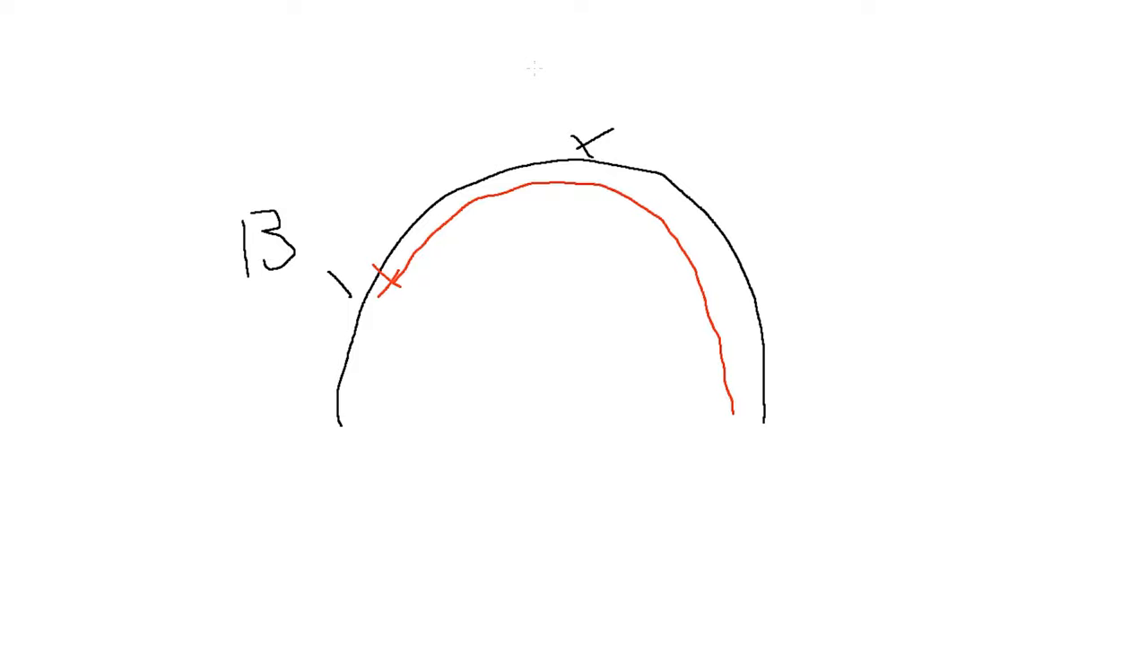
text(2)
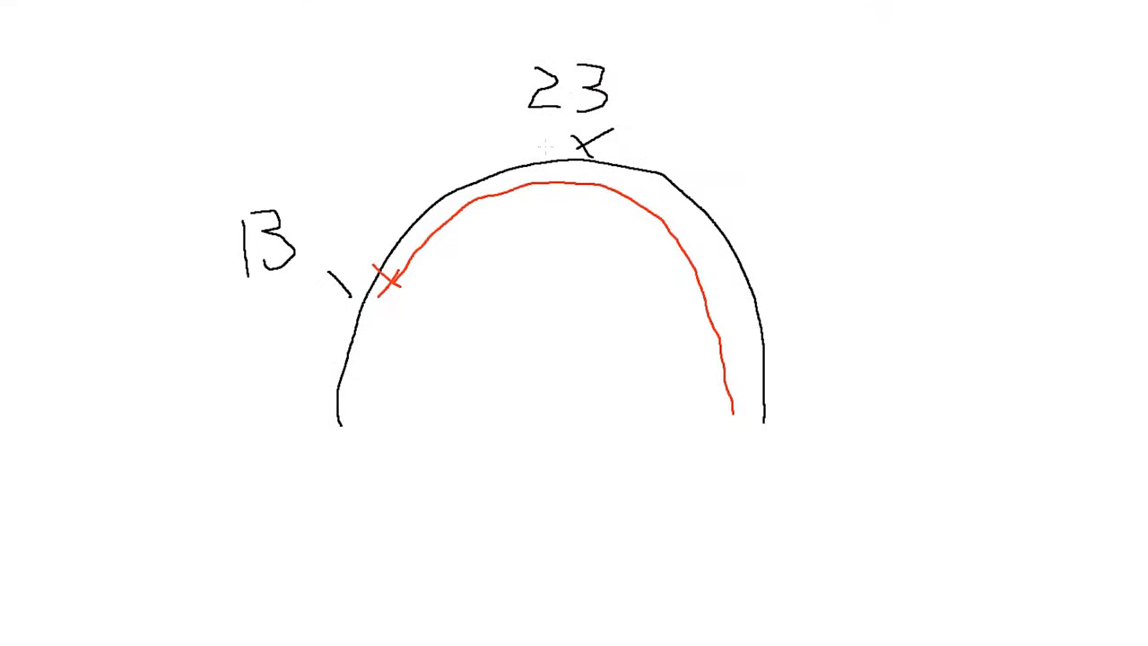
mouse_move(887, 106)
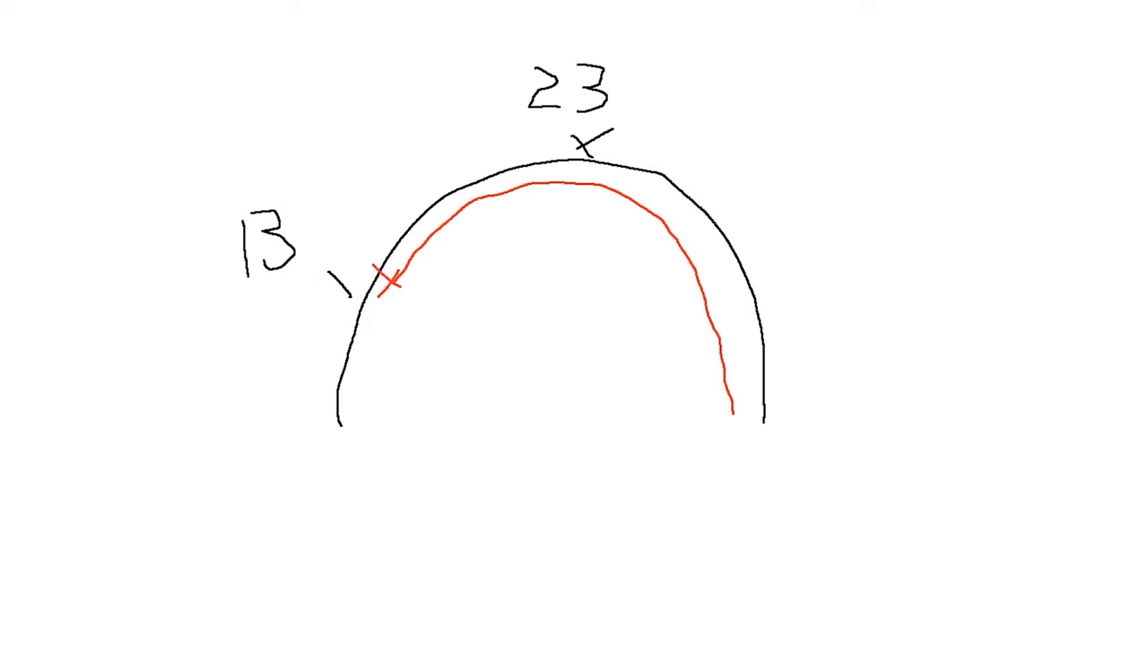
mouse_move(355, 446)
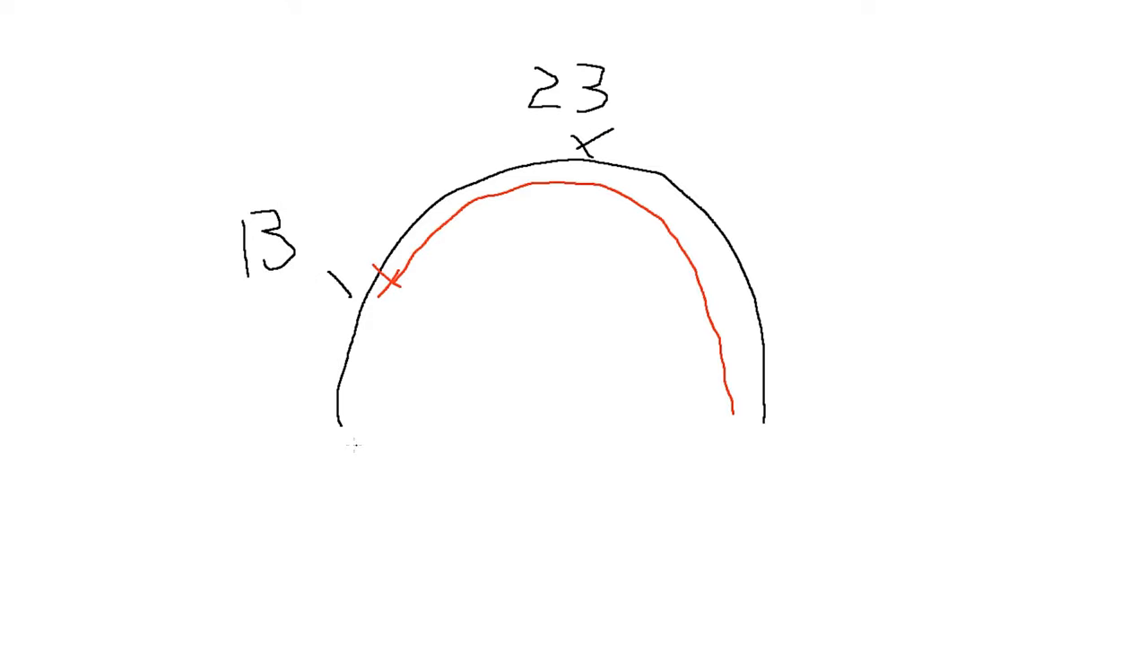
mouse_move(347, 561)
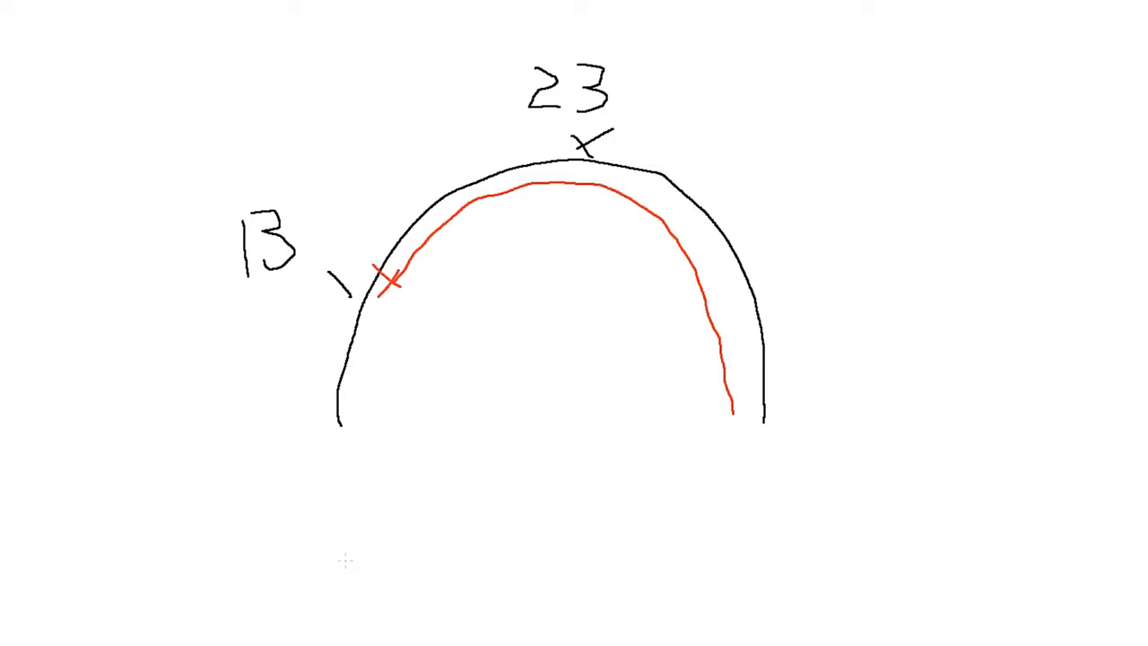
drag(345, 561, 551, 565)
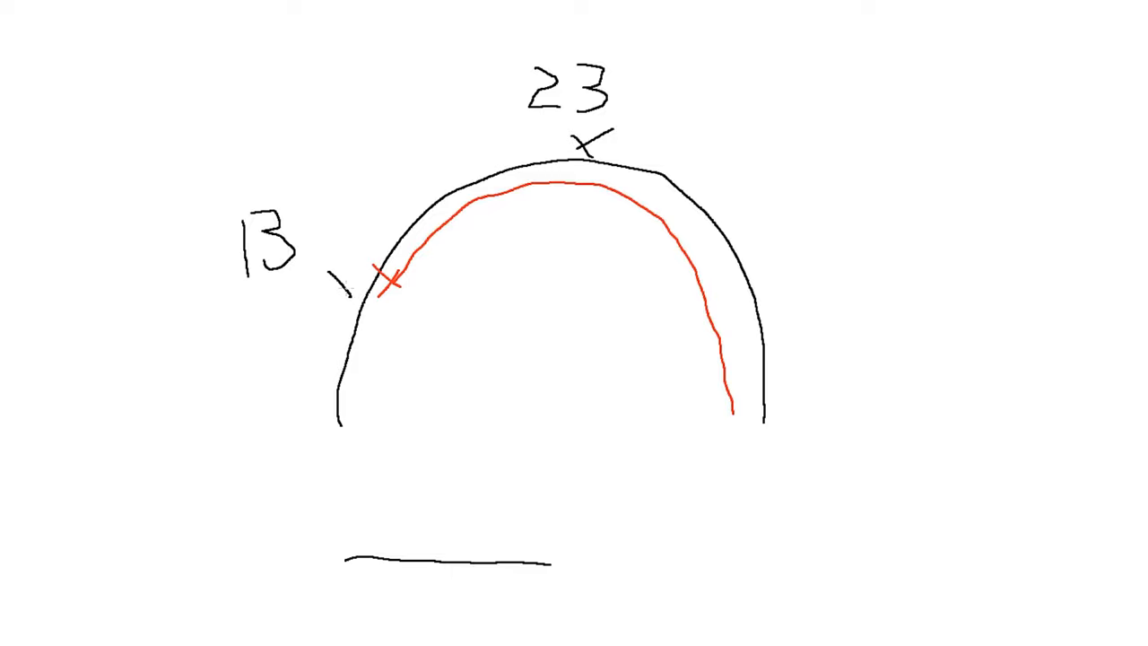
mouse_move(399, 320)
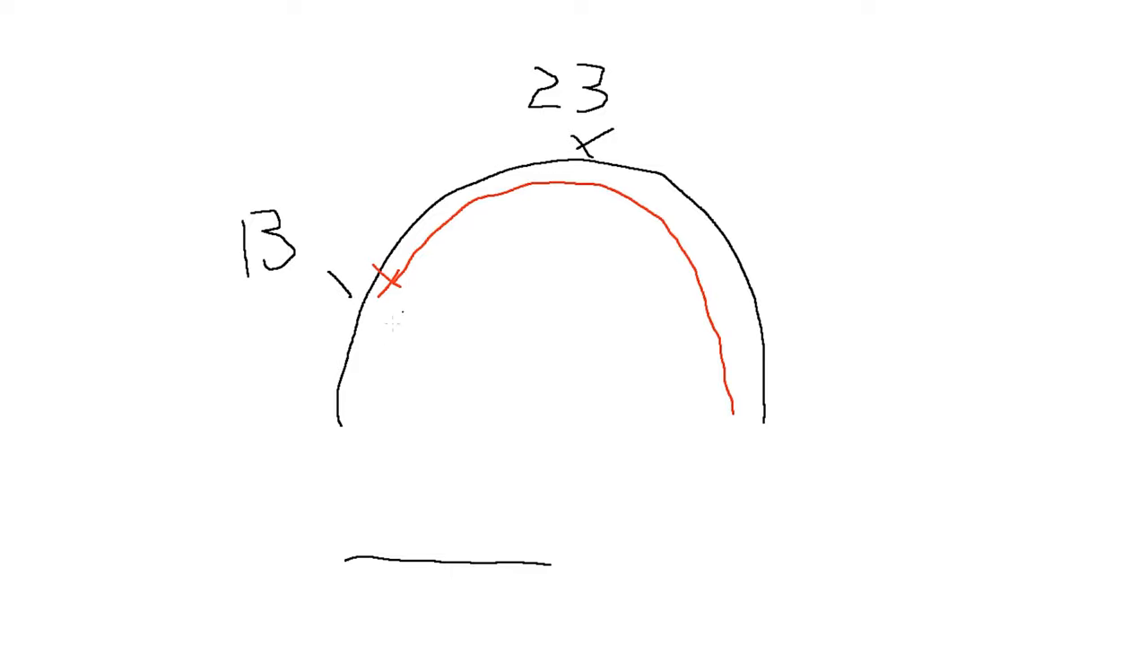
mouse_move(439, 483)
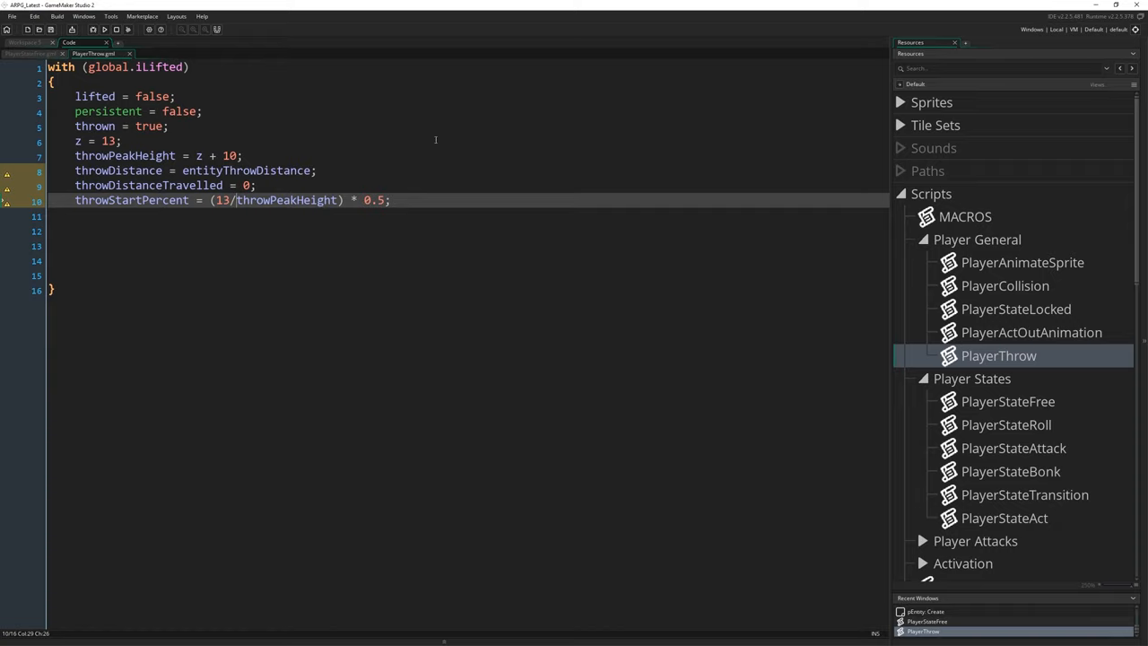
mouse_move(482, 191)
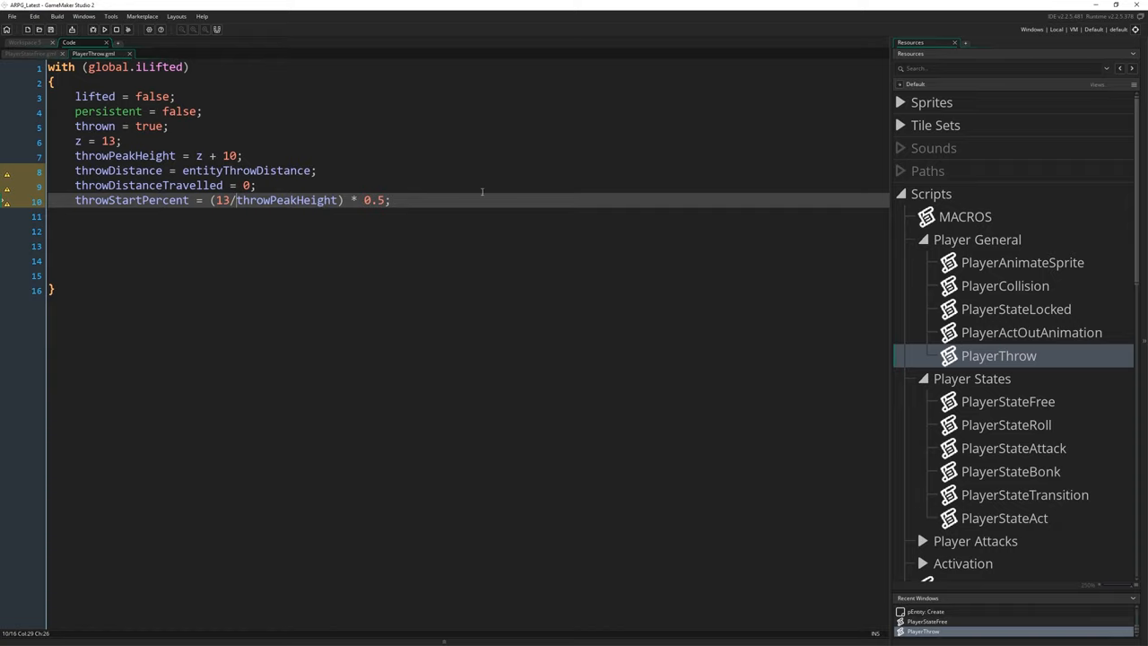
mouse_move(364, 235)
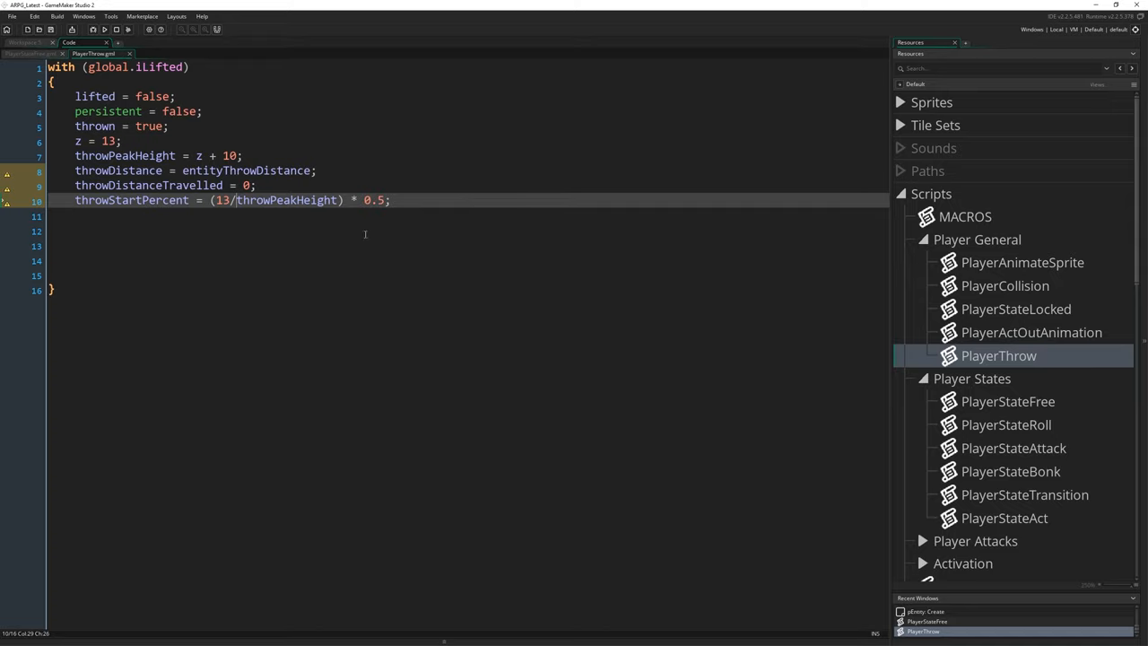
mouse_move(323, 375)
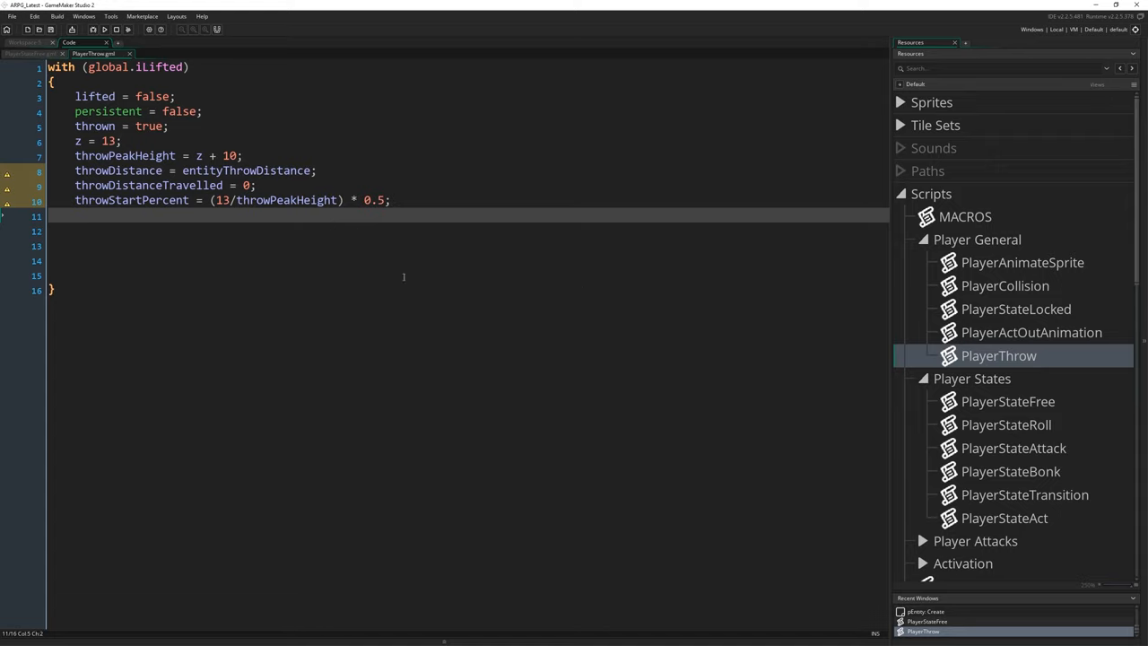
mouse_move(484, 274)
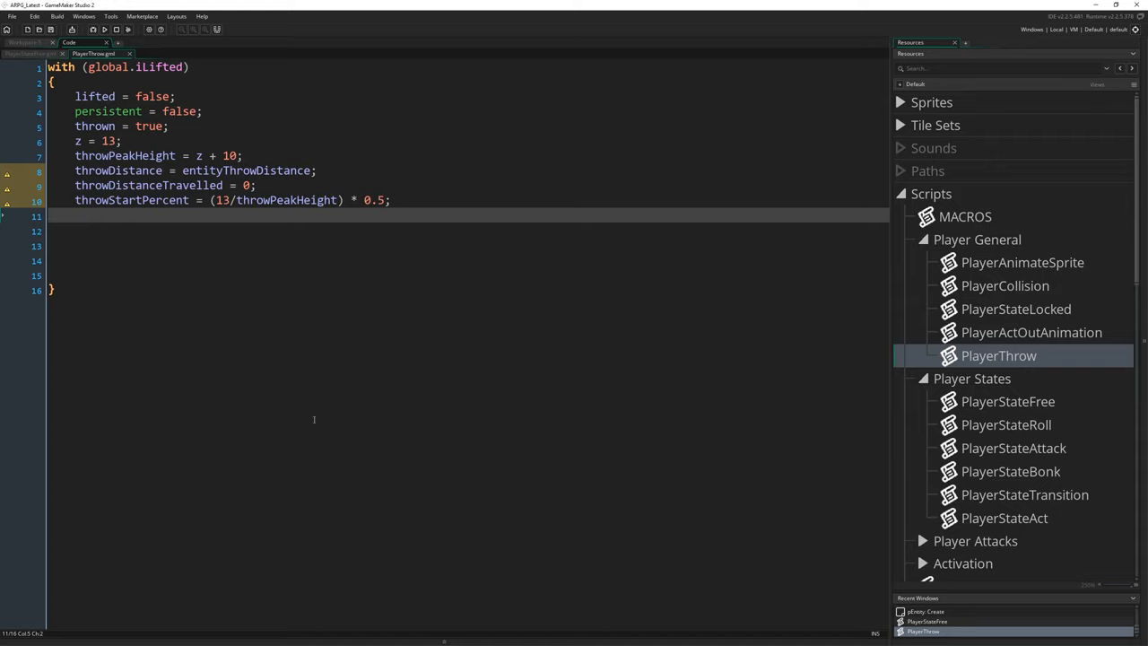
mouse_move(357, 330)
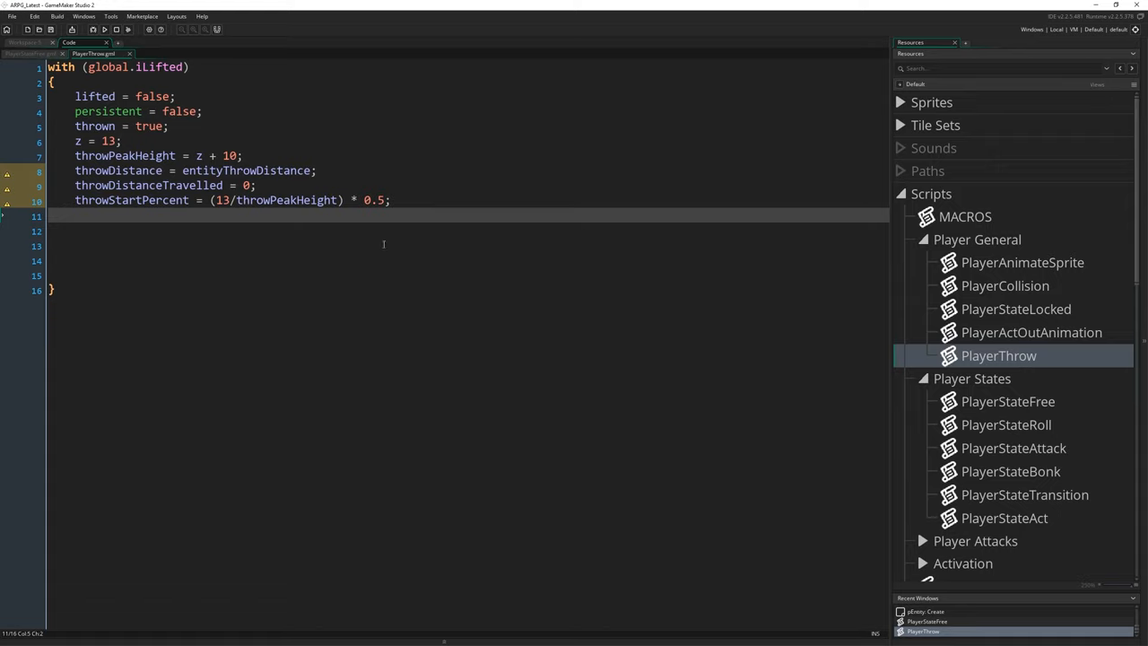
mouse_move(424, 243)
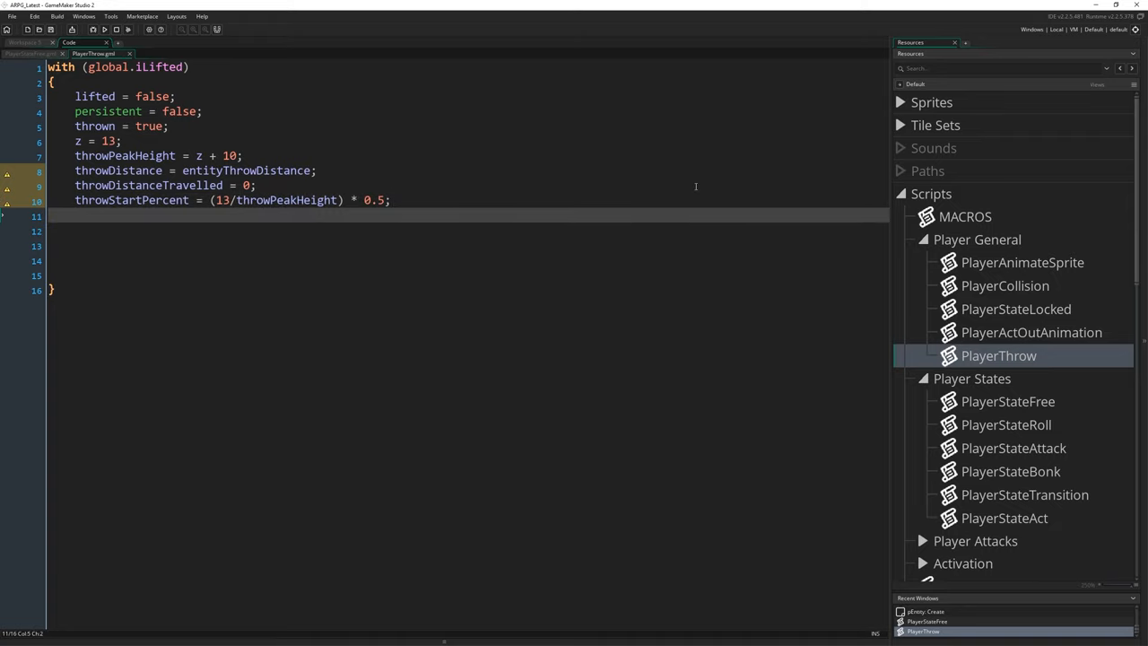
- Add throwPercent = throwStartPercent, direction = other.direction, xstart = x and ystart = y inside the with block
text(throwPercent = throw)
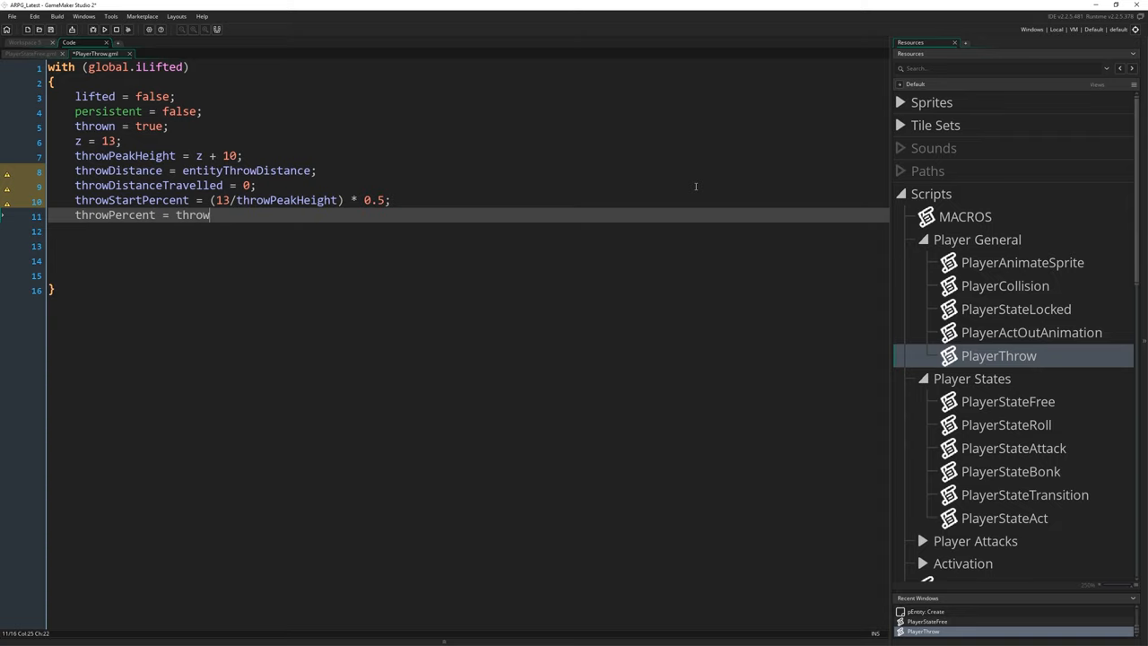
text(StartPercent;)
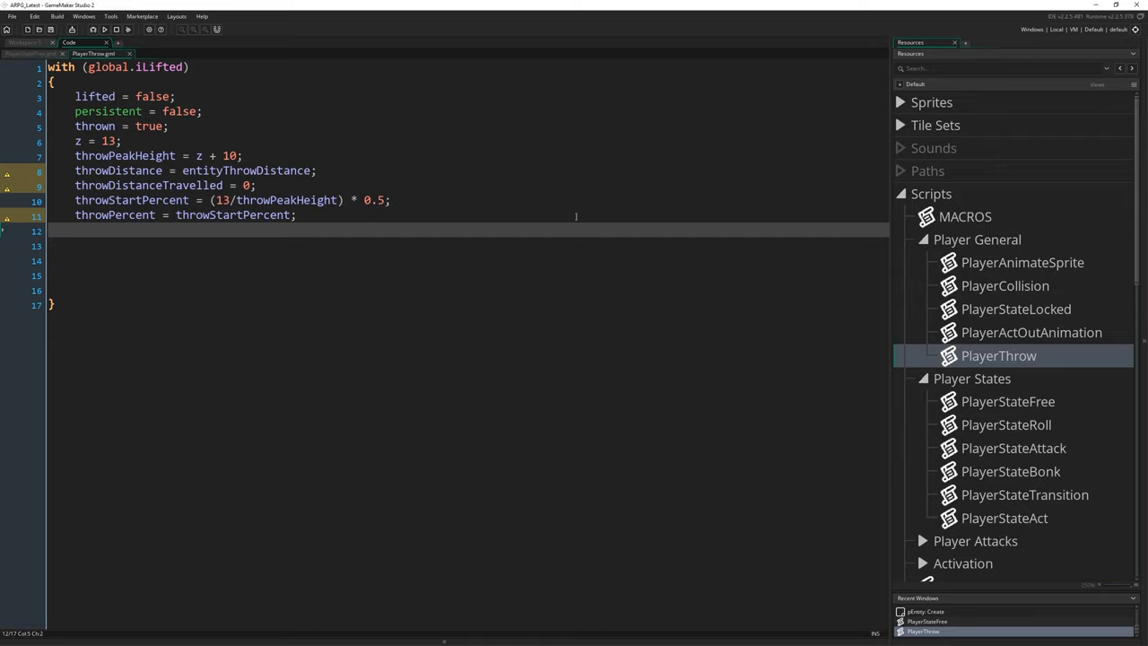
mouse_move(188, 333)
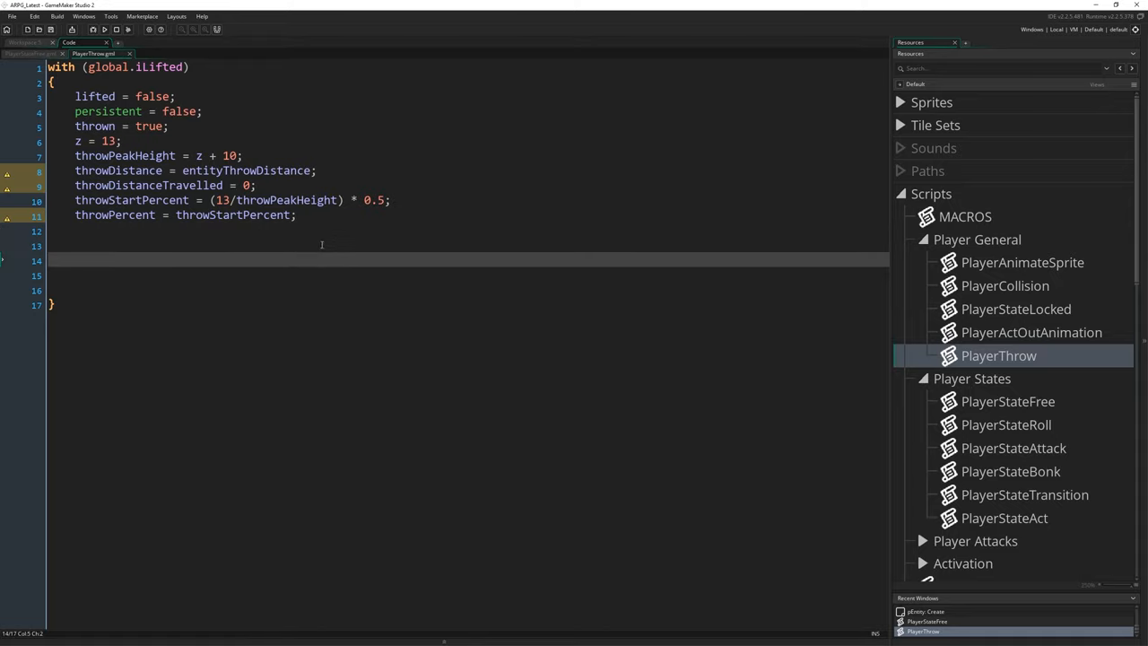
text(di)
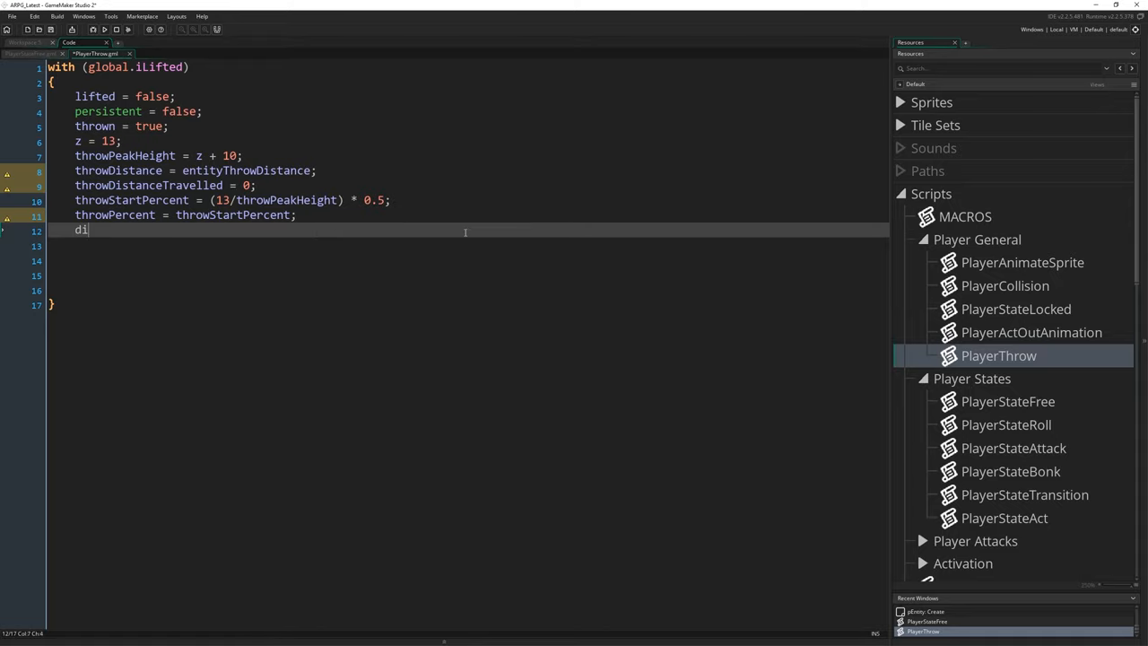
text(rection = other.di)
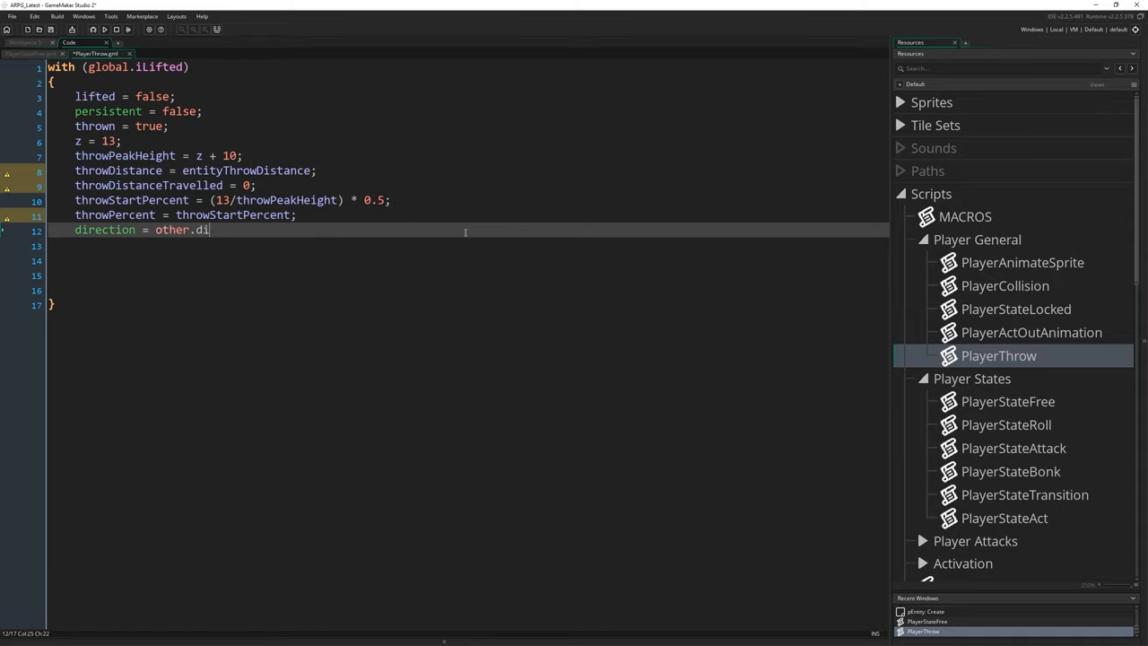
text(rection;)
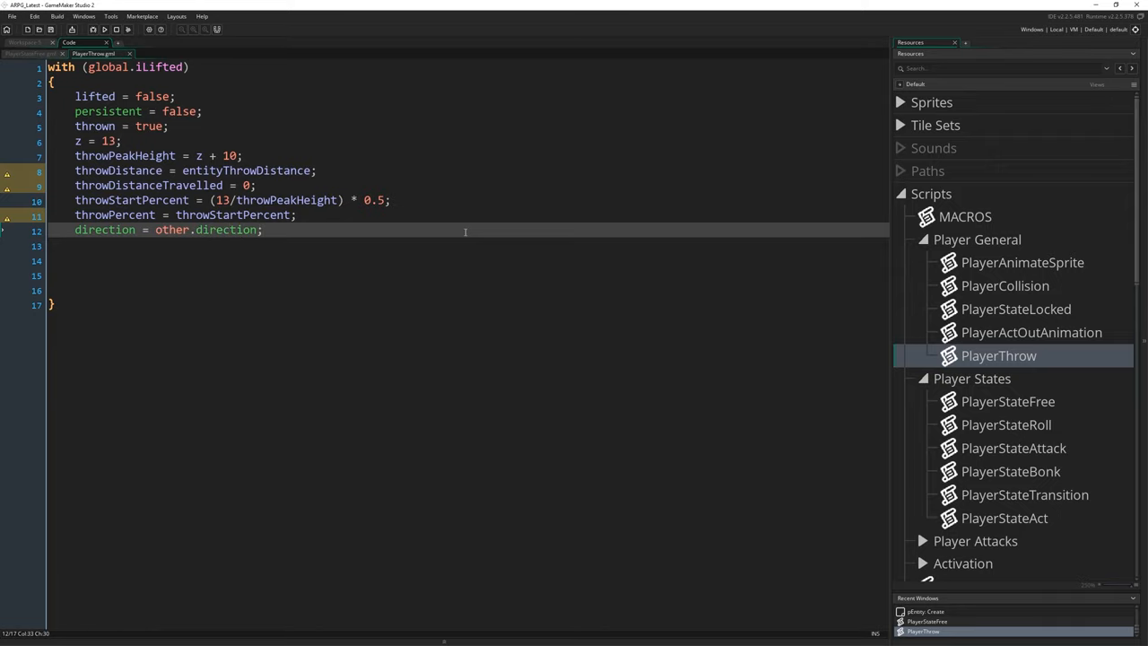
text(x)
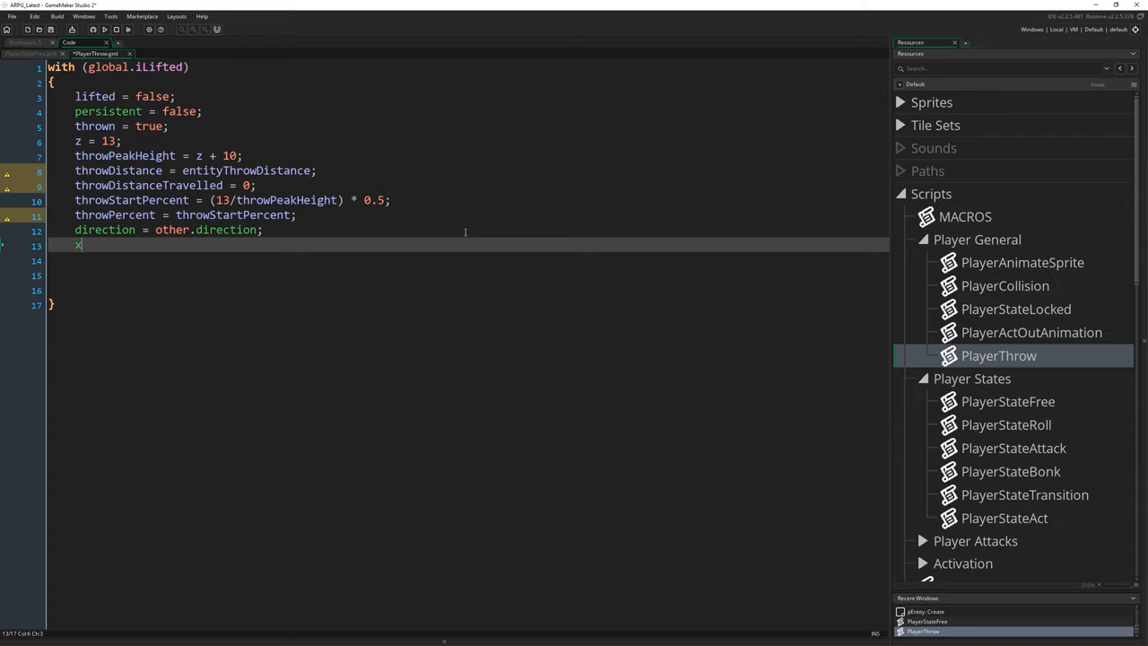
text(start = x;)
click(467, 260)
text(yst)
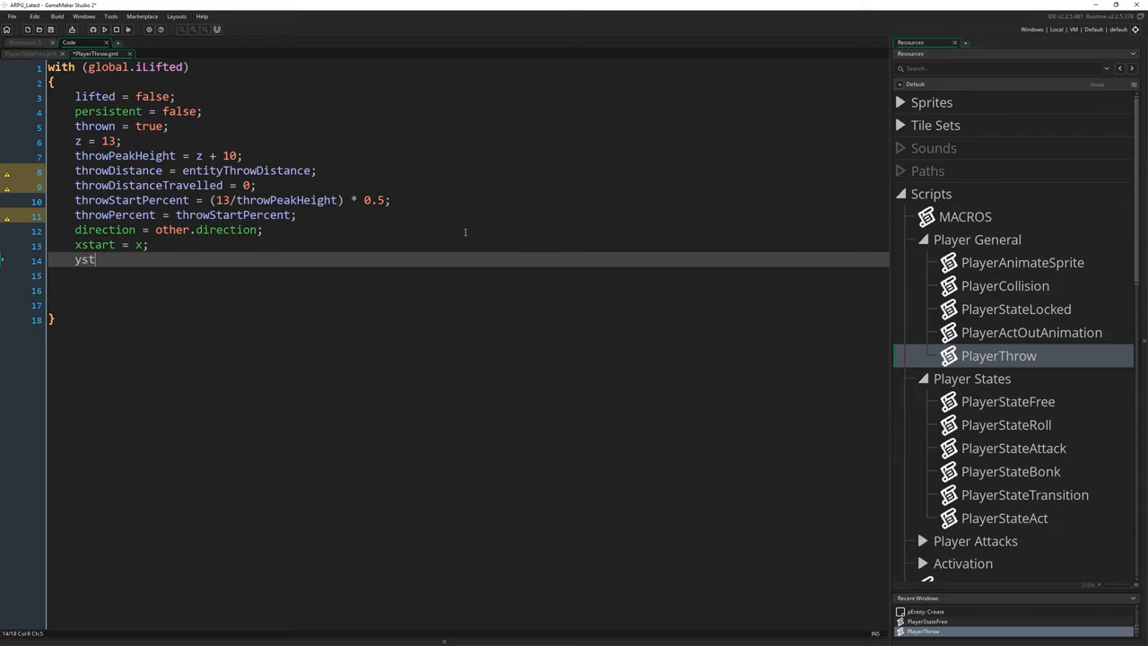
text(art = y;)
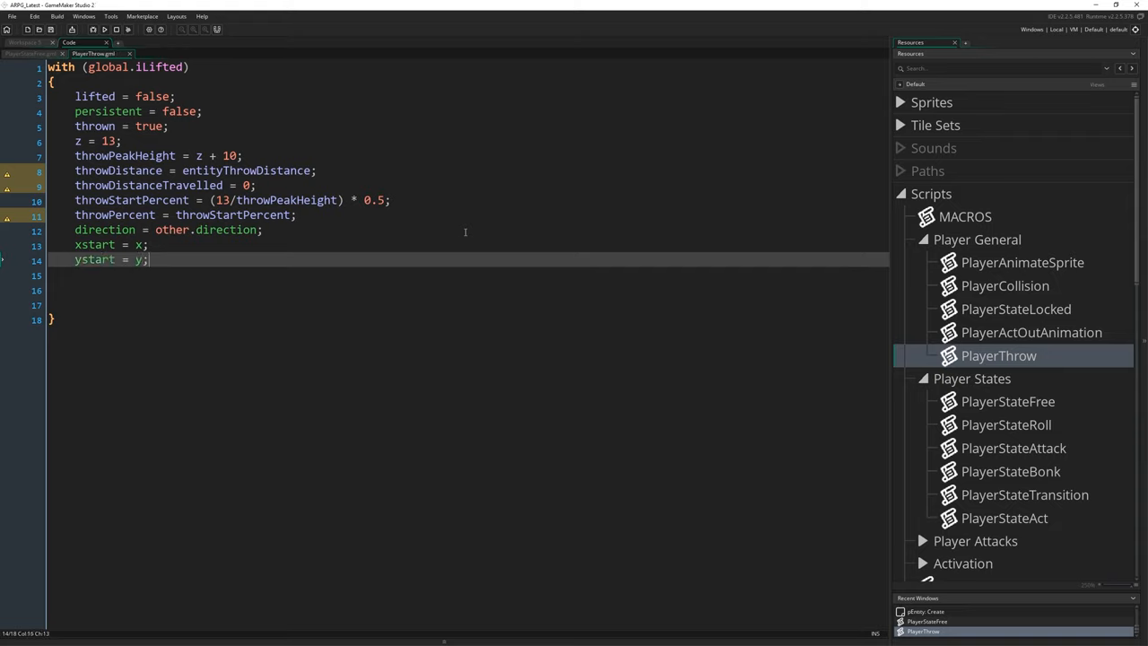
mouse_move(310, 369)
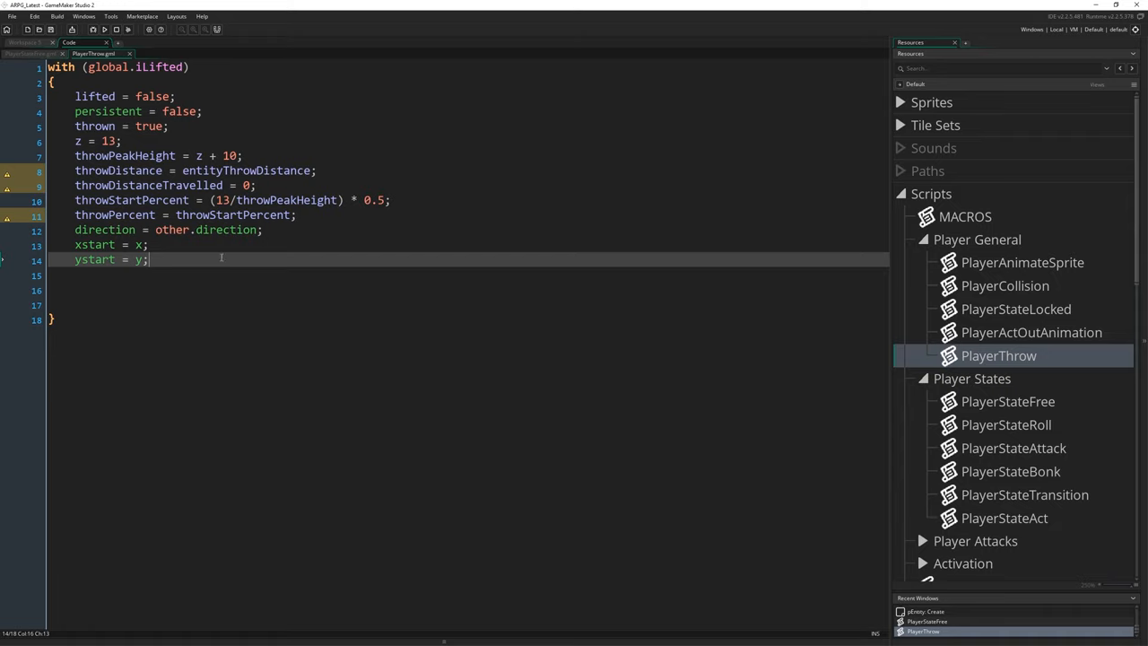
mouse_move(296, 390)
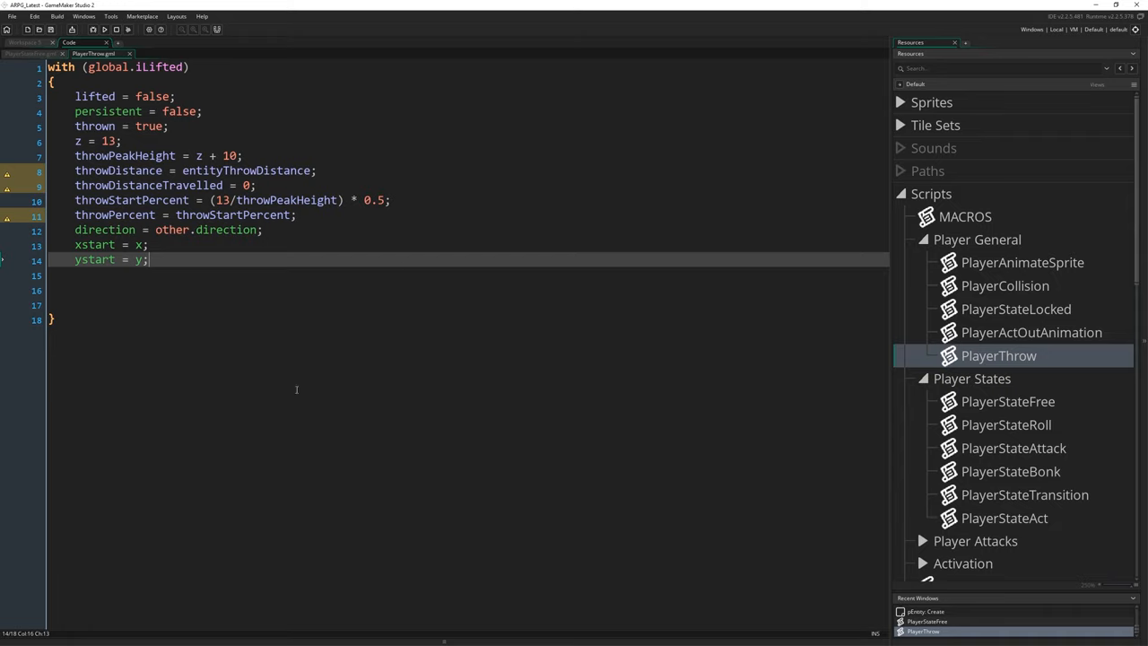
- Highlight the ystart and xstart variables to review them, then go to the blank lines below ystart
scroll(down, 3)
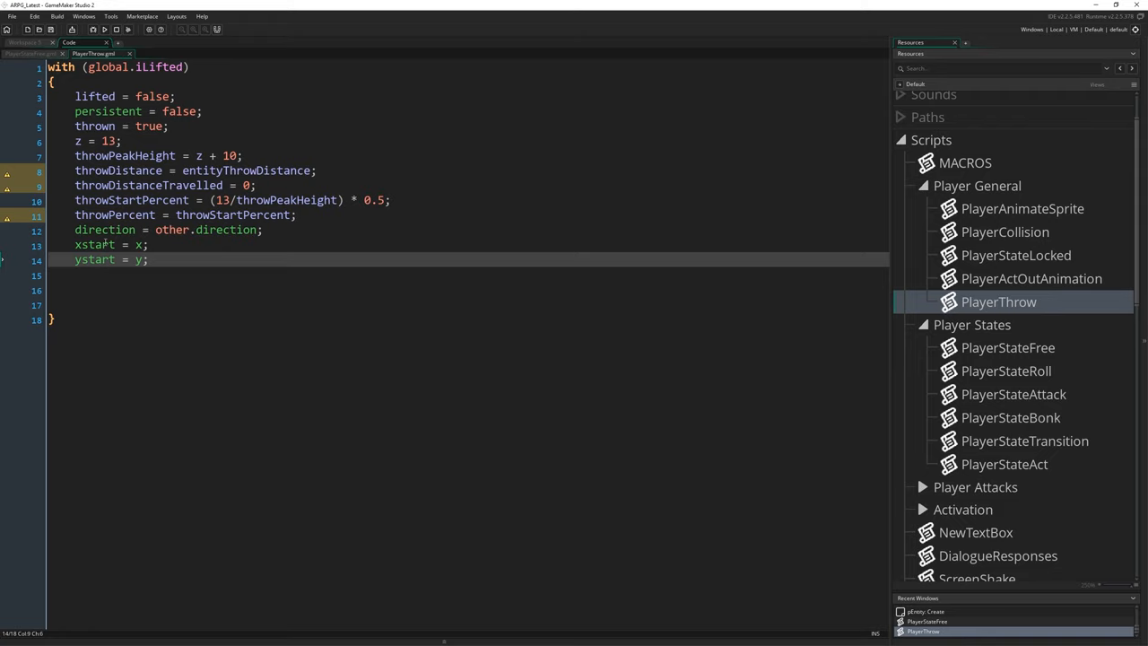
double_click(93, 260)
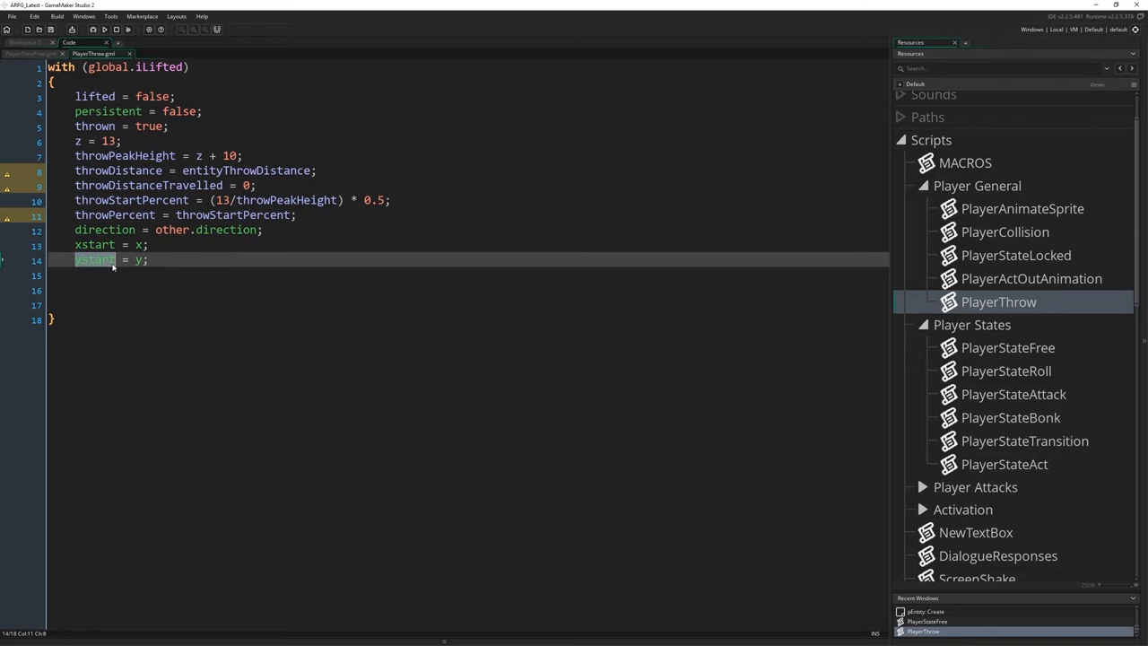
mouse_move(624, 377)
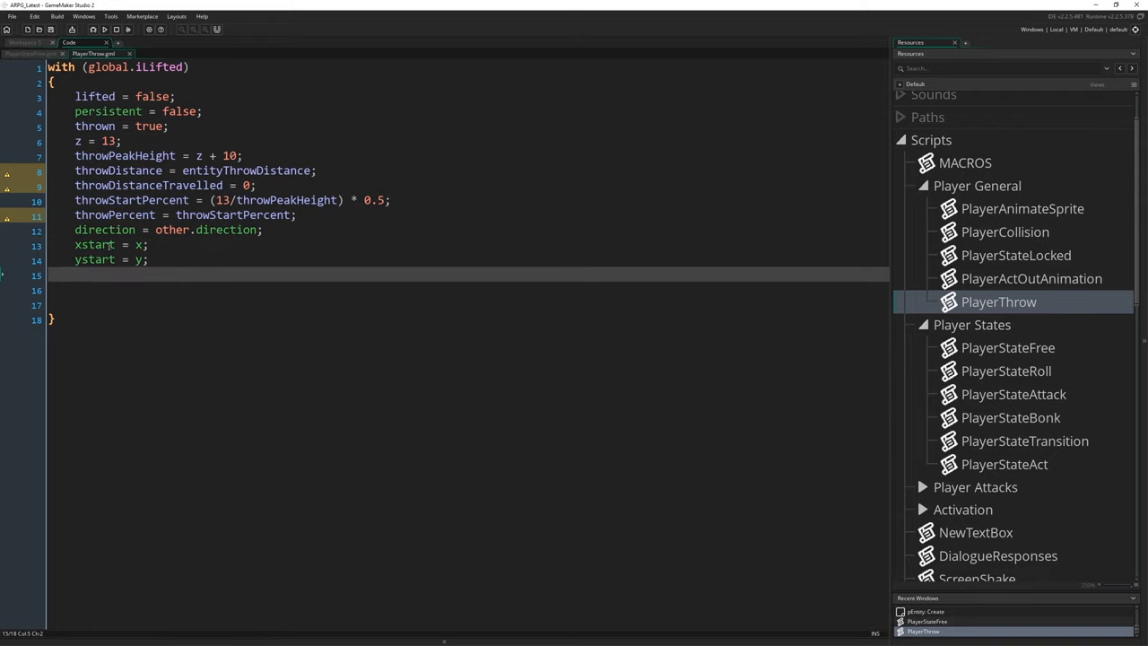
double_click(93, 245)
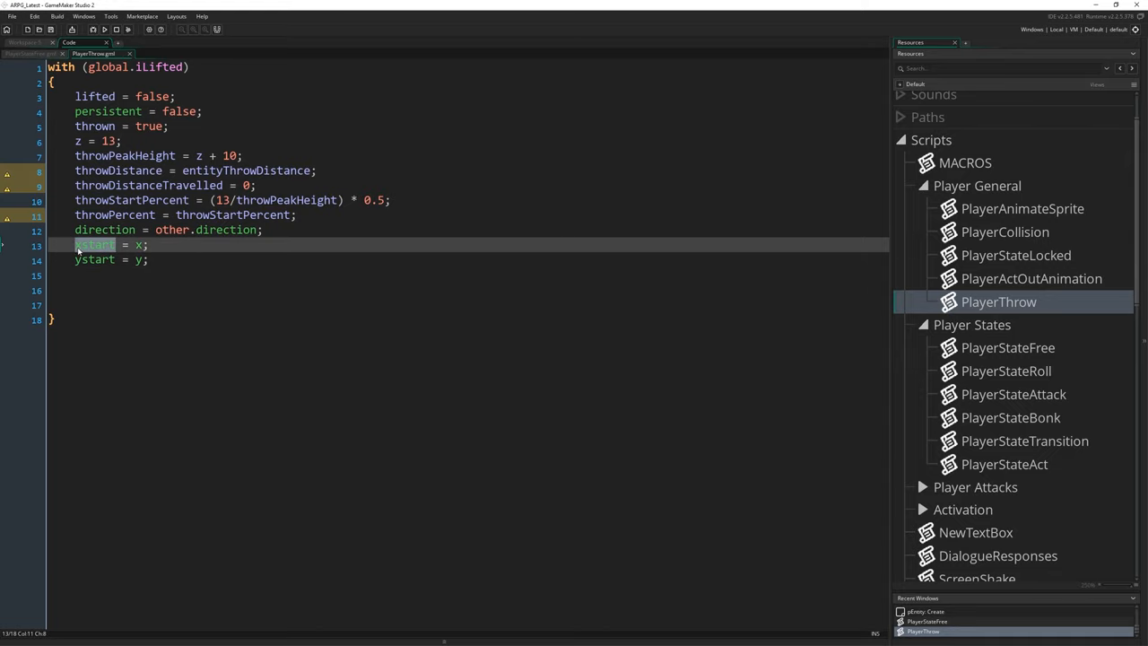
click(90, 245)
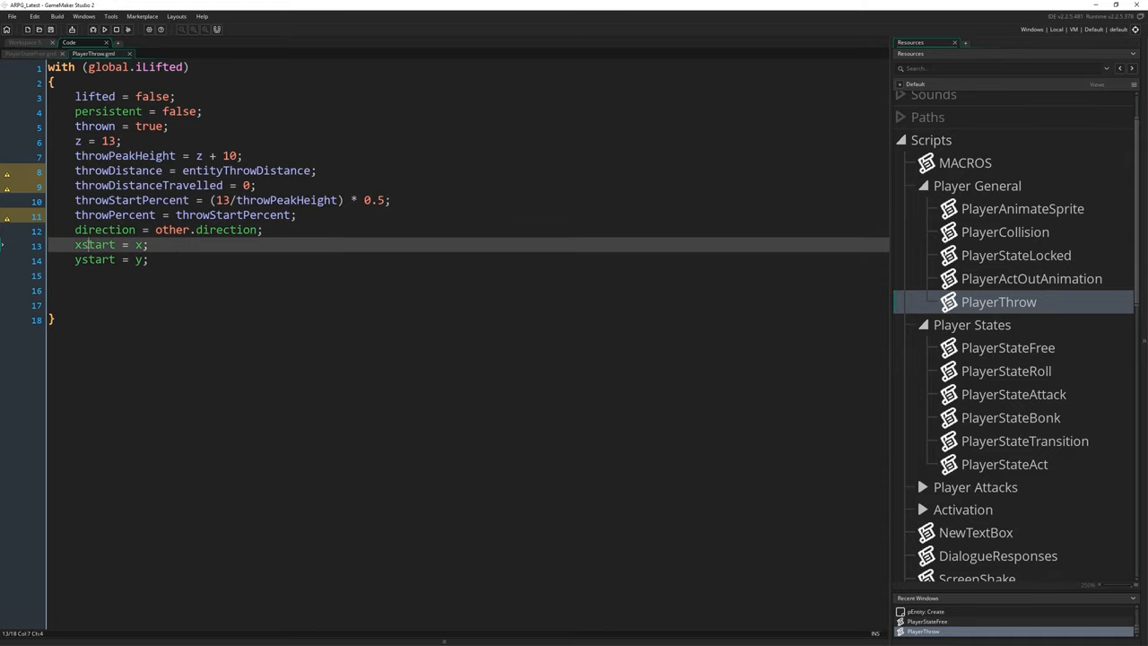
double_click(94, 245)
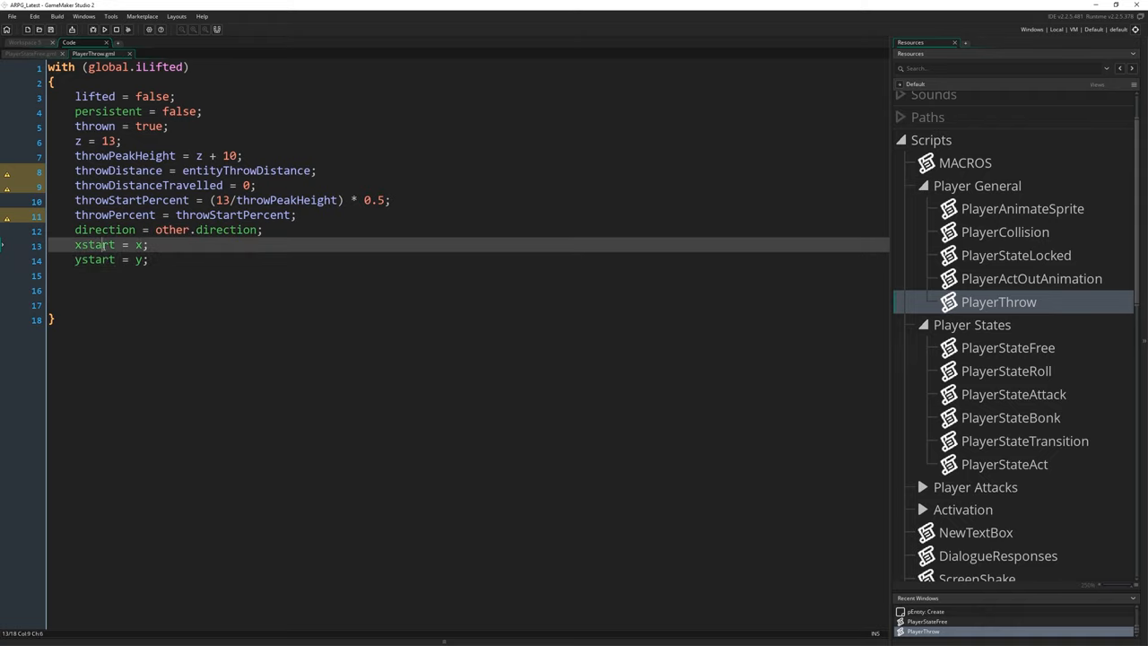
double_click(96, 245)
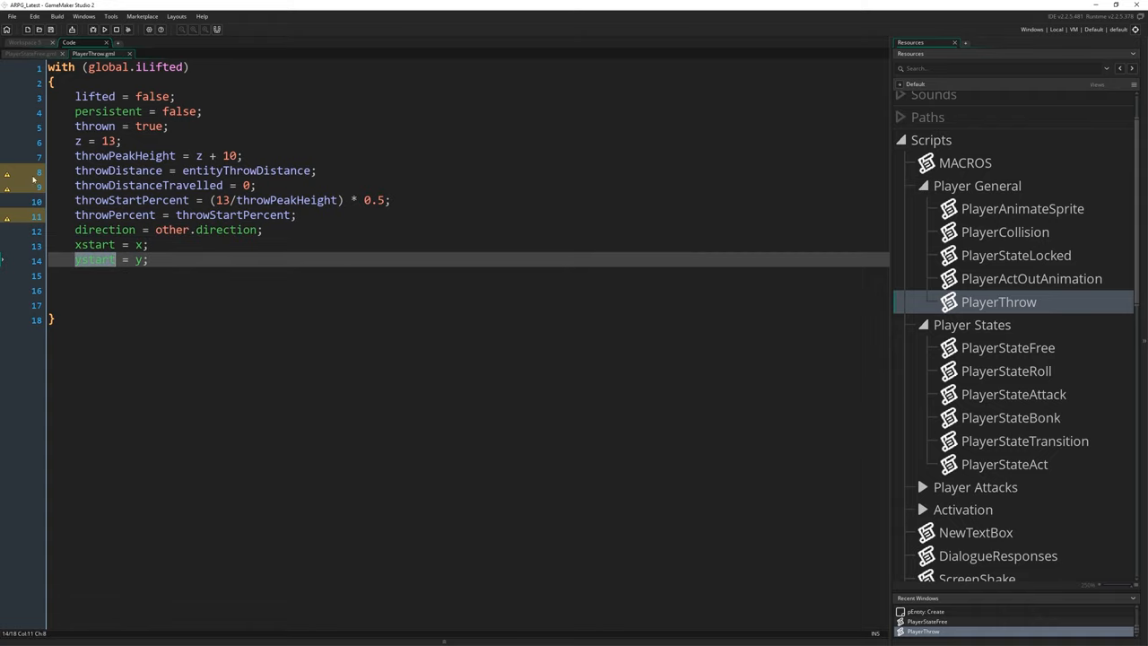
mouse_move(631, 497)
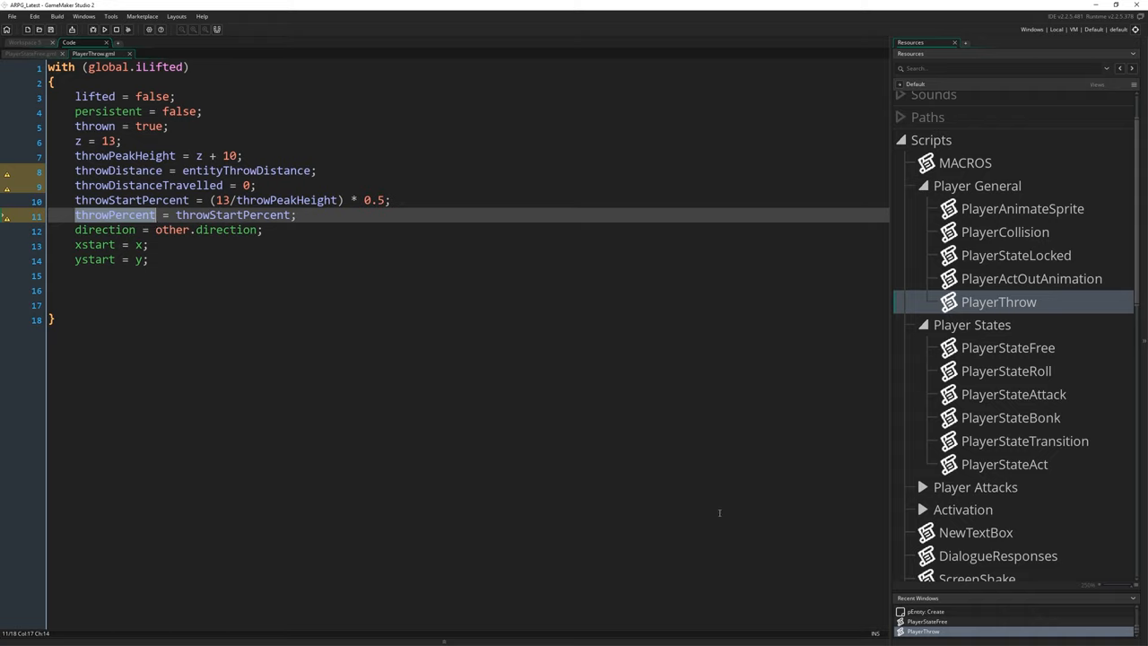
mouse_move(676, 490)
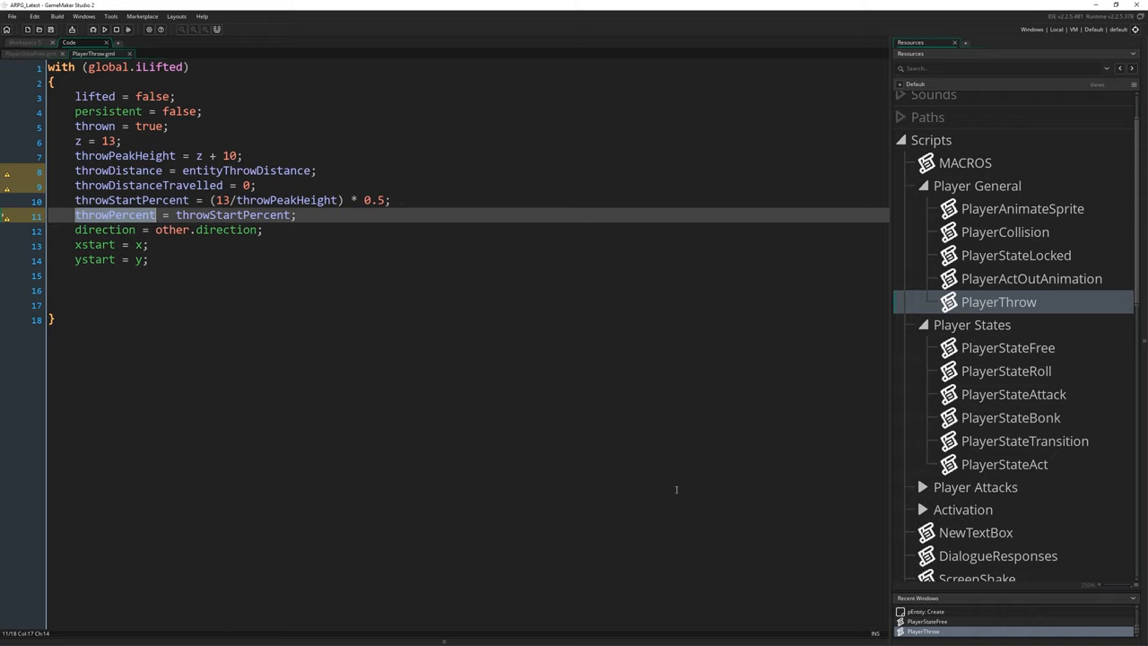
mouse_move(552, 337)
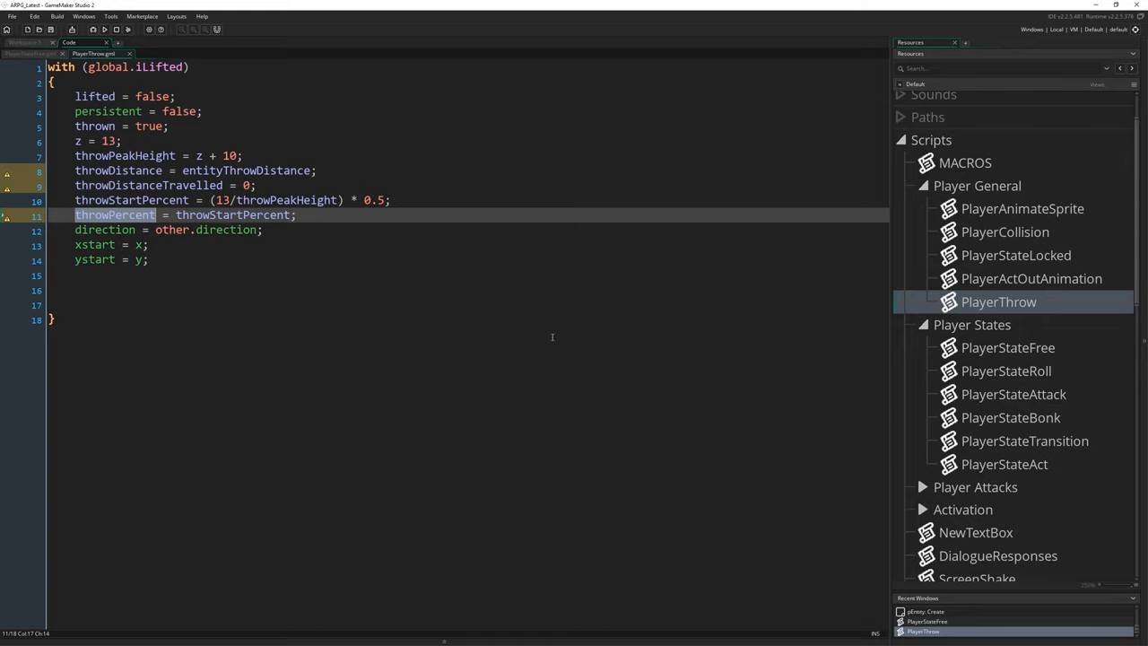
click(198, 287)
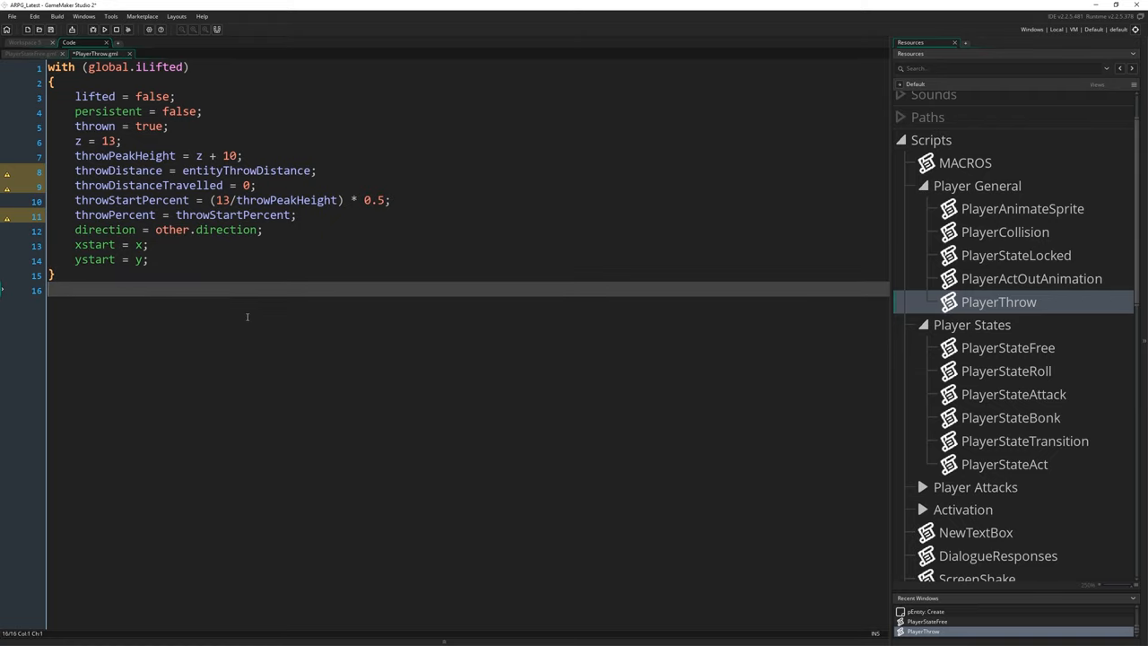
- Type PlayerActOutAnimation(sPlayerLift); below the with block
text(PlayerAct)
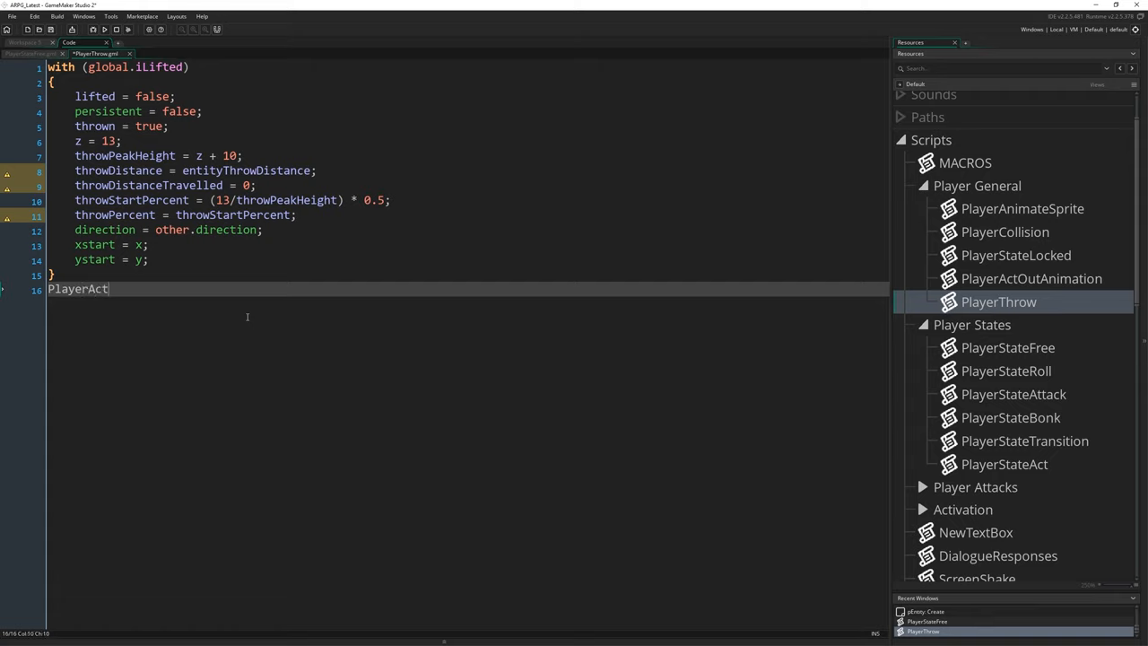
text(OutAnimat)
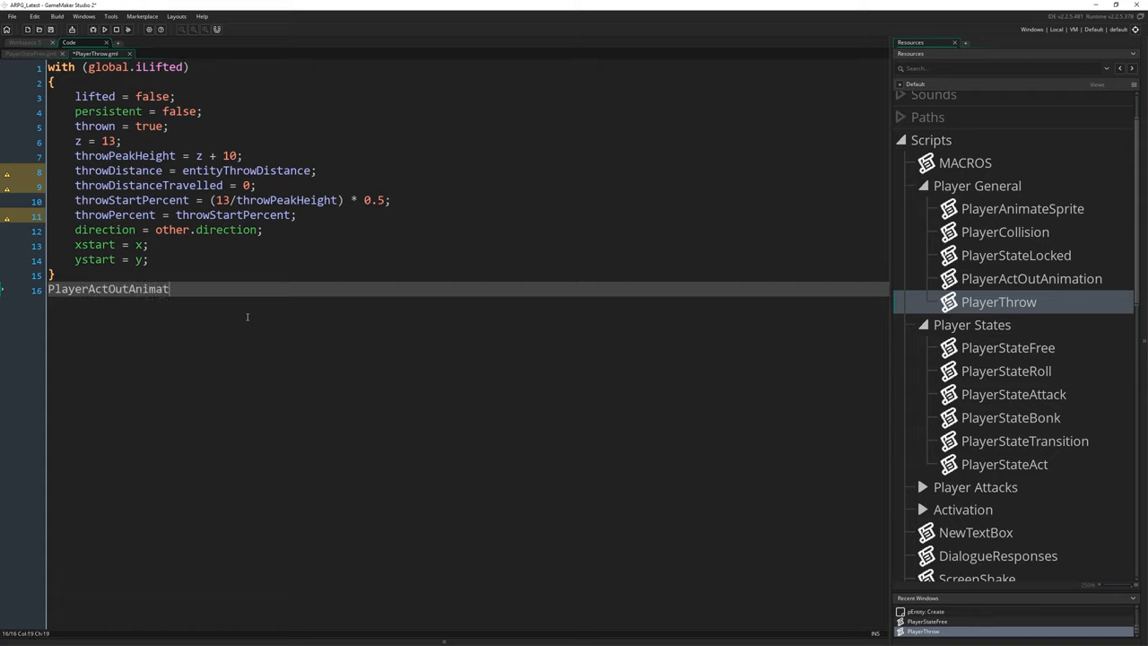
text(ion()
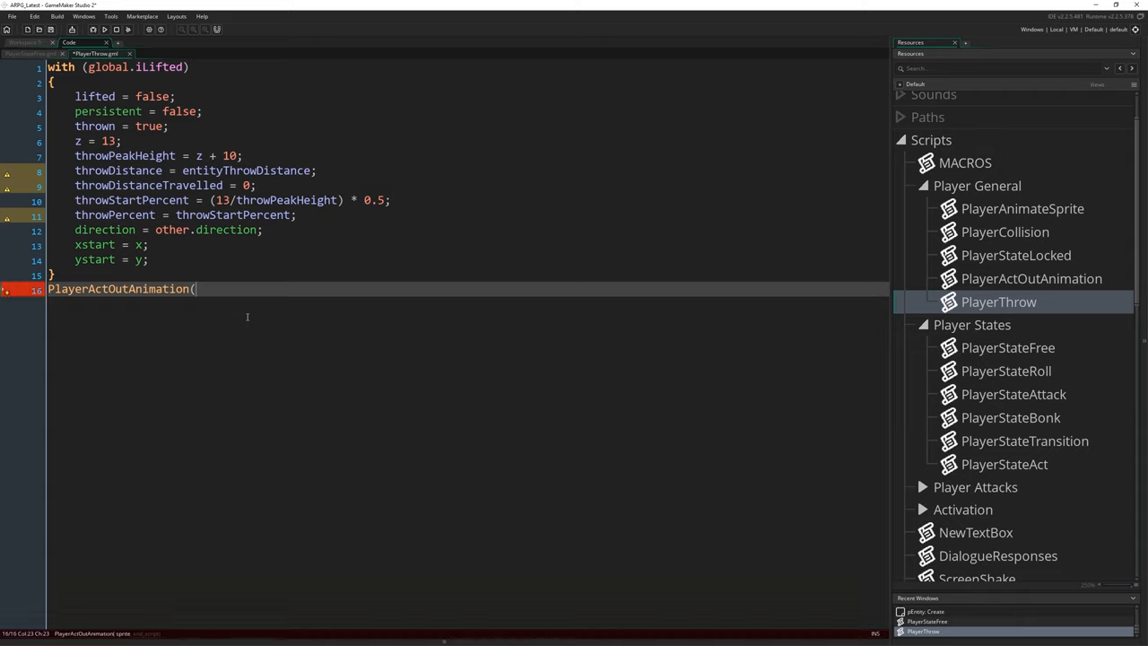
text(sPlayer)
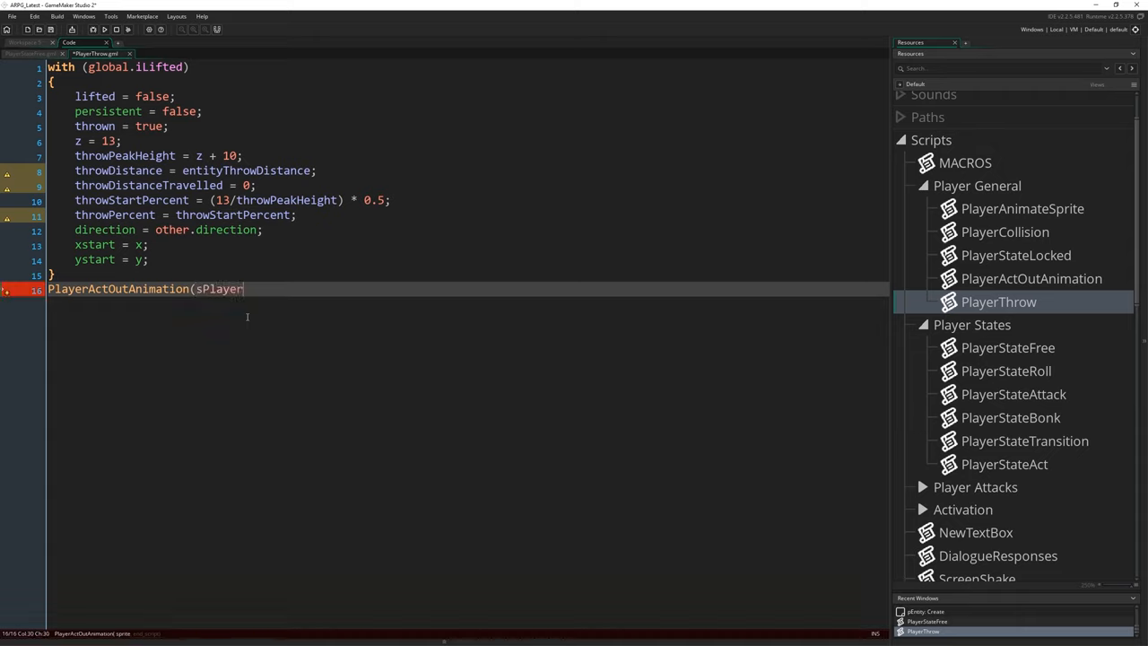
text(Lift);)
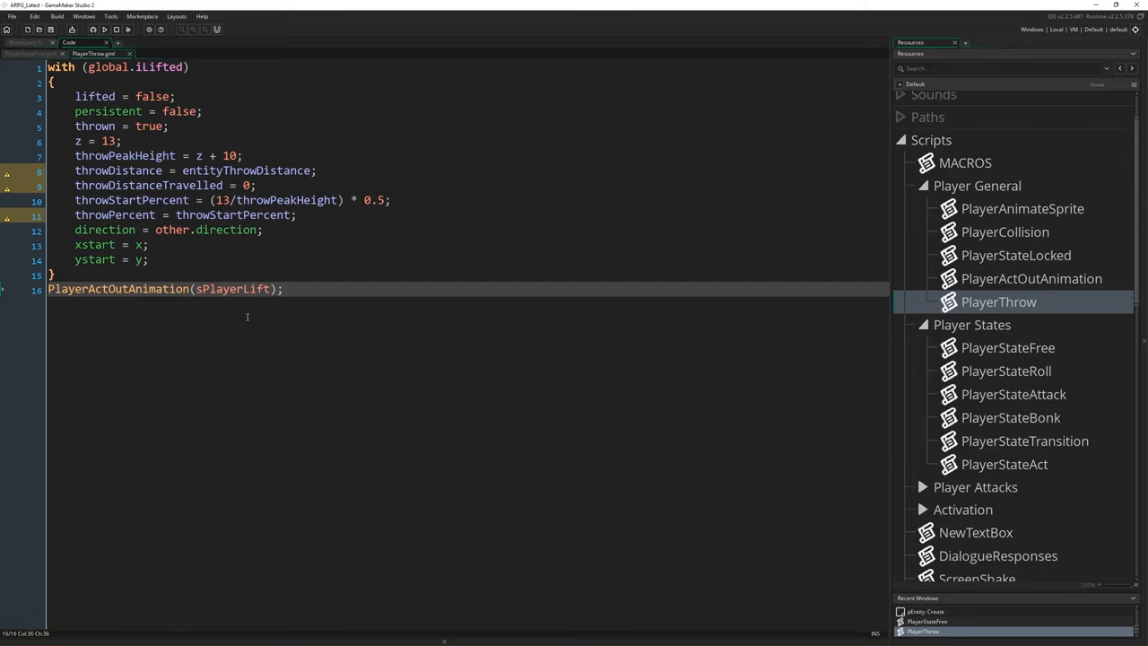
mouse_move(516, 381)
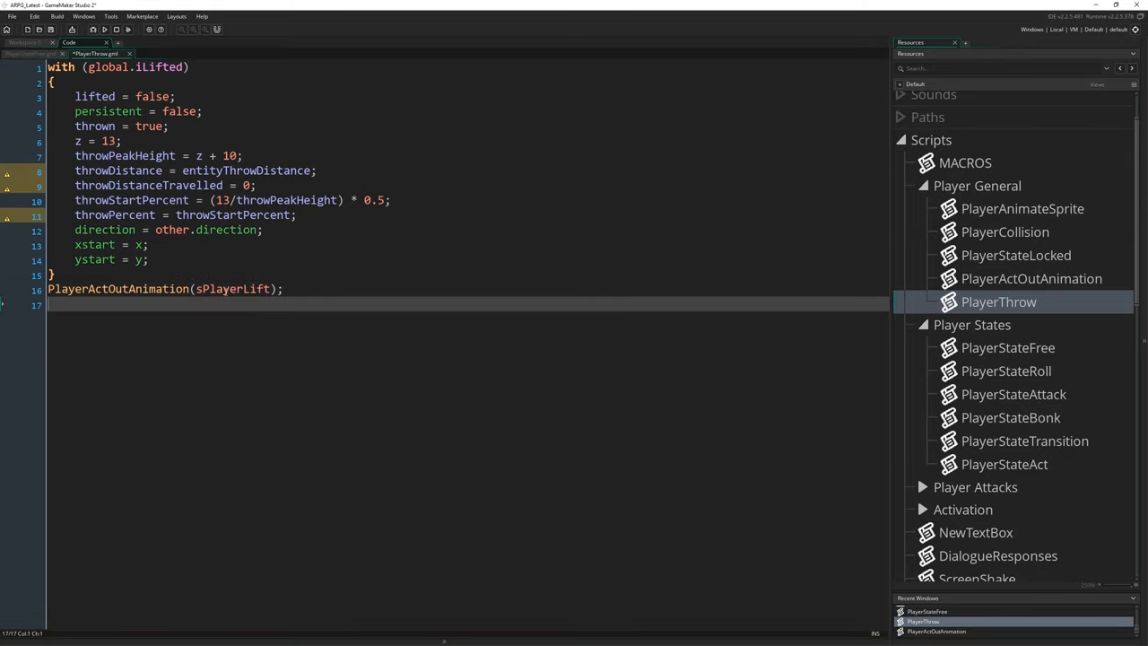
- Open the sPlayerLift sprite, view its third frame, then return to PlayerThrow
click(235, 289)
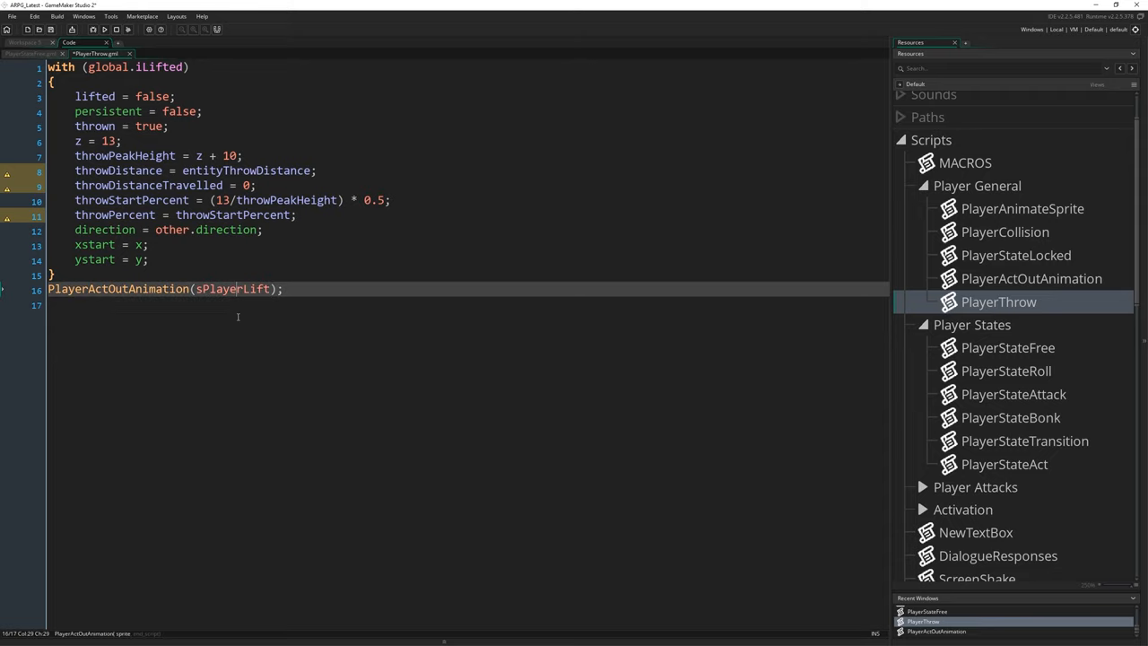
mouse_move(228, 300)
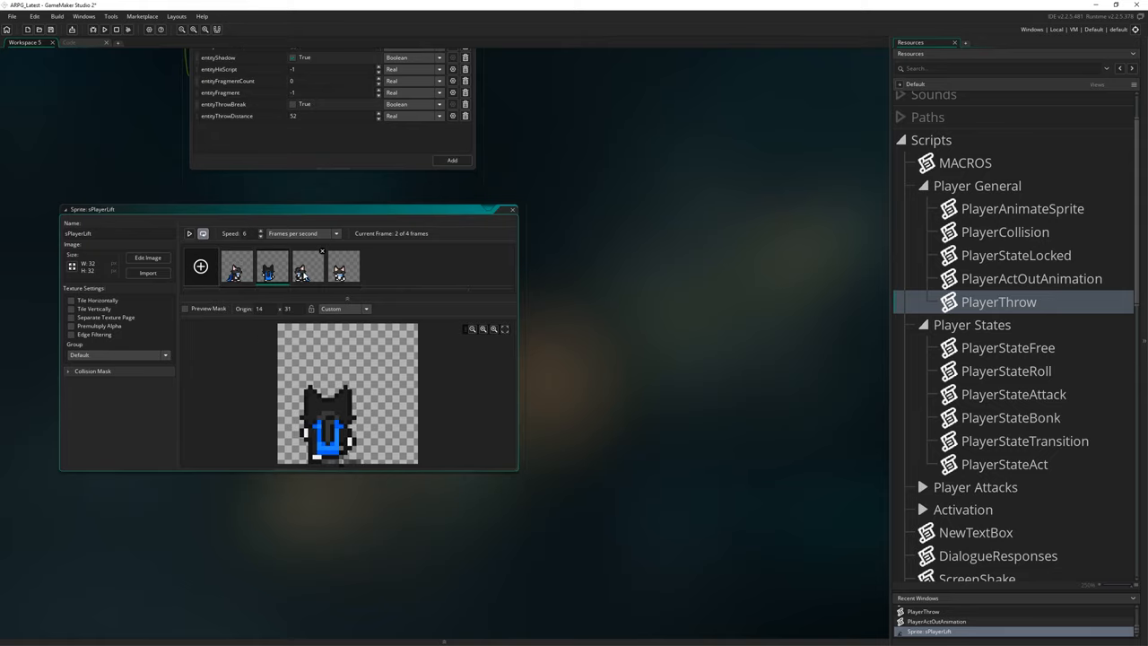
click(307, 266)
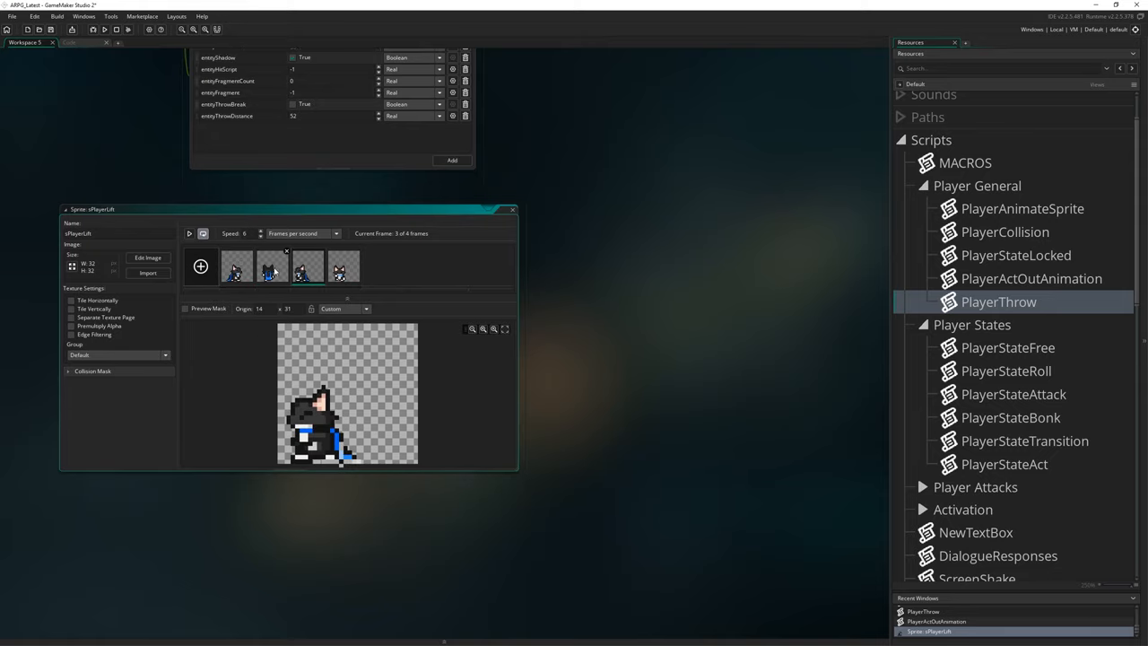
click(236, 266)
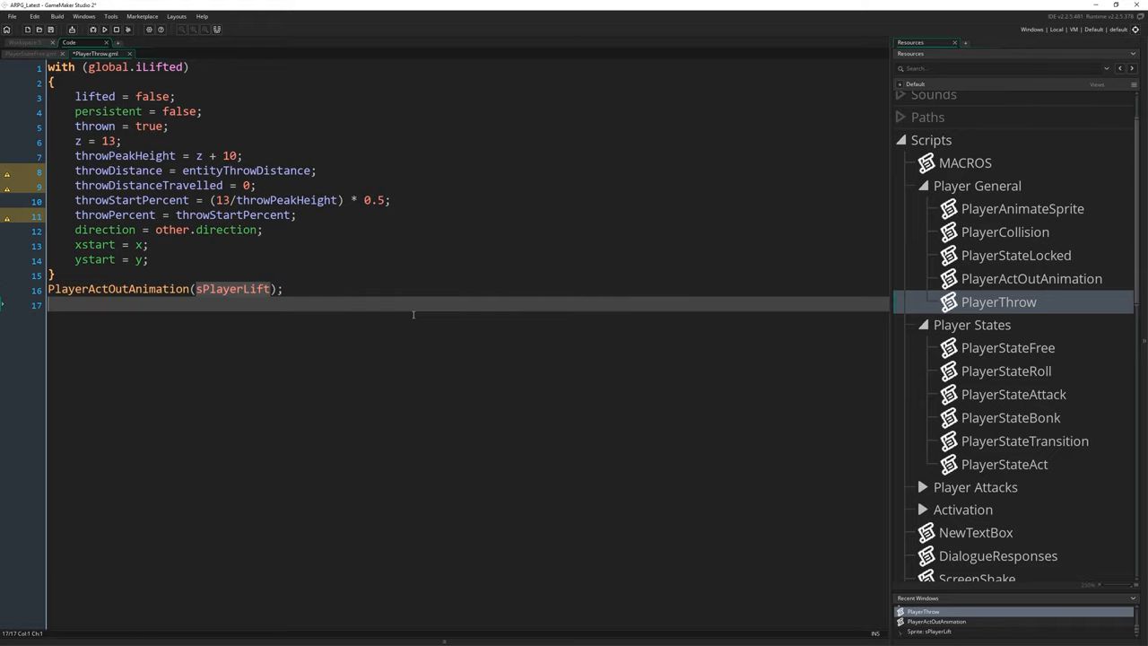
- Type global.iLifted = noone; as PlayerThrow's final line and save the script
text(glob)
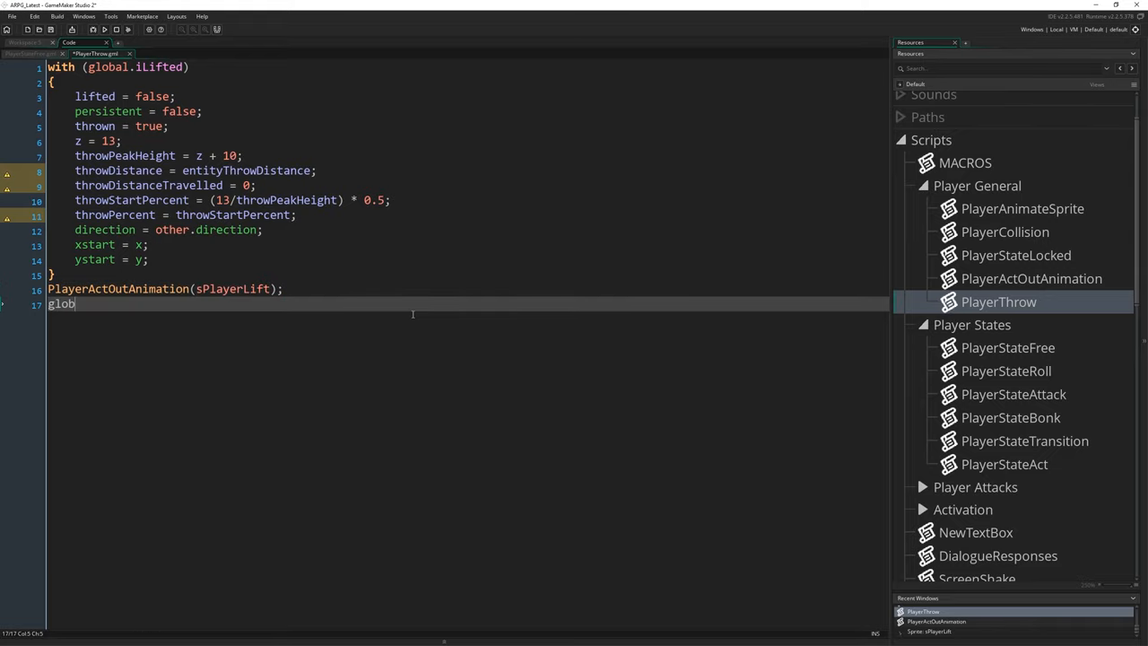
text(al.iLifted = noone;)
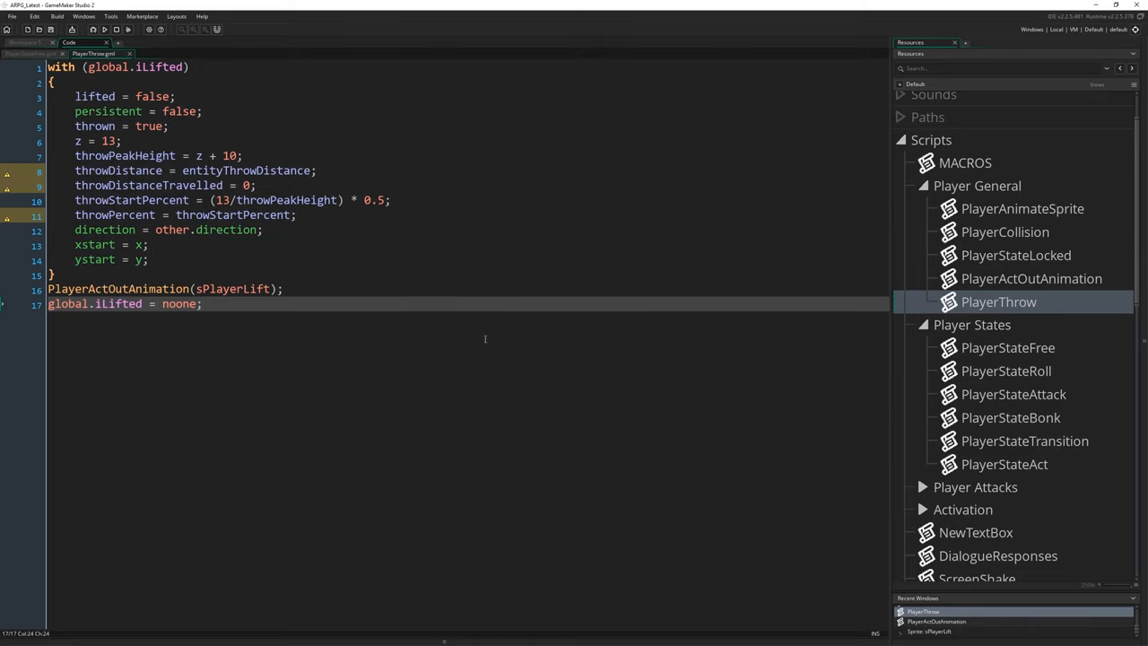
mouse_move(352, 279)
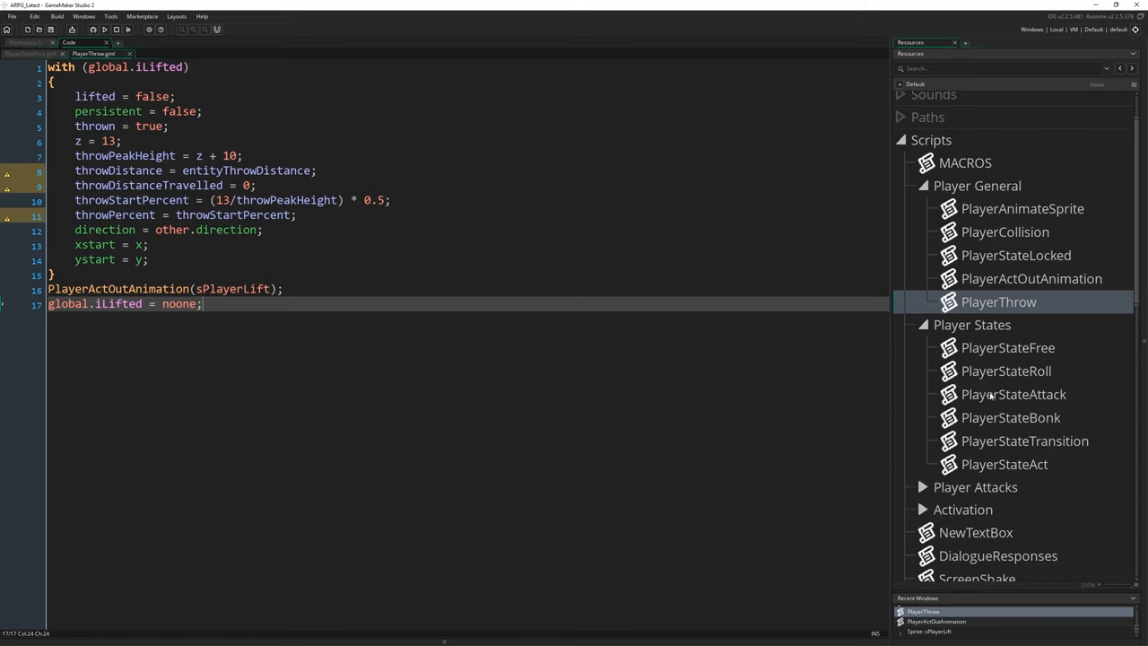
- Scroll to the pEntity object and open its End Step event code
scroll(down, 3)
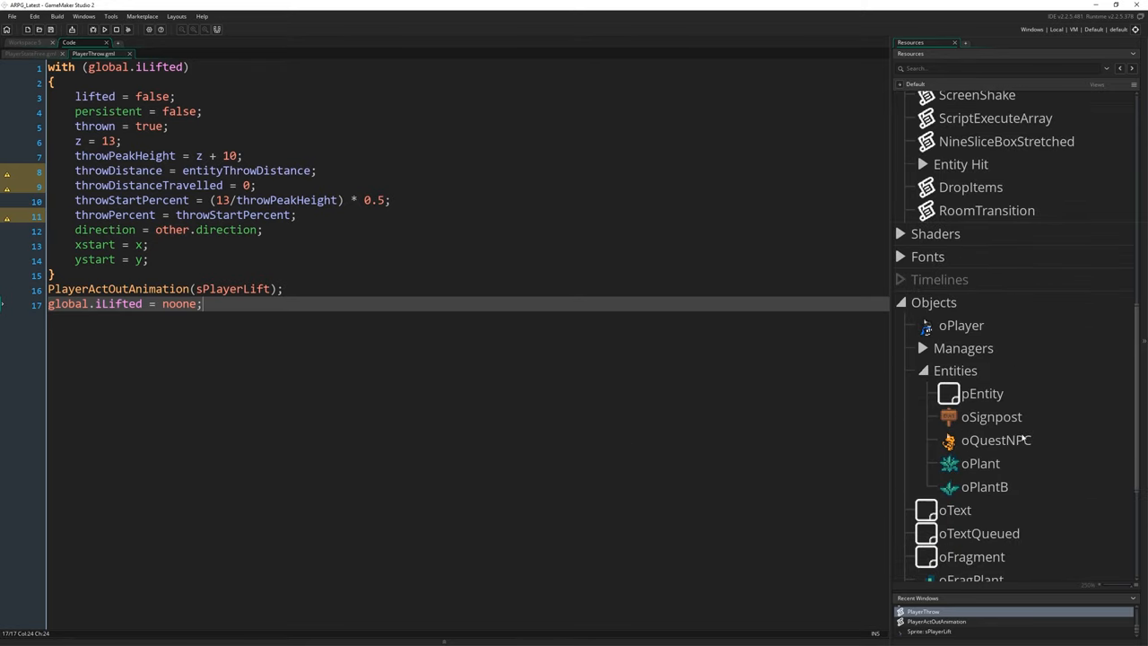
scroll(down, 3)
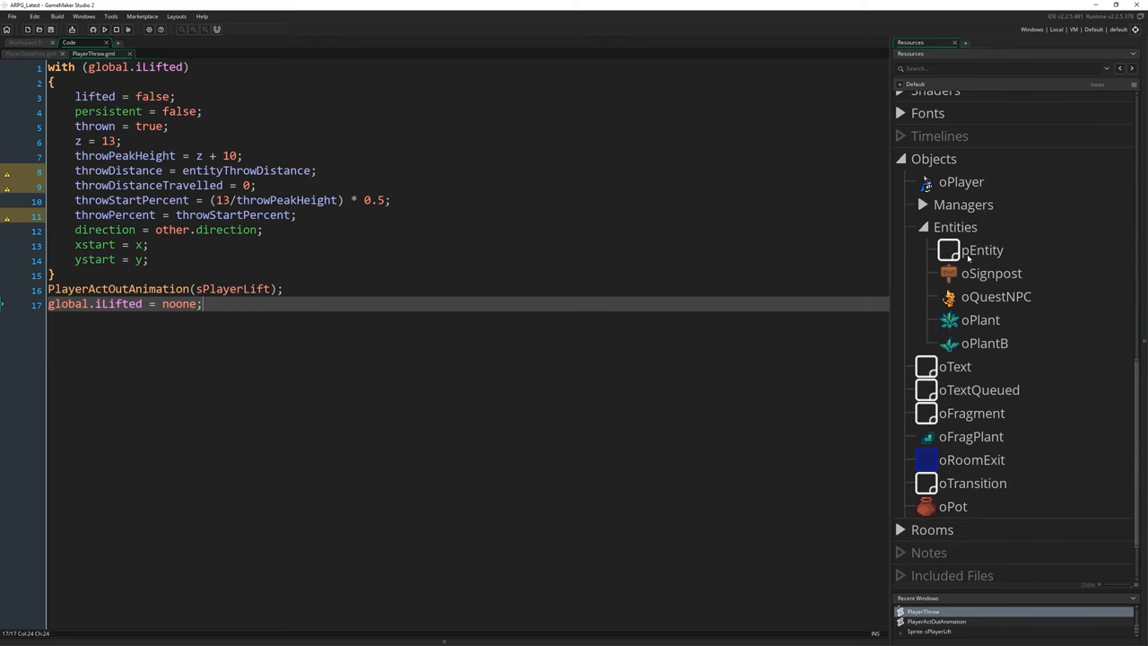
double_click(981, 250)
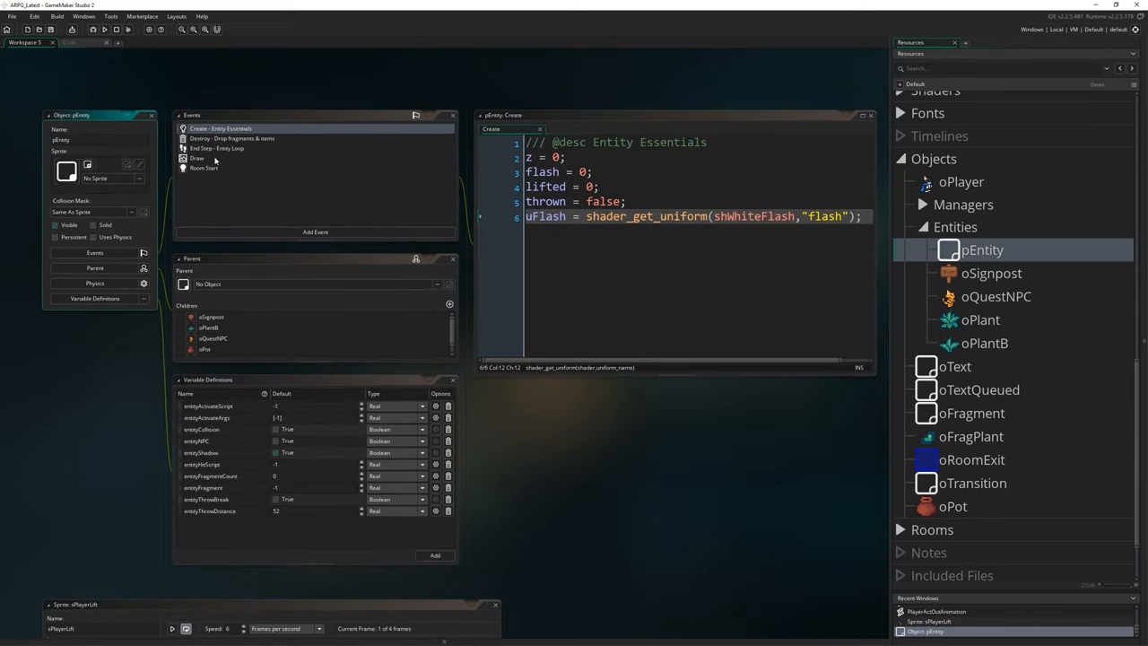
double_click(215, 148)
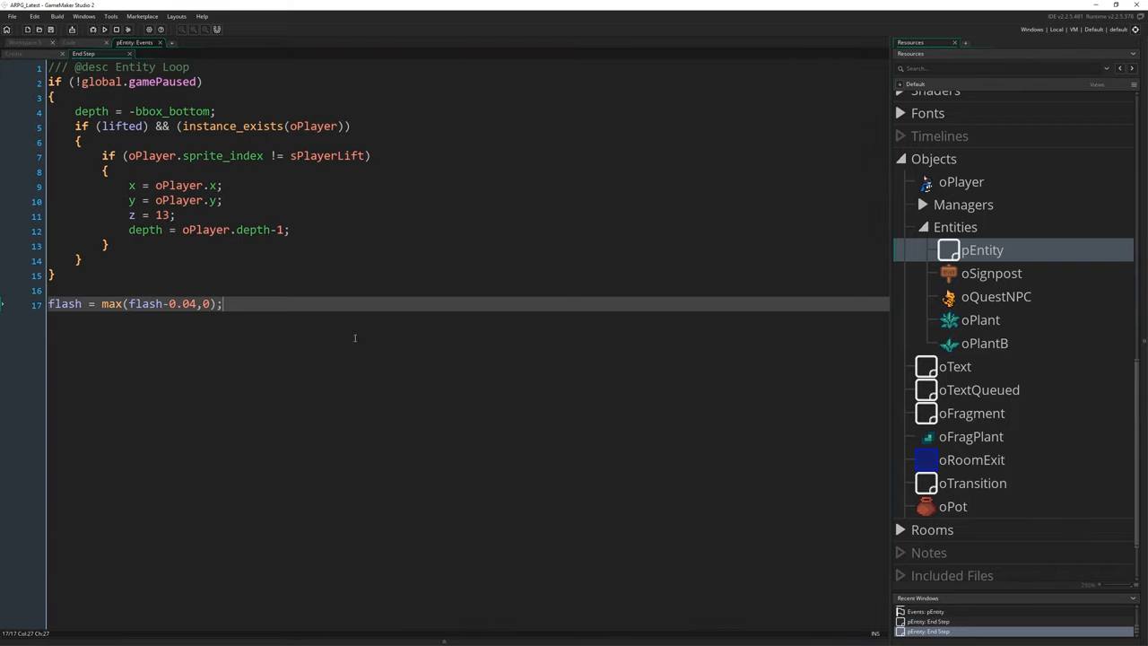
mouse_move(668, 276)
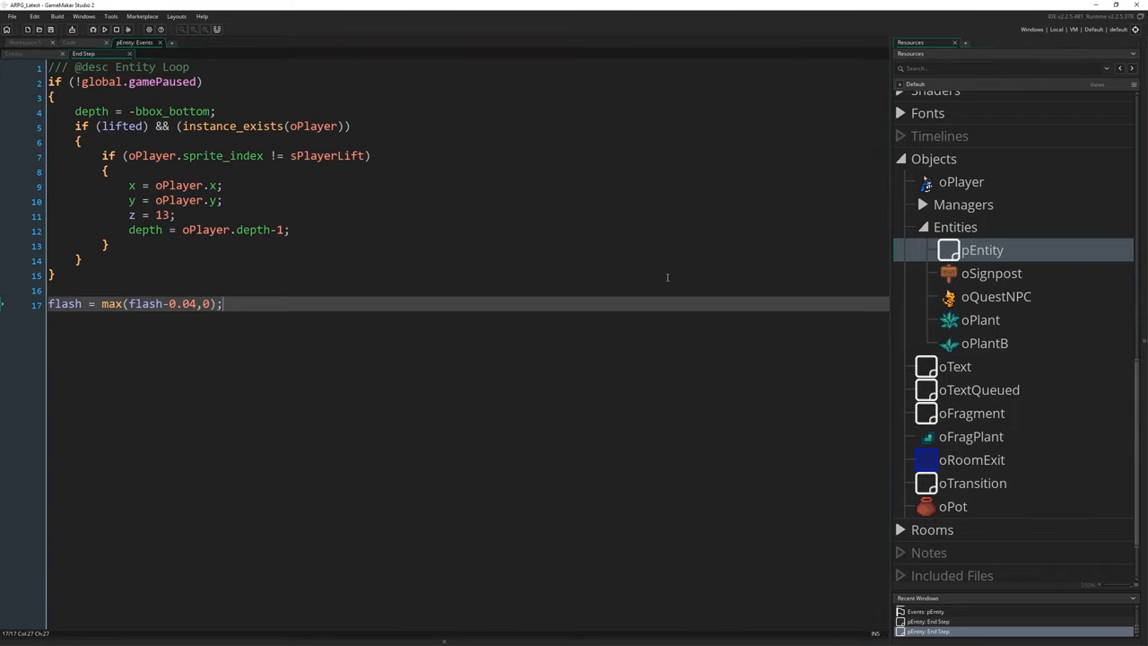
mouse_move(409, 380)
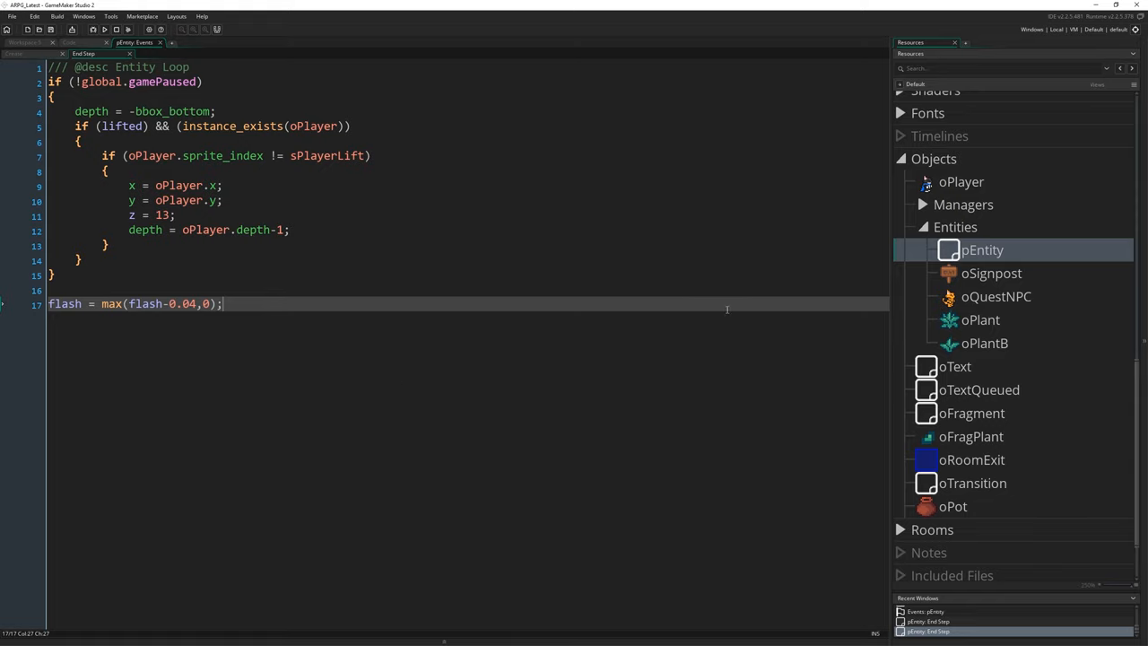
mouse_move(234, 411)
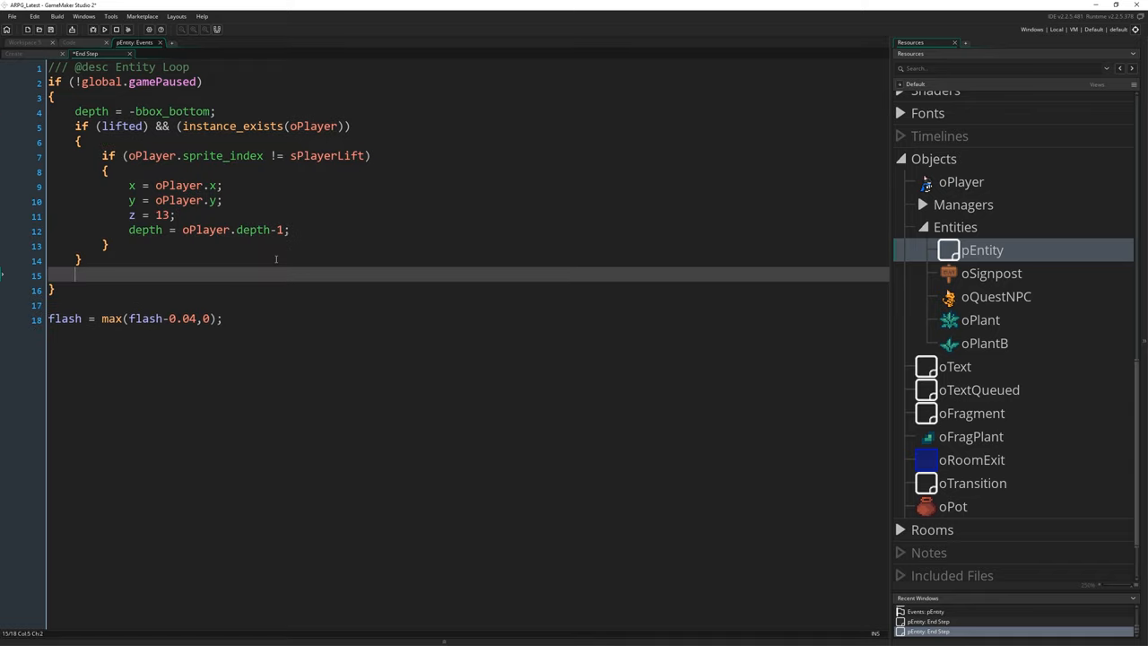
- Insert an if (!lifted) block containing a //Be thrown comment and an empty if (thrown) block
key(Enter)
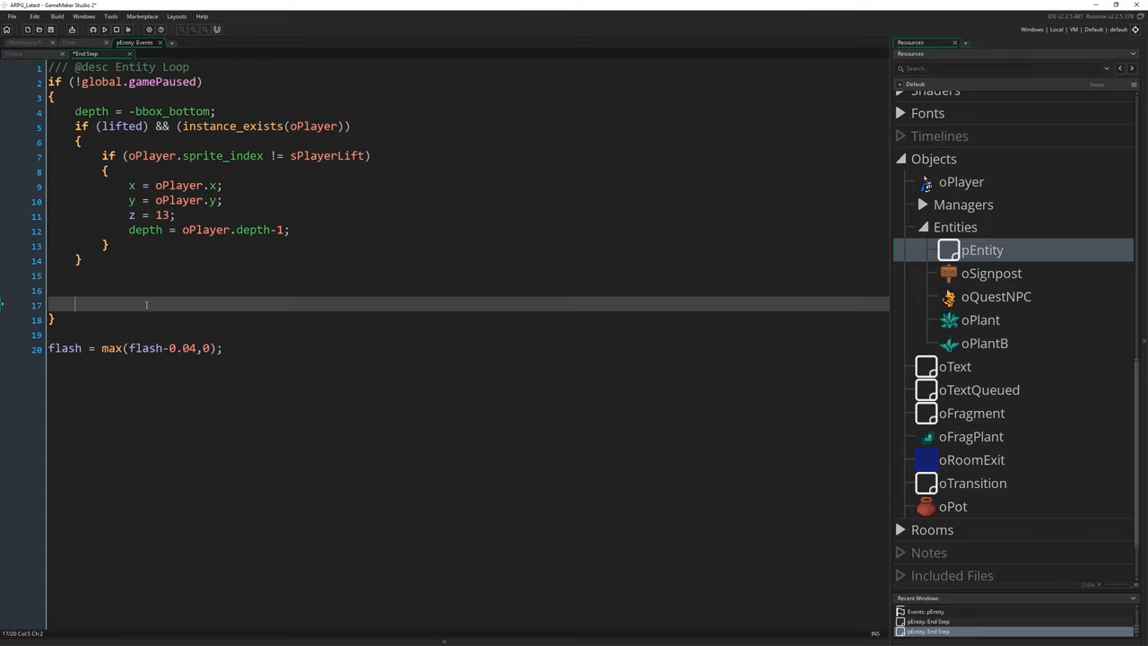
text(if ()
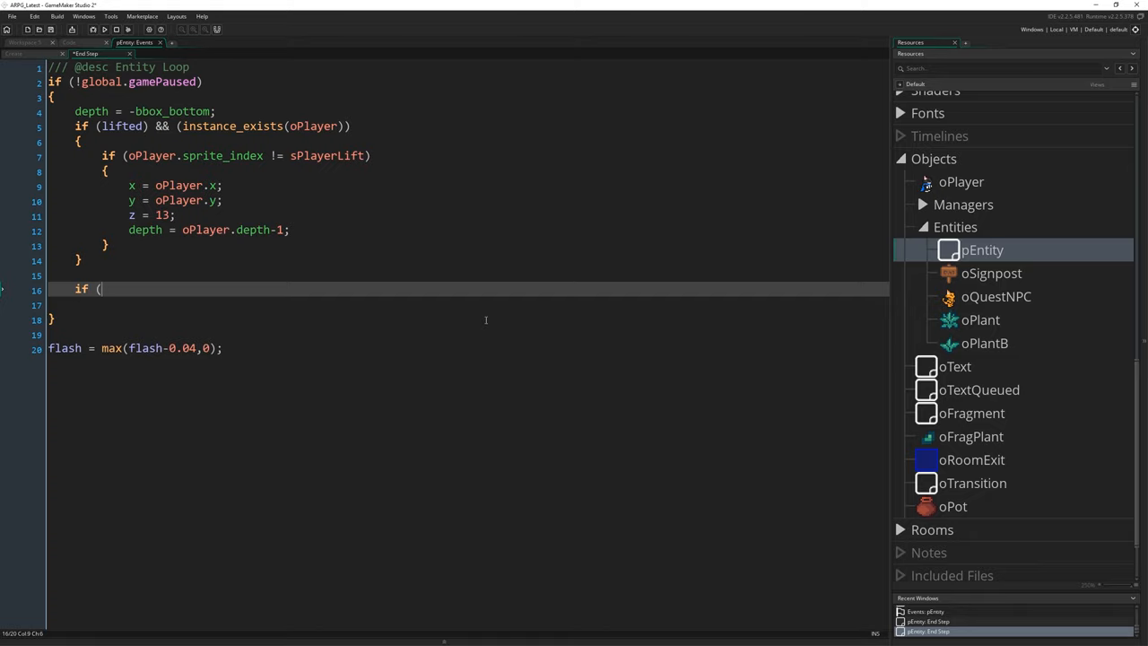
text(!lifted))
click(467, 305)
text({)
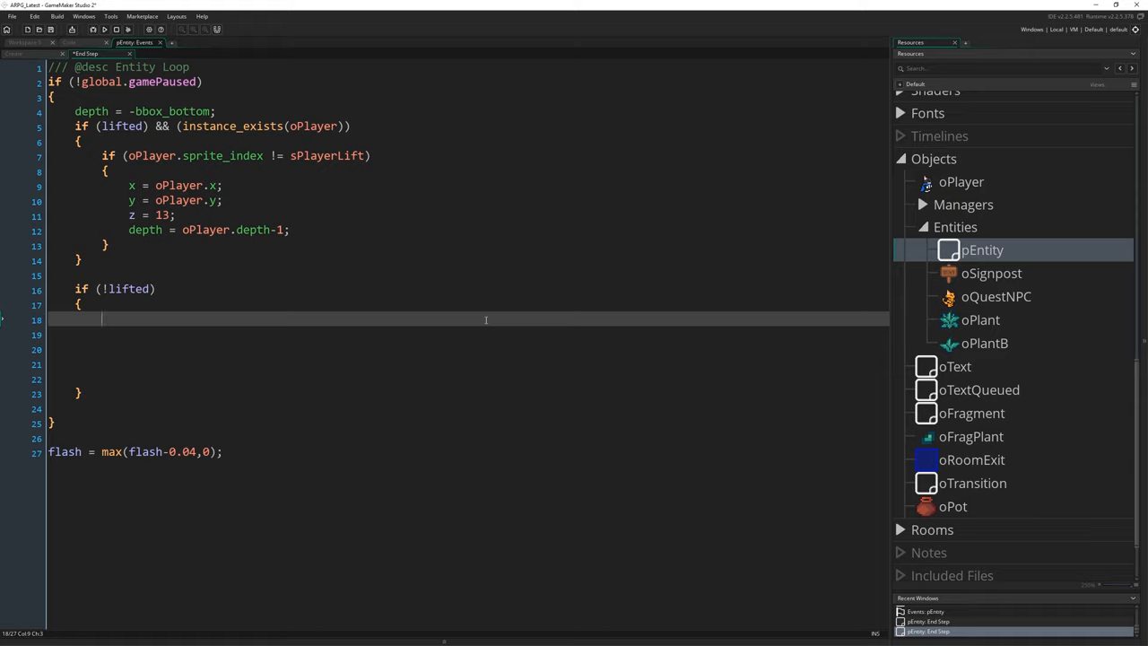
text(if)
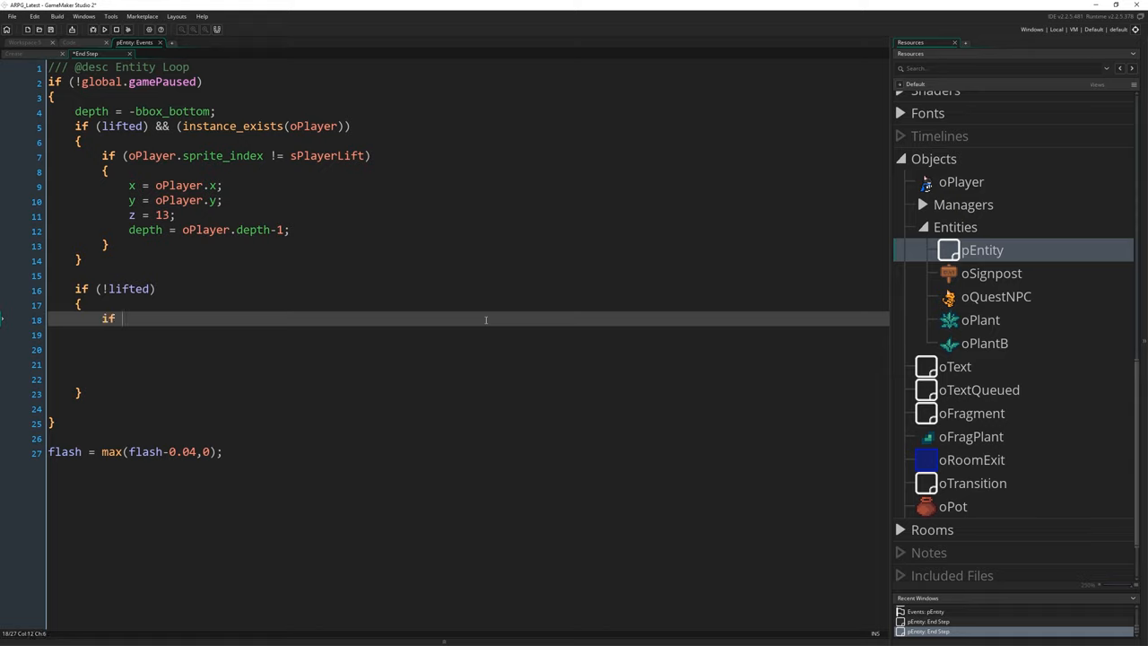
text((thrown))
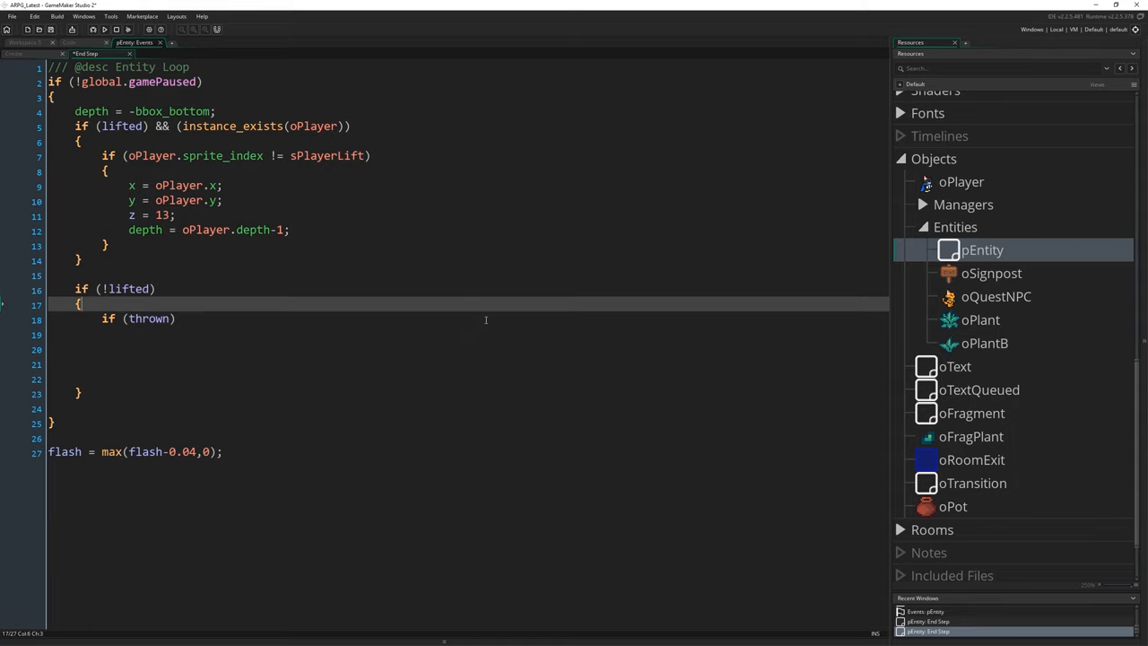
text(//Be)
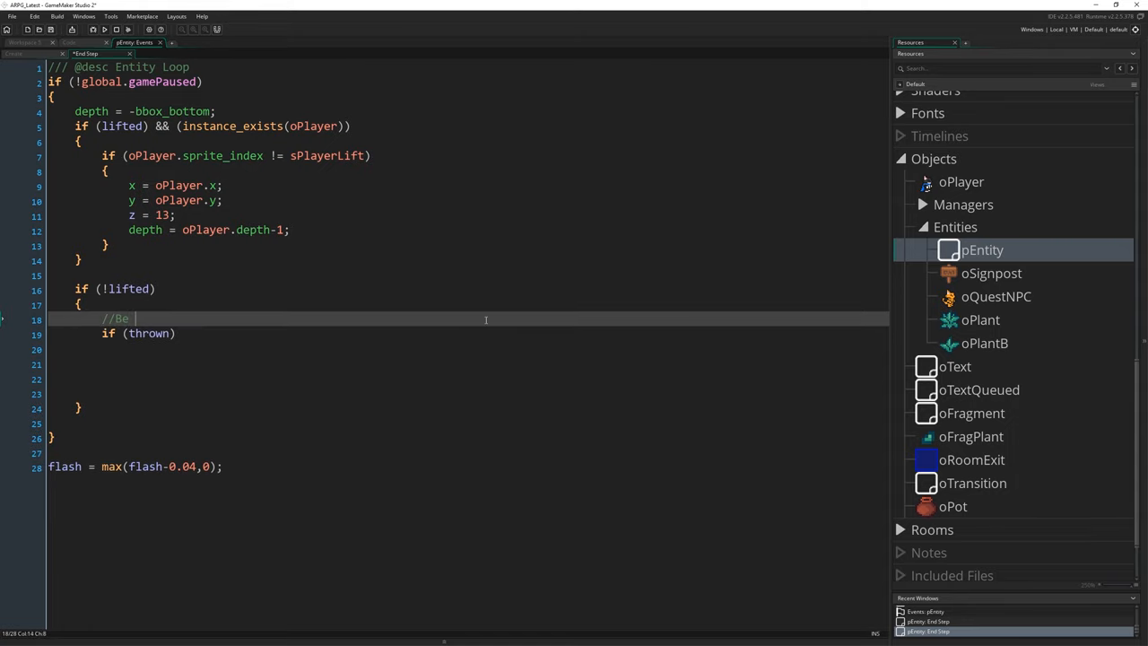
text(thrown,)
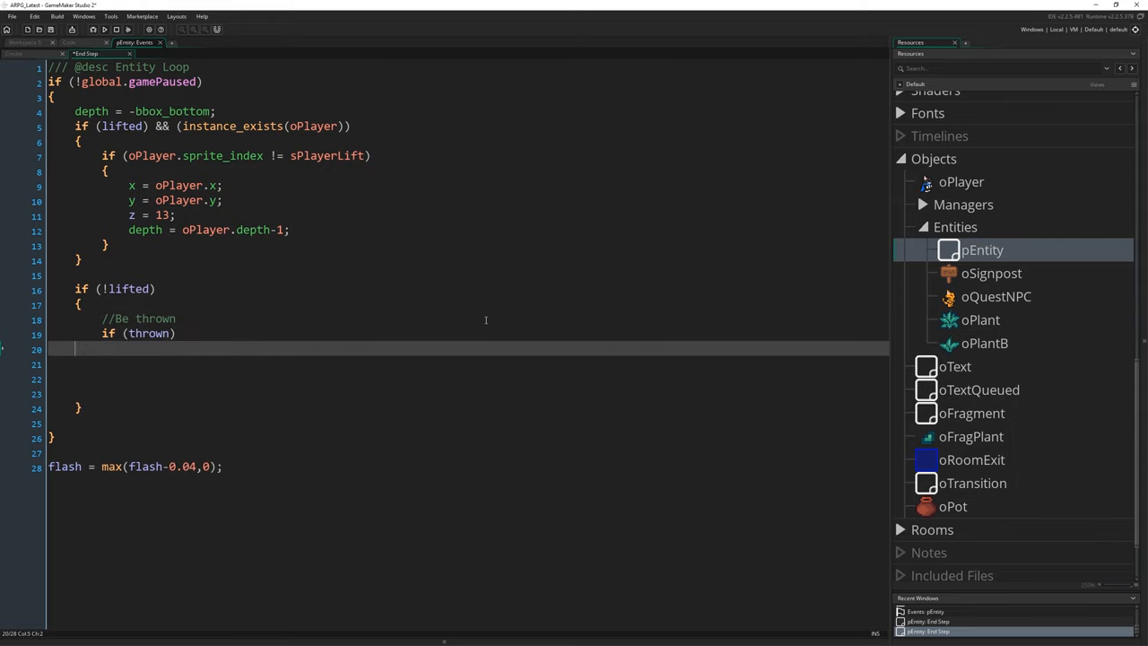
text({)
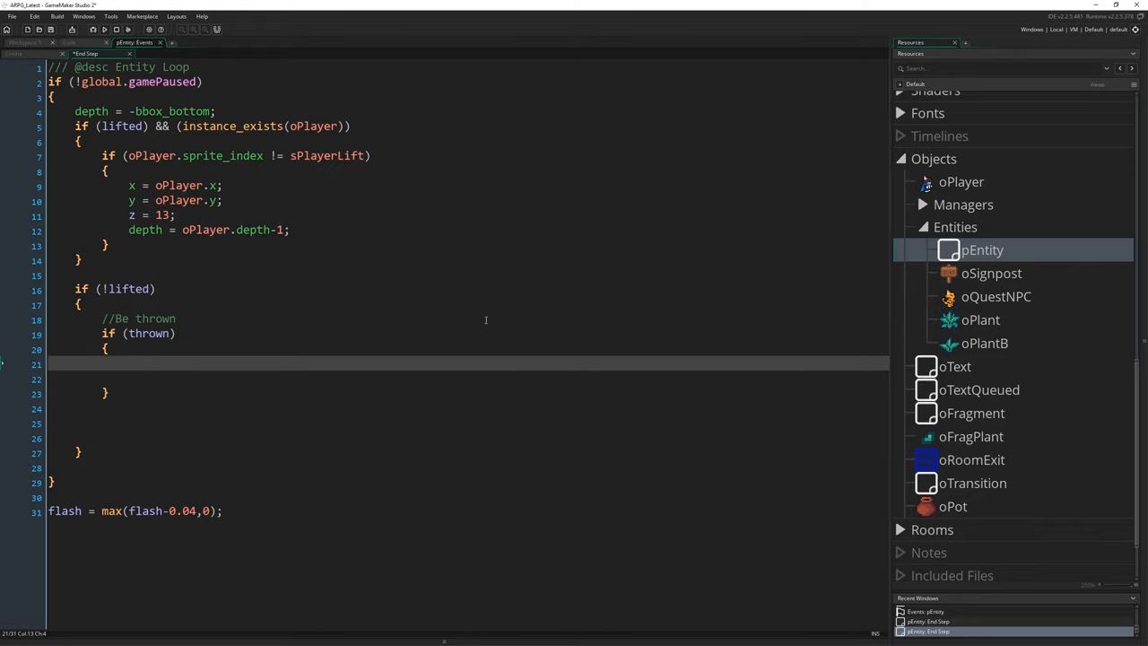
- Type throwDistanceTravelled = min(throwDistanceTravelled+3, throwDistance); inside the thrown block
text(throwD)
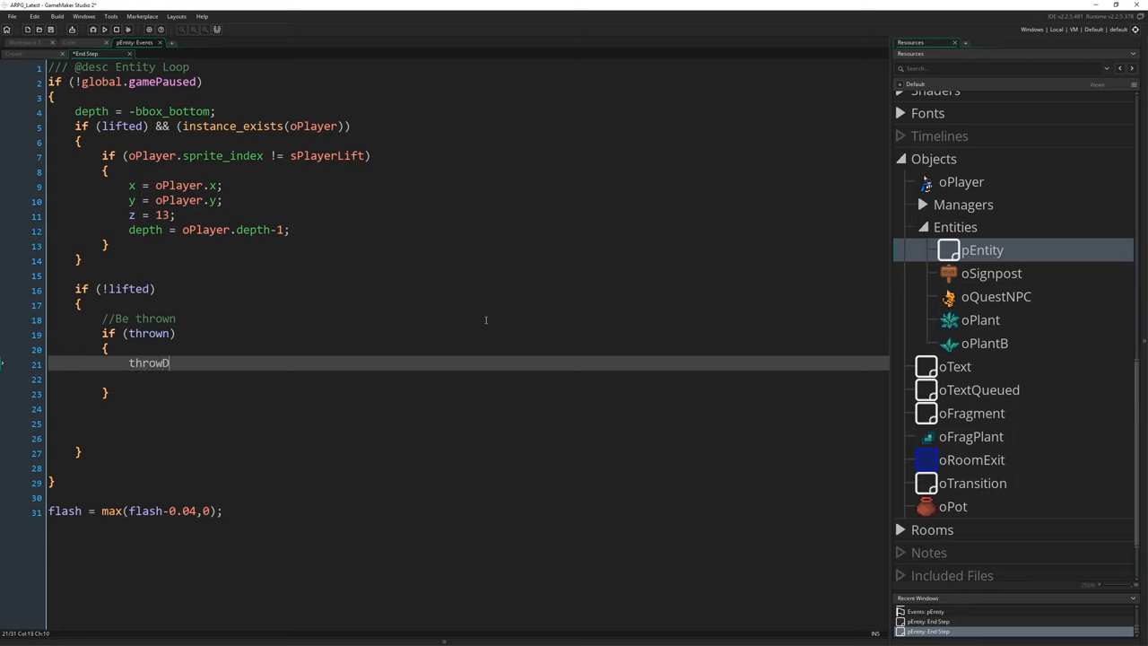
text(istanceTravelled)
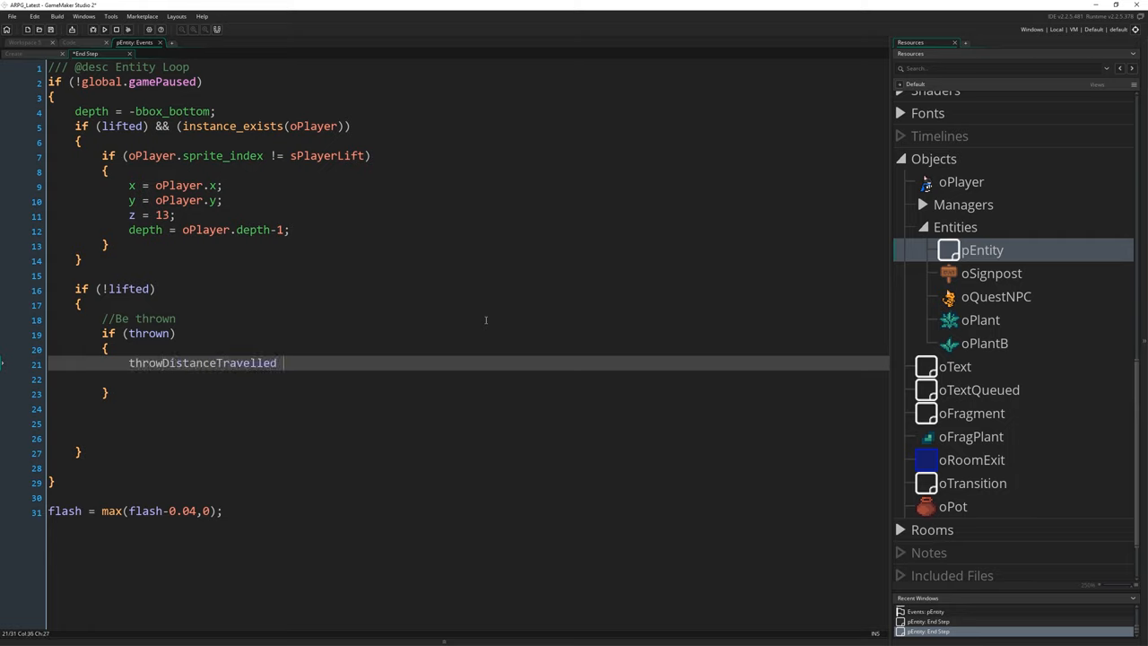
text(= mo)
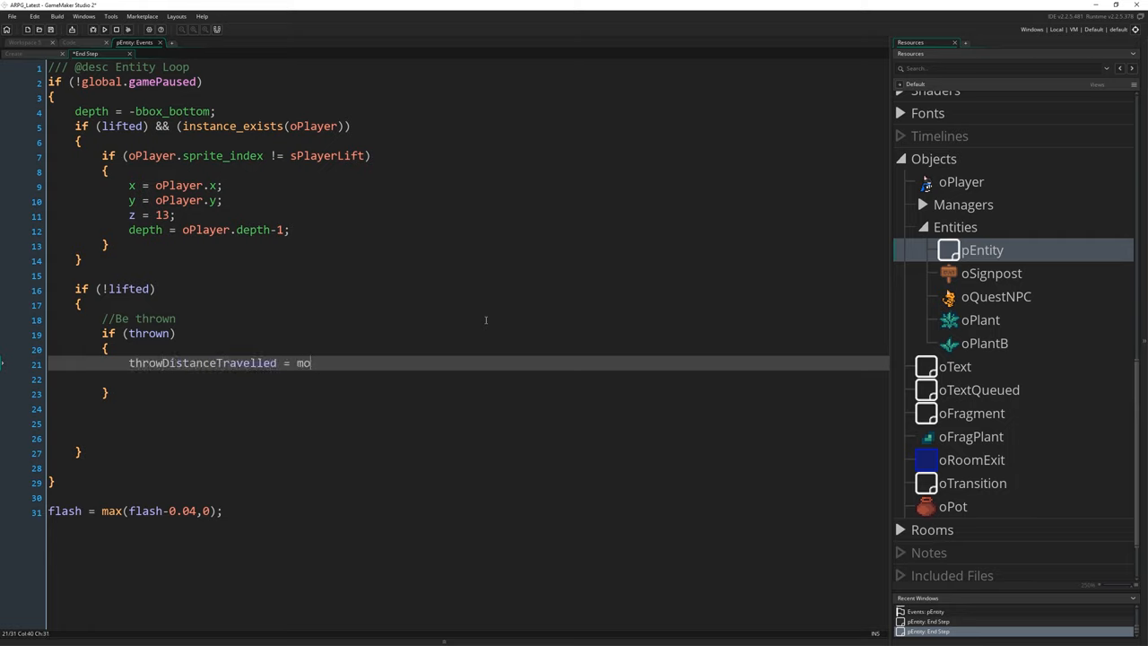
text(in(throwDistanceTra)
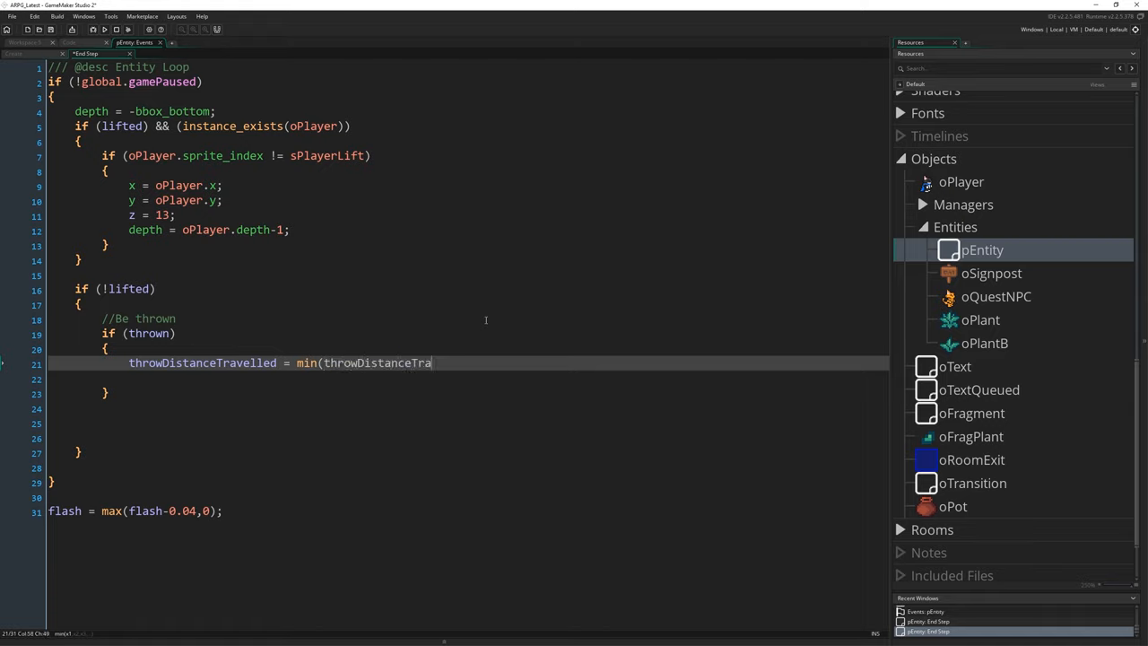
text(velled+3,)
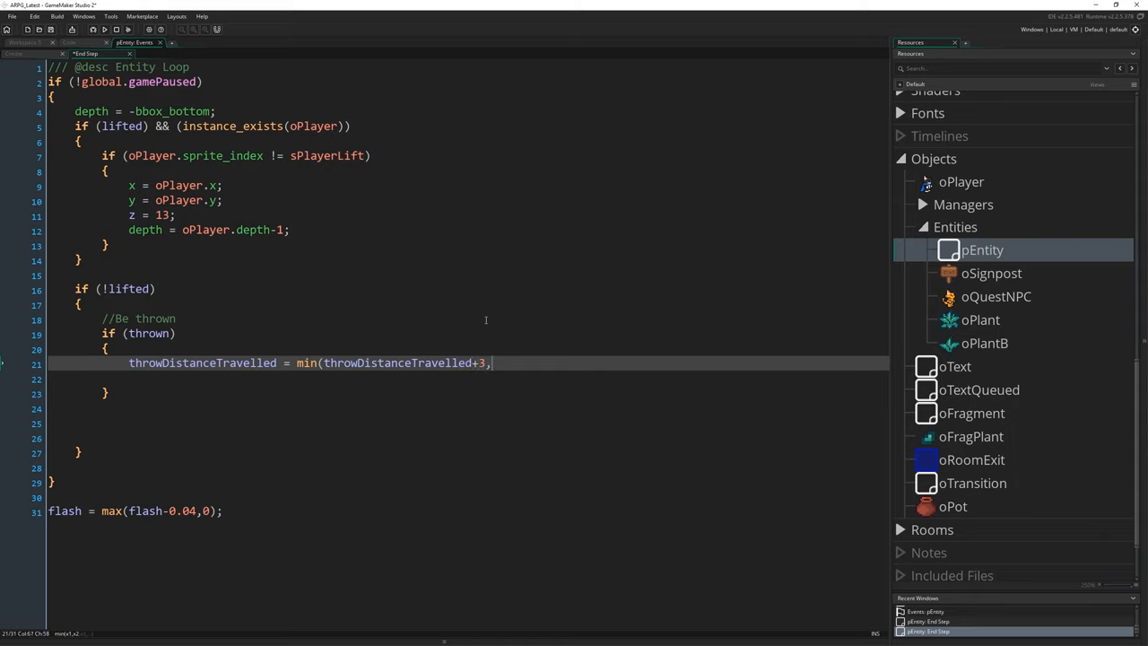
text(throwDistance);)
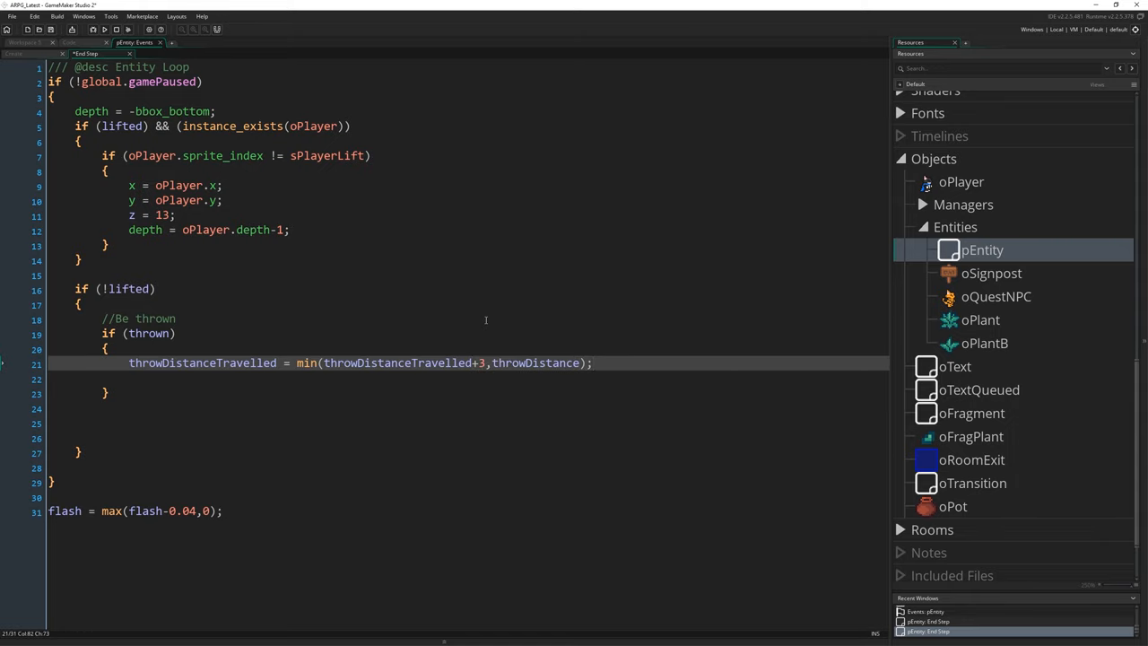
mouse_move(353, 436)
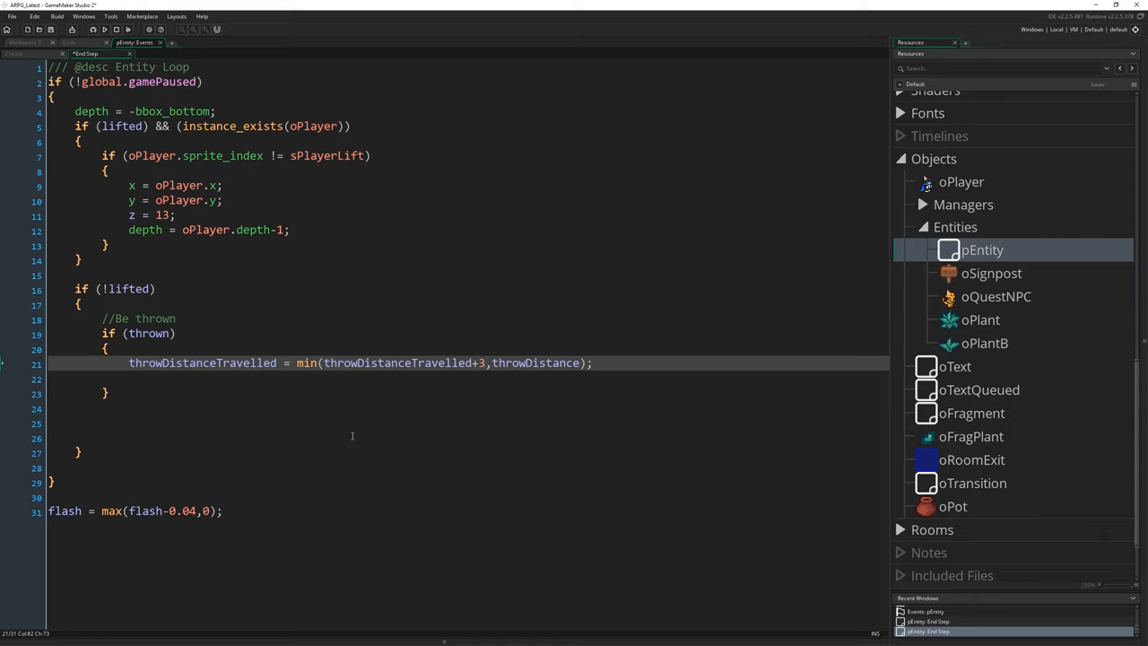
mouse_move(507, 403)
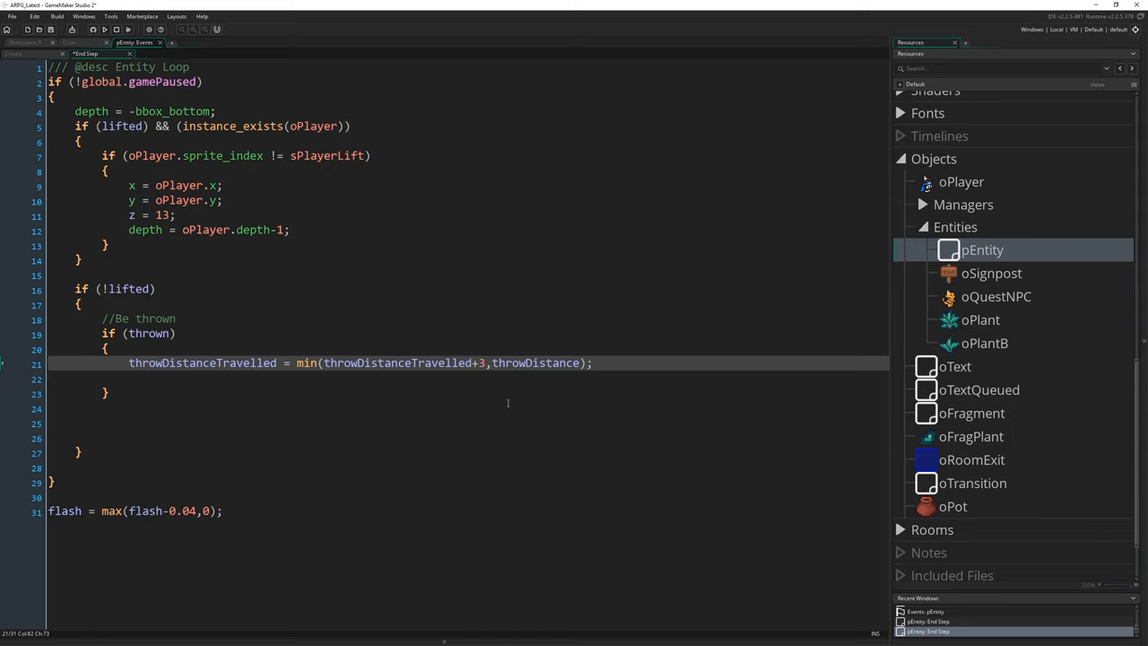
- Highlight the throwDistance limit argument to point it out
double_click(537, 363)
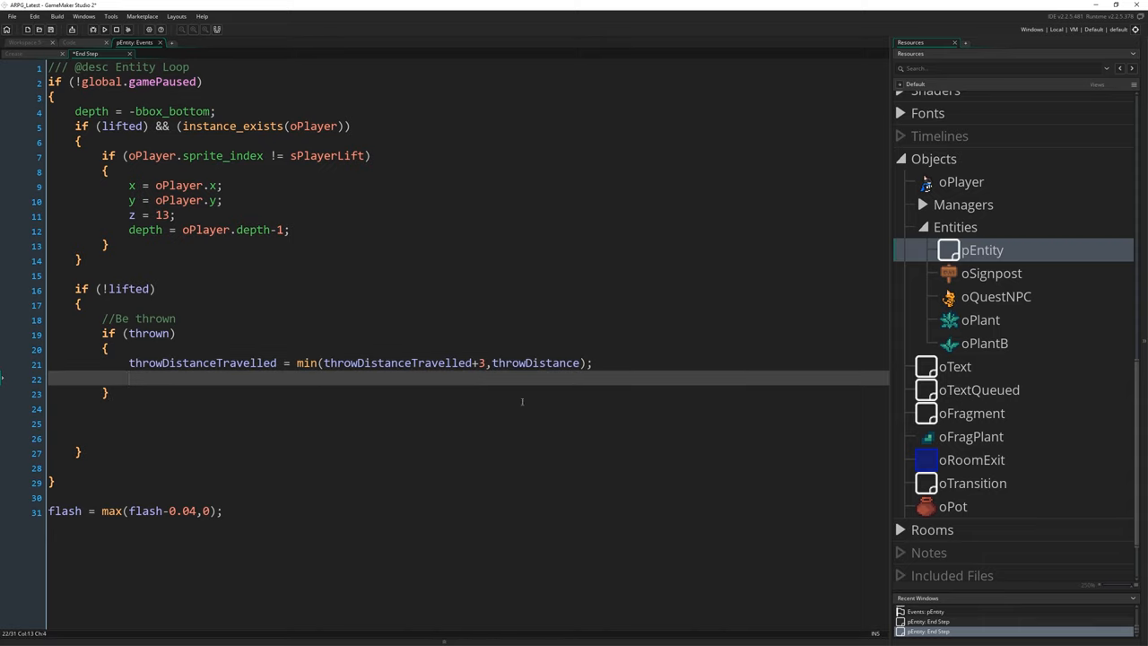
double_click(539, 363)
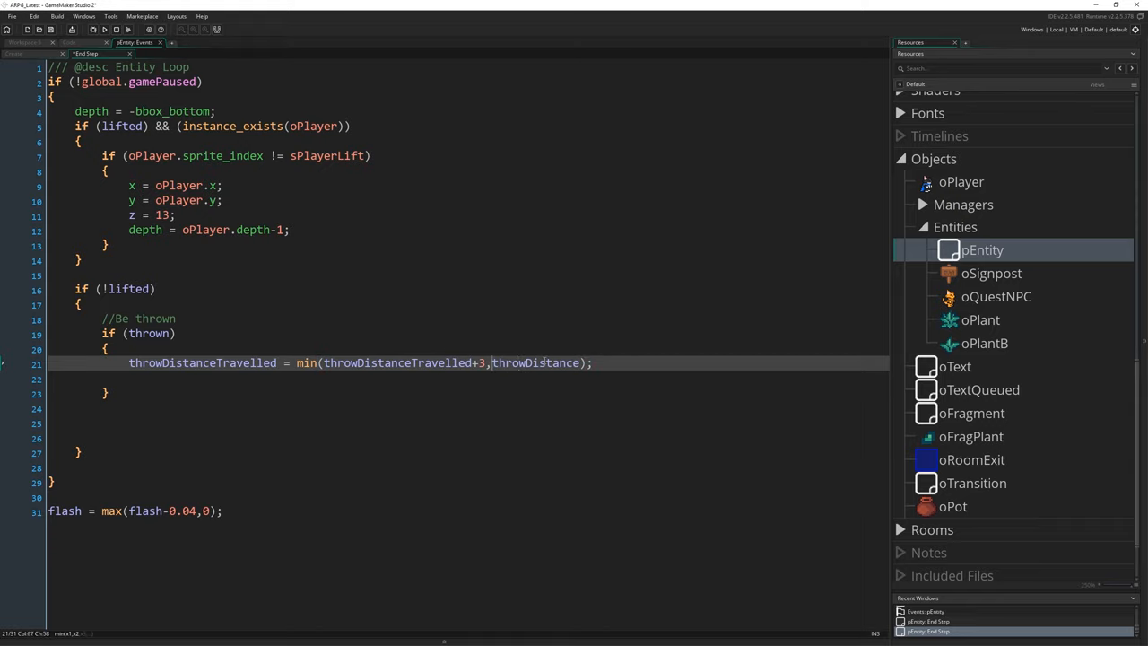
double_click(538, 362)
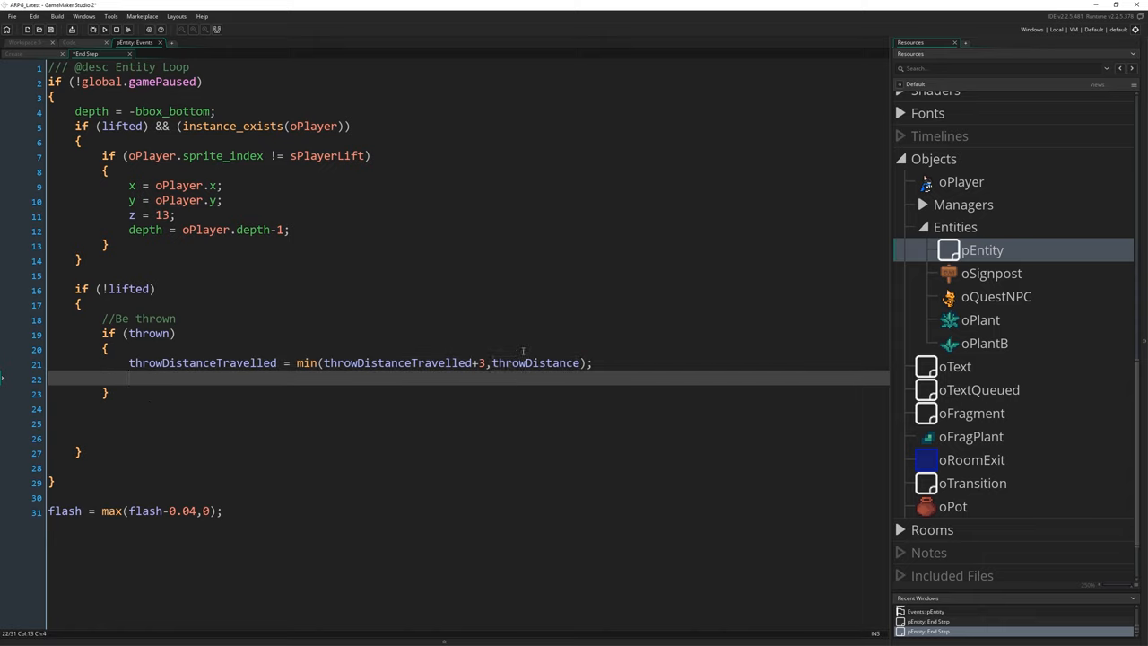
double_click(535, 362)
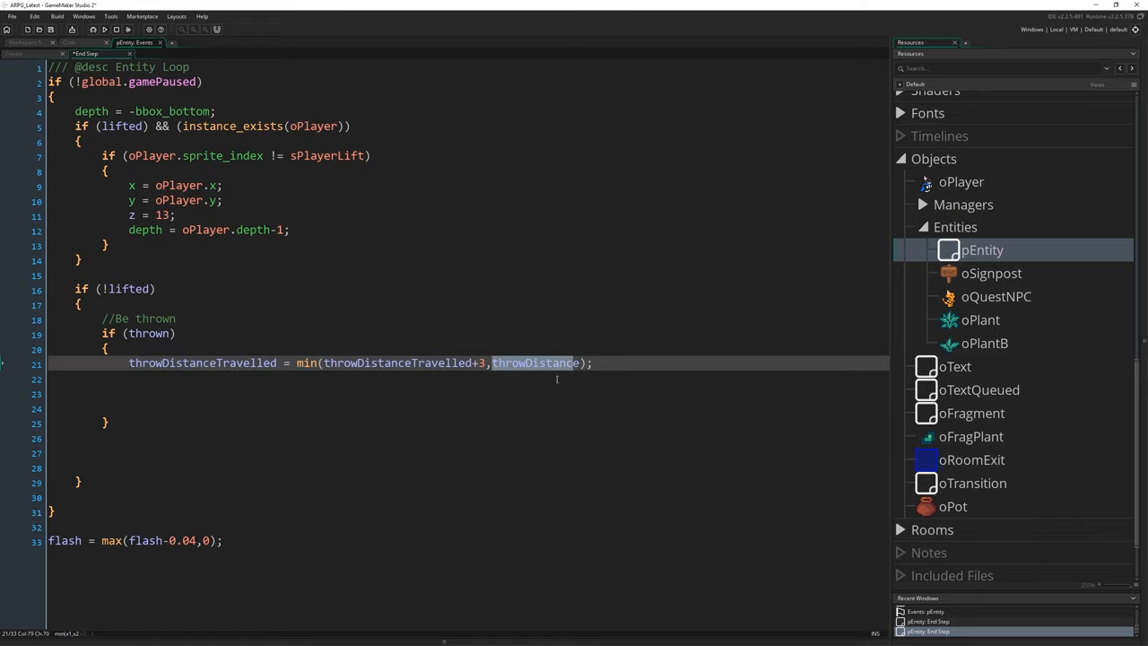
mouse_move(623, 431)
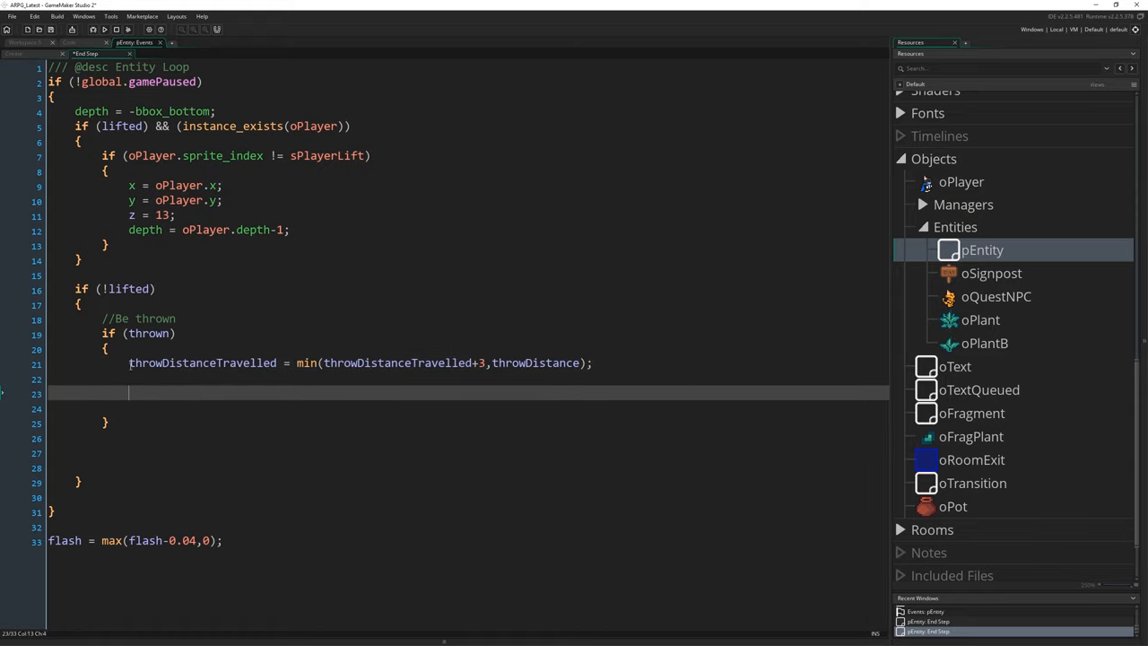
- Set x to xstart + lengthdir_x(throwDistanceTravelled, direction) in the thrown branch
text(x)
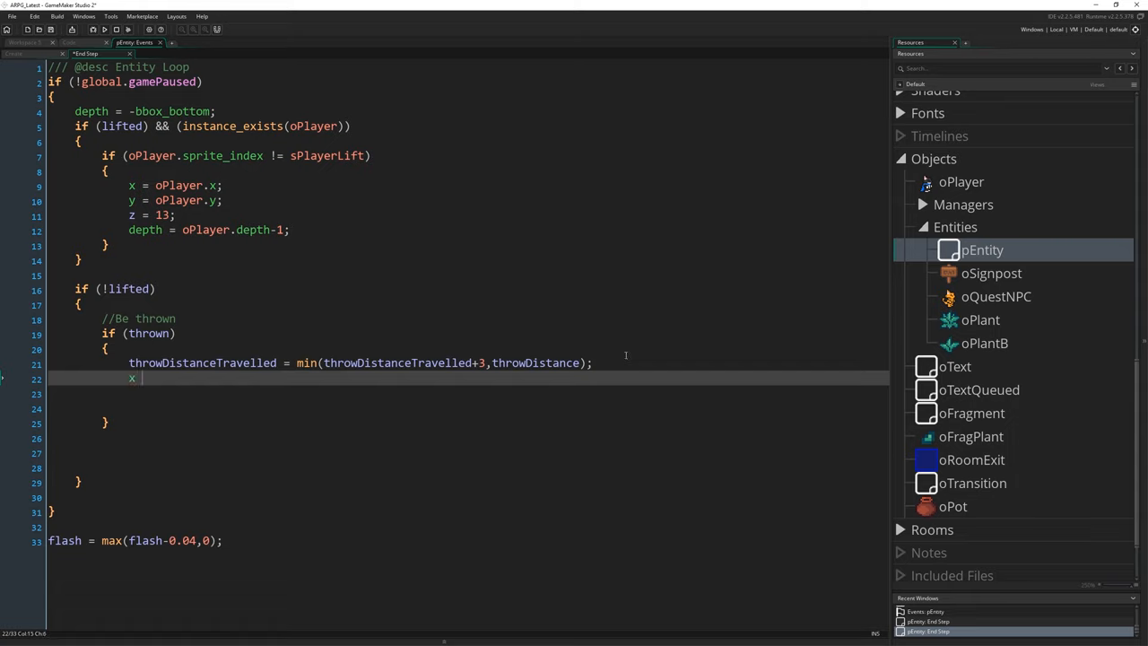
text(= xstart)
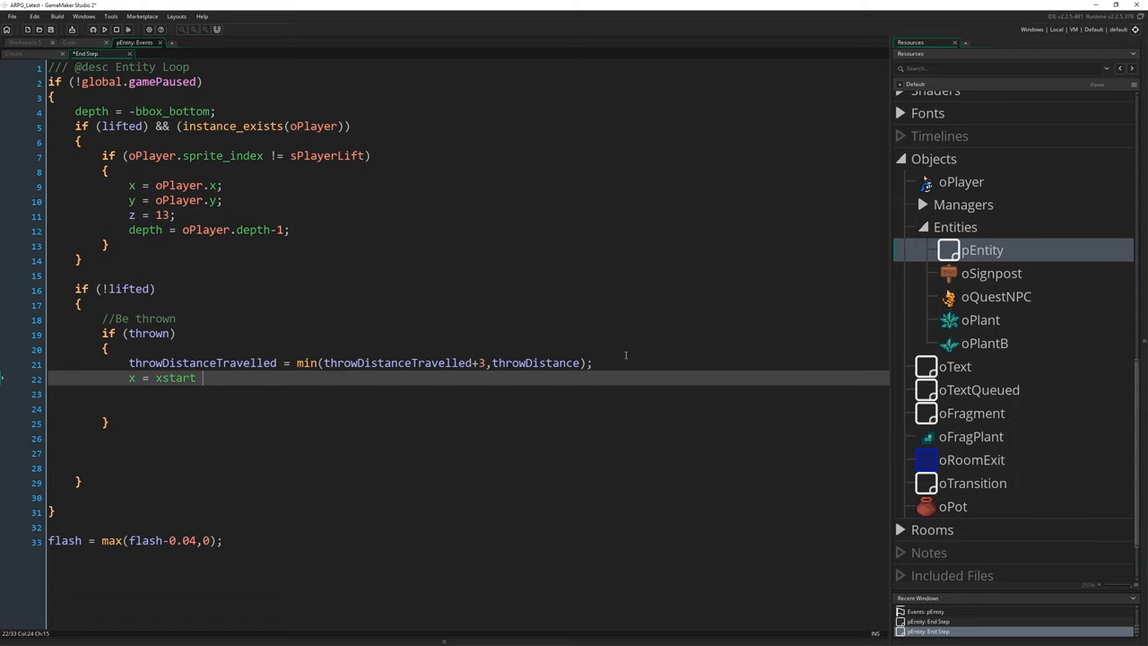
text(+ lengthdir)
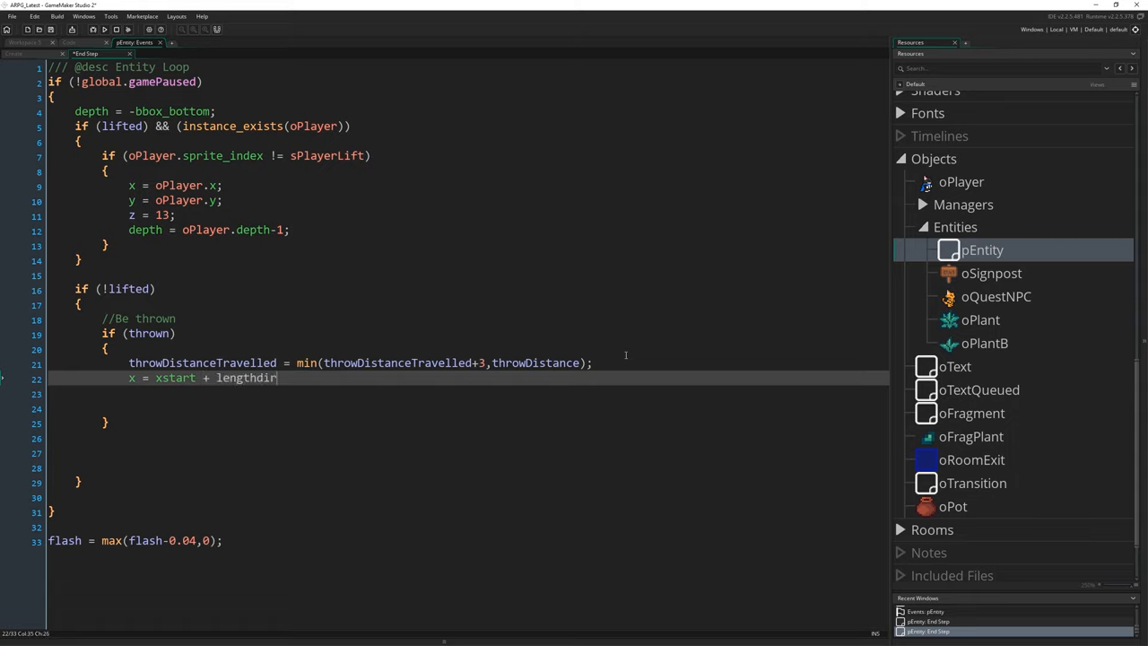
text(_x(thro)
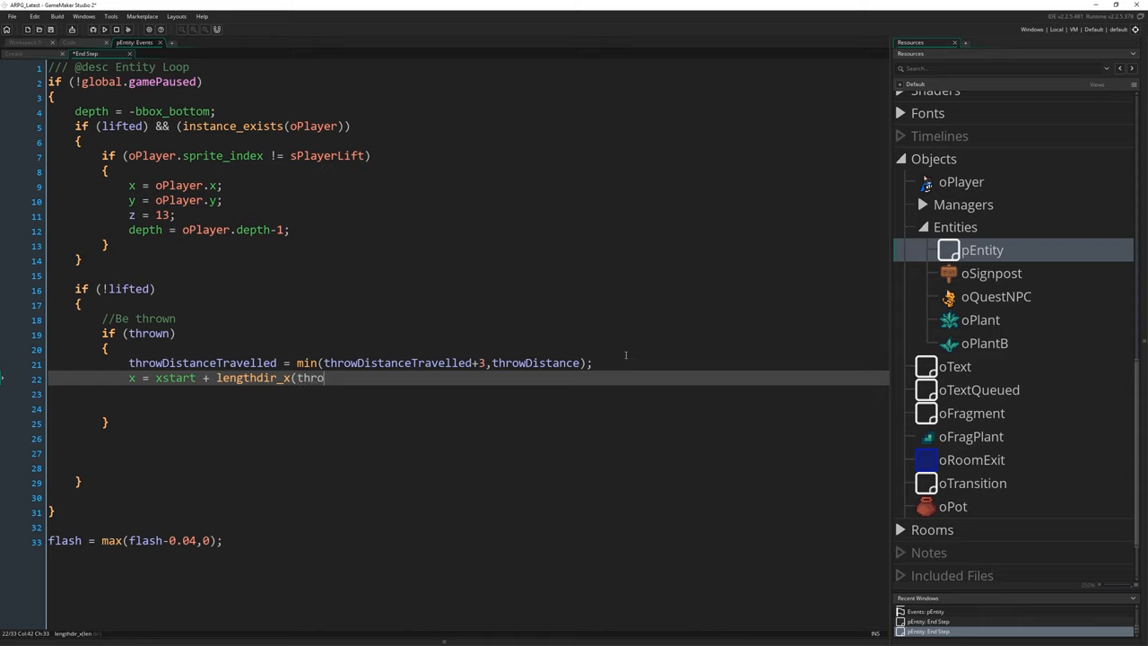
text(wDistanceTravel)
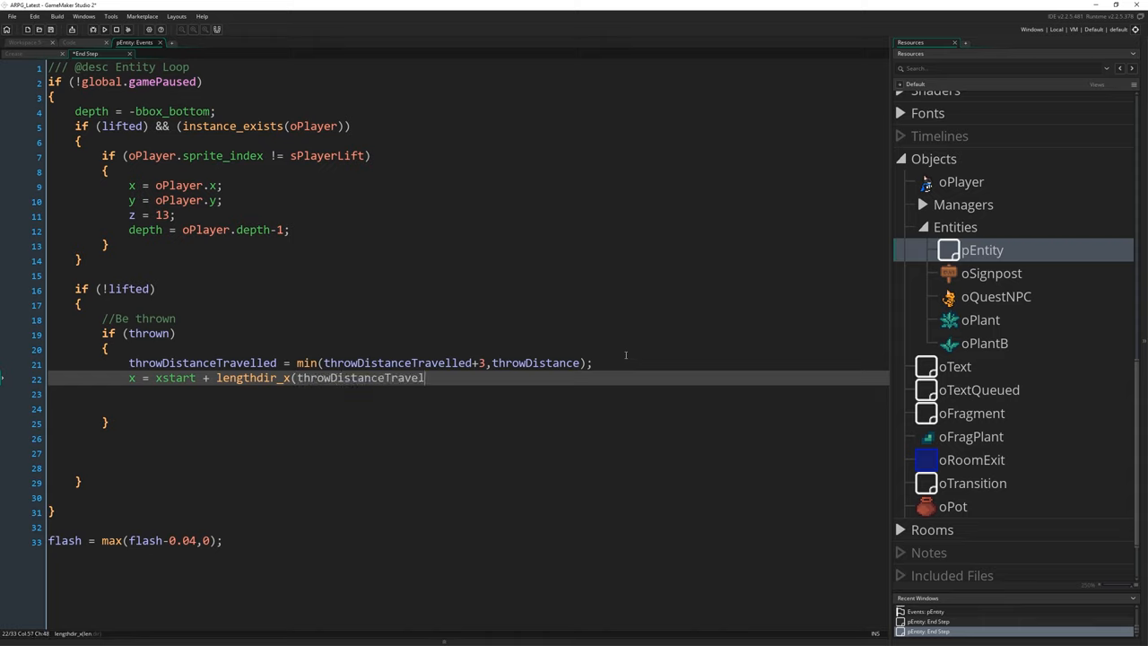
text(led, direction);)
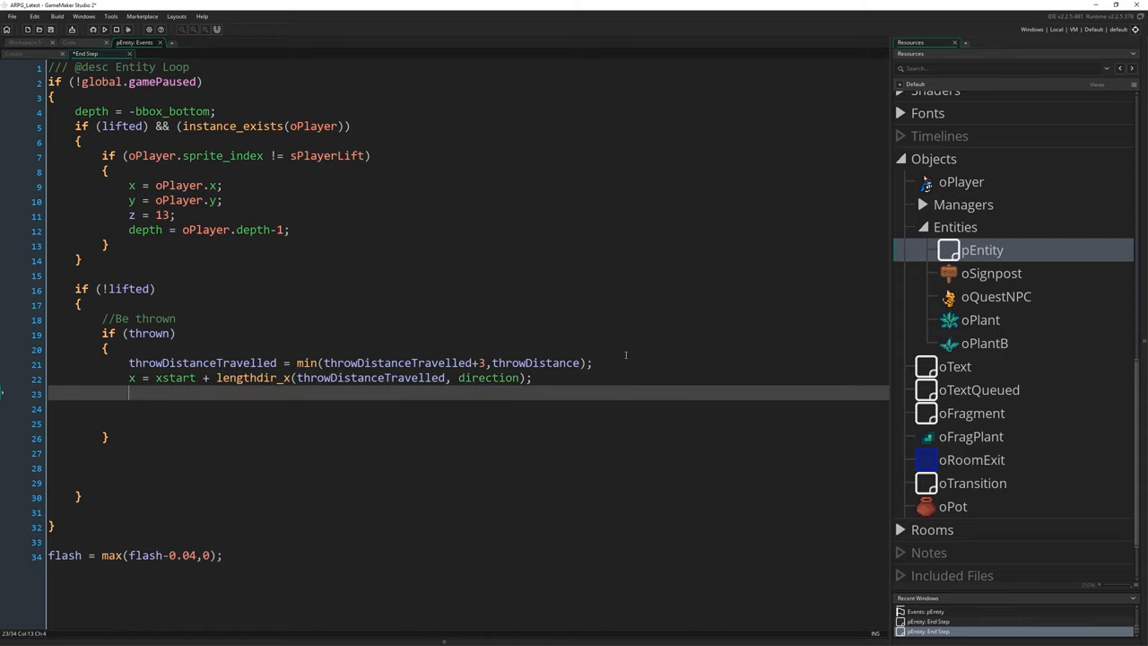
- Add y = ystart + lengthdir_y(throwDistanceTravelled, direction) on line 23
text(y = ystart +)
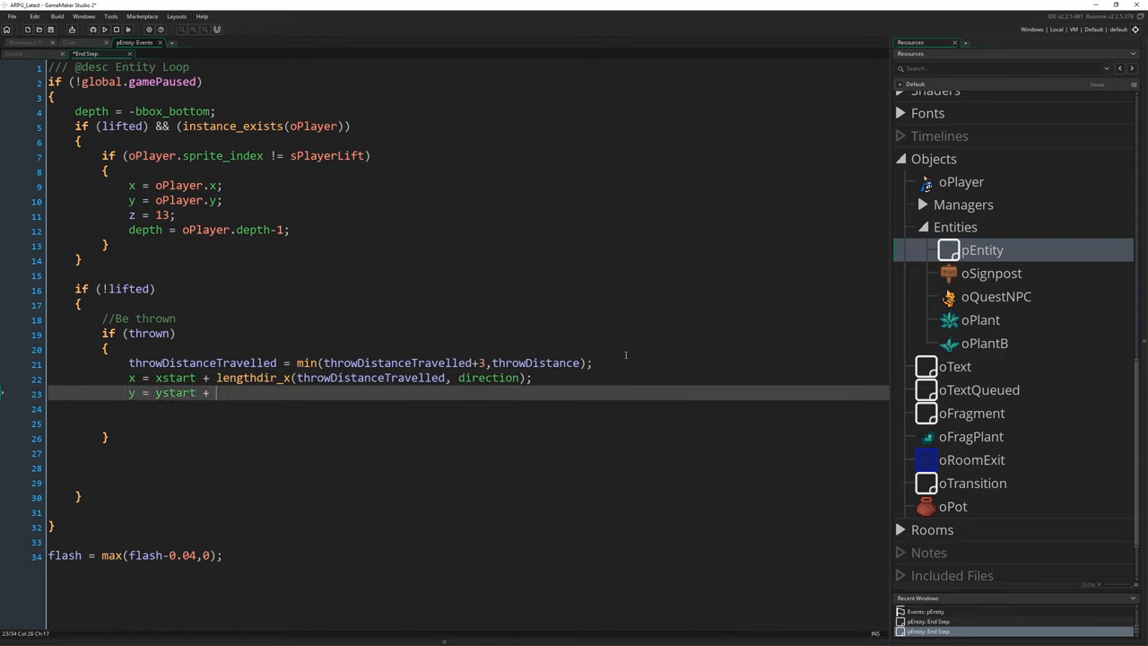
text(lengthdir_y)
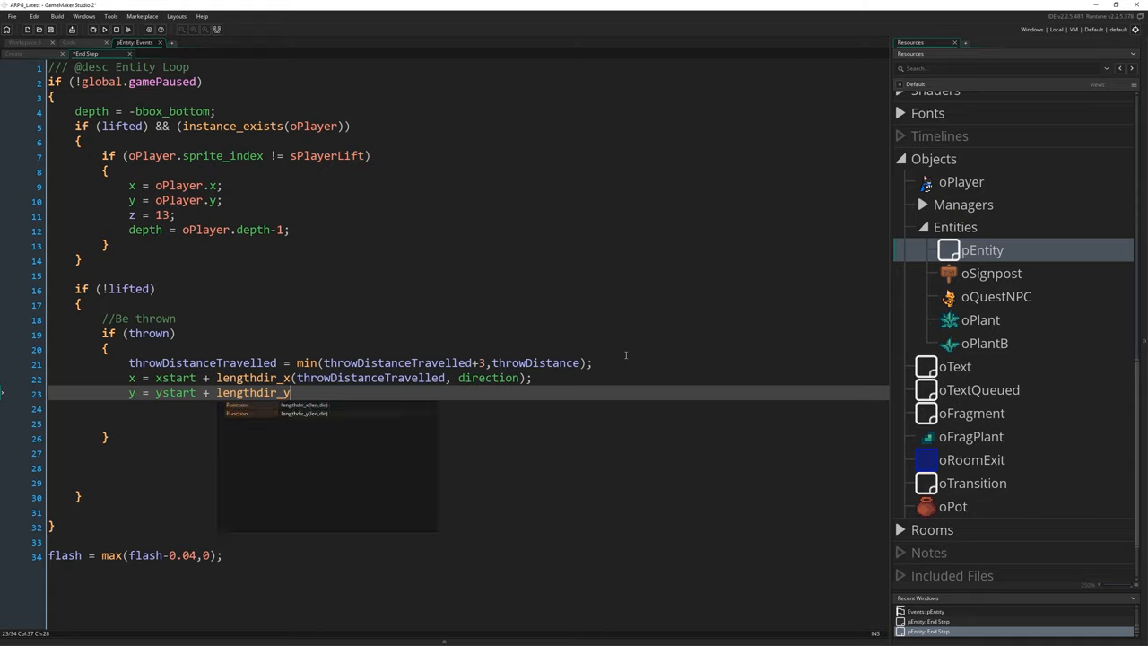
text((throwDistanceTravelled, direction);)
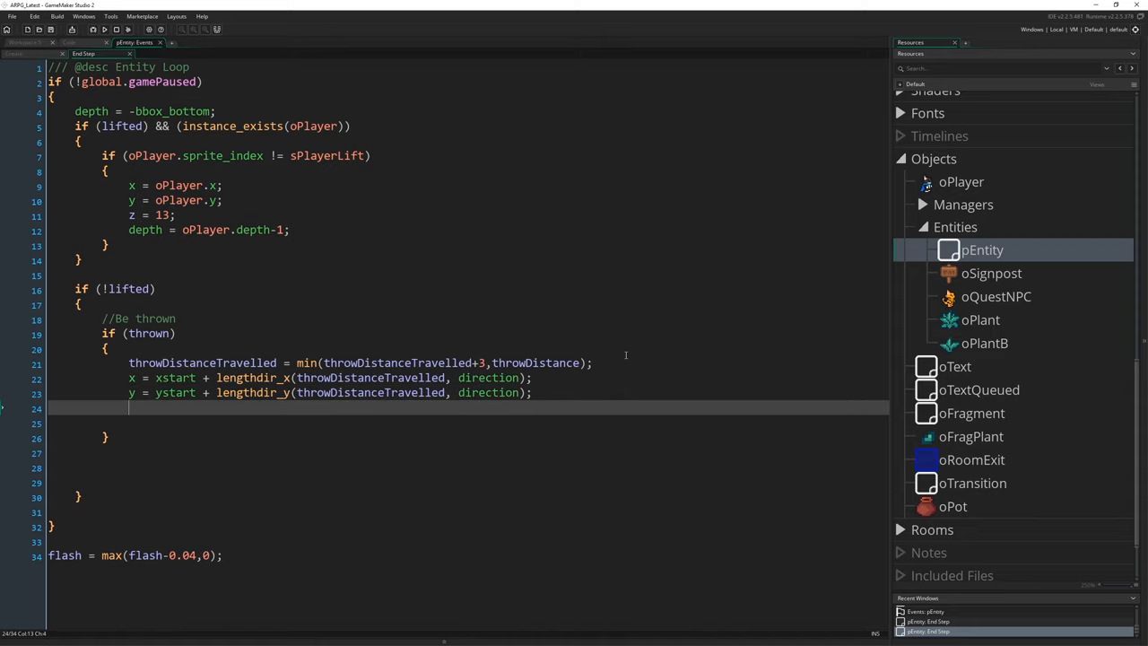
click(262, 393)
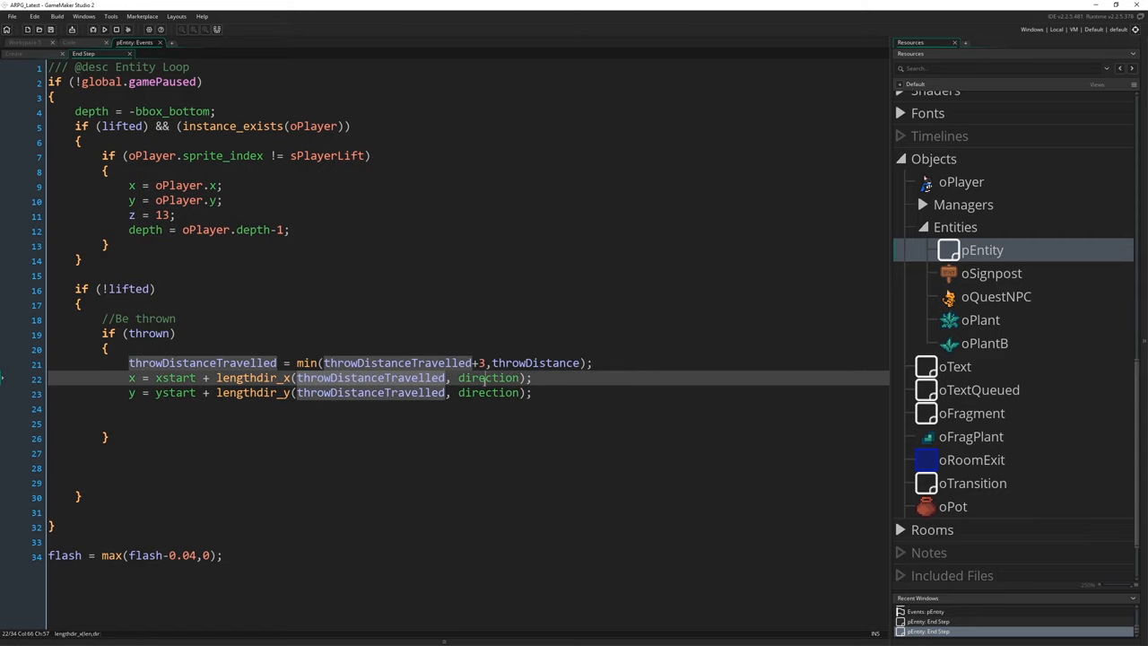
click(610, 412)
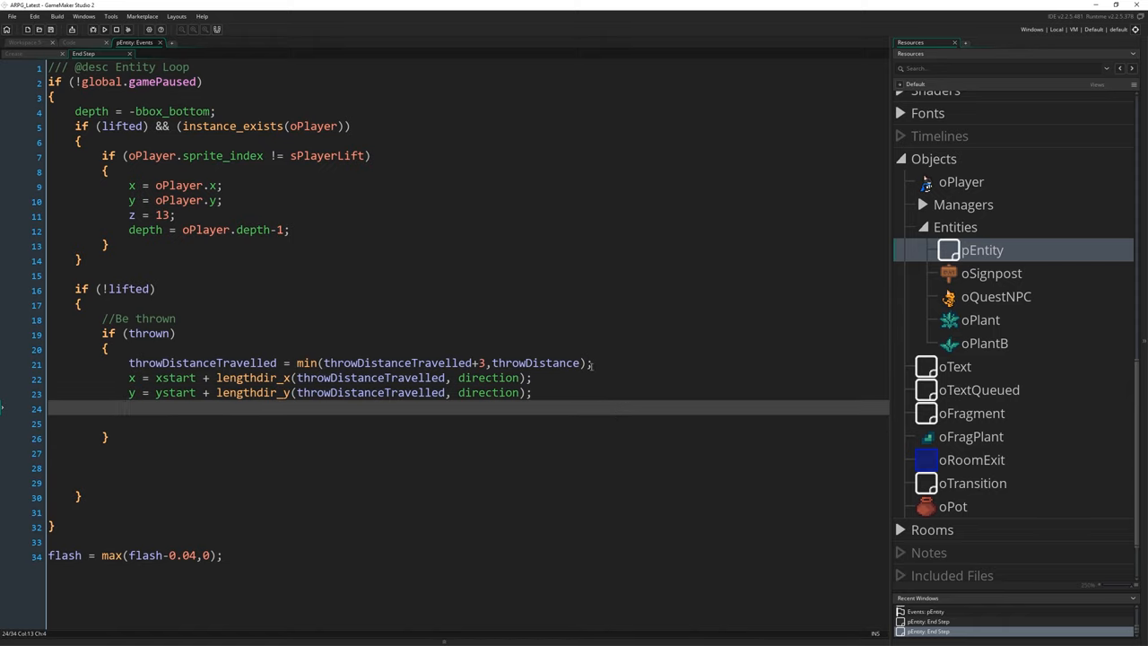
- Start line 24 with if (tilemap_get_at_pixel(colli as the collision check
text(if)
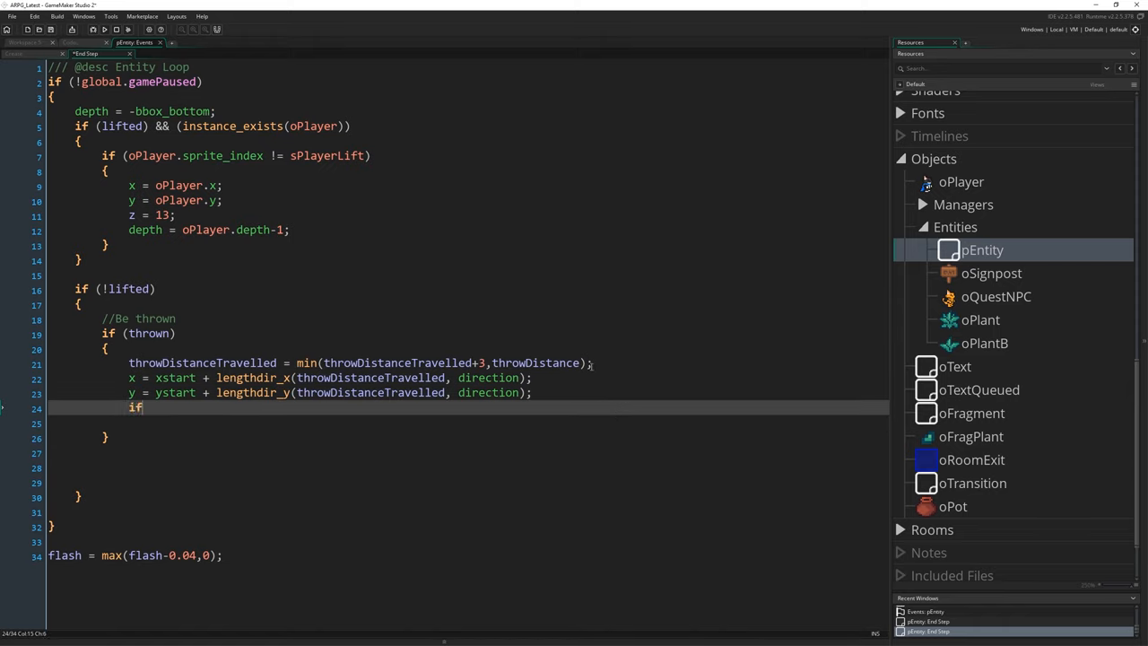
text(()
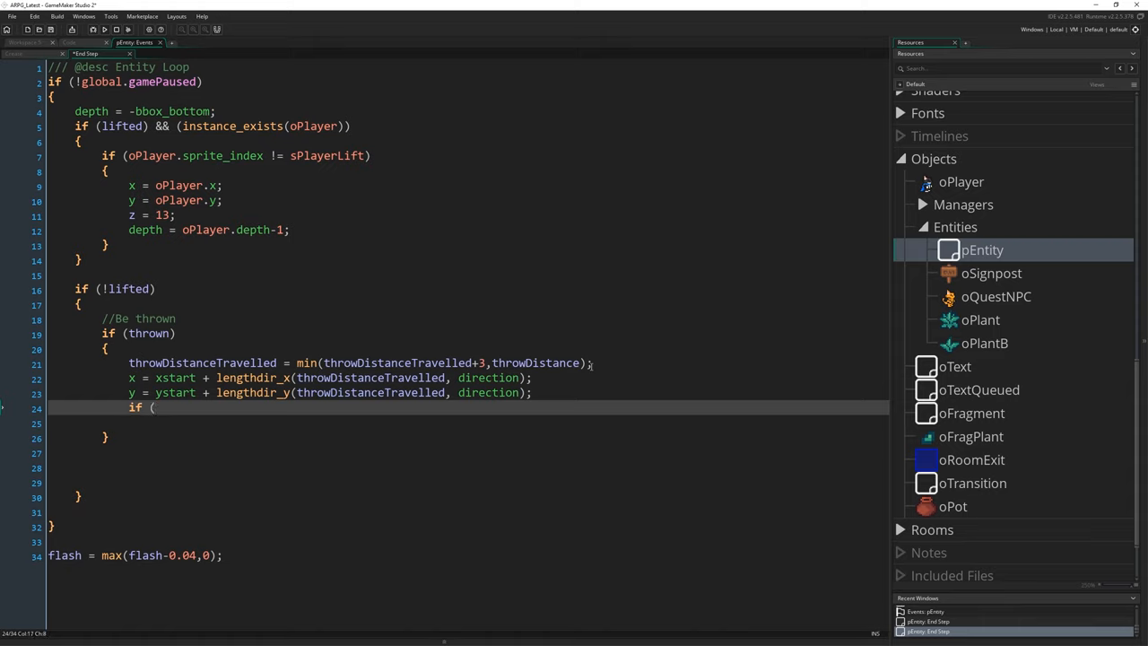
text(tilemap_get_at)
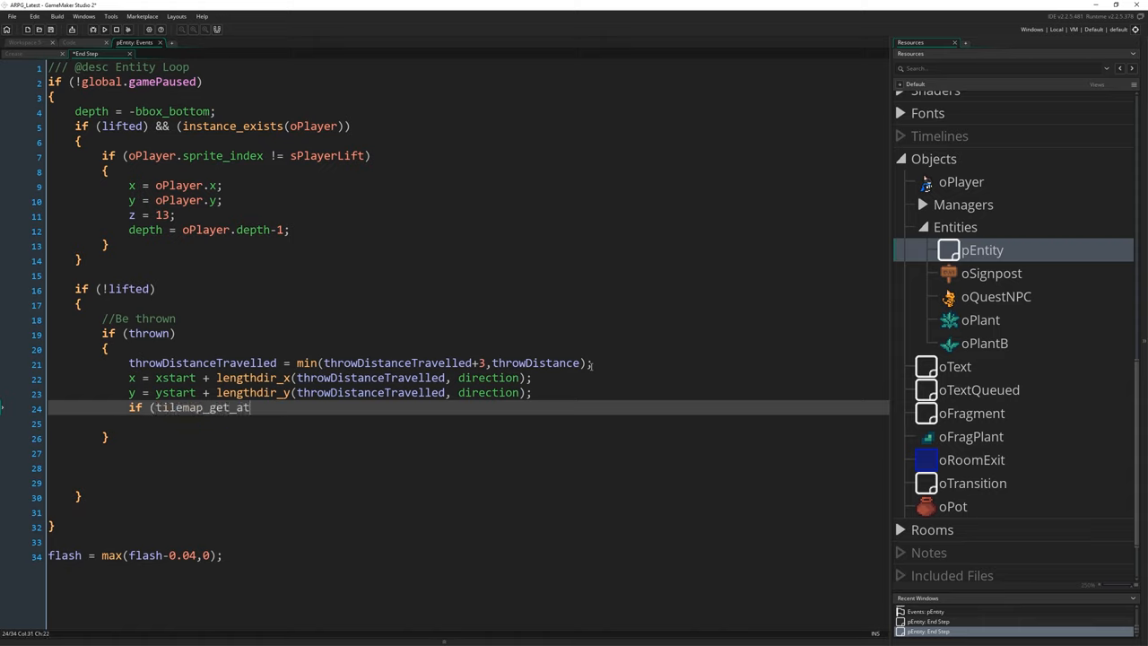
text(_pixel(colli)
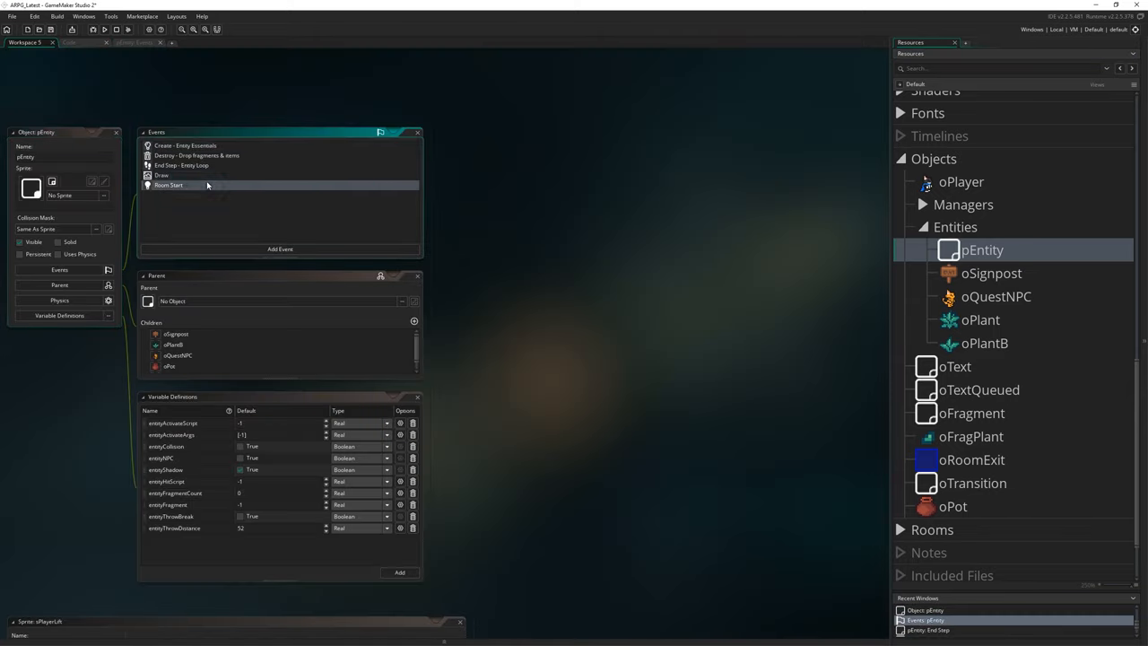
- View pEntity's Room Start code to check how collisionMap is assigned
double_click(171, 186)
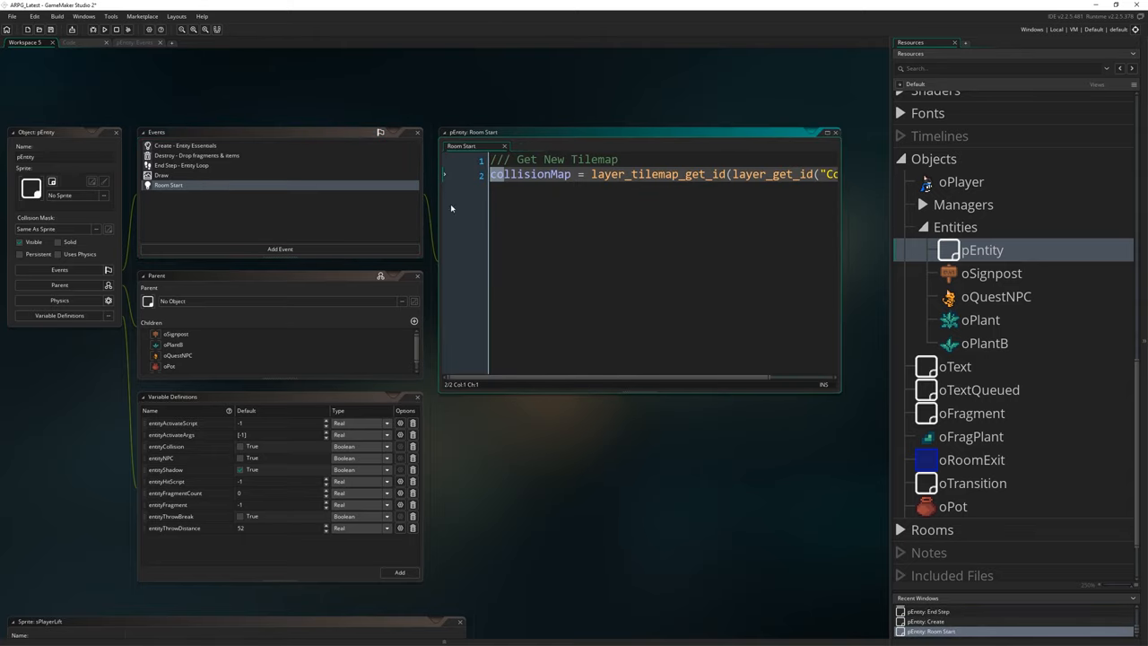
click(182, 165)
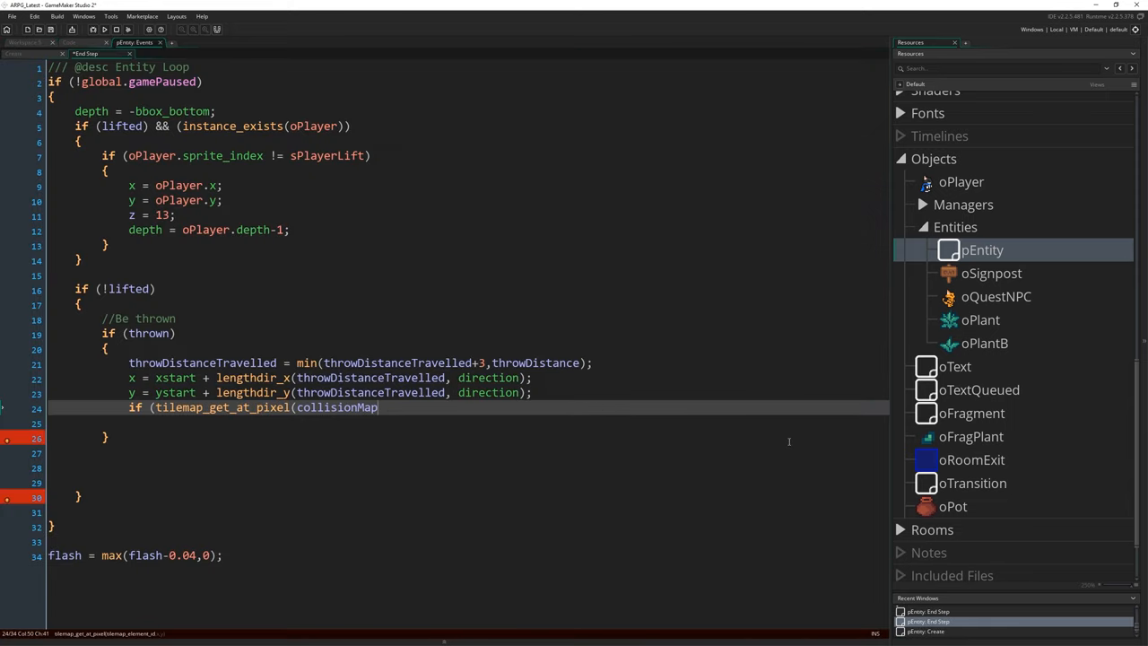
mouse_move(591, 409)
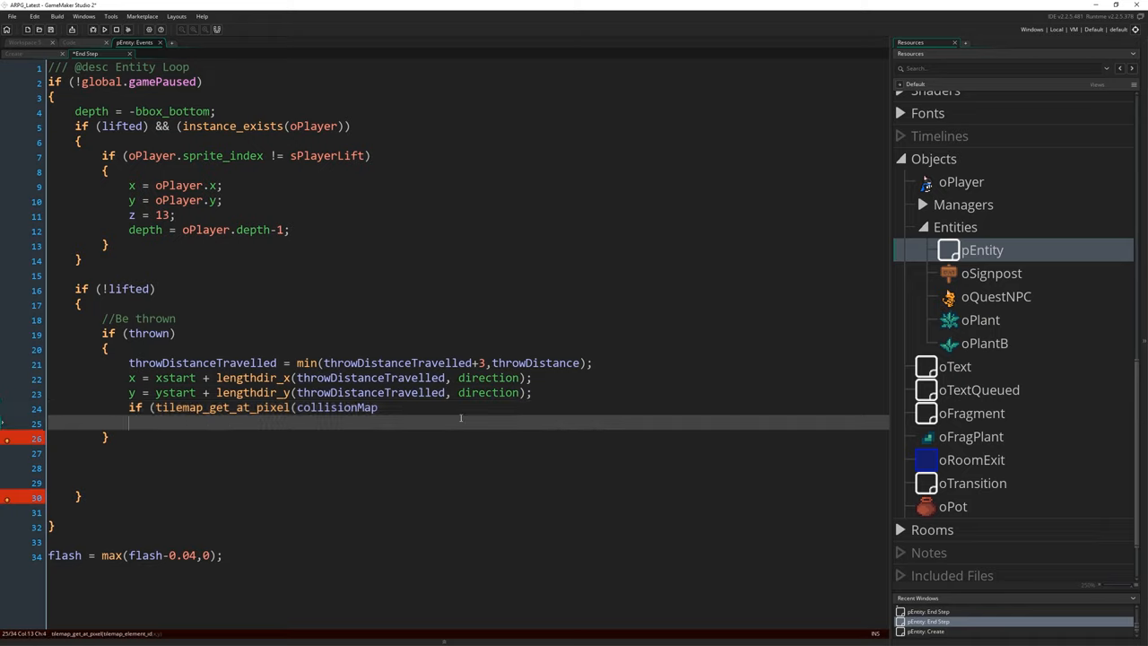
- Complete the condition as tilemap_get_at_pixel(collisionMap,x,y > 0) with an empty braces block
text(,)
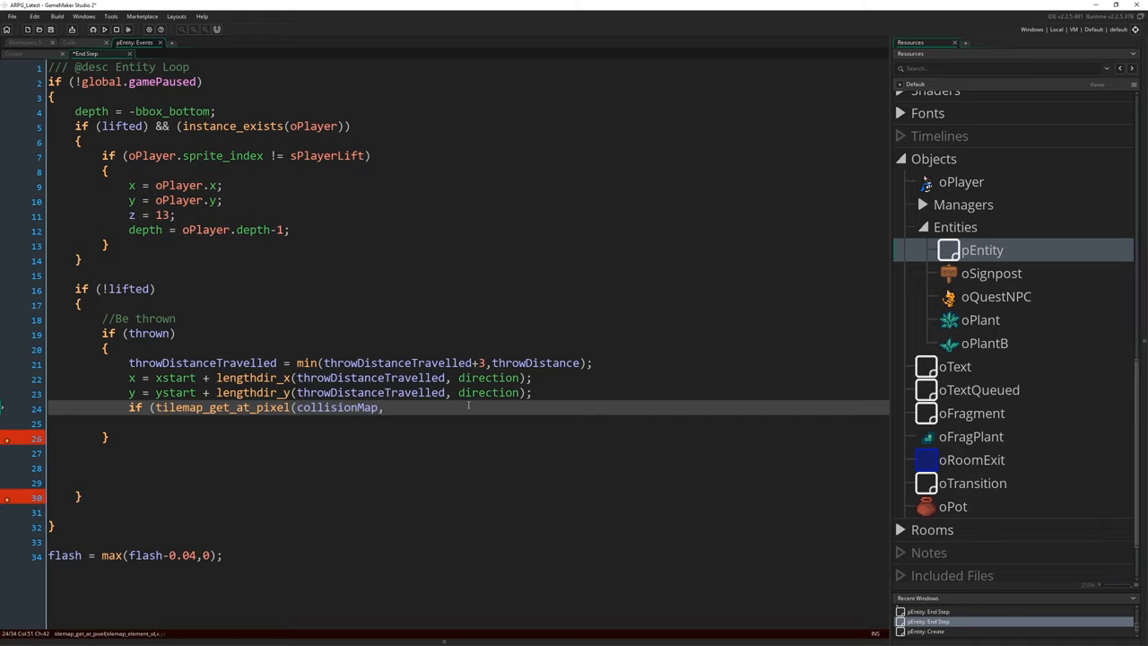
text(x,y > 0))
text(})
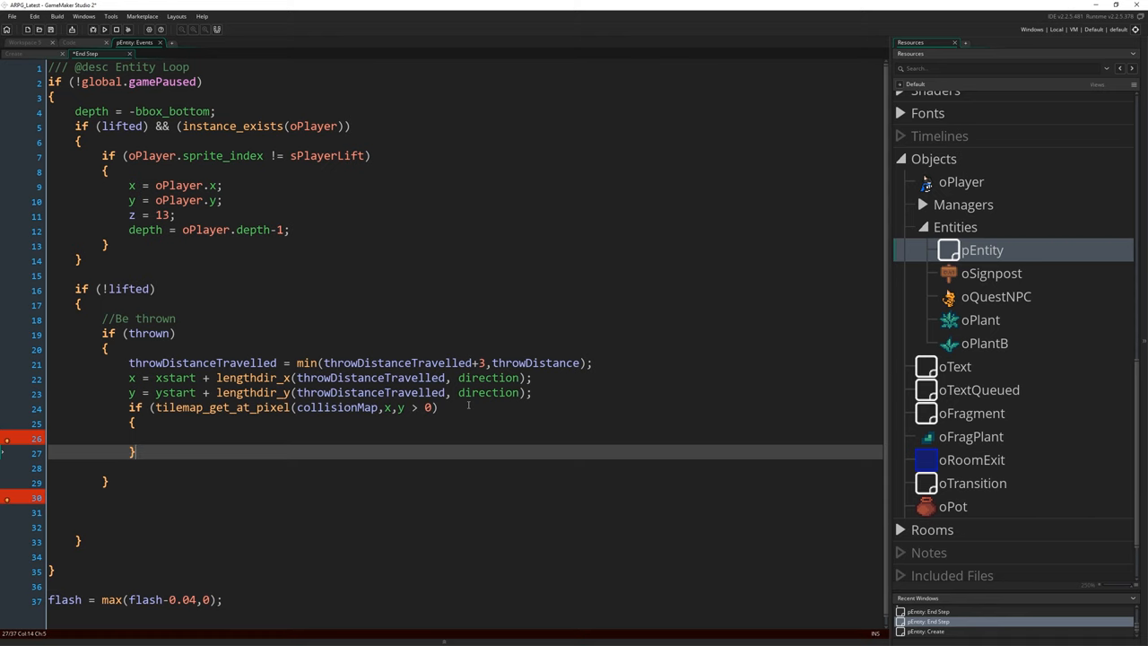
- Make the collision block set thrown = false and grav = 0.1
text(thrown = false)
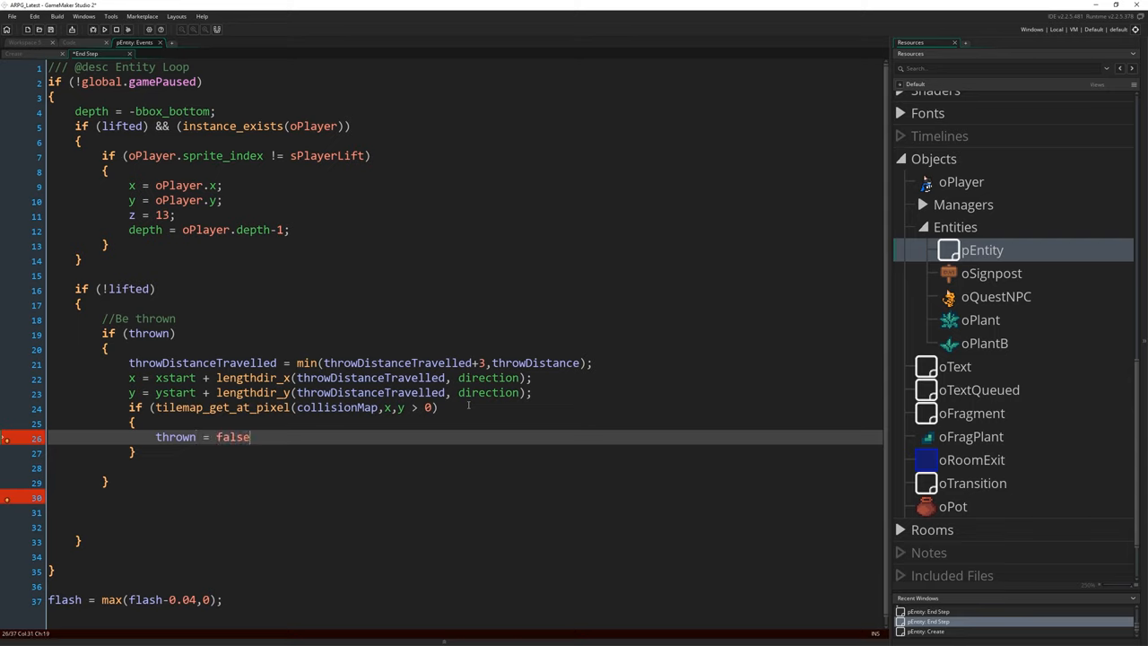
text(grav =)
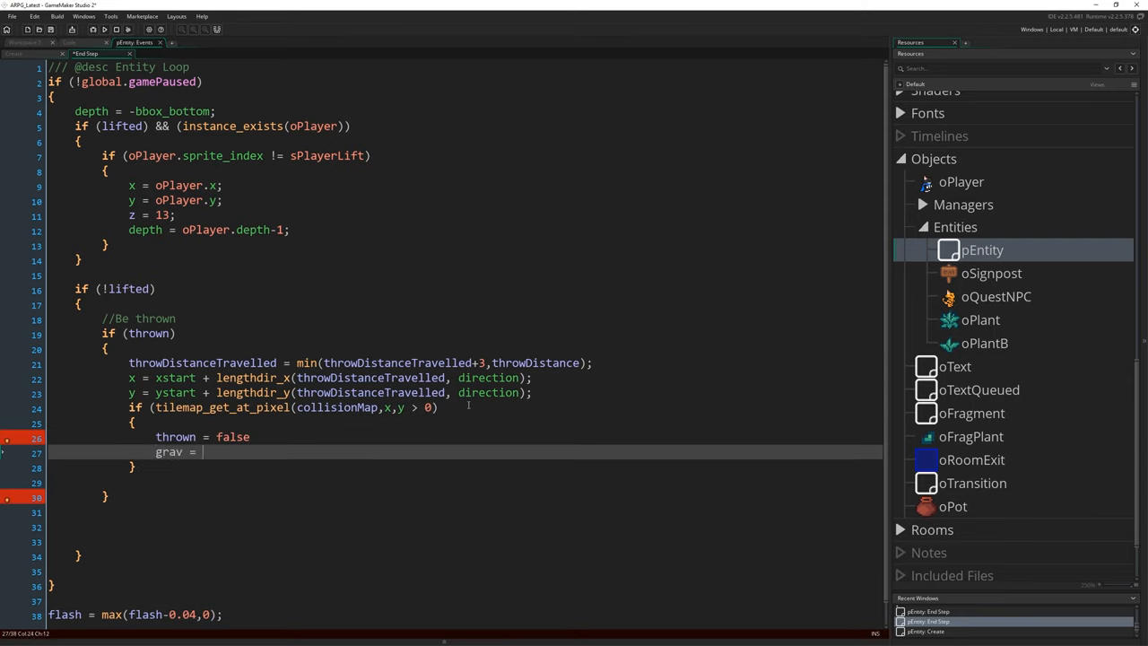
text(0.;)
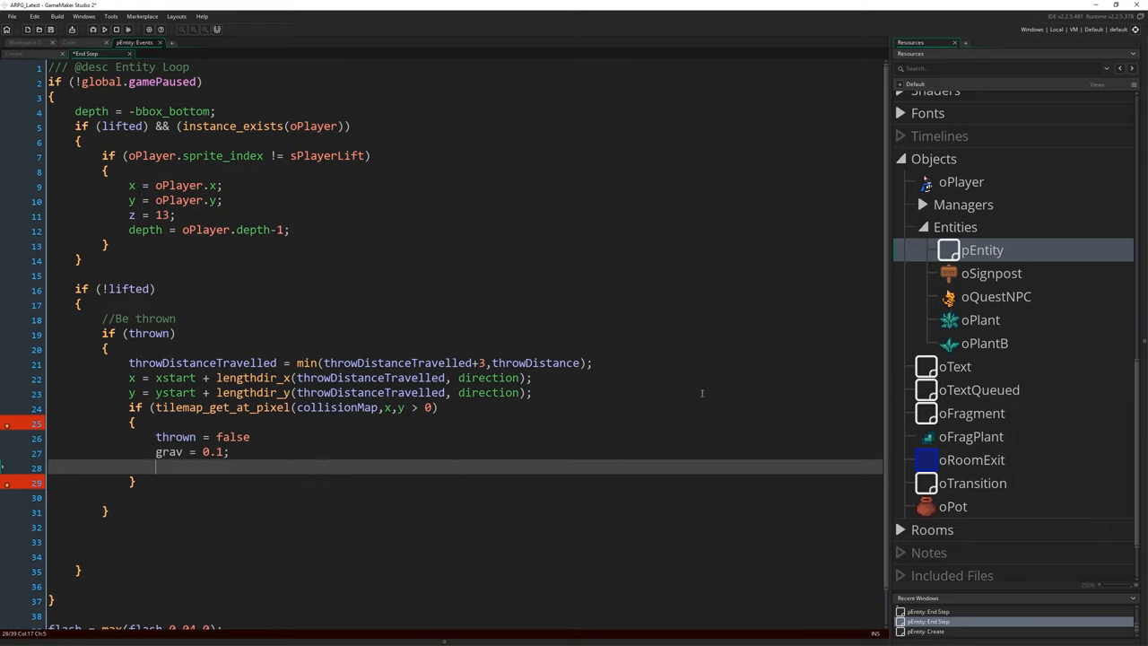
mouse_move(494, 267)
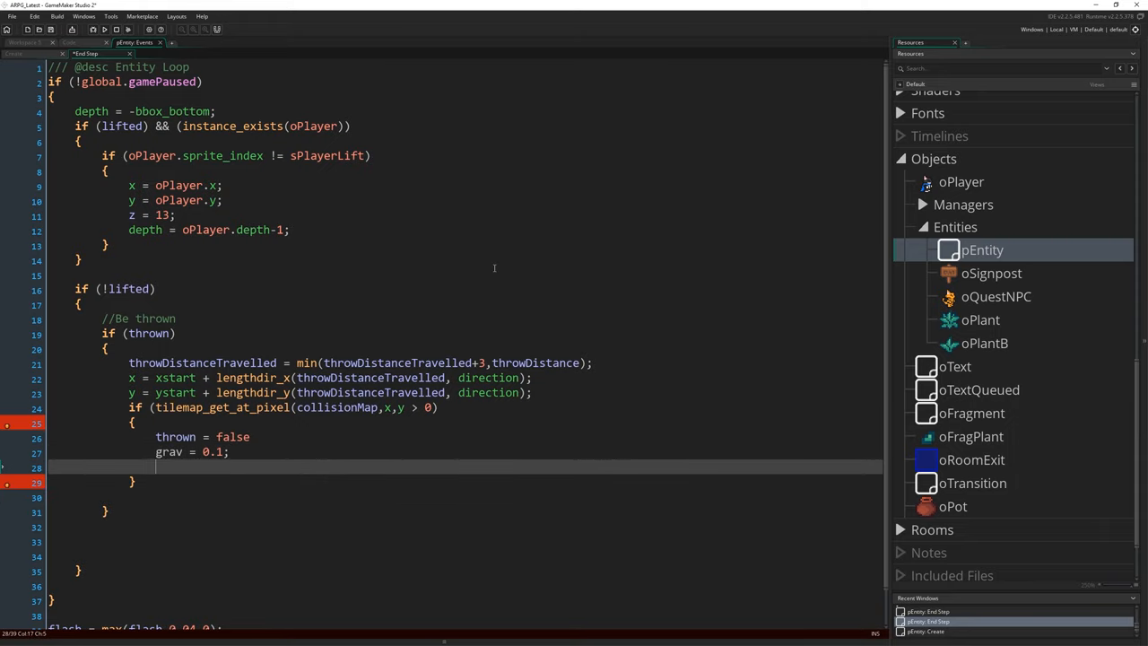
mouse_move(506, 462)
text())
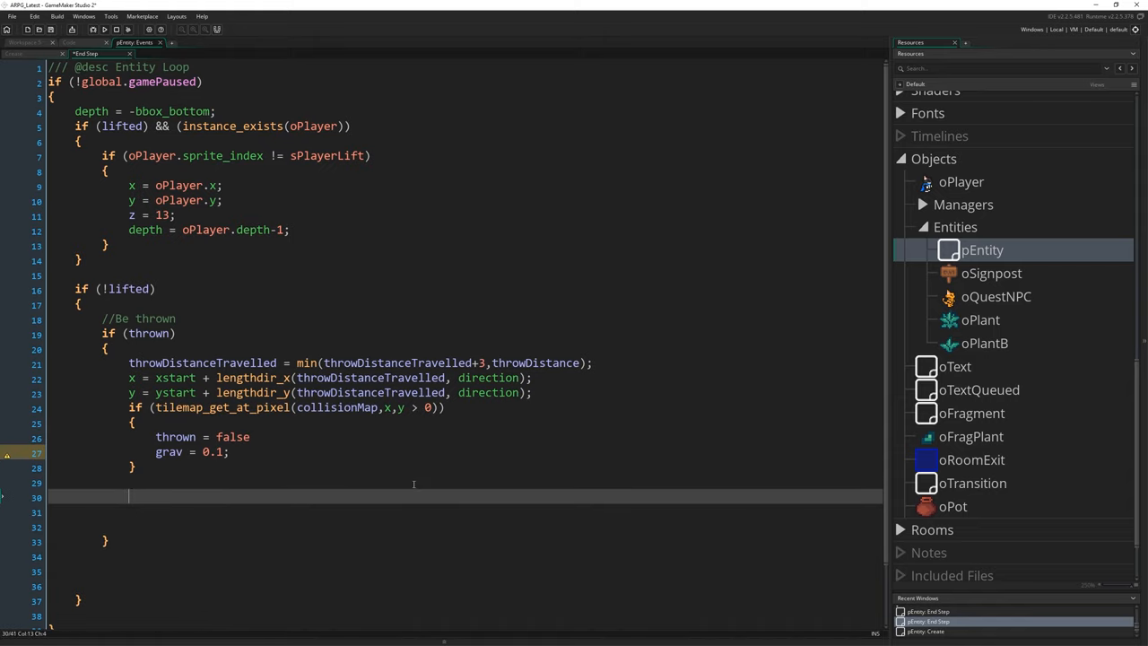
text(throwP)
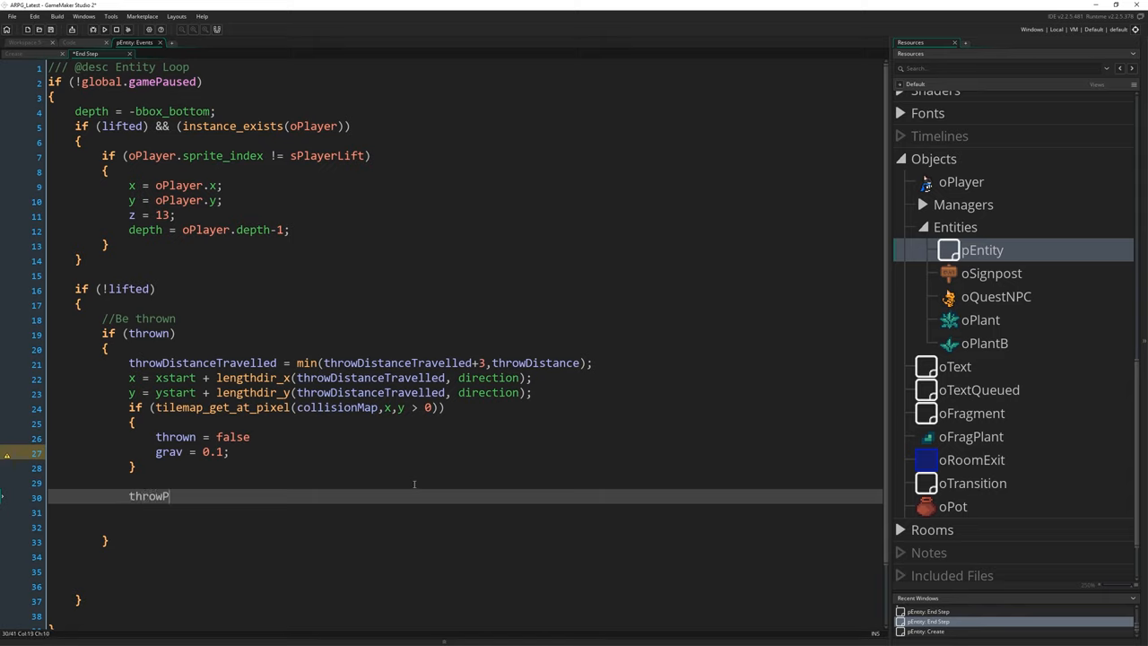
text(ercent = throwS)
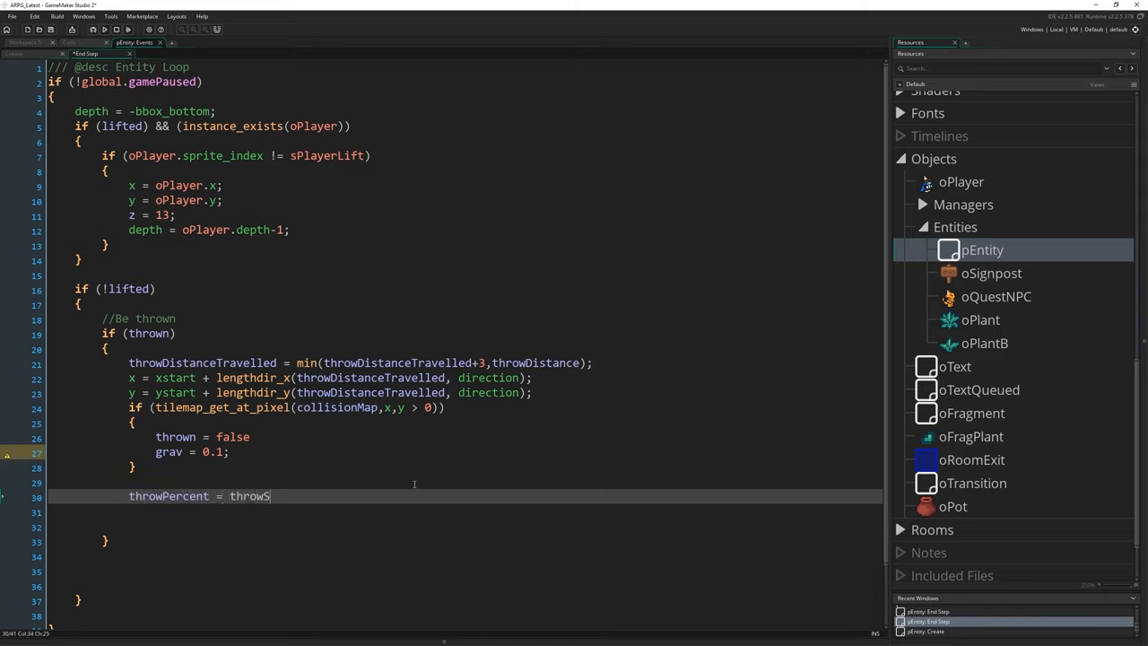
text(tartPercent +)
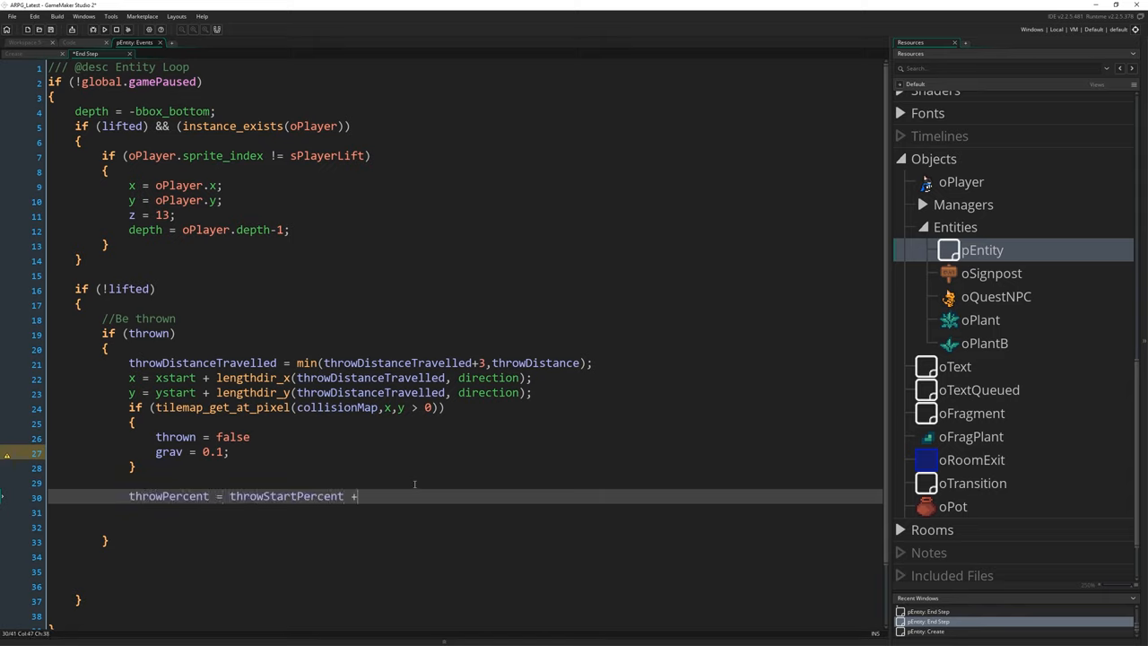
text(lerp()
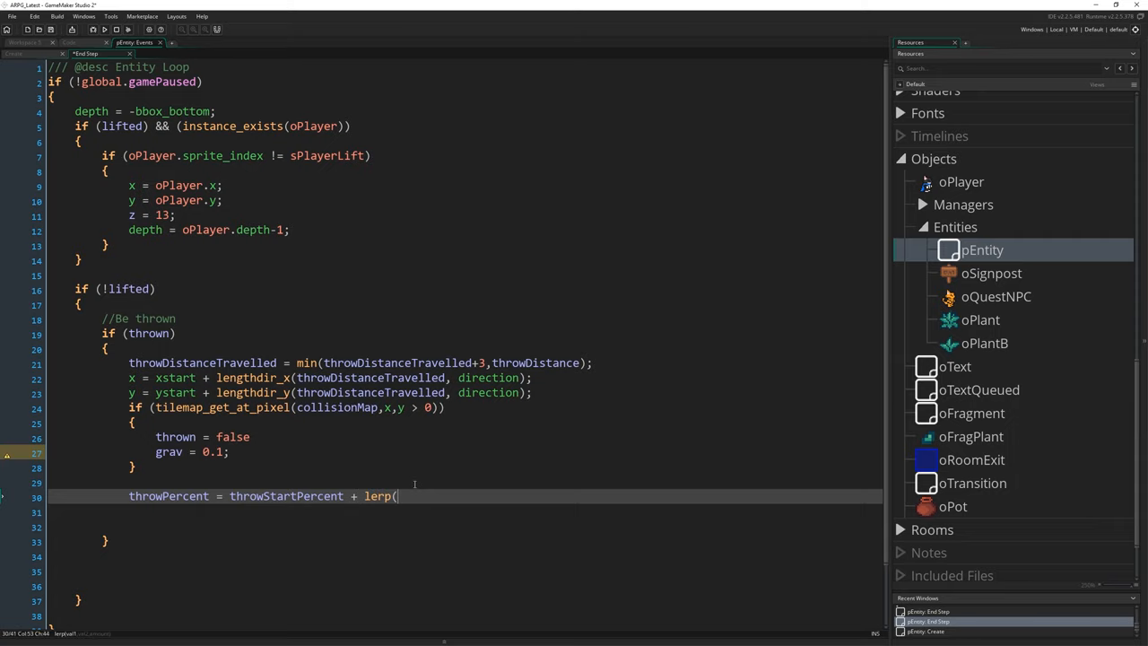
text(0,)
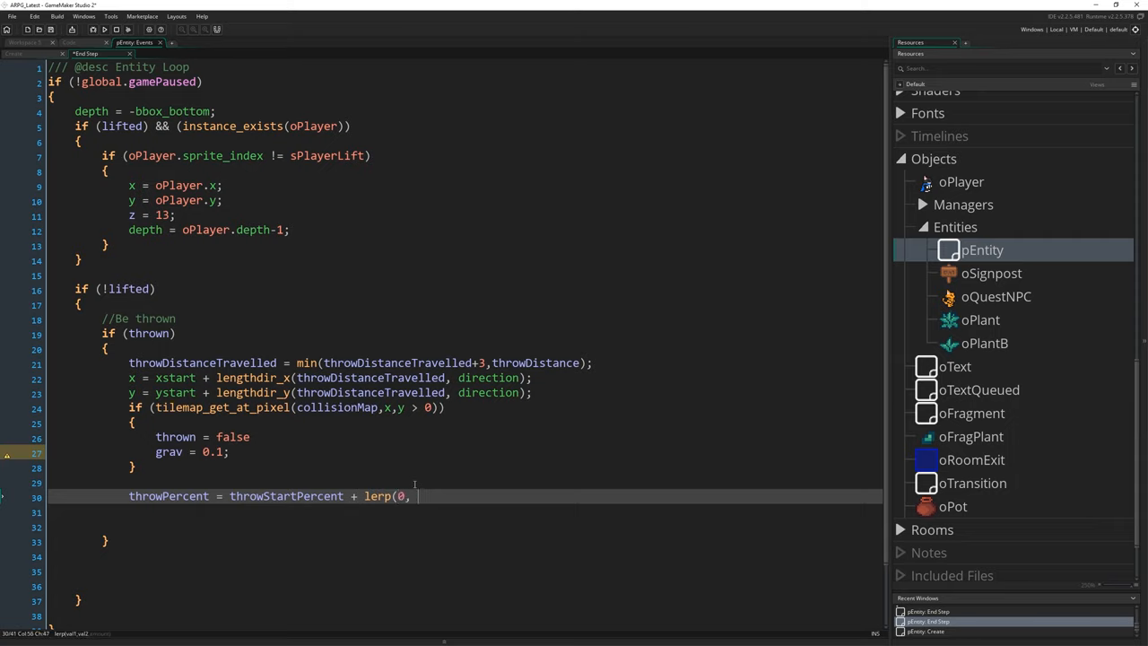
text(1 - t)
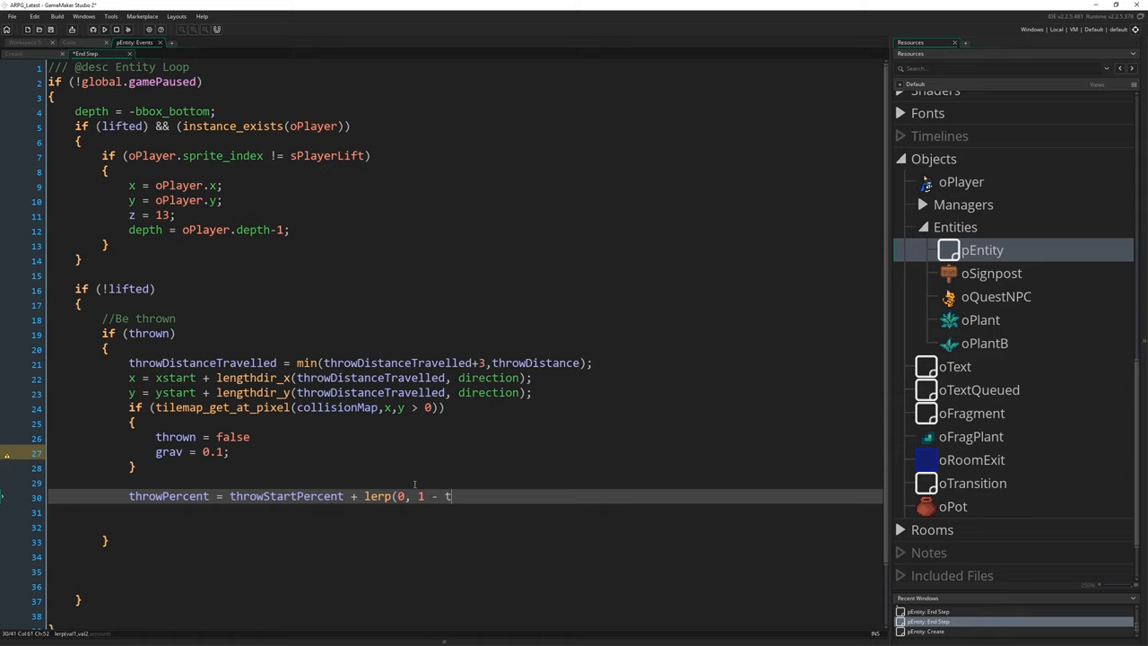
text(hrowStartPer)
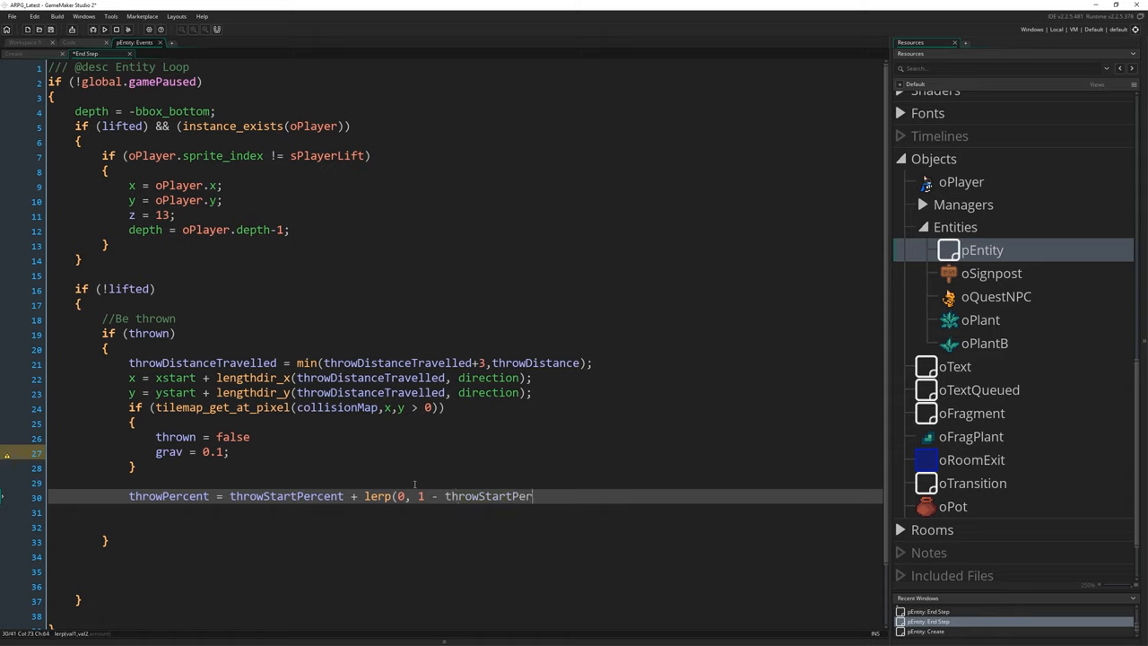
text(cent)
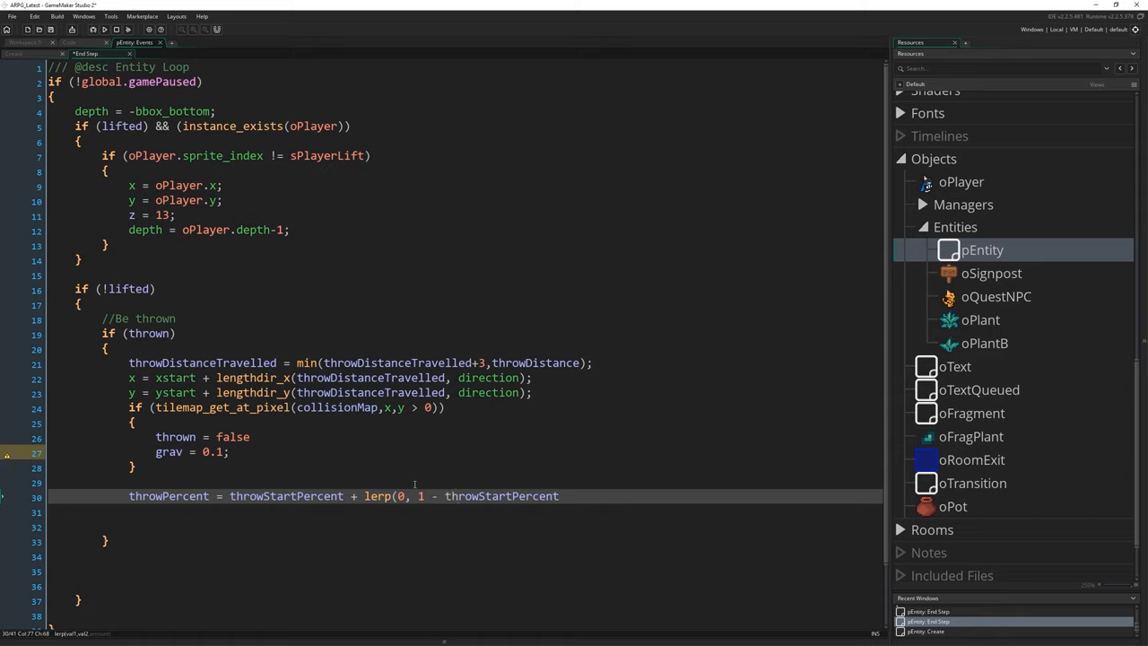
text(, thr)
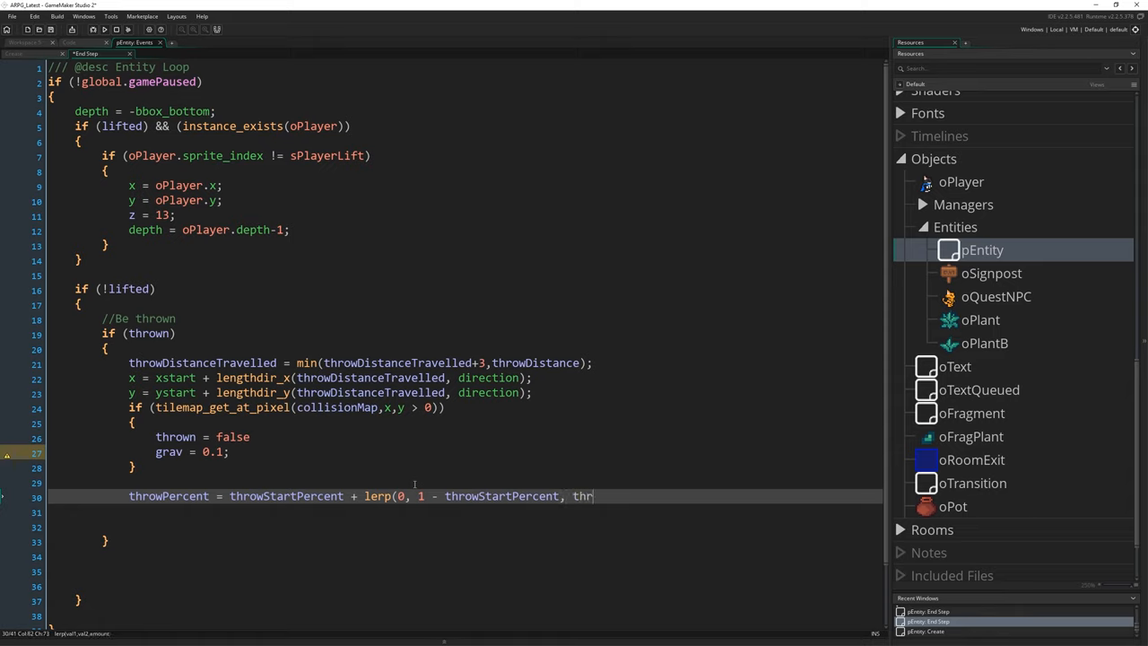
text(owDistanceTravelled /)
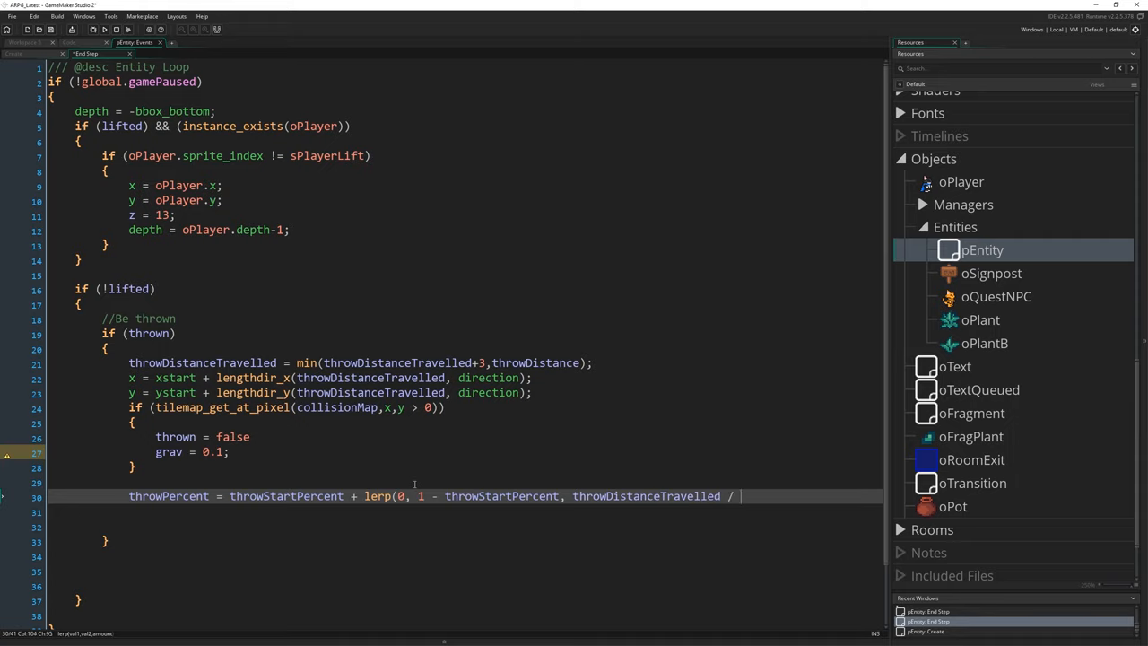
text(throwDistanc)
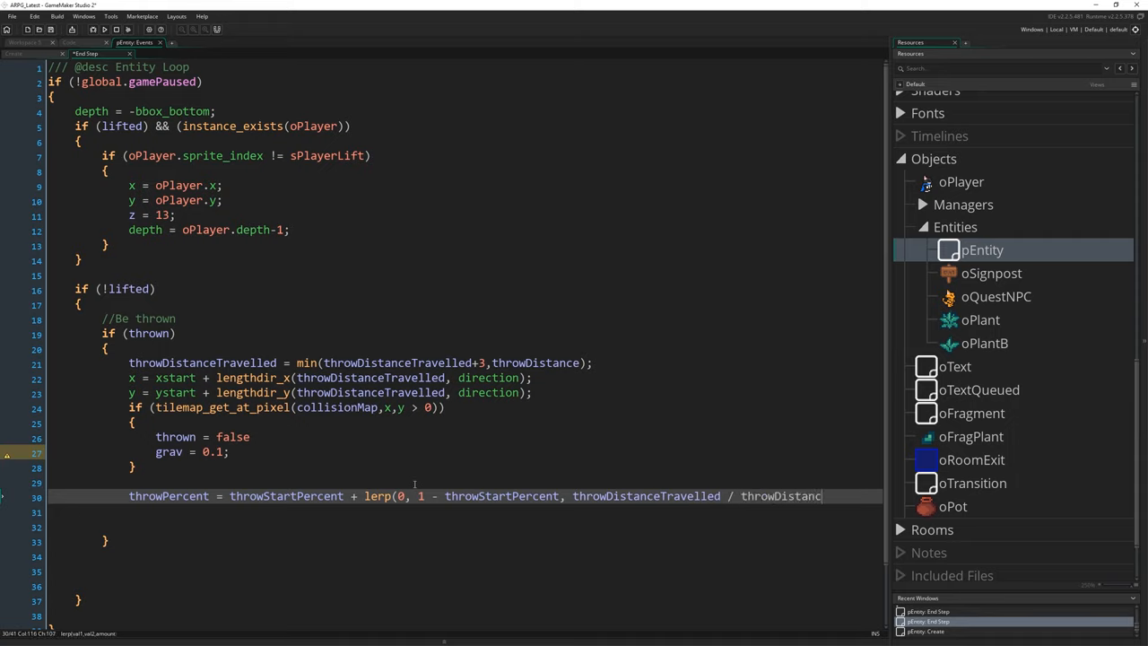
text(e);)
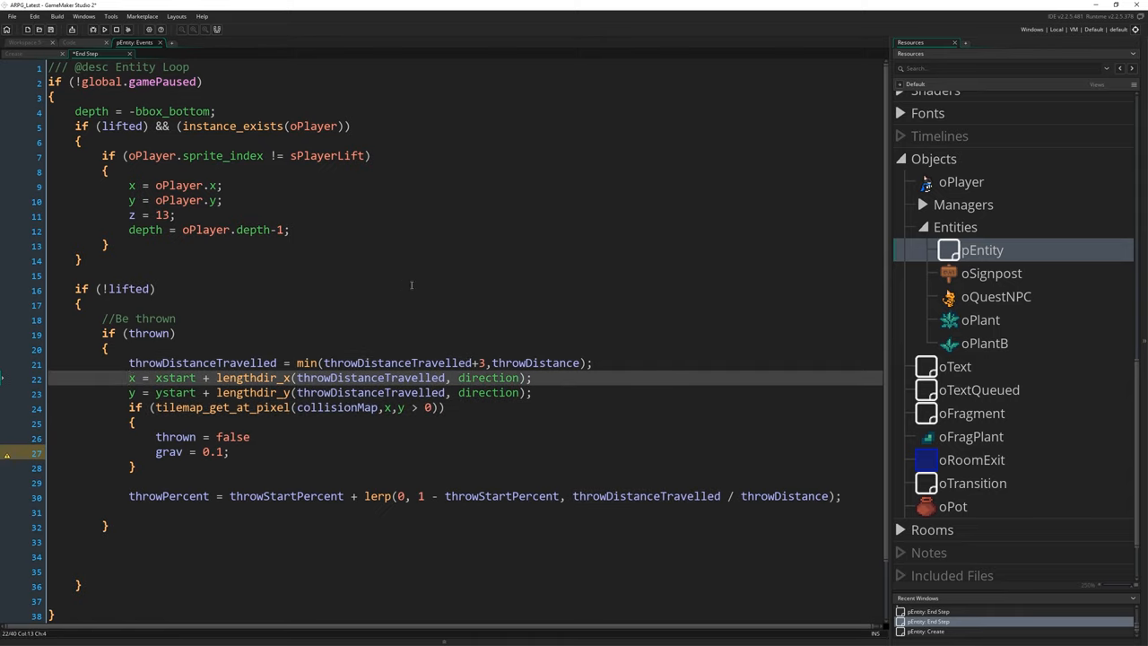
mouse_move(245, 283)
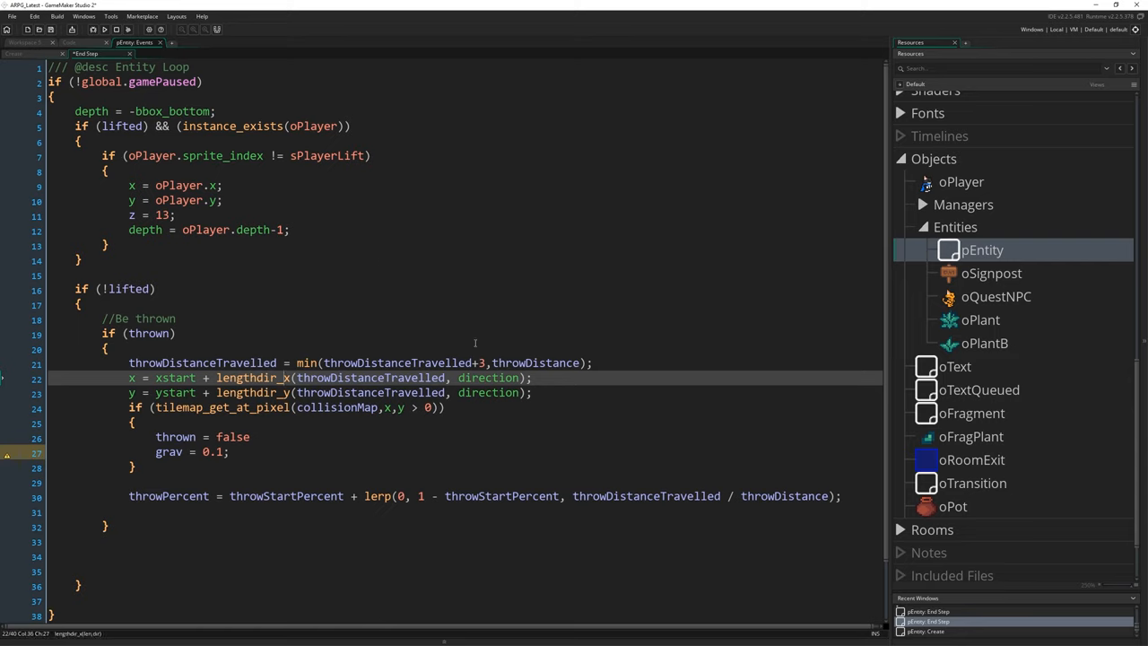
mouse_move(408, 325)
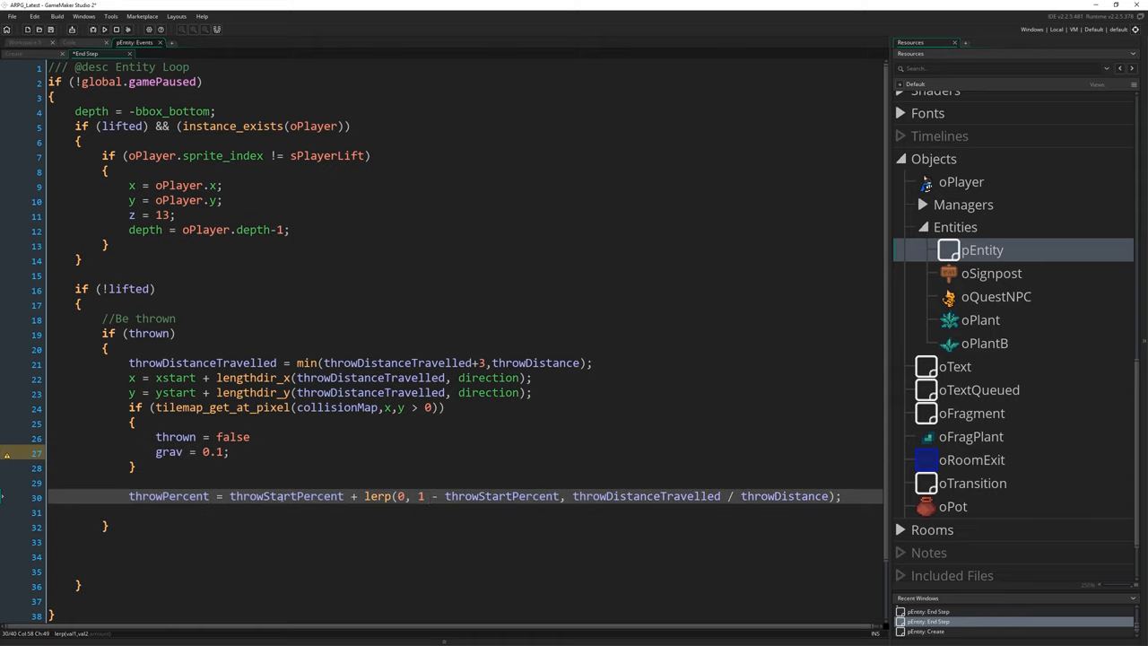
double_click(286, 496)
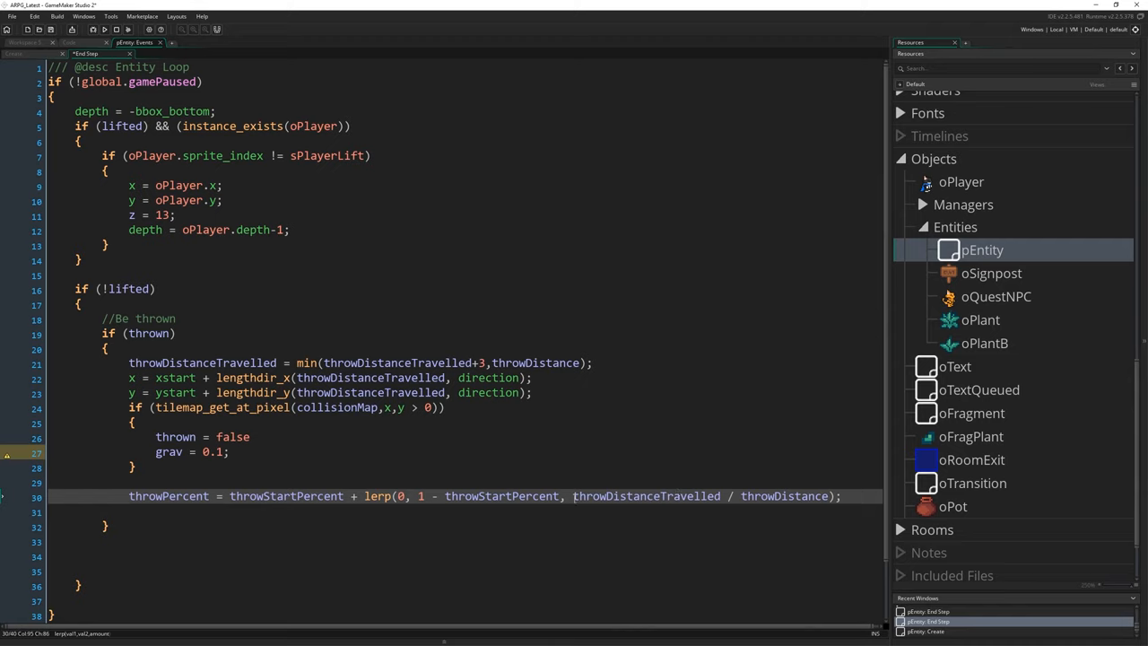
drag(574, 496, 828, 496)
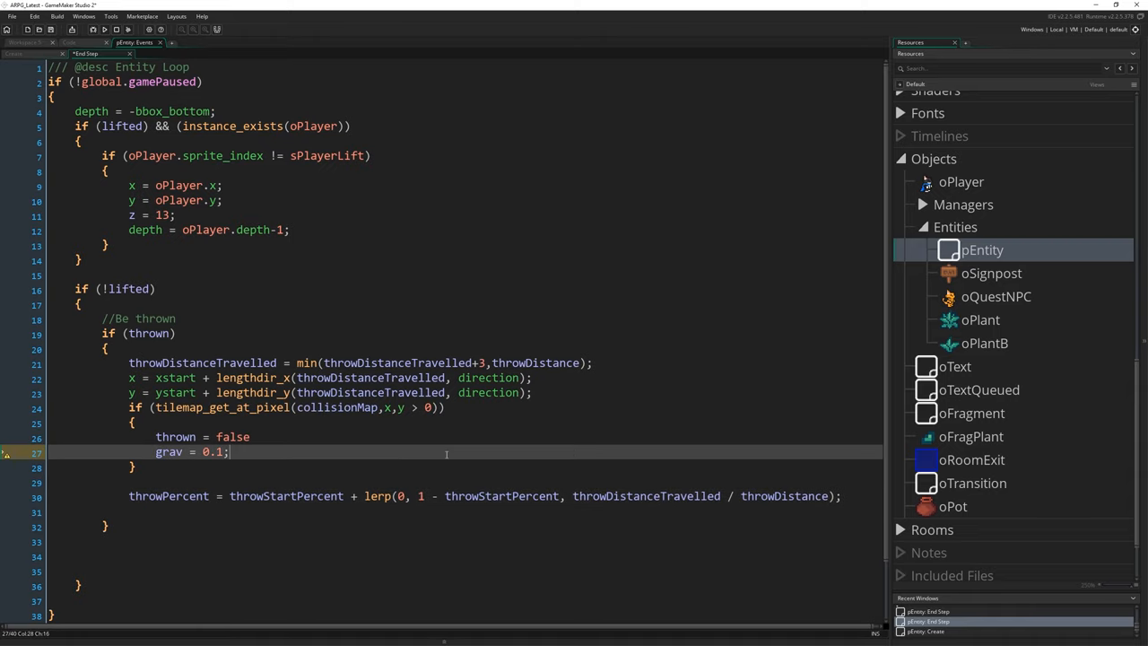
click(402, 496)
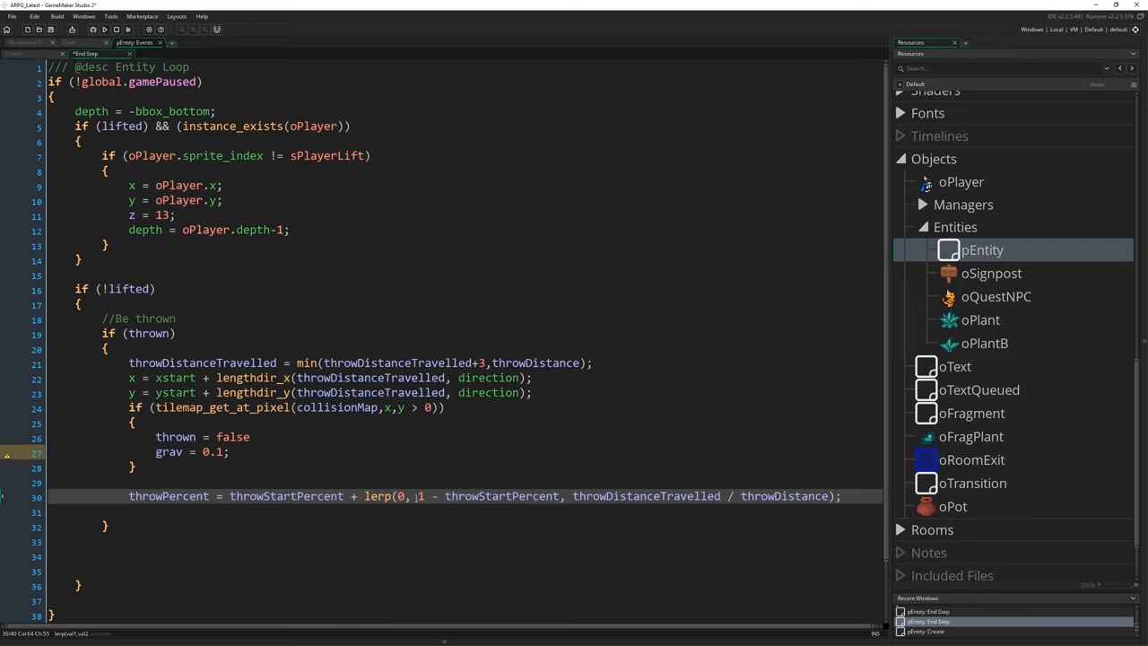
drag(418, 496, 560, 496)
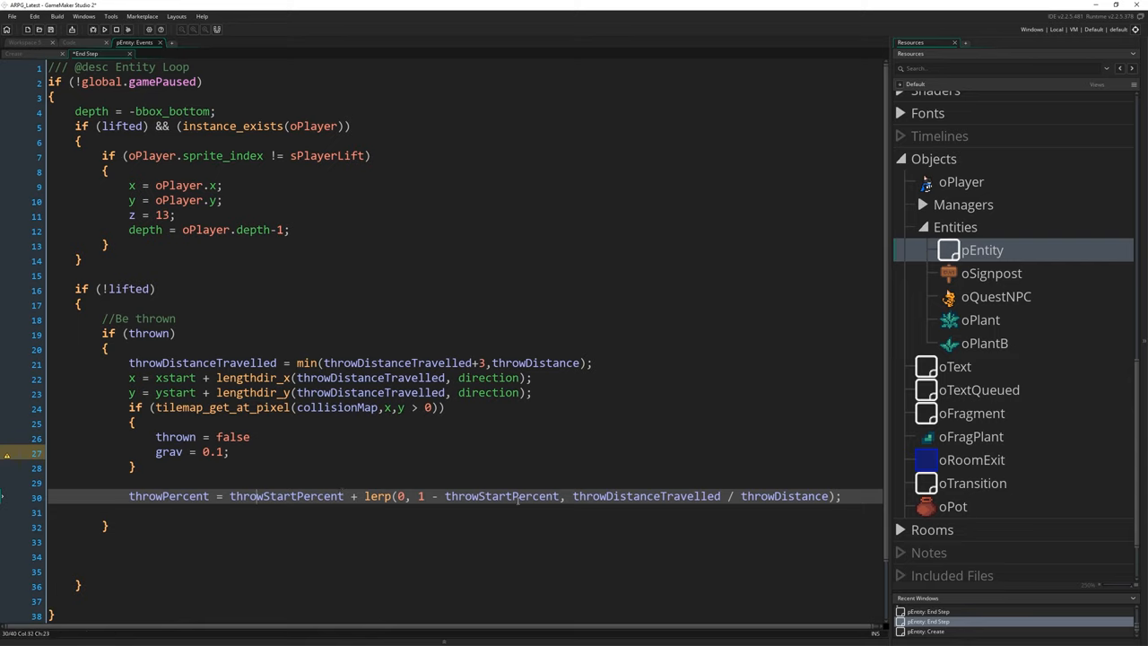
double_click(286, 496)
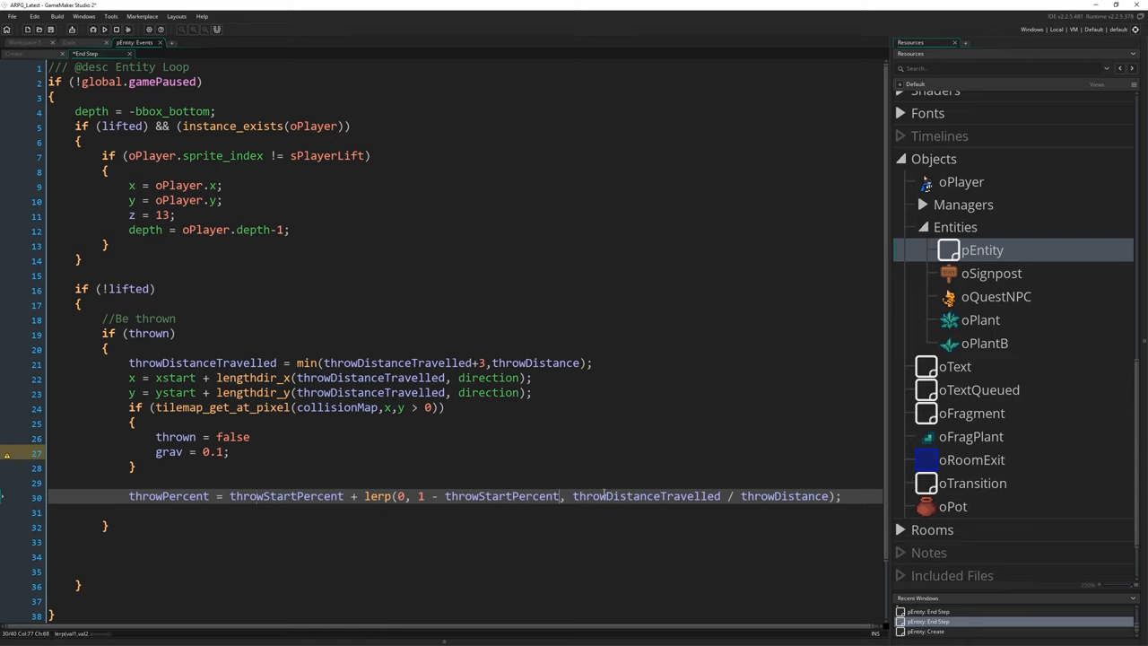
double_click(646, 496)
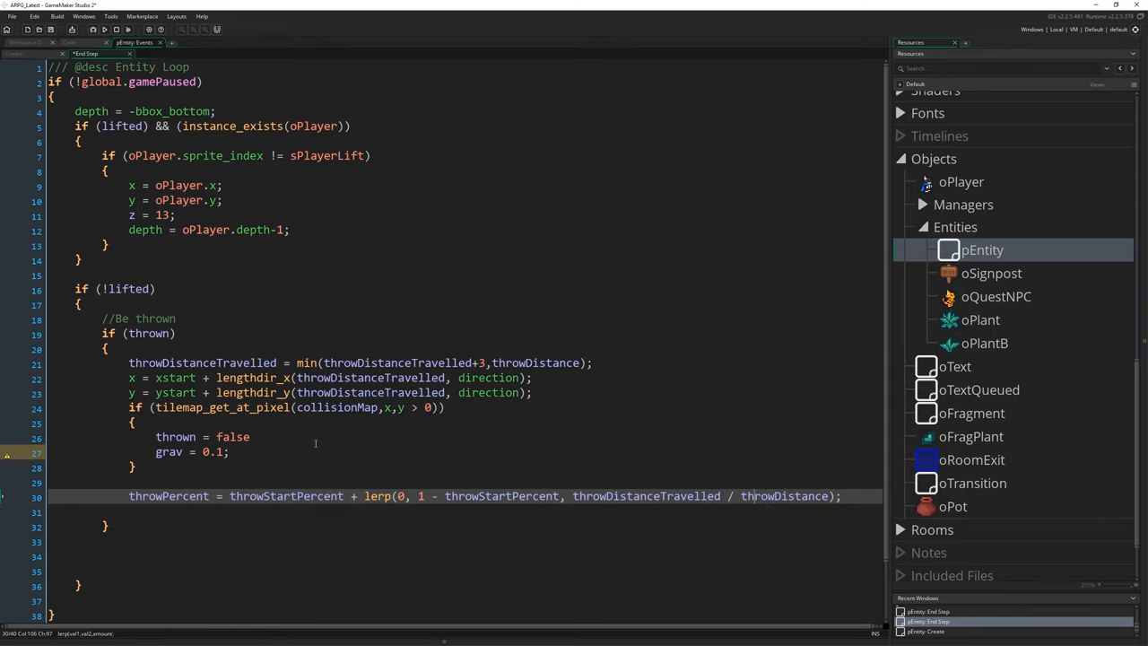
drag(574, 496, 840, 496)
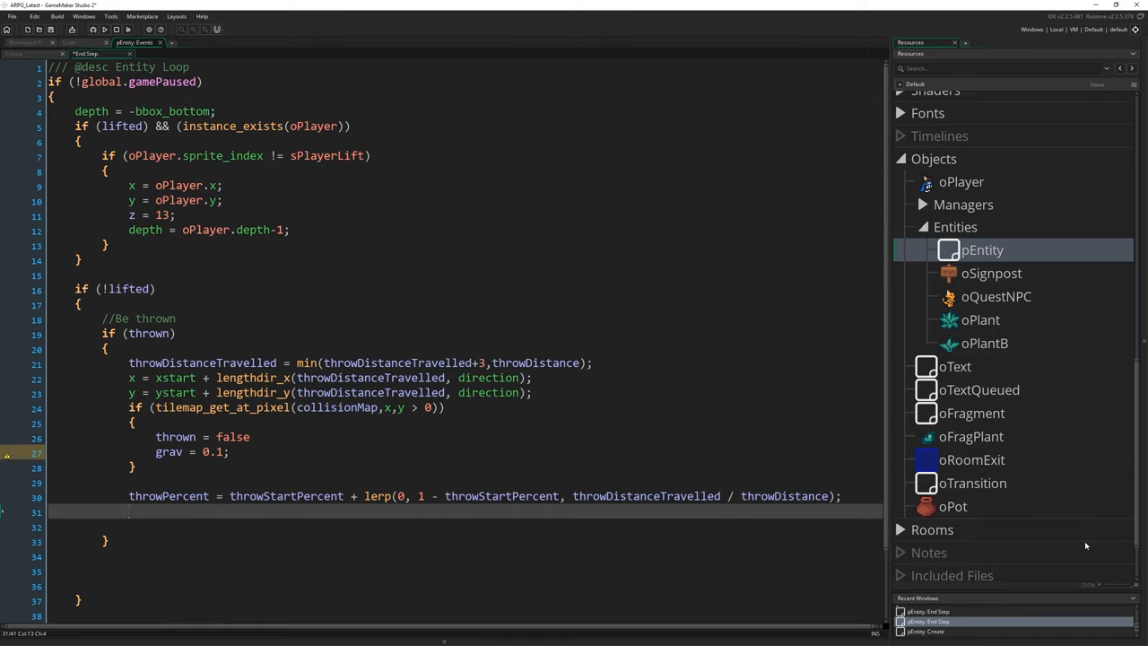
- Add z = throwPeakHeight * sin(throwpercent * pi); below the throwPercent line
text(z)
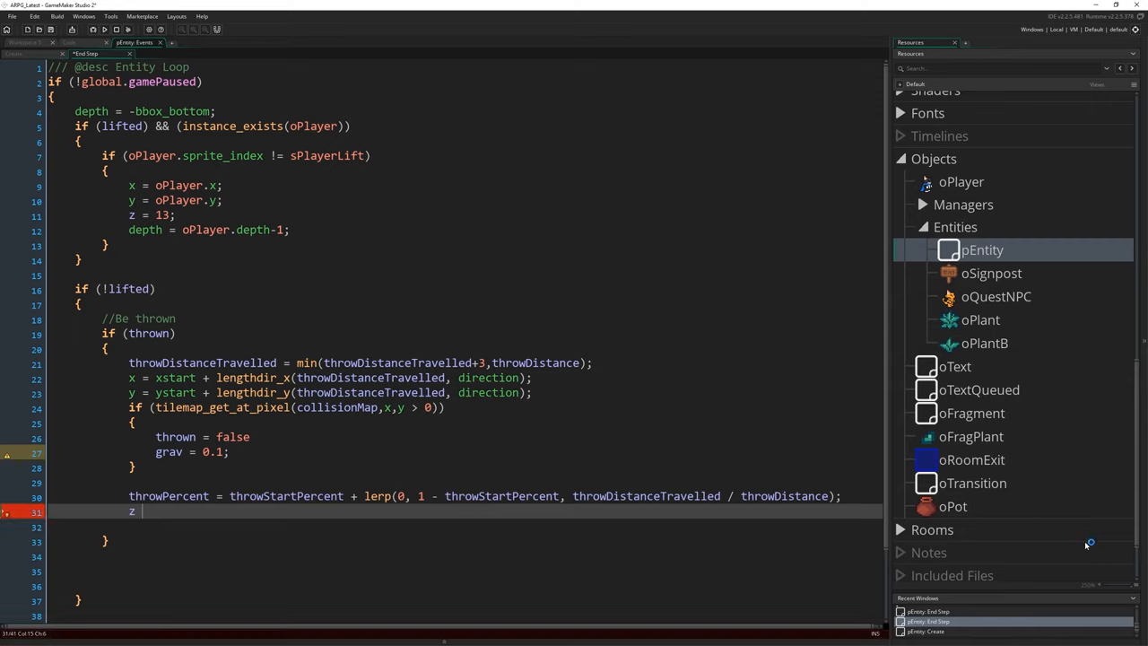
text(= throw)
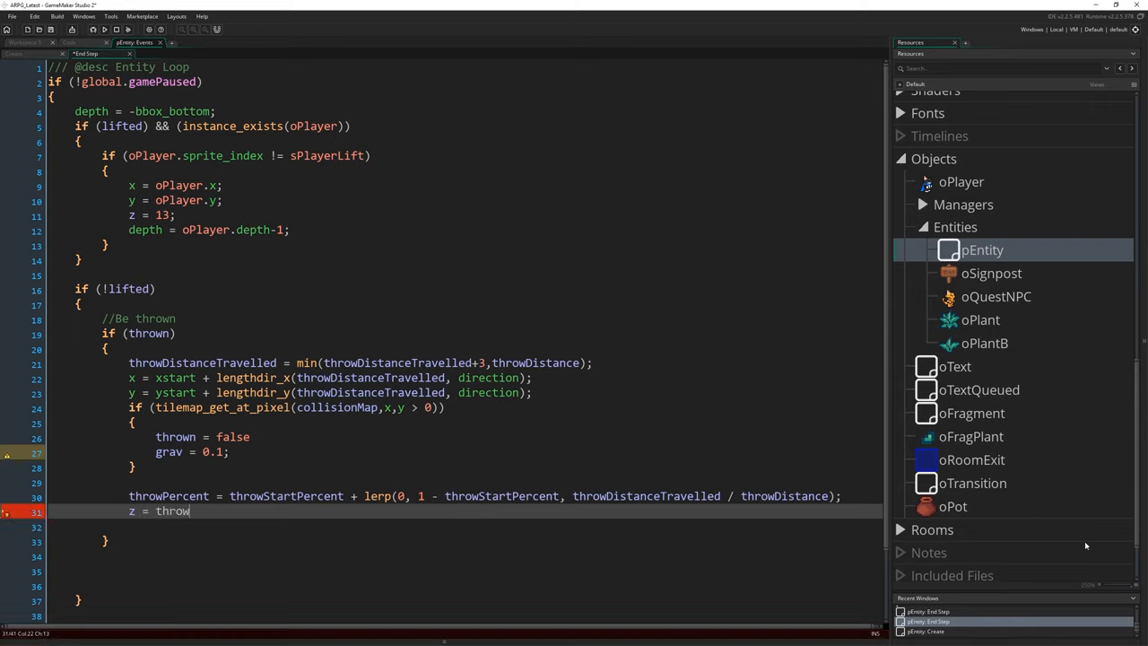
text(PeakHeight *)
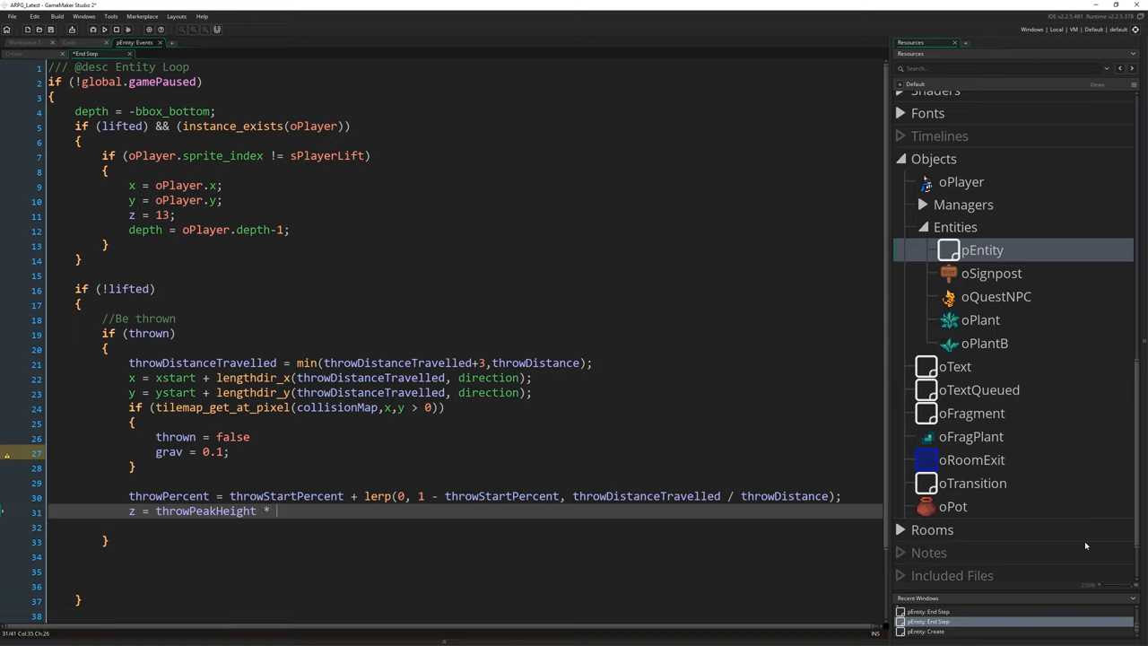
text(sin)
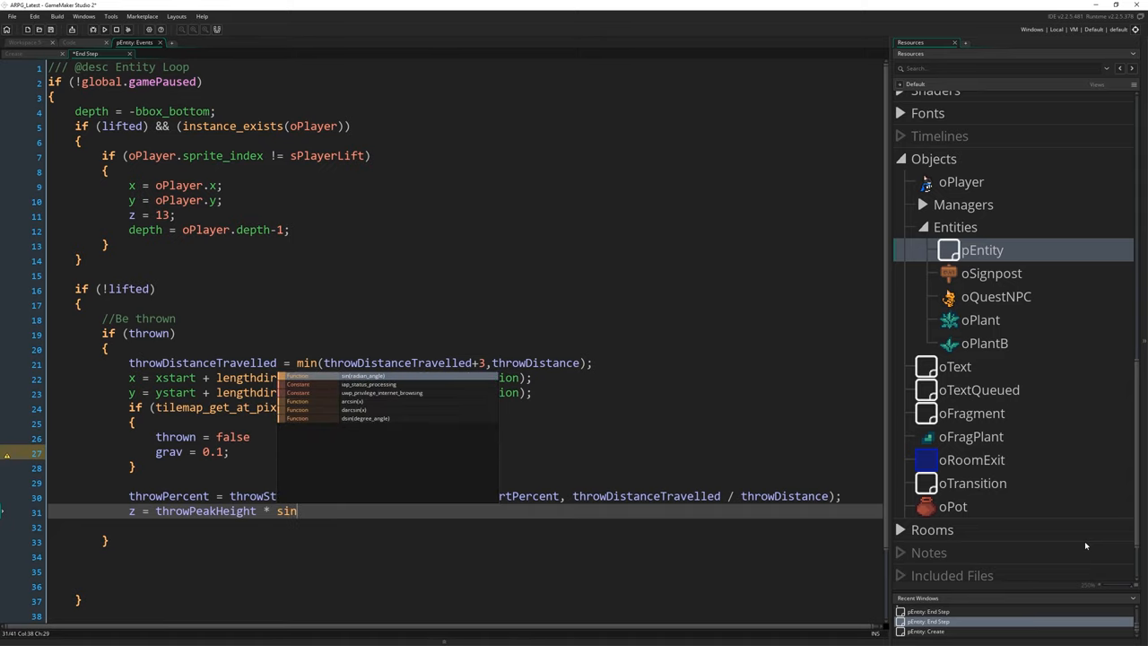
text(throw)
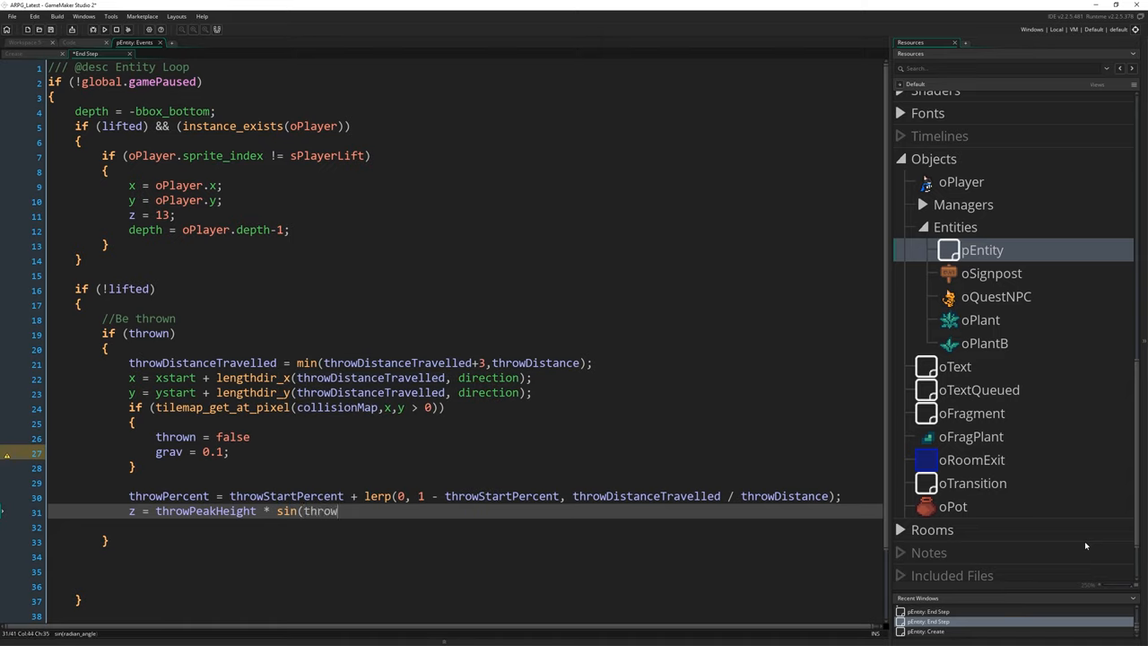
text(percent *)
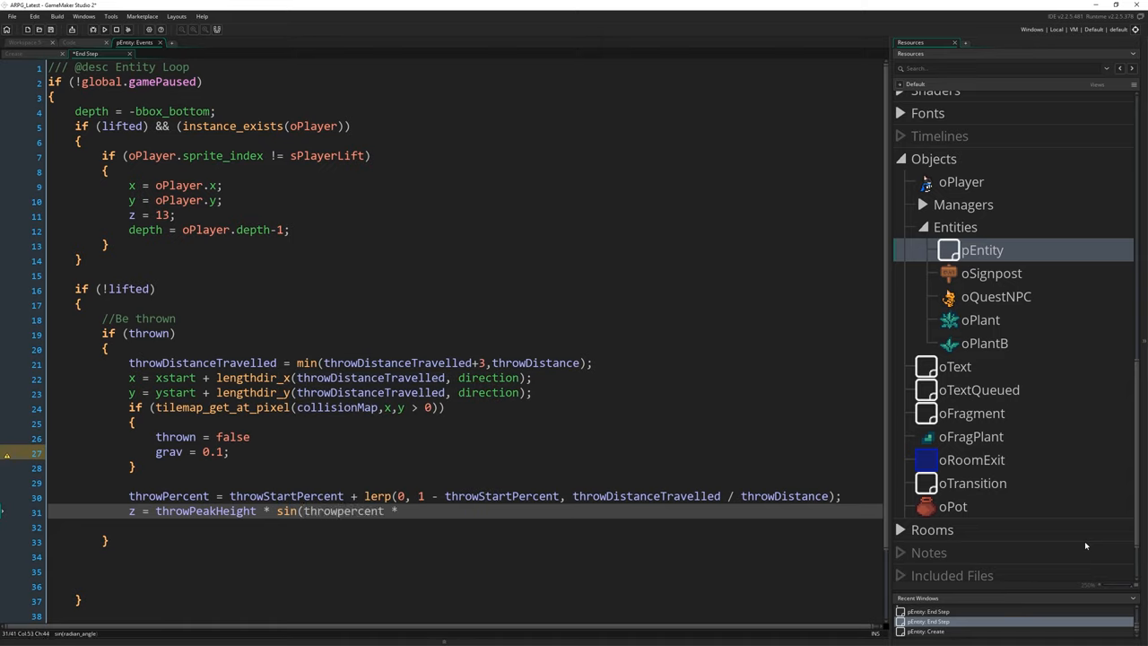
text(pi);)
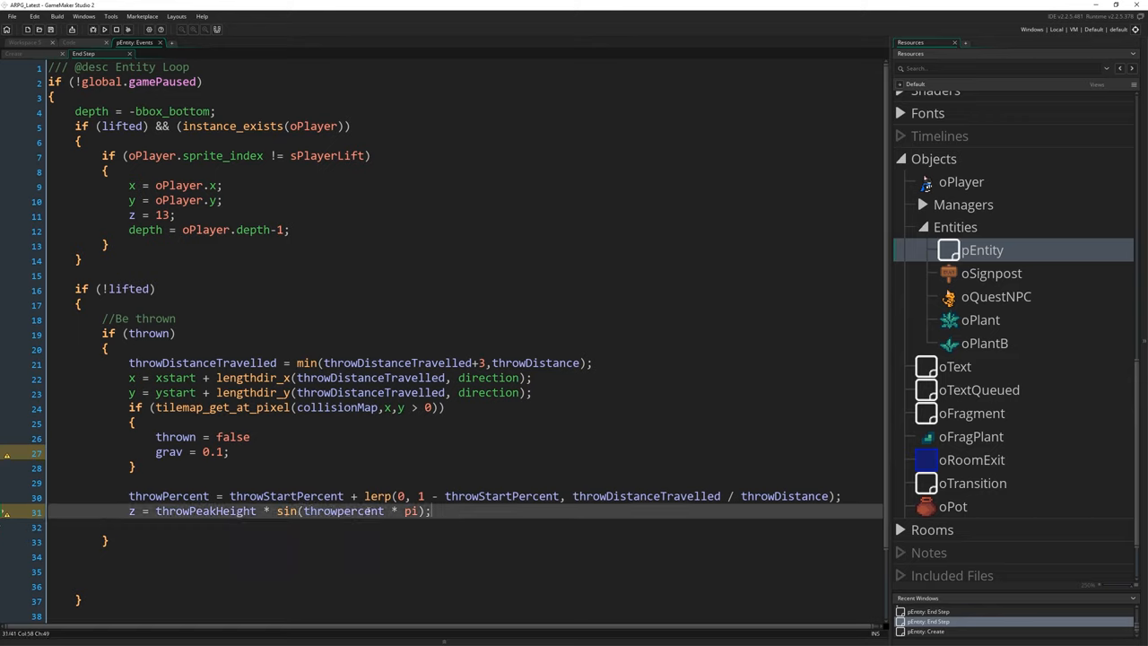
double_click(406, 510)
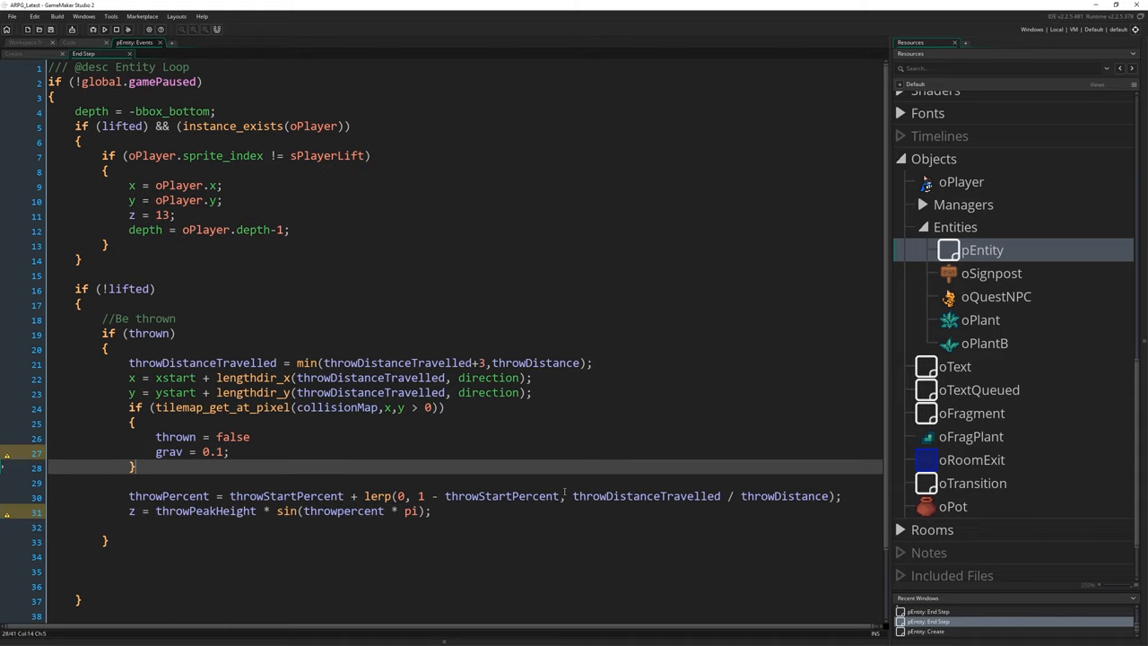
double_click(345, 512)
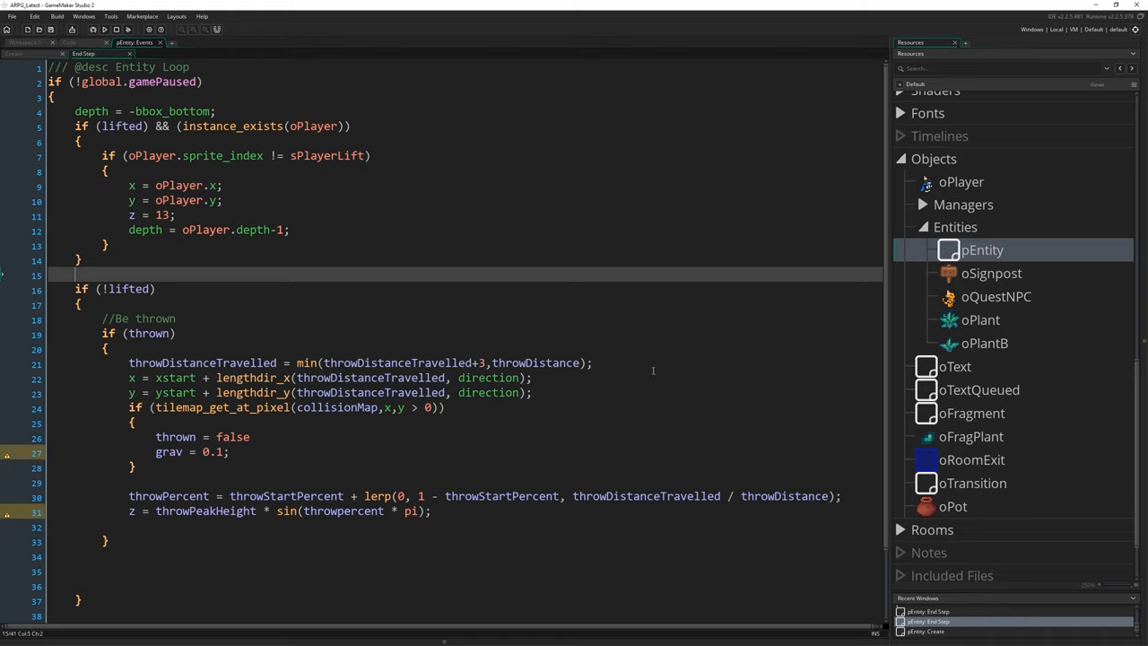
double_click(205, 511)
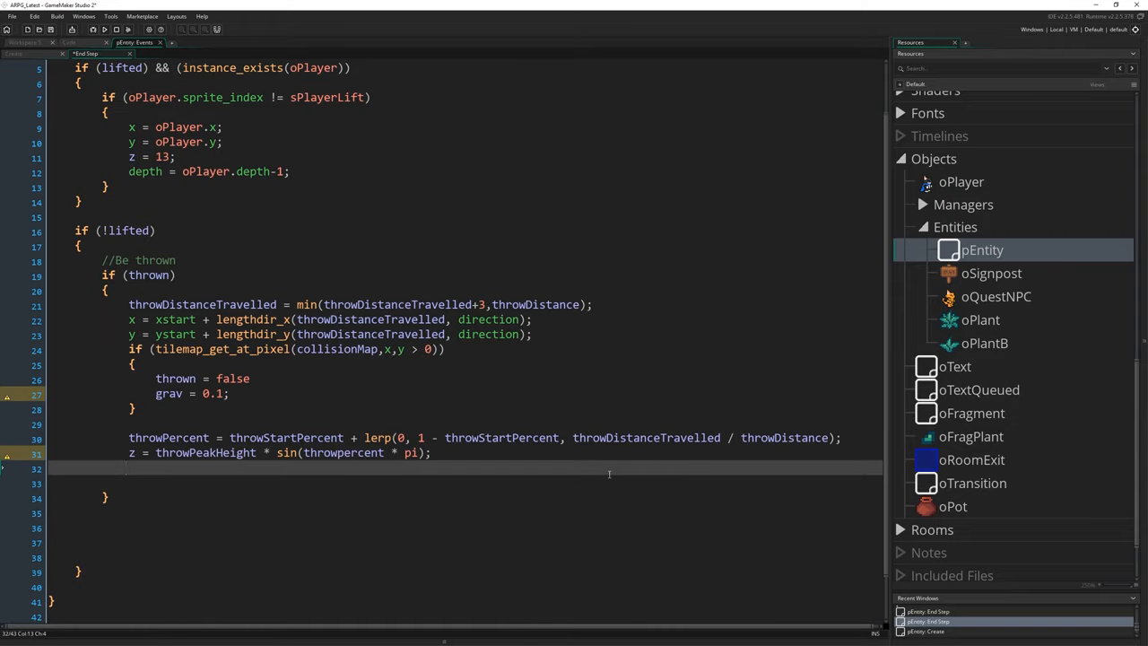
- End the throw when throwDistance equals throwDistanceTravelled, destroying breakable entities, and fix throwPercent
text(if (throwDistance == throwDistanceTravelled)
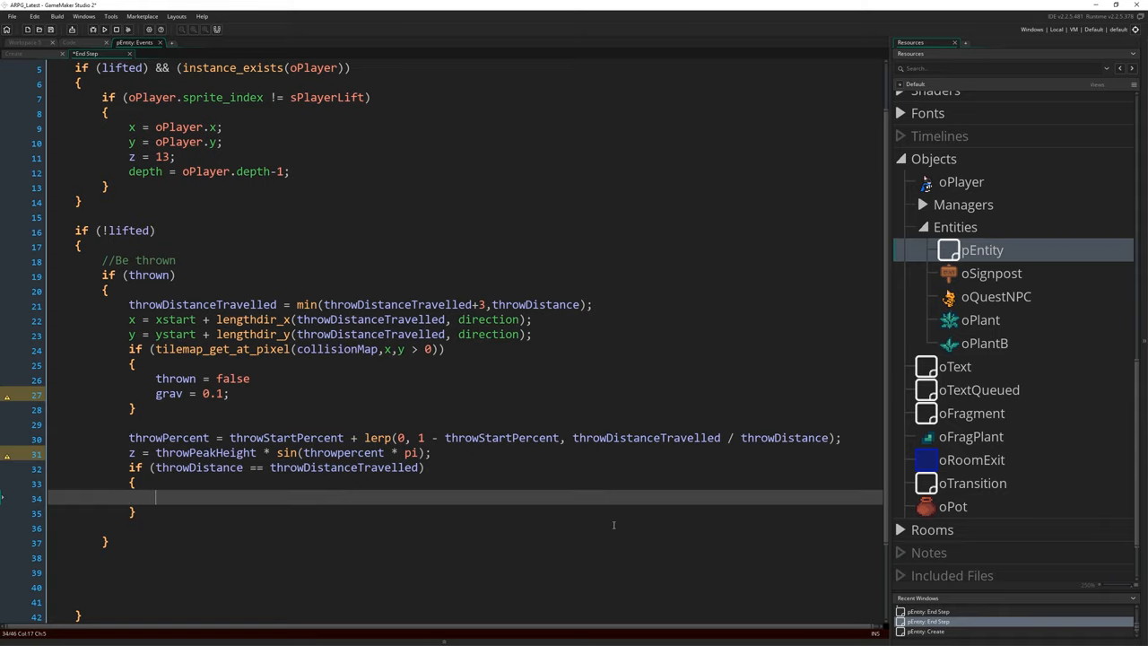
text(thrown = false;)
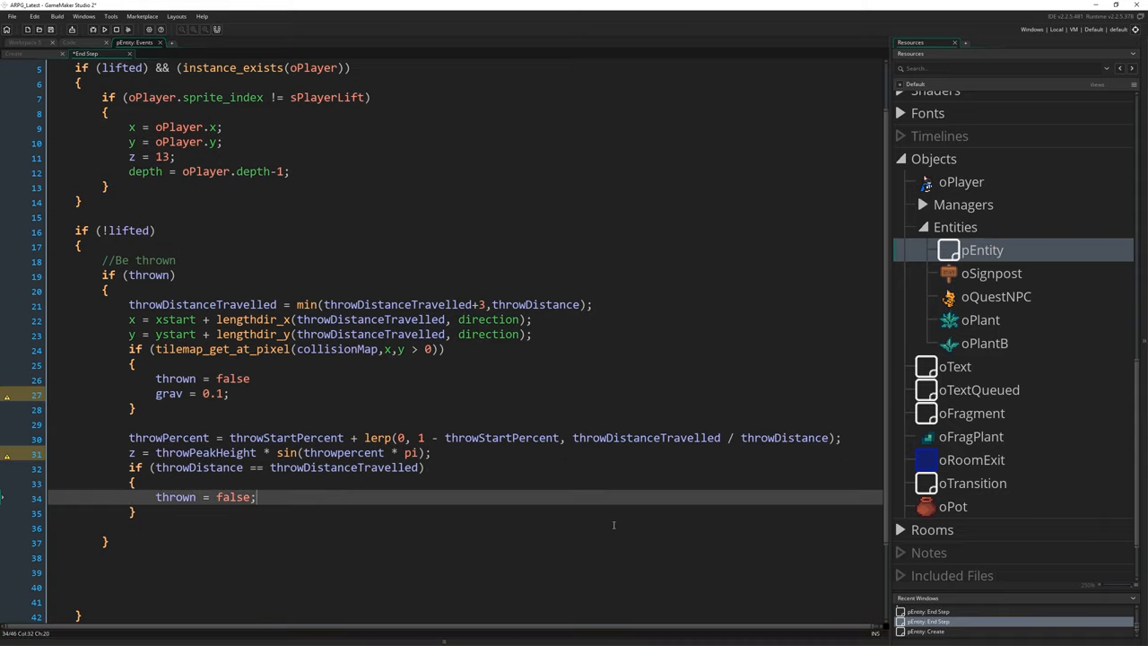
text(if (entityT)
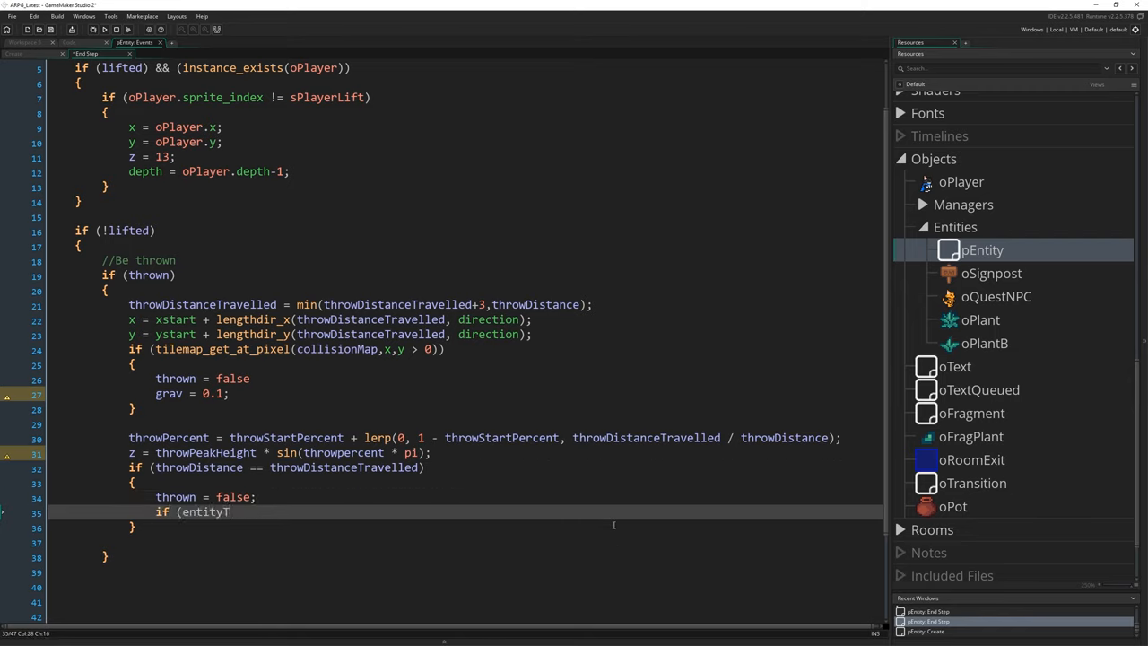
text(hrowBreak) instance_de)
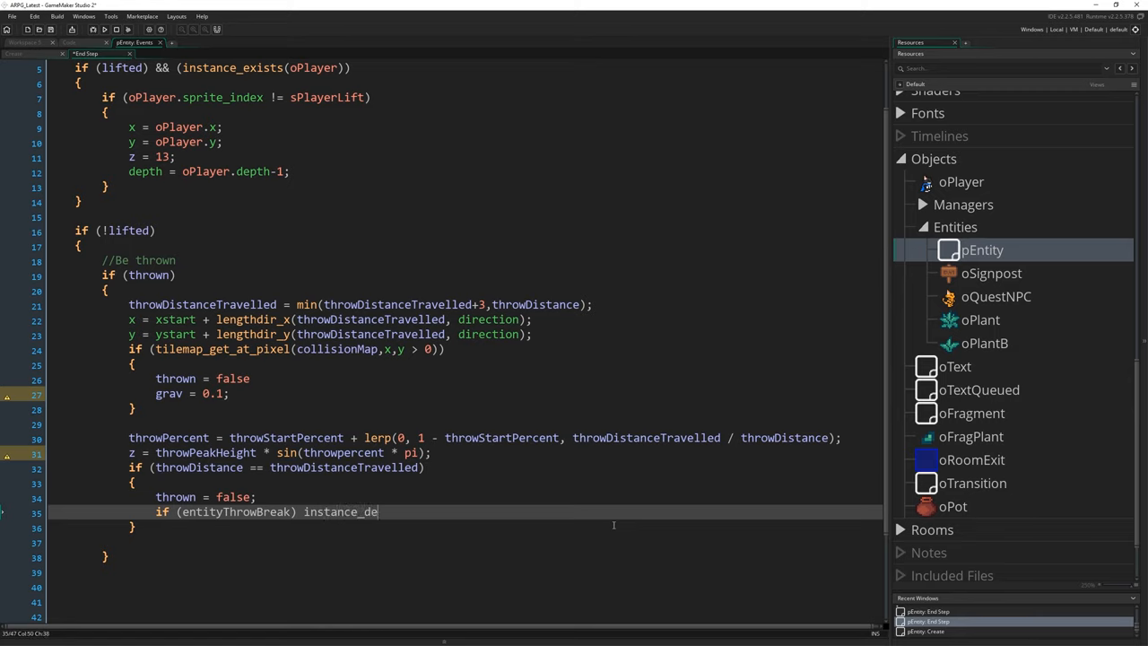
text(stroy();)
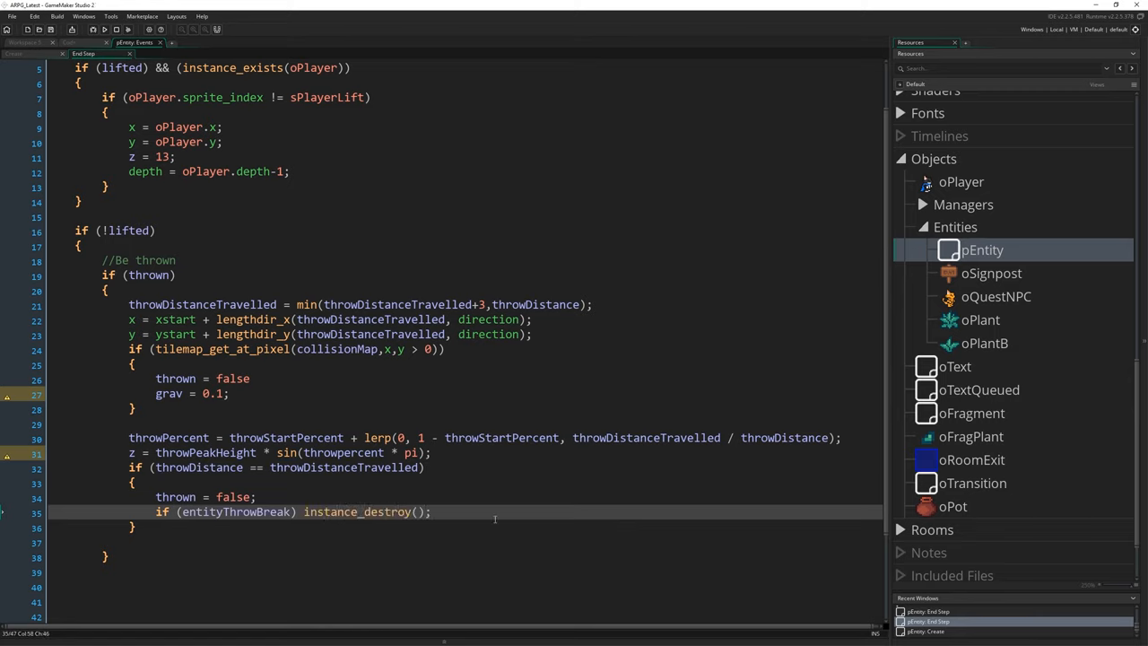
mouse_move(8, 456)
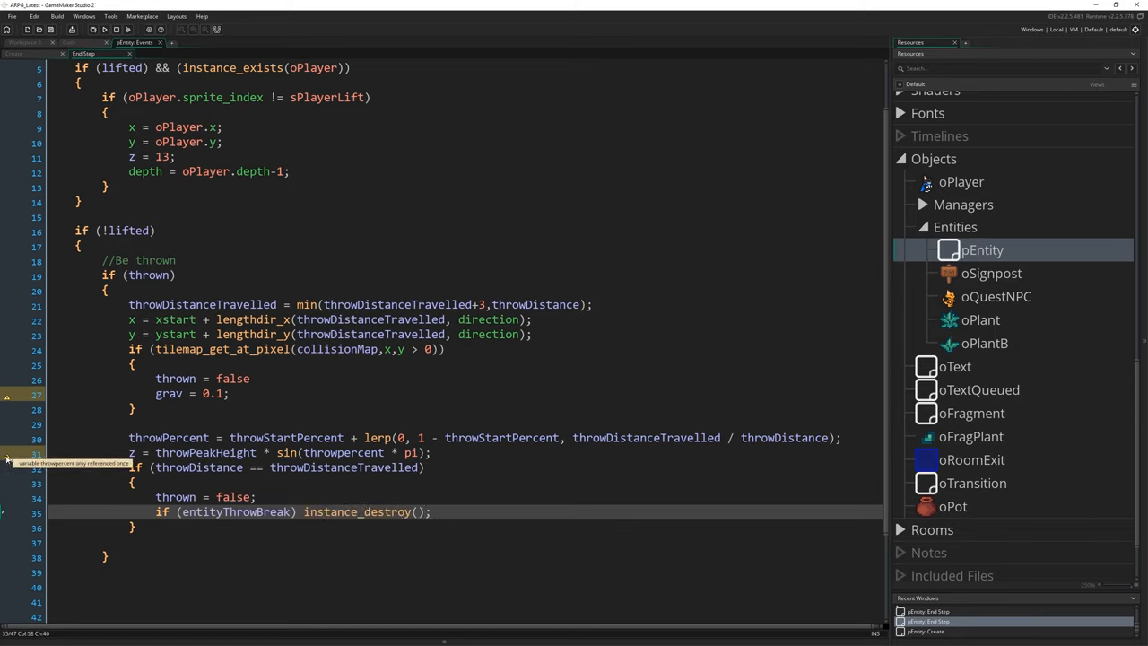
click(341, 453)
text(P)
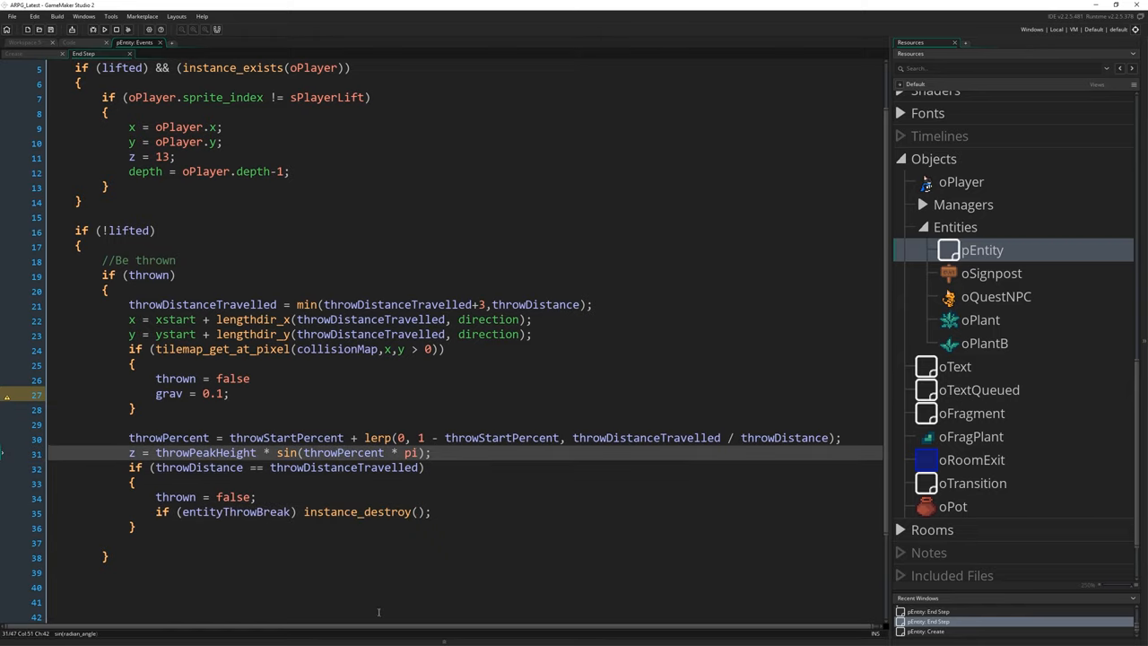
mouse_move(120, 393)
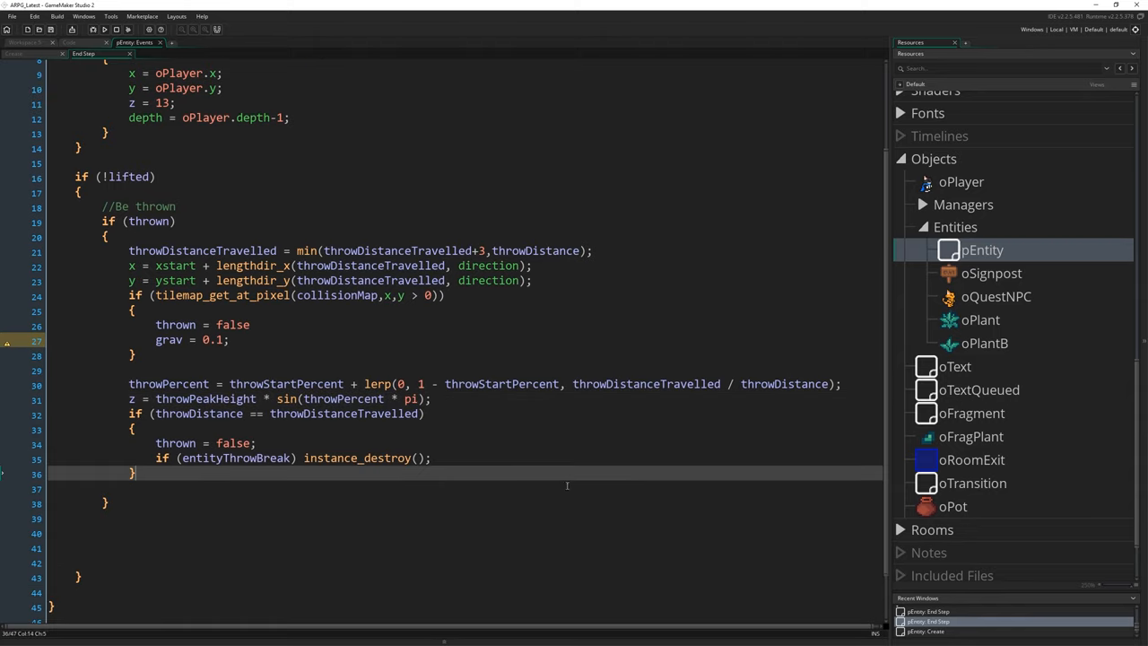
scroll(down, 3)
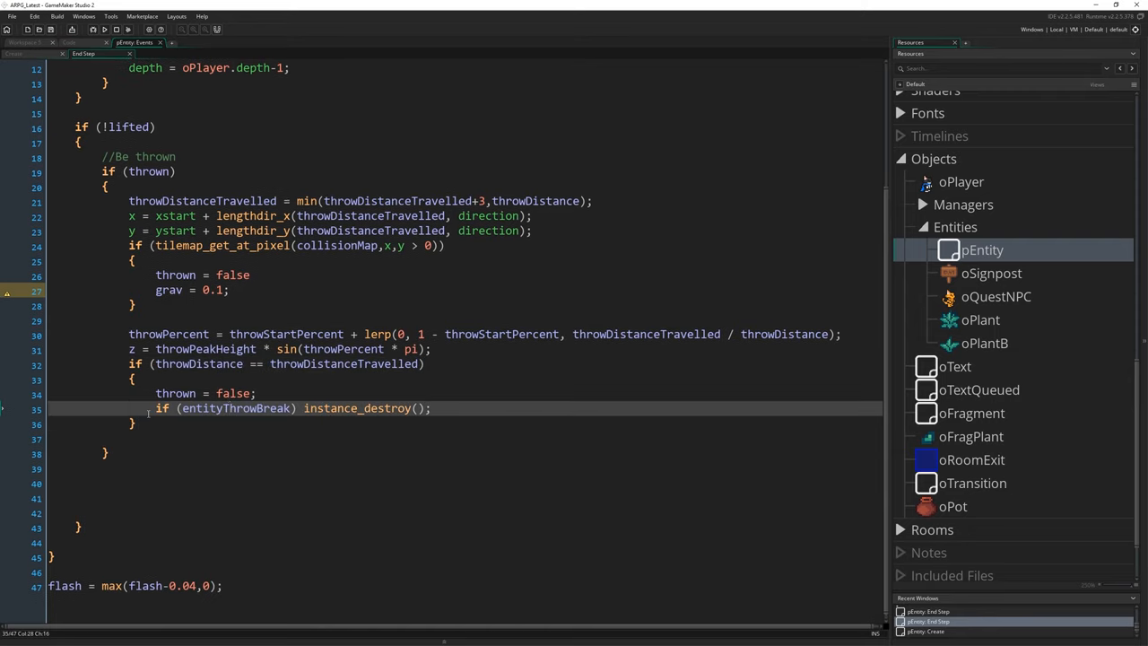
- Add an if (z > 0) fall branch with z = max(z - grav, 0) and grav += 0.1
double_click(237, 409)
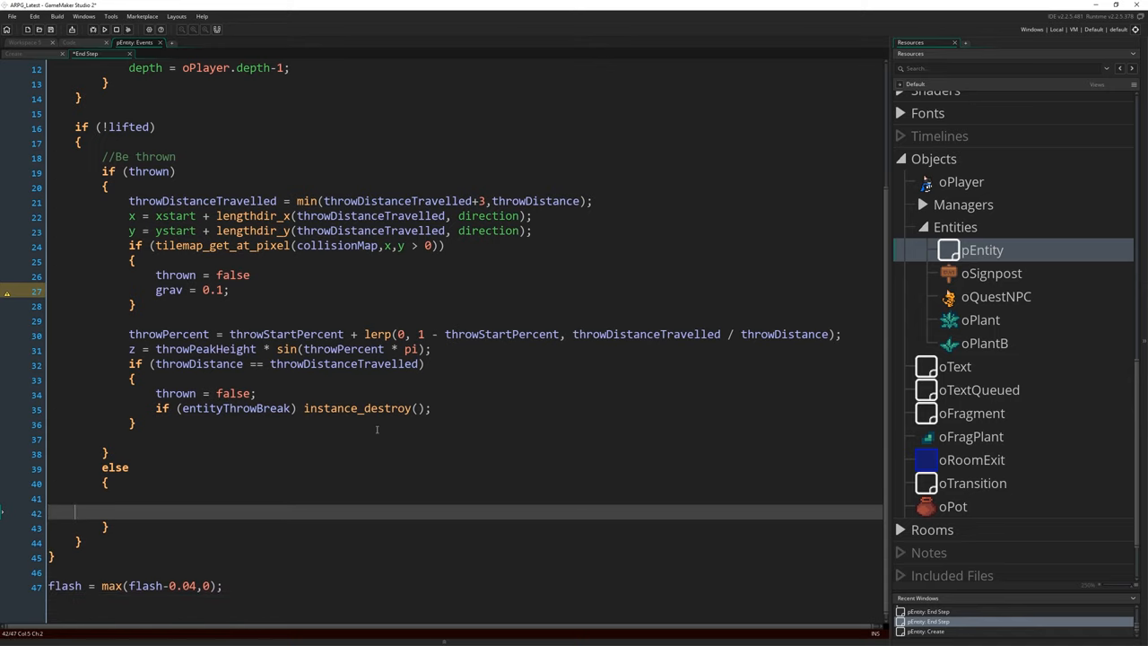
text(//F)
text(if (z)
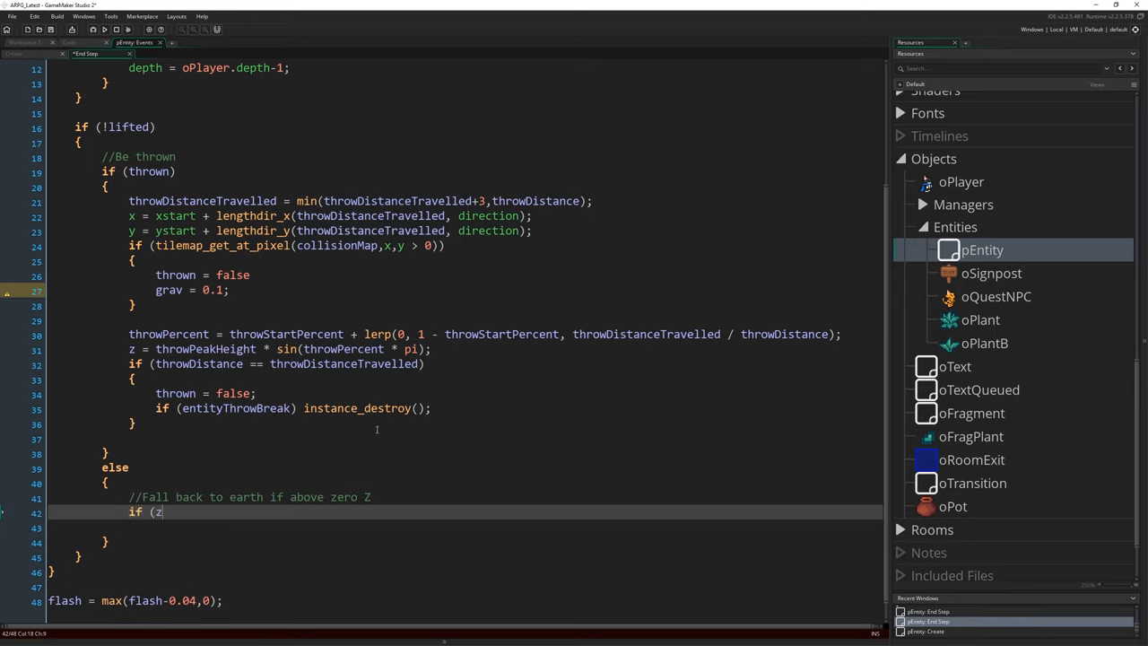
text(> 0))
text(})
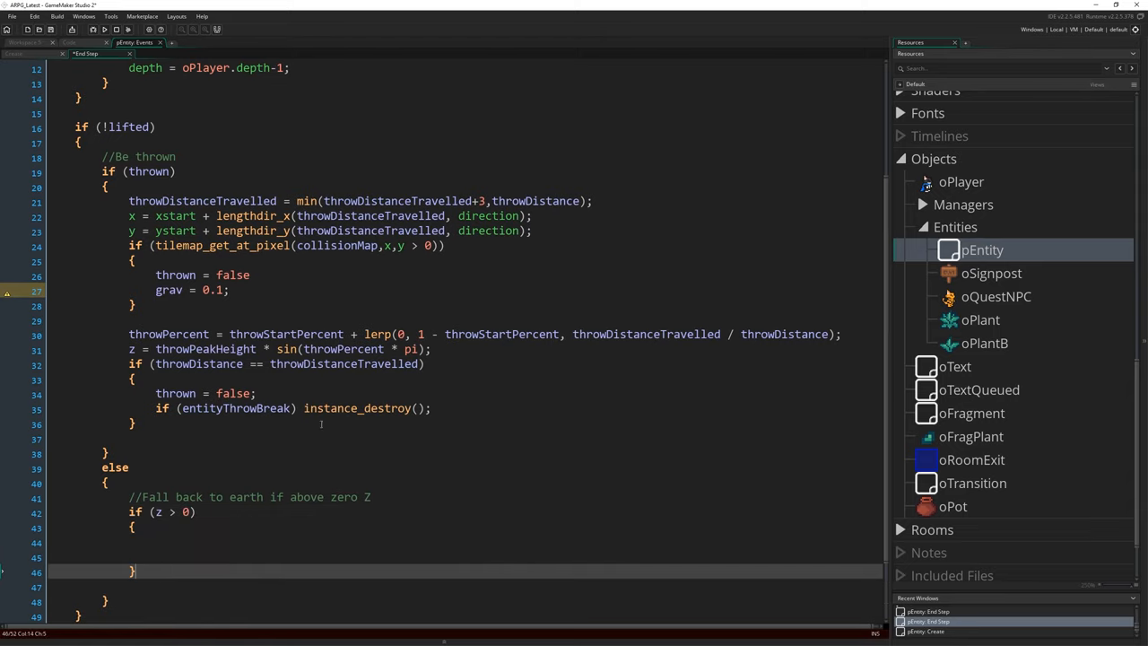
scroll(down, 3)
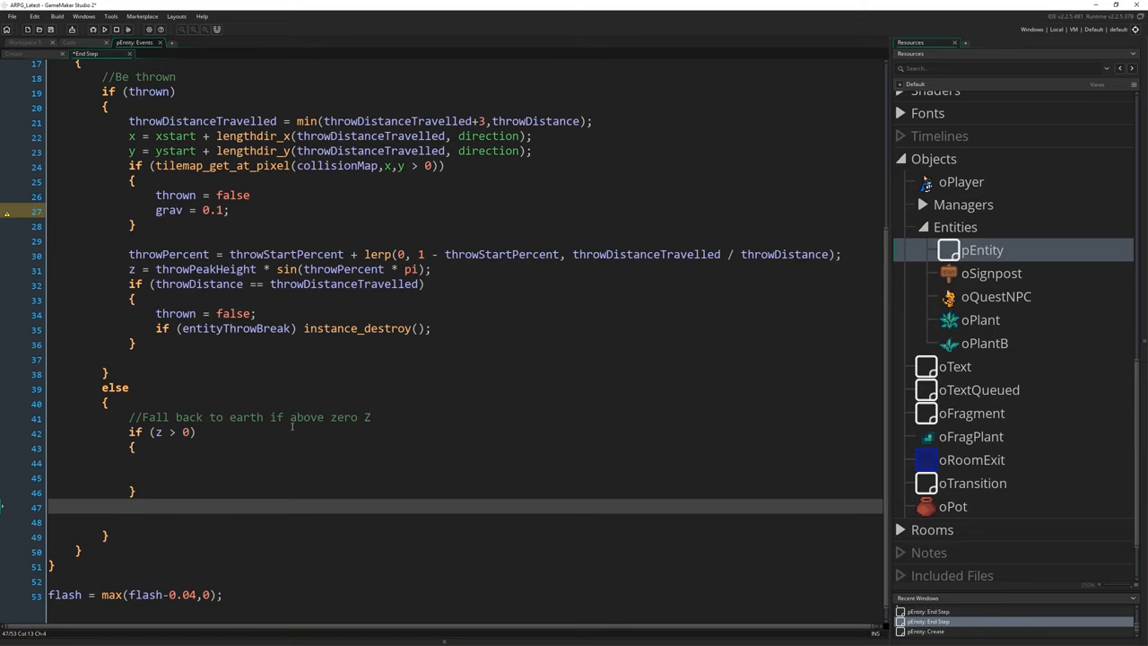
text(z)
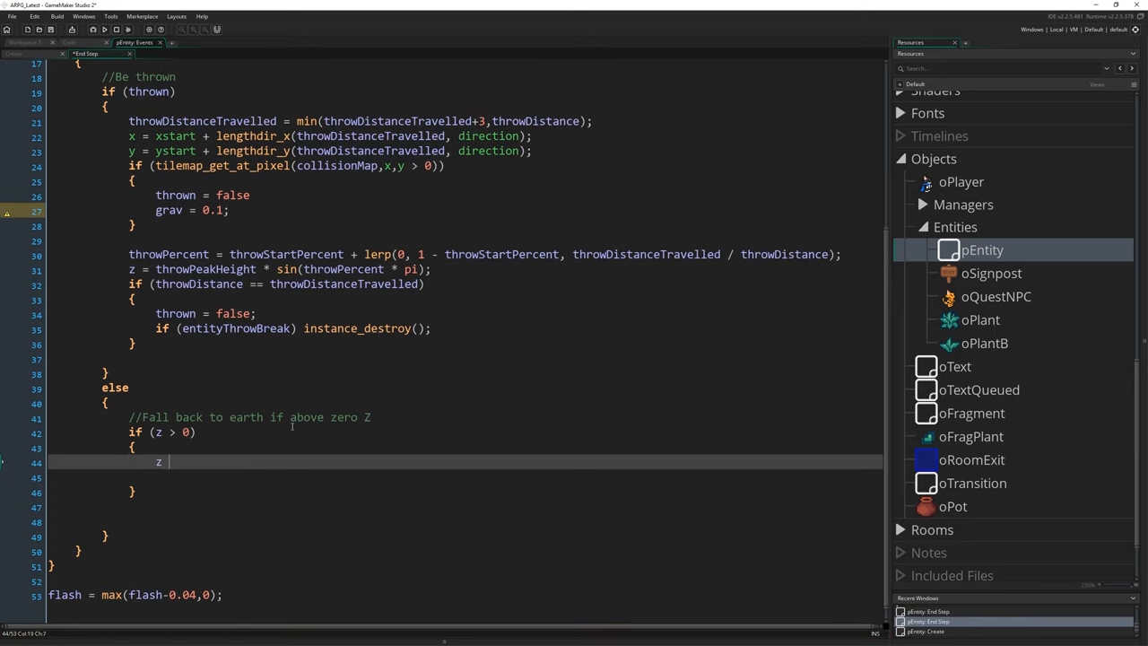
text(= max()
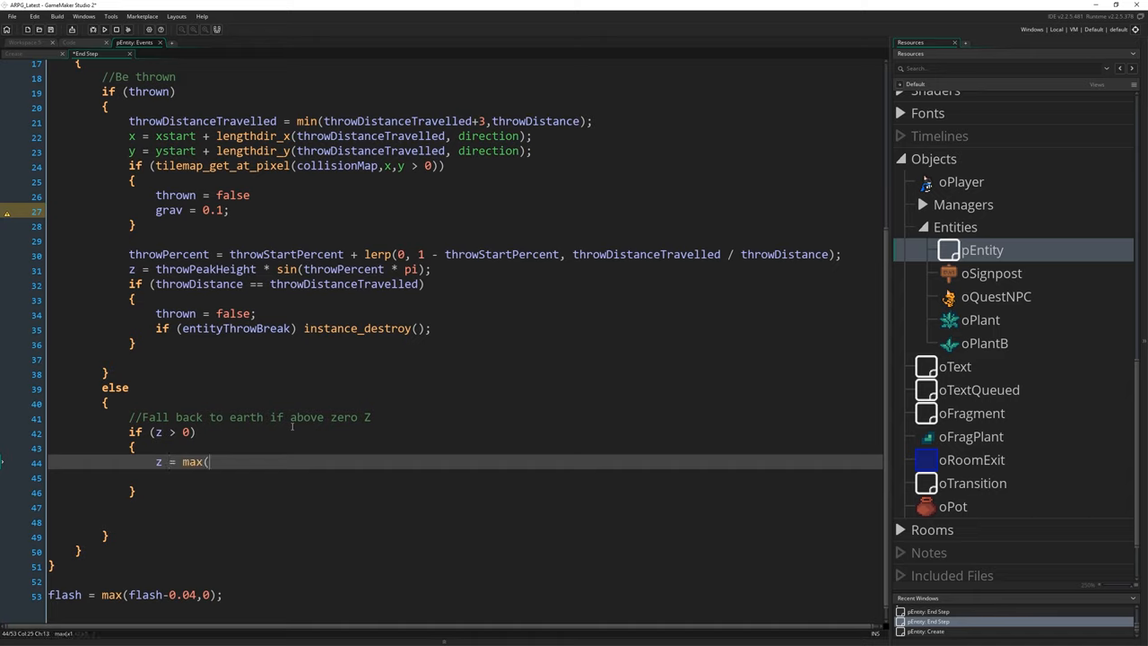
text(z - grav)
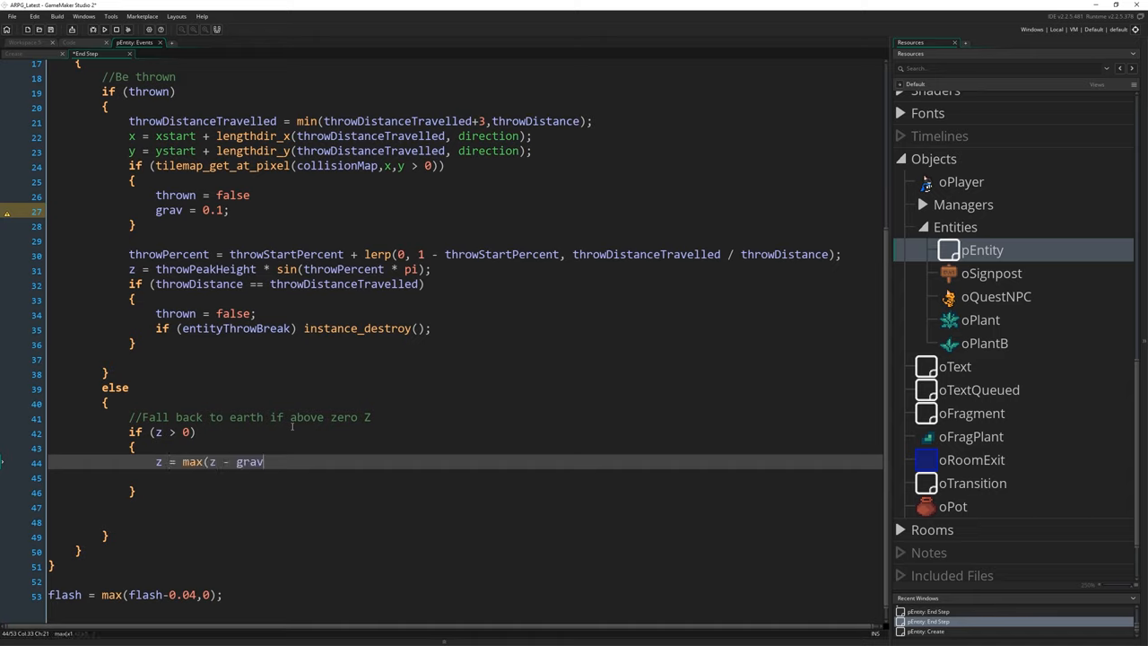
text(, 0);)
click(465, 478)
text(grav += 0.)
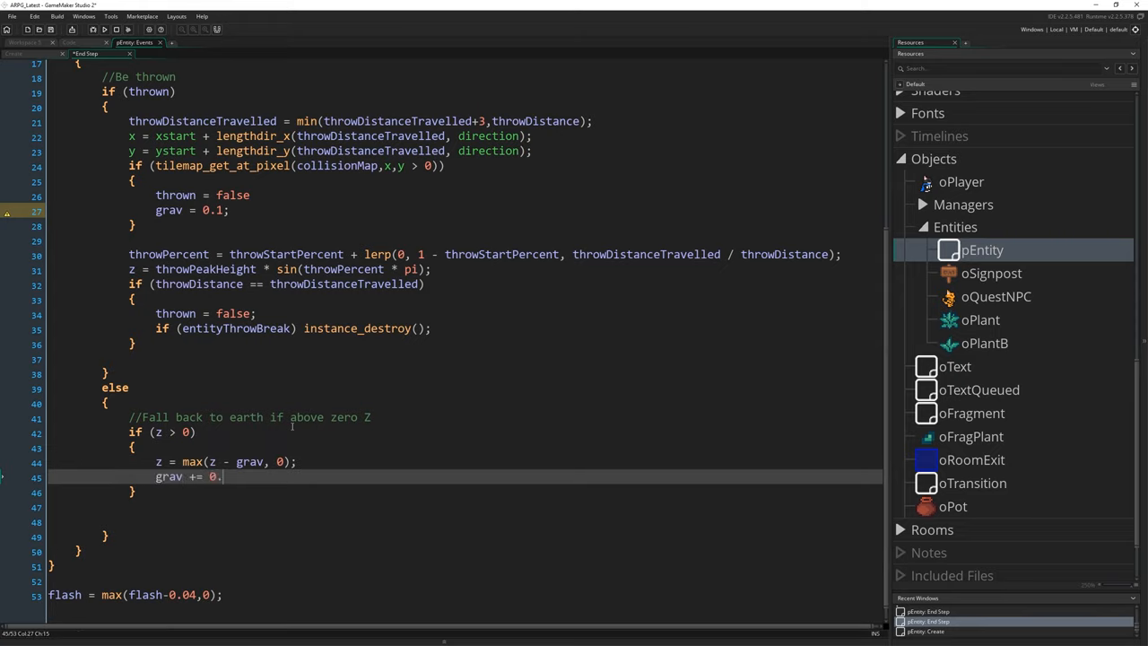
text(1;)
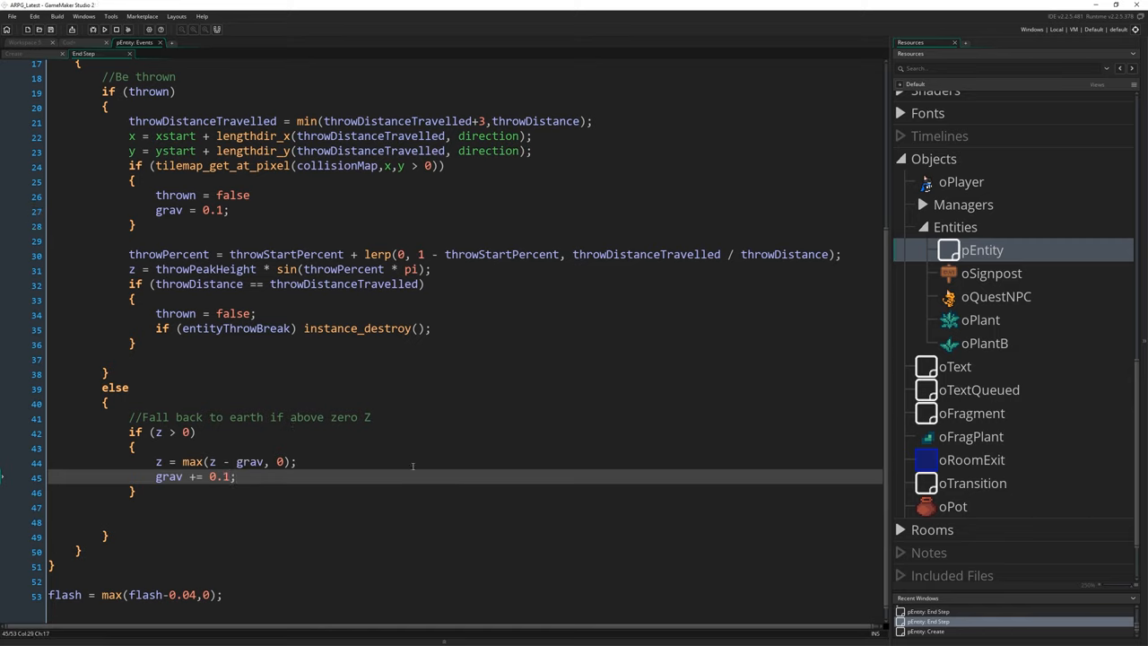
- Destroy breakable entities when z == 0 and start an else block
text(if ()
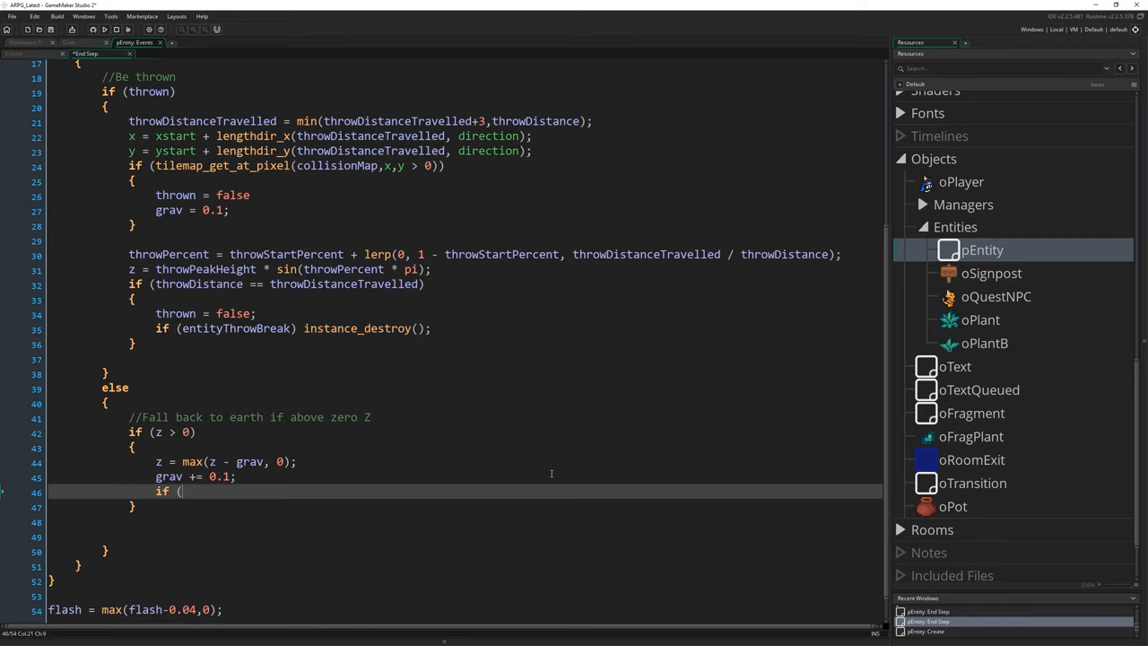
text(z == 0))
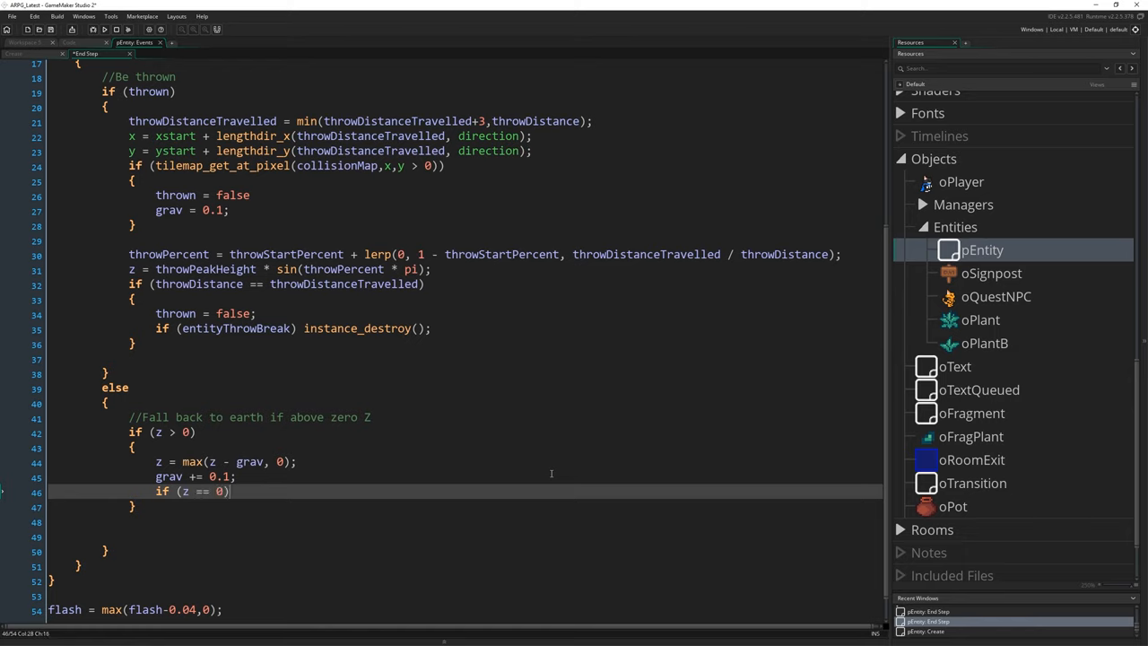
text(&&)
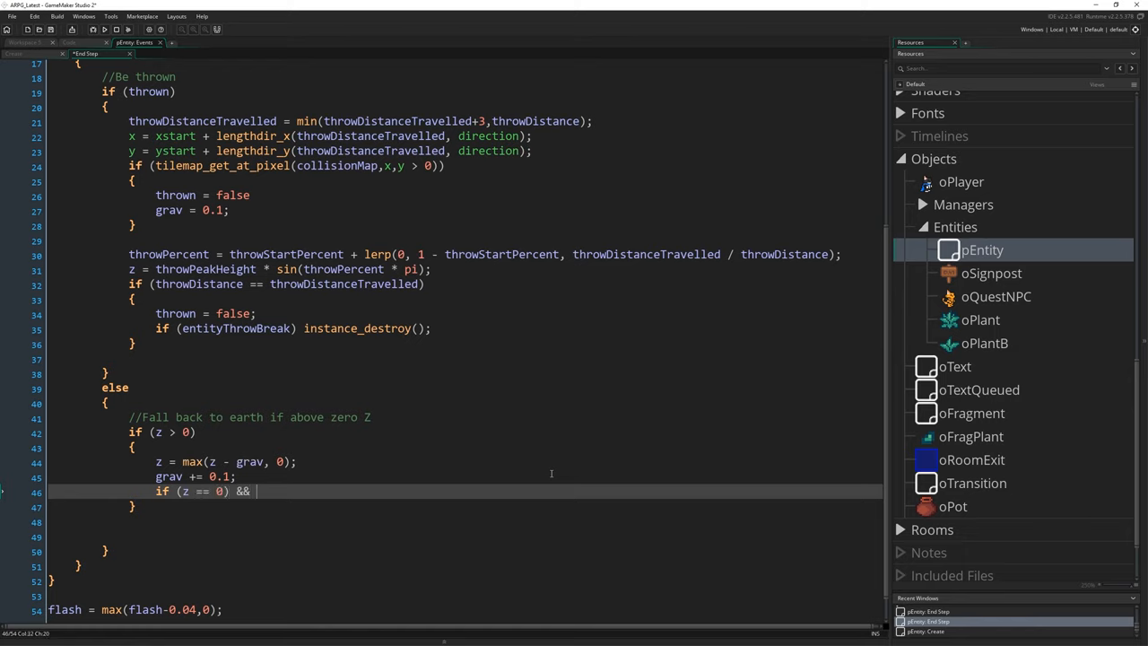
text((entityThrow)
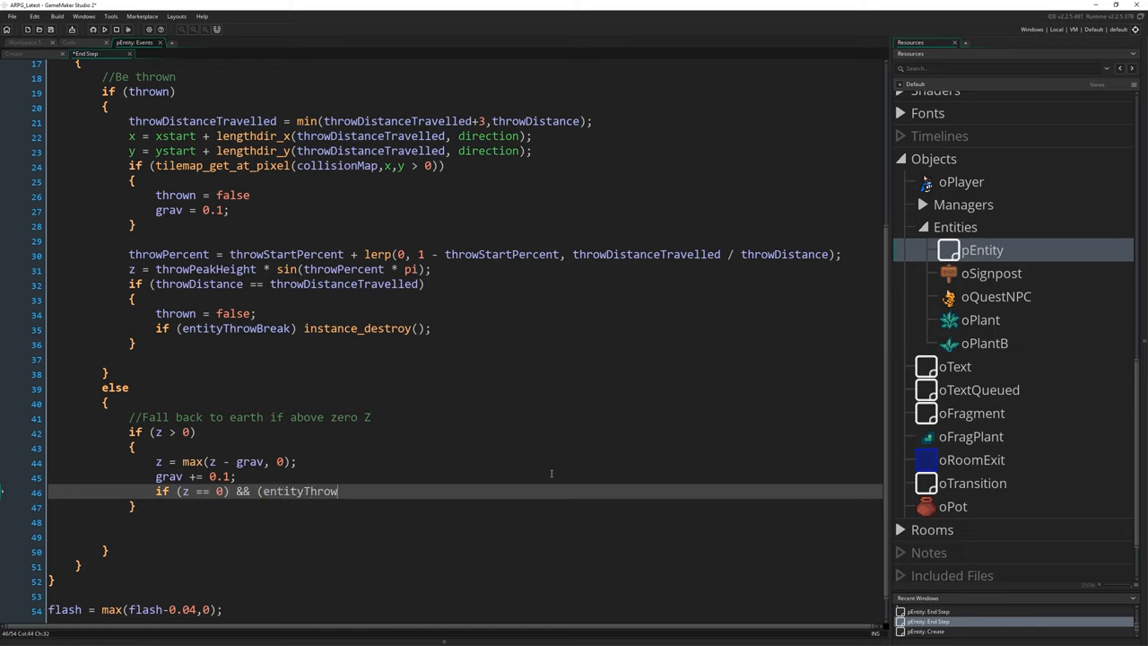
text(Break) instance)
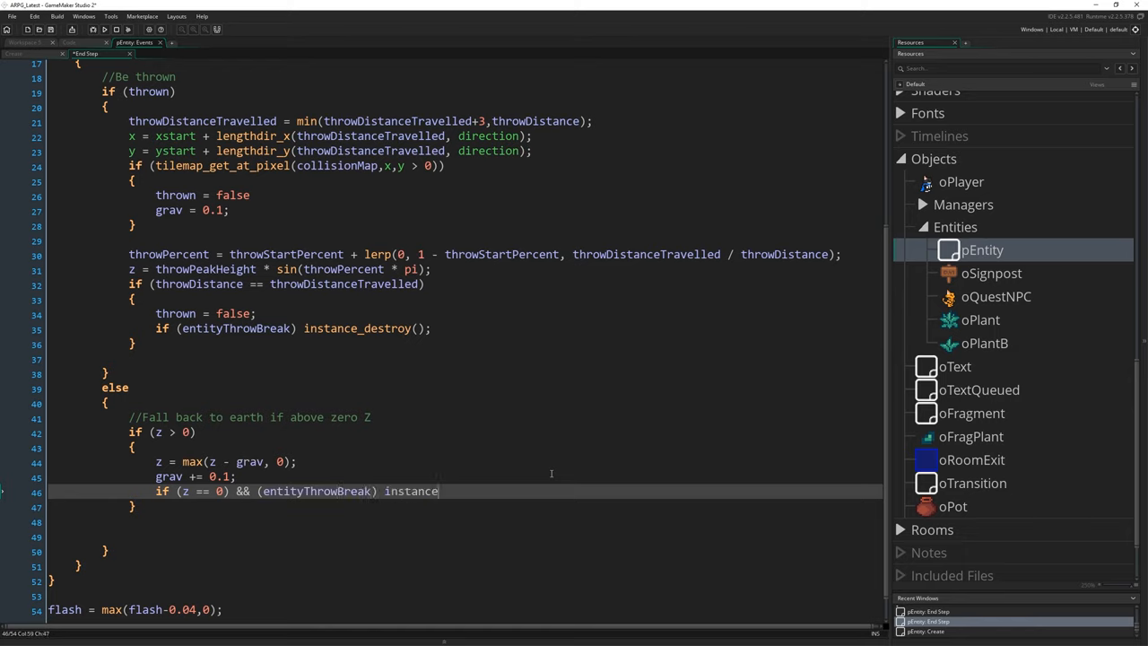
text(_destroy();)
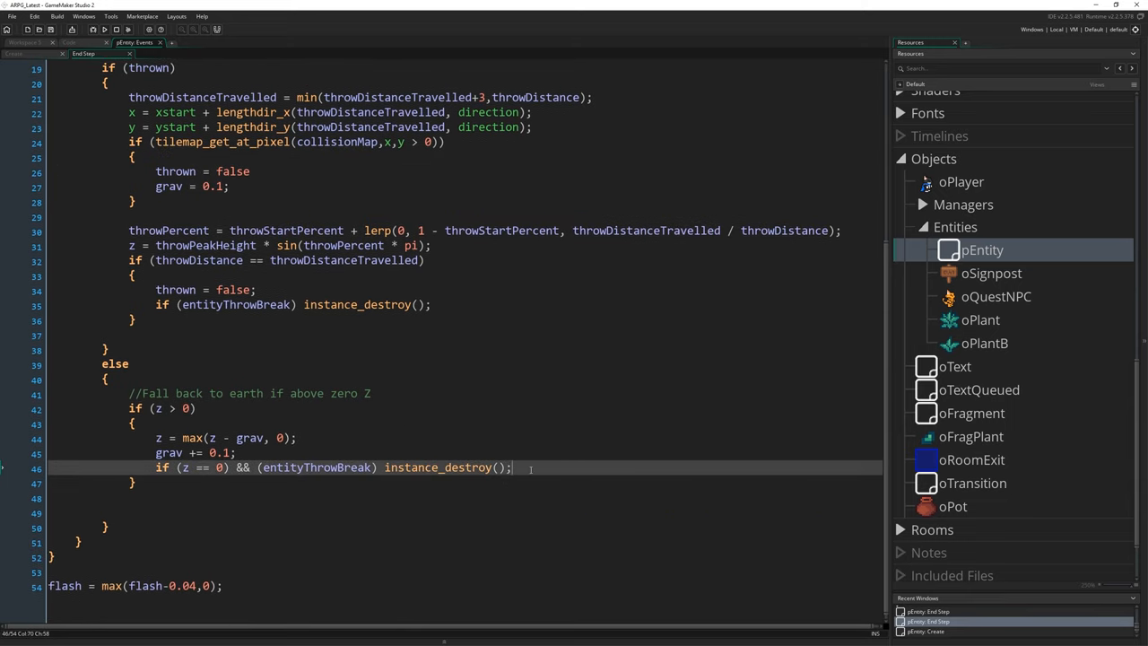
text(else)
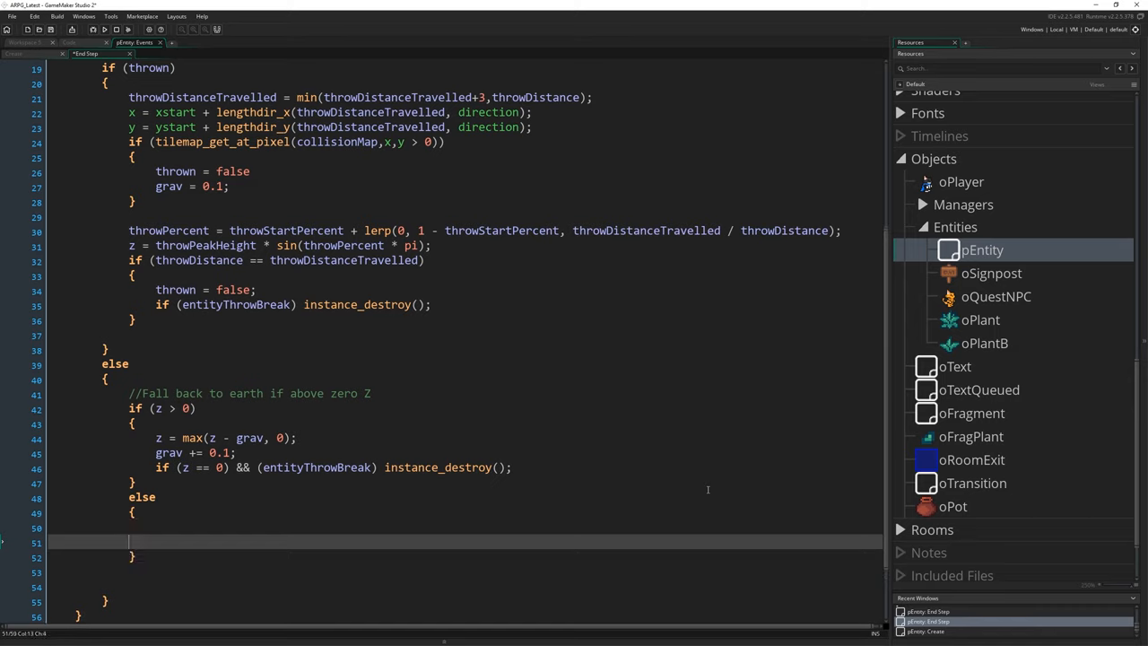
- Type grav = 0.1; inside the empty else block
text(grav = 0)
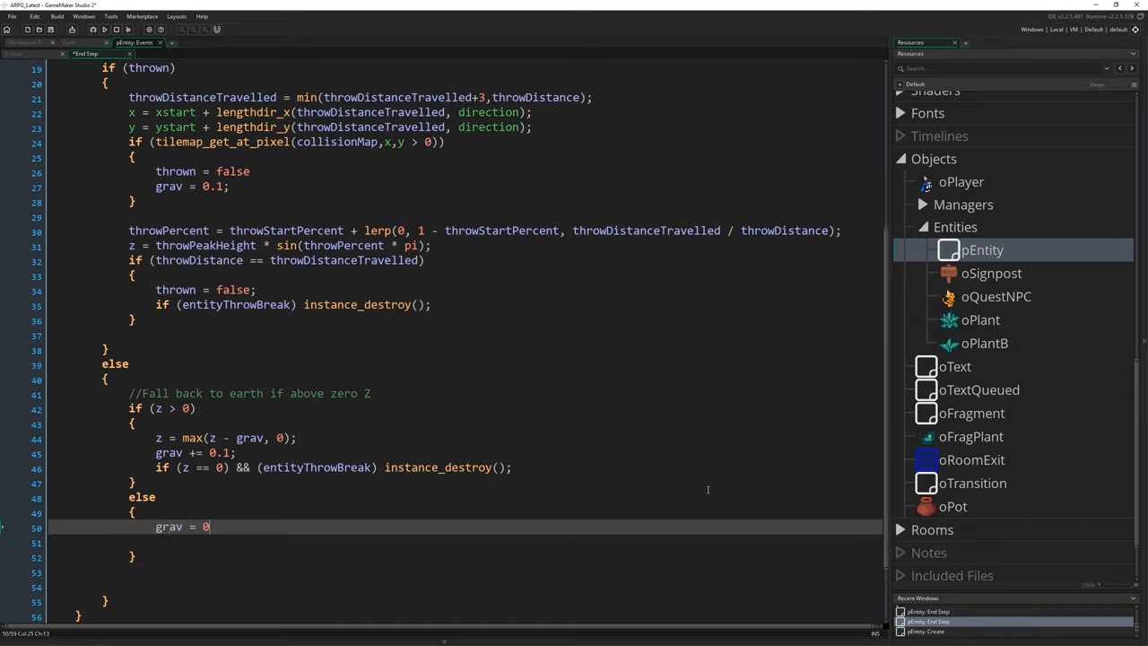
text(.1;)
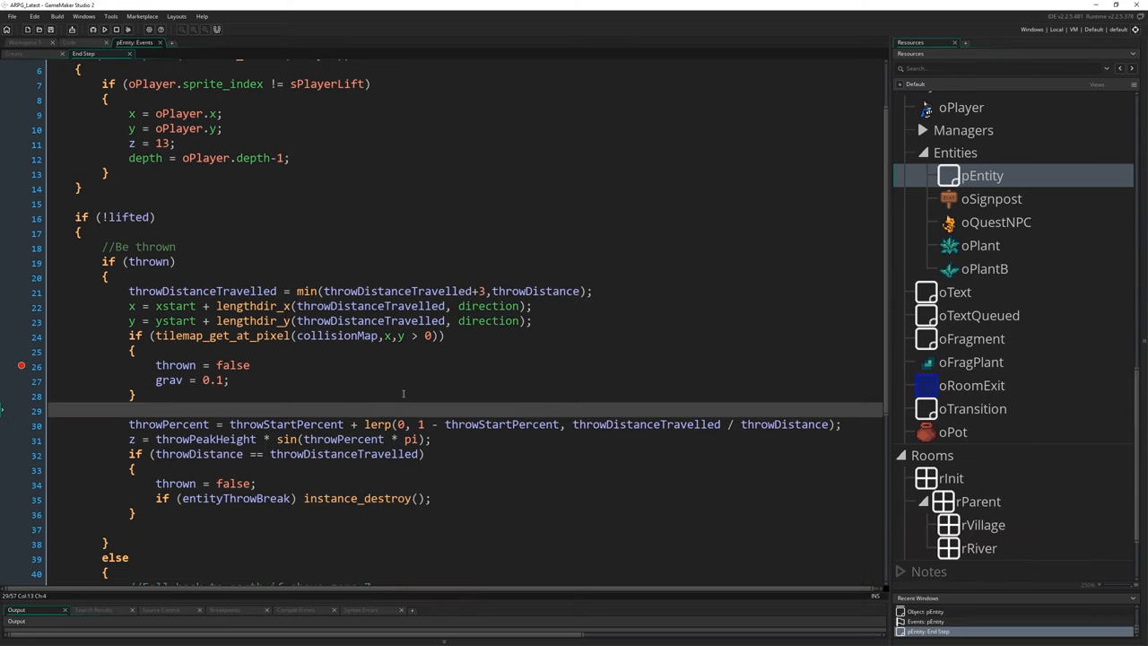
- Fix line 24 to (tilemap_get_at_pixel(collisionMap,x,y) > 0) and select lines 26–27
scroll(down, 3)
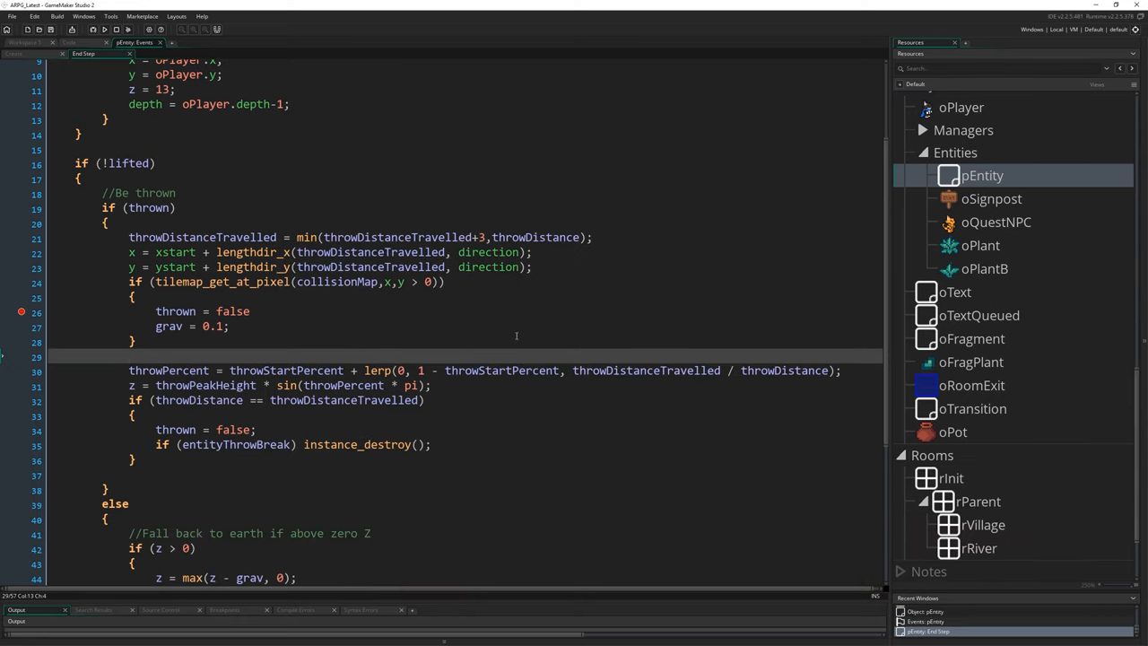
scroll(up, 3)
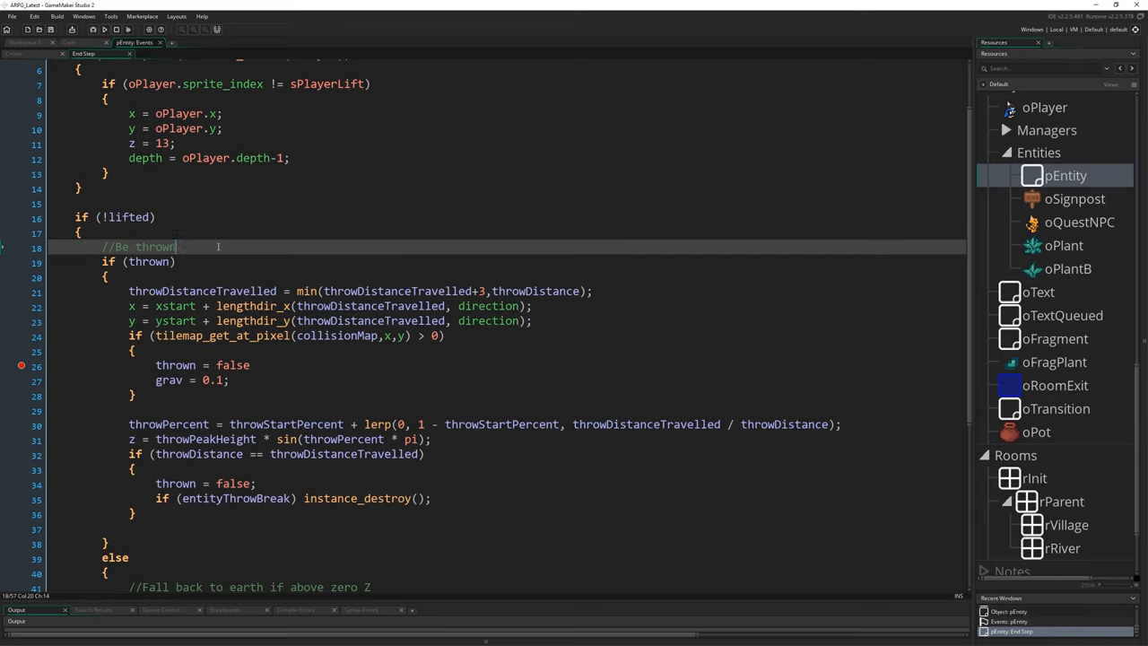
scroll(down, 3)
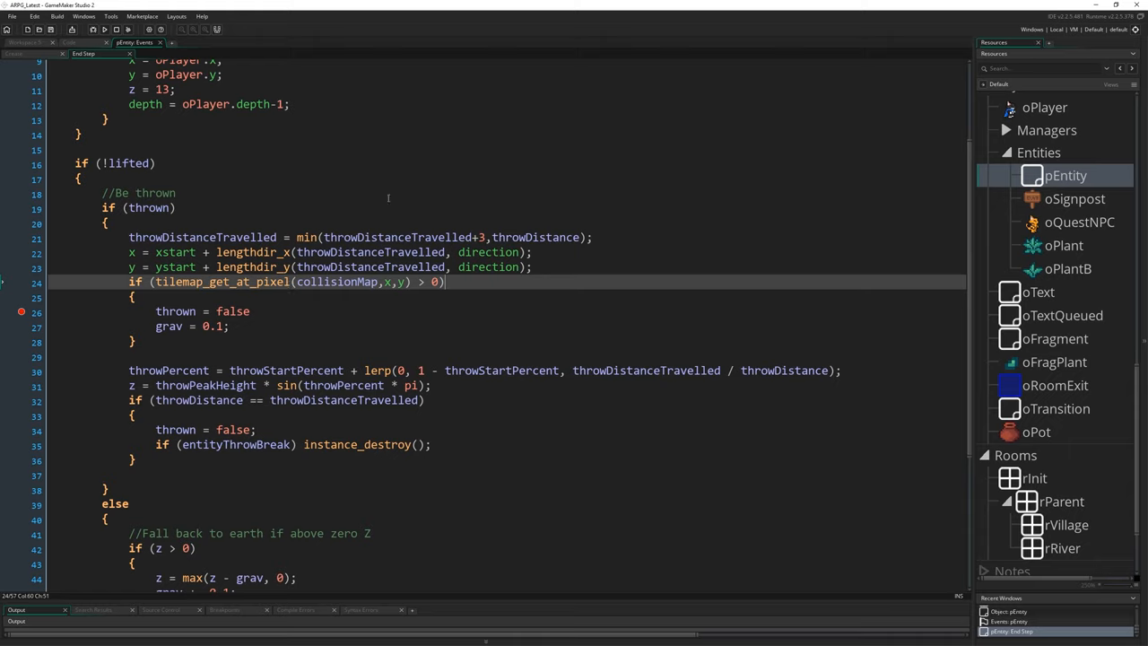
drag(155, 311, 229, 325)
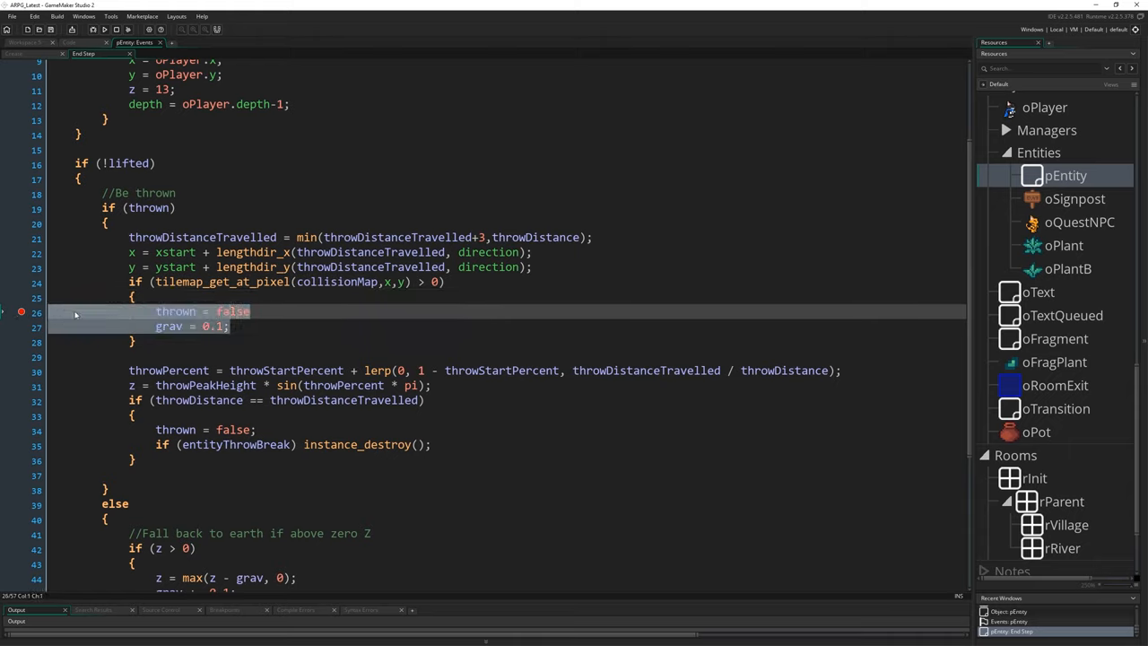
mouse_move(214, 215)
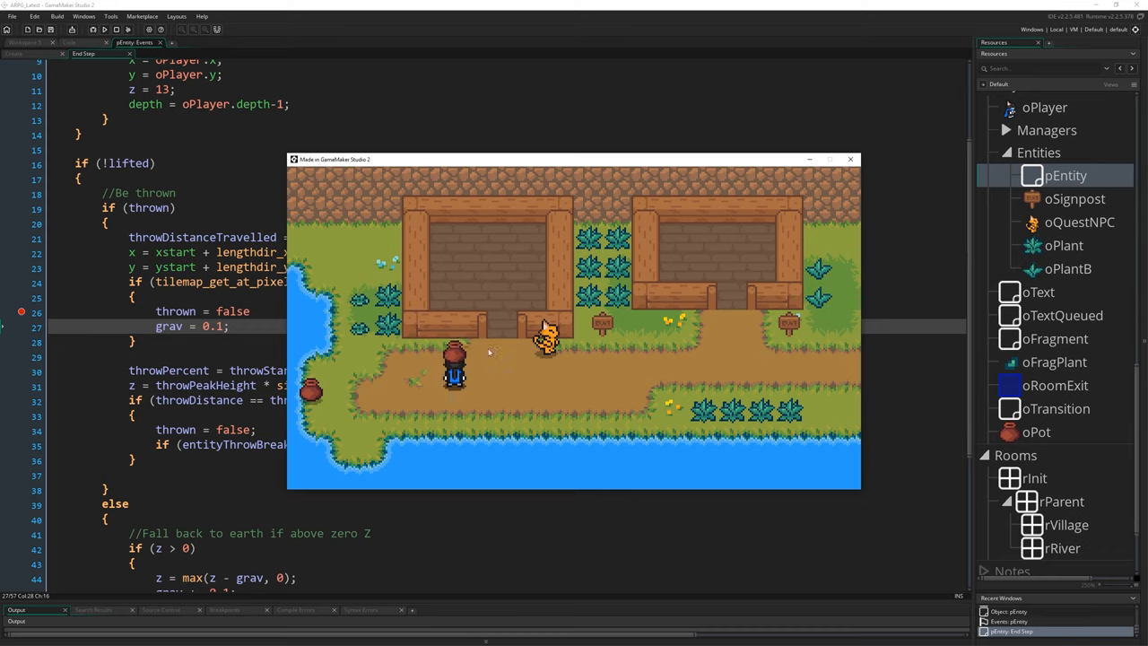
mouse_move(551, 384)
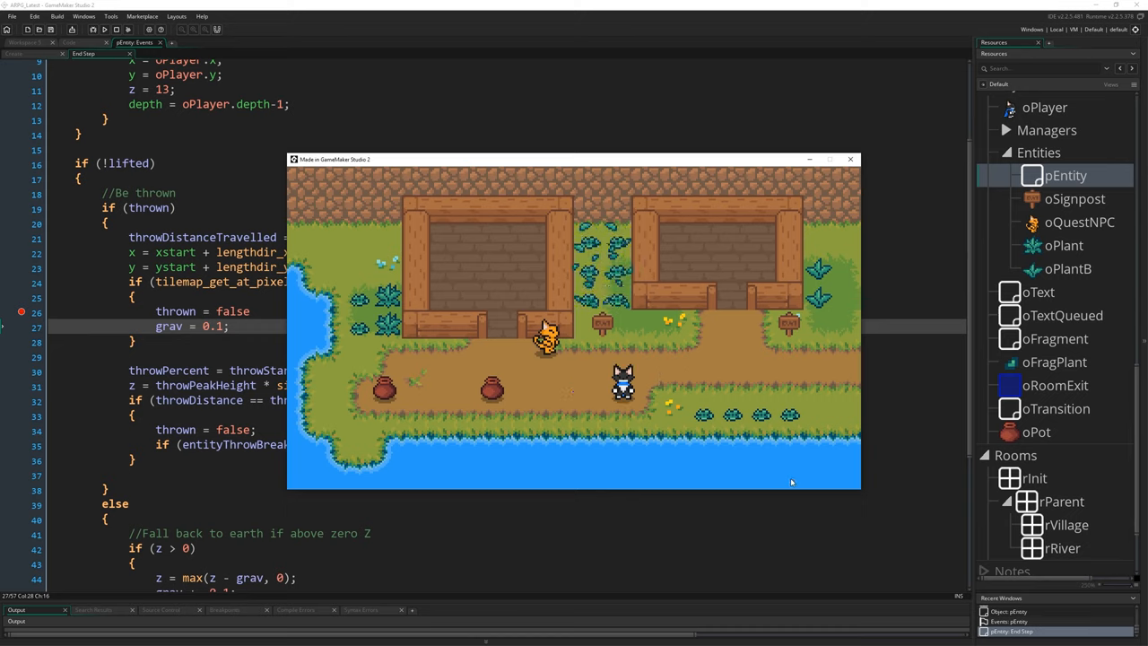
mouse_move(796, 350)
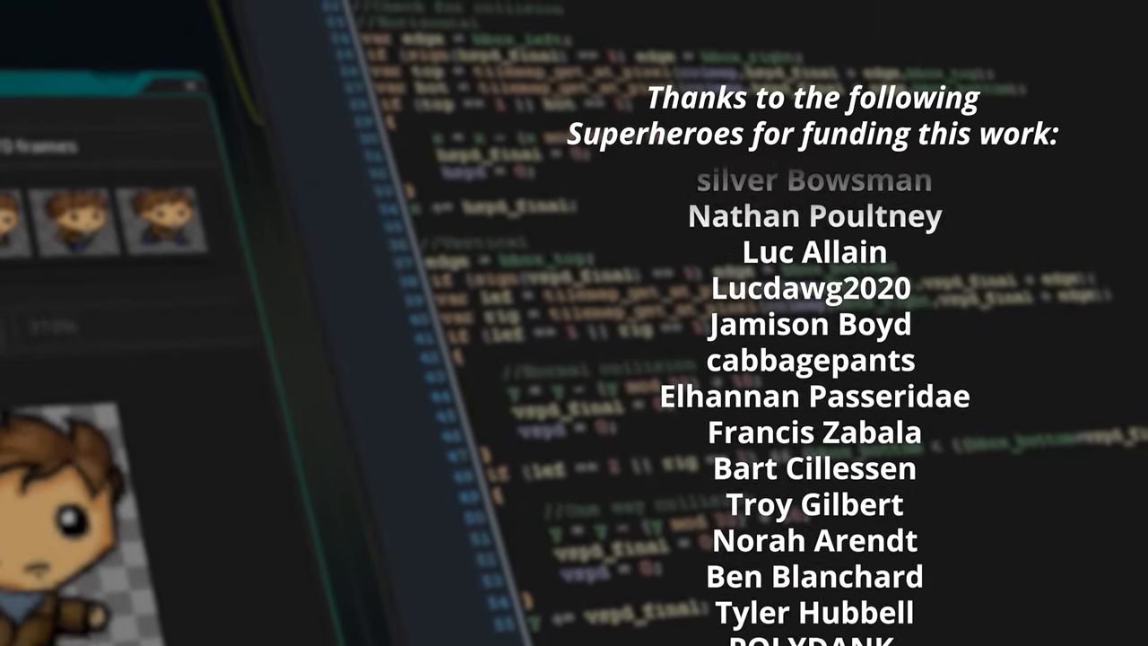
scroll(down, 3)
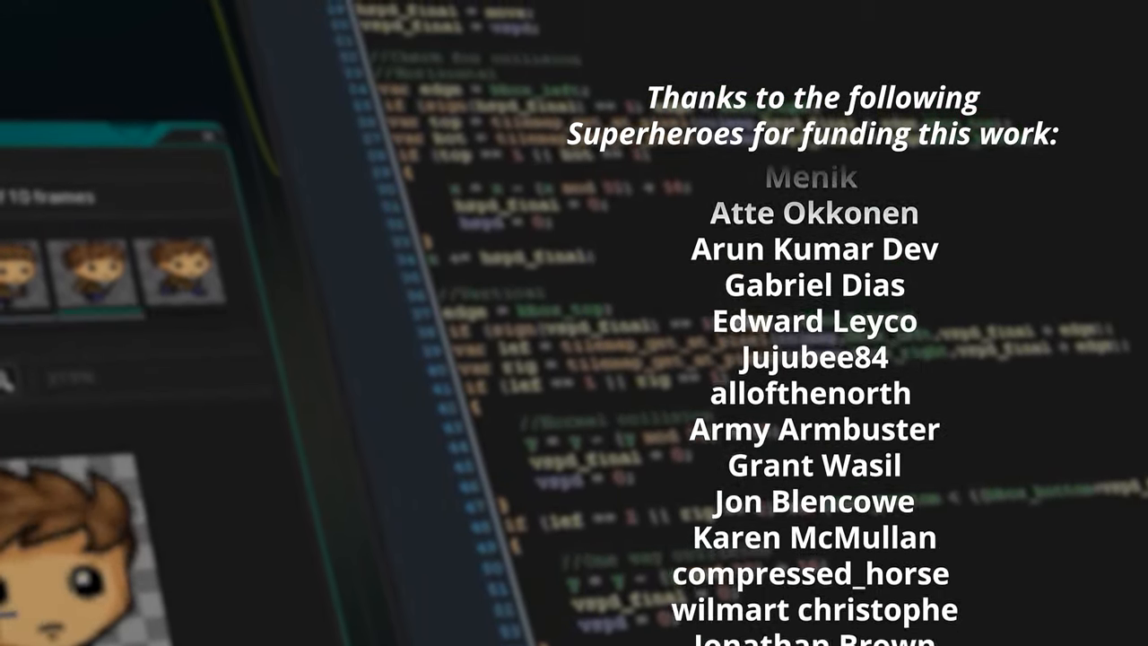
scroll(down, 3)
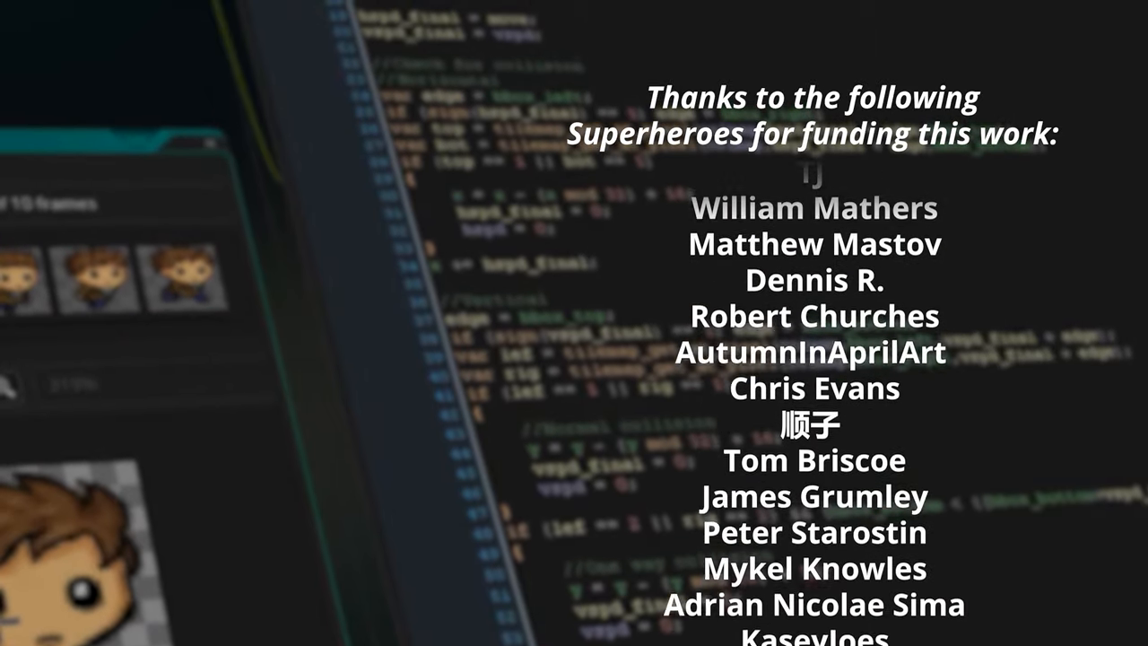